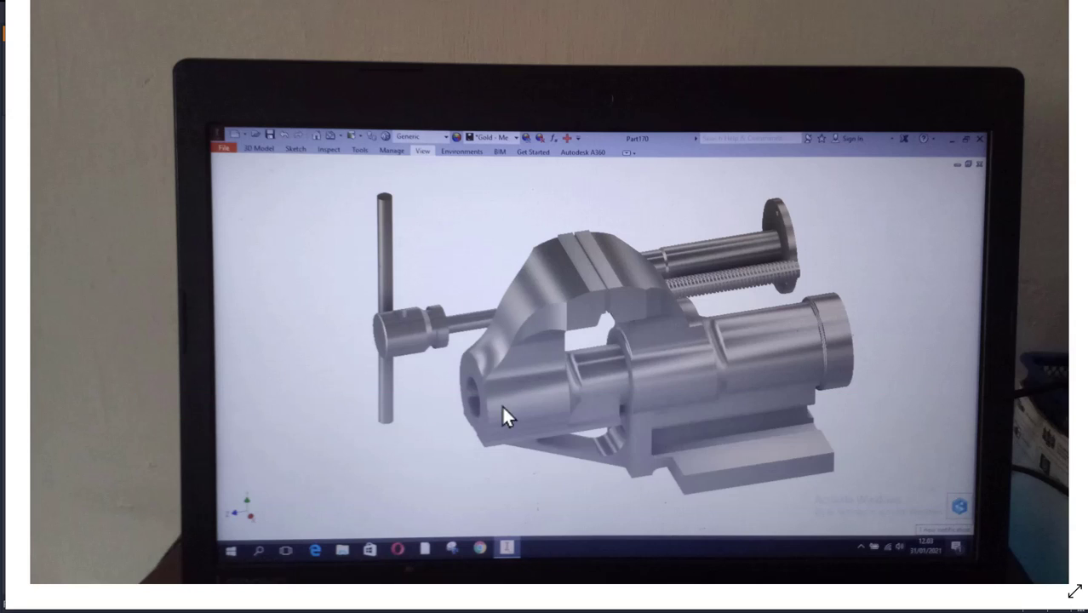
{"action": "mouse_move", "coordinate": [492, 423]}
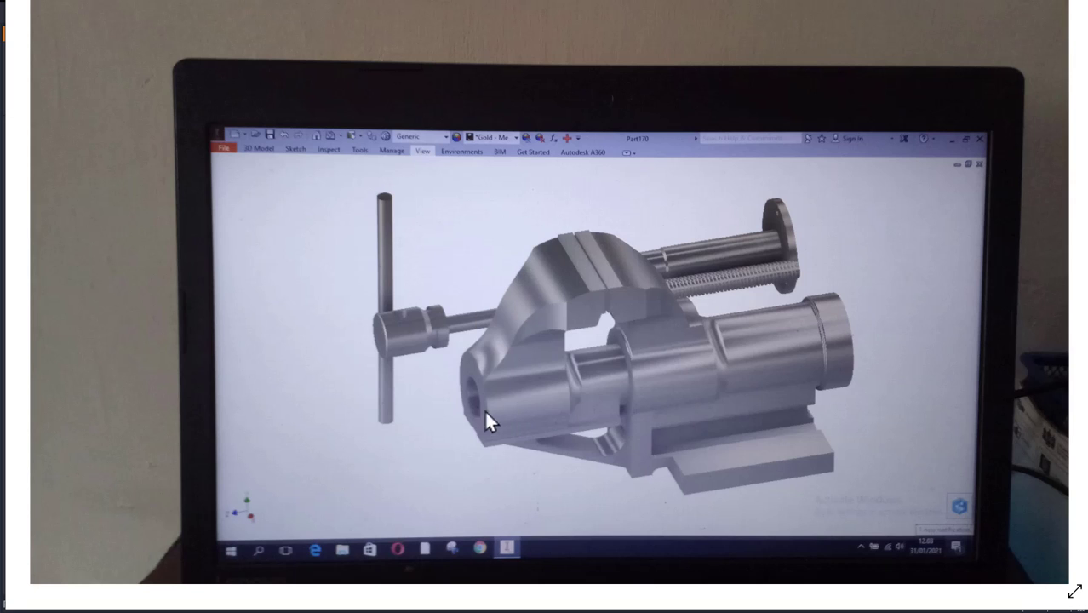
{"action": "mouse_move", "coordinate": [634, 298]}
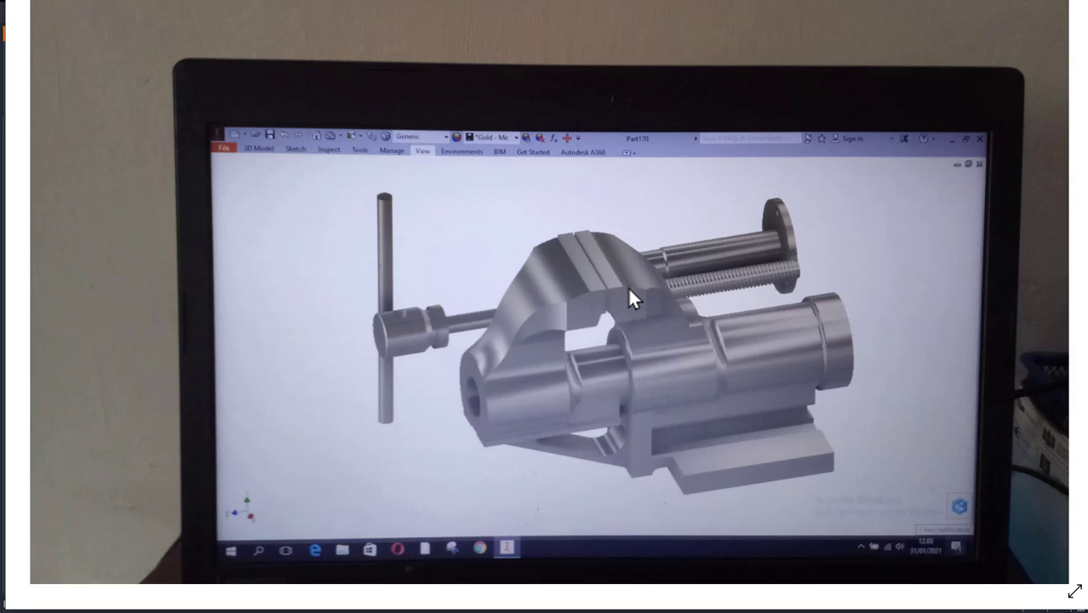
{"action": "mouse_move", "coordinate": [642, 339]}
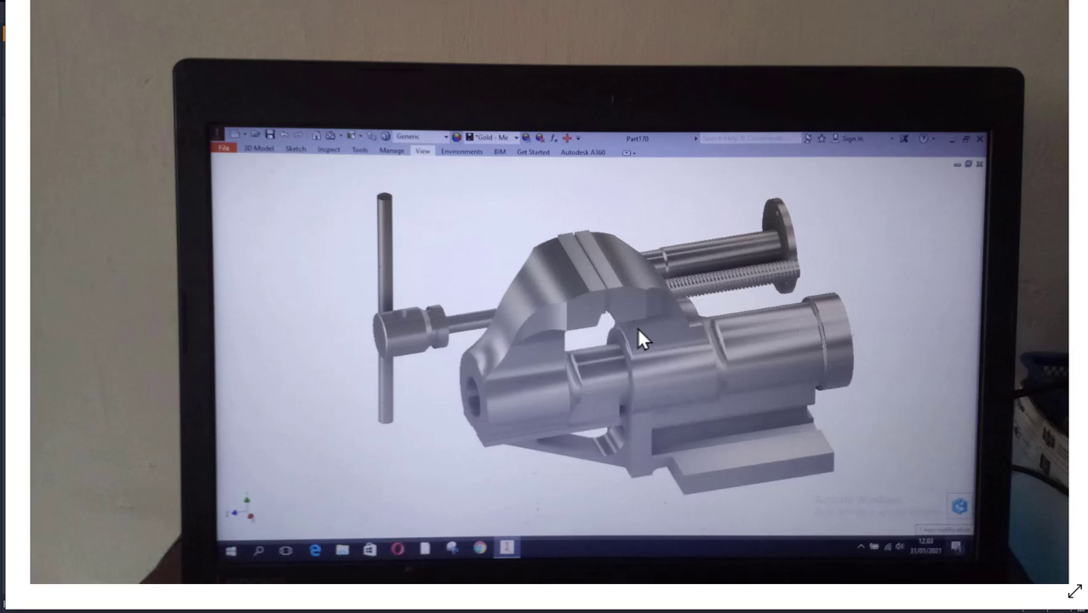
{"action": "mouse_move", "coordinate": [570, 336]}
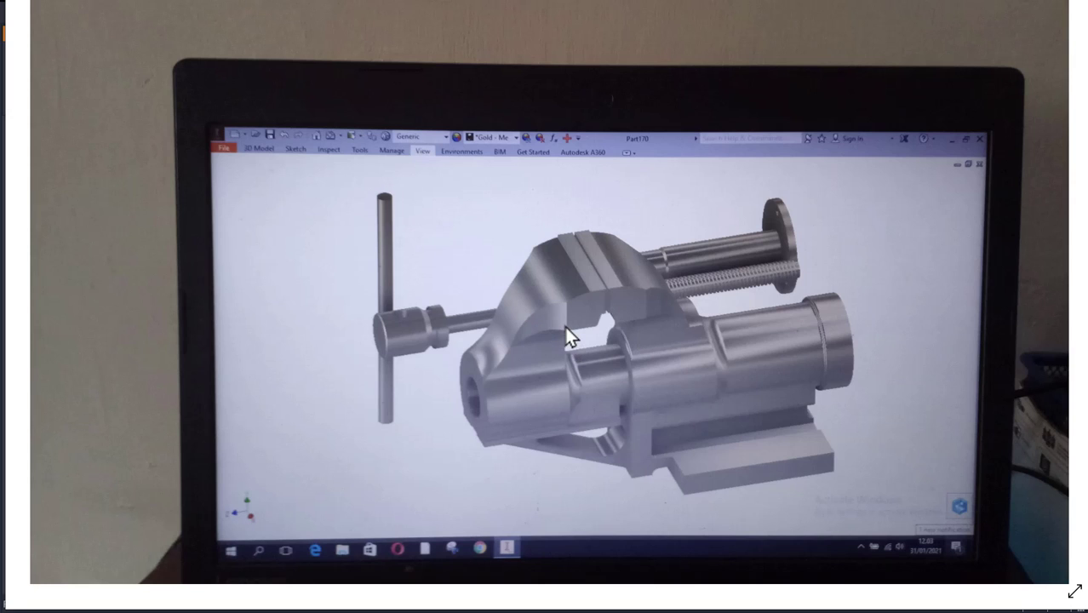
{"action": "mouse_move", "coordinate": [1071, 334]}
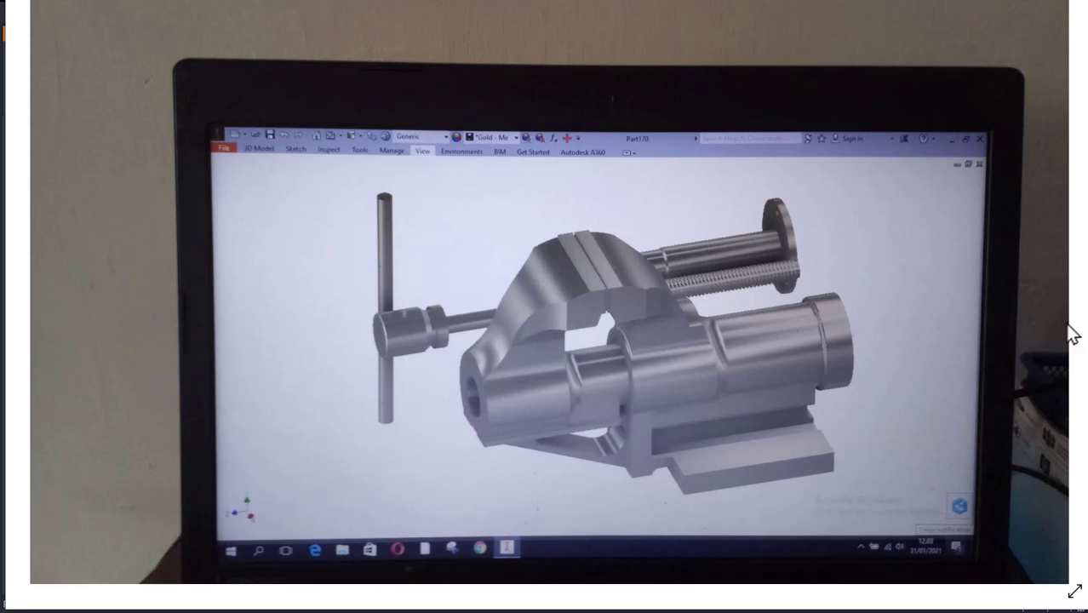
{"action": "mouse_move", "coordinate": [1059, 298]}
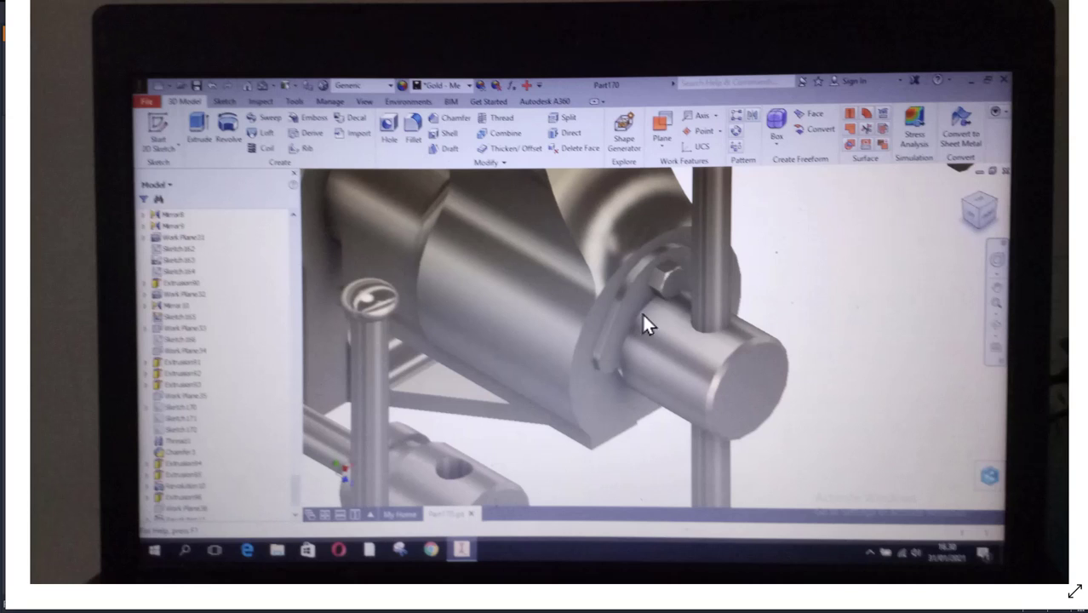
{"action": "mouse_move", "coordinate": [509, 308]}
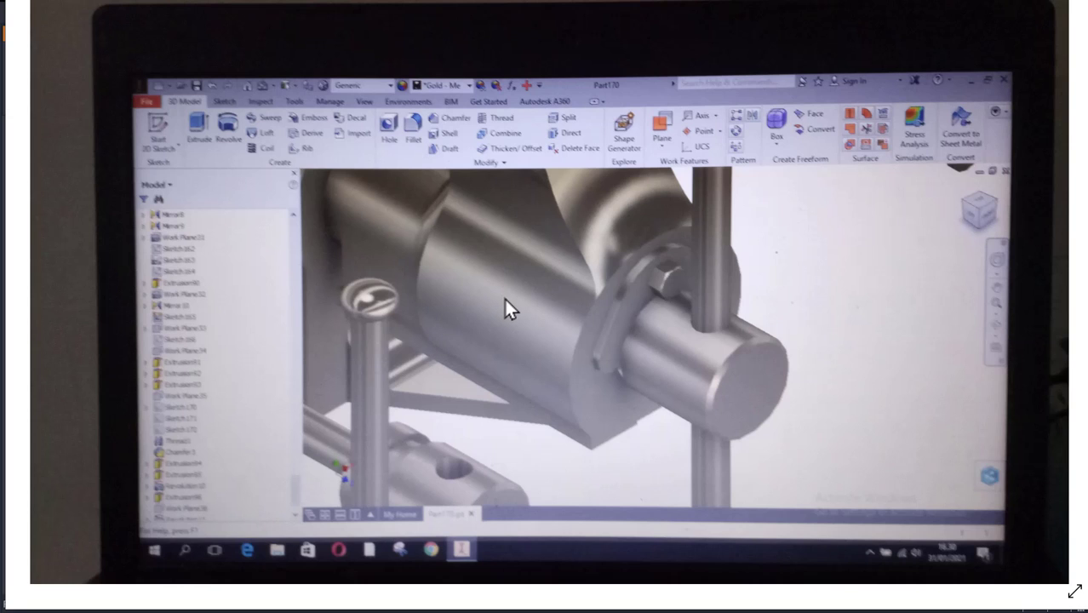
{"action": "mouse_move", "coordinate": [68, 310]}
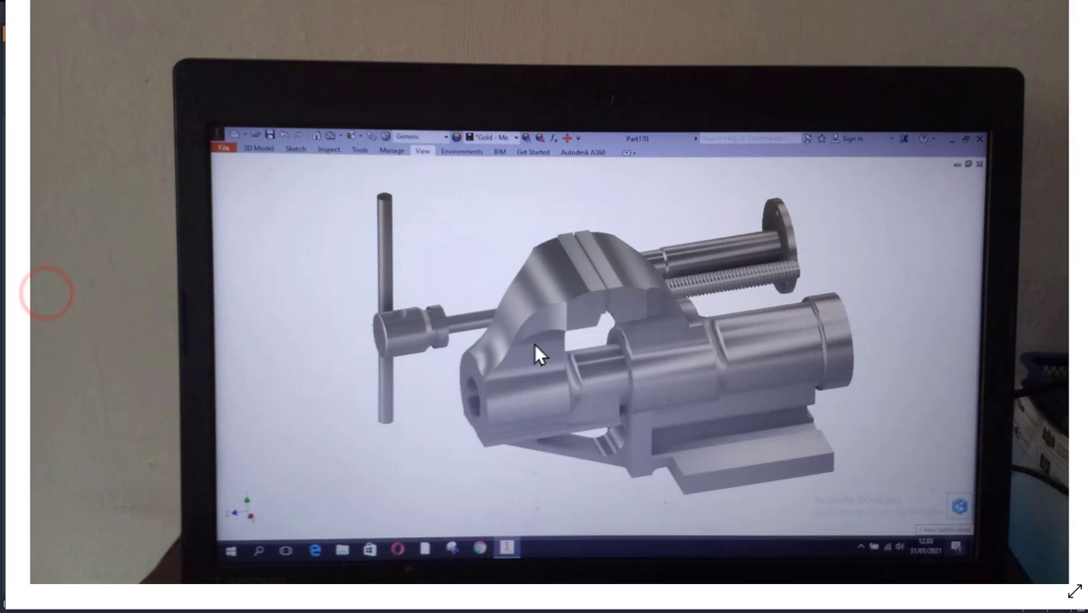
{"action": "mouse_move", "coordinate": [728, 485]}
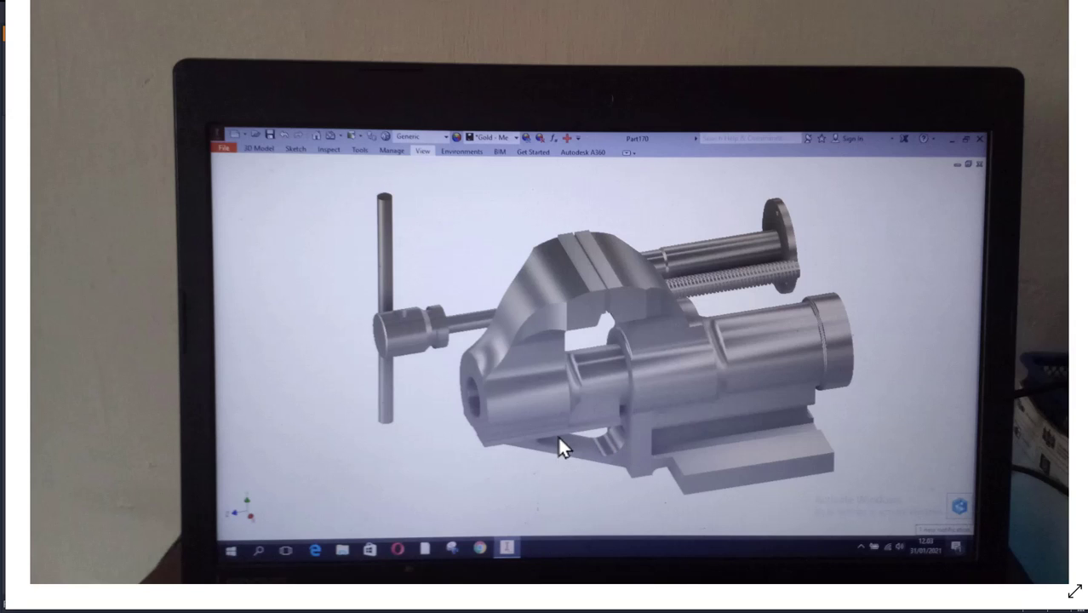
{"action": "mouse_move", "coordinate": [606, 446]}
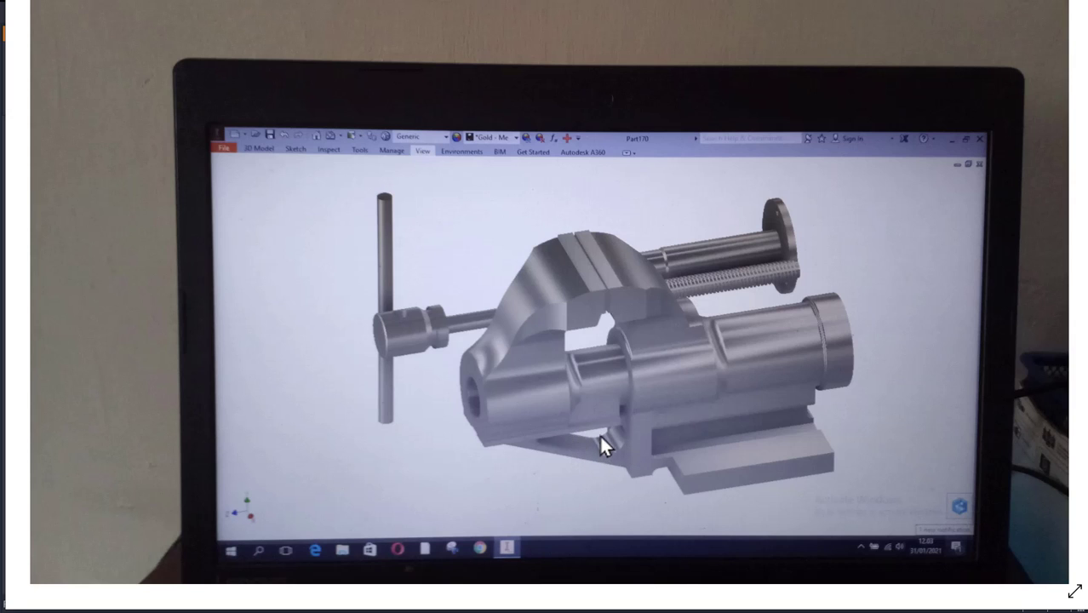
{"action": "mouse_move", "coordinate": [583, 434]}
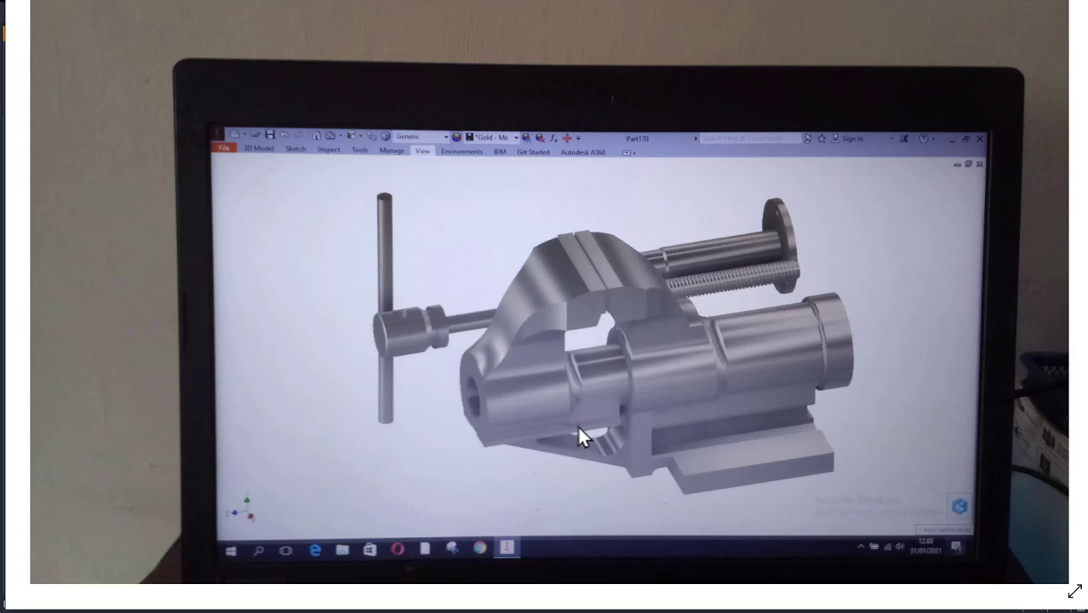
{"action": "mouse_move", "coordinate": [686, 485]}
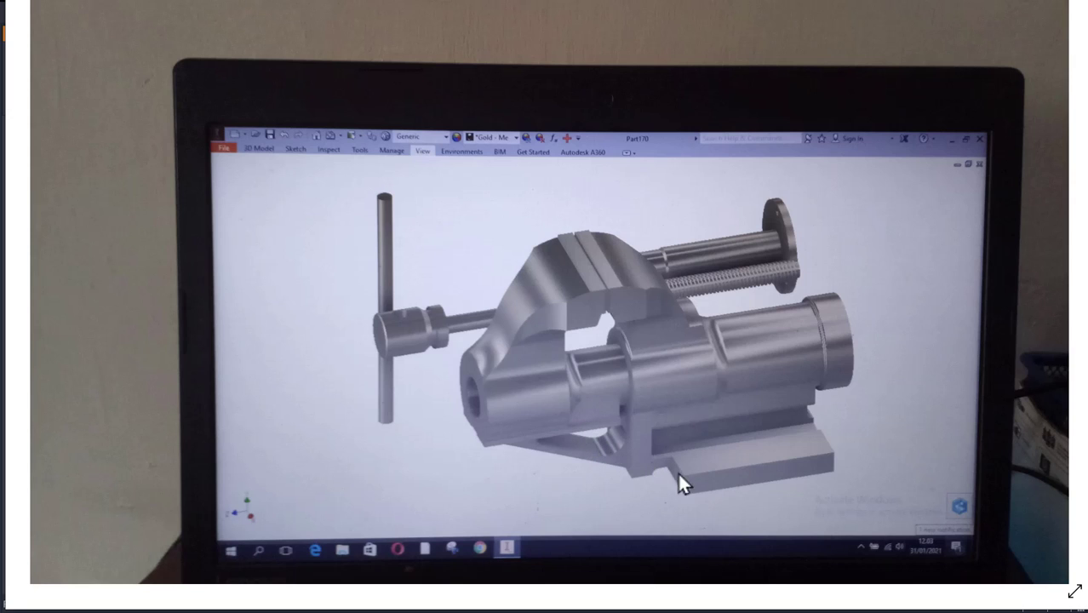
{"action": "mouse_move", "coordinate": [426, 281]}
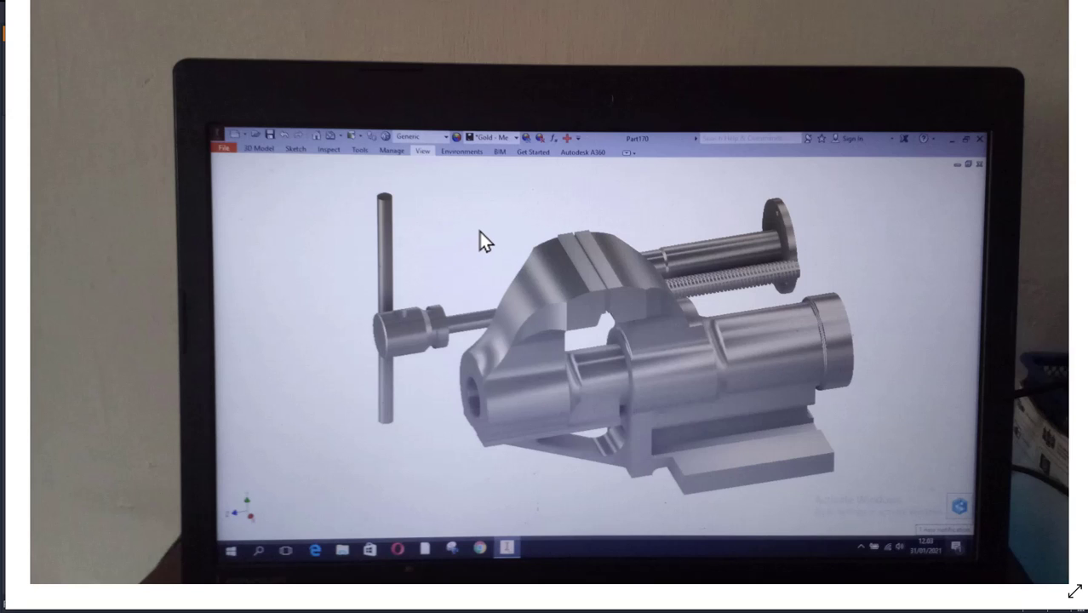
{"action": "mouse_move", "coordinate": [339, 424]}
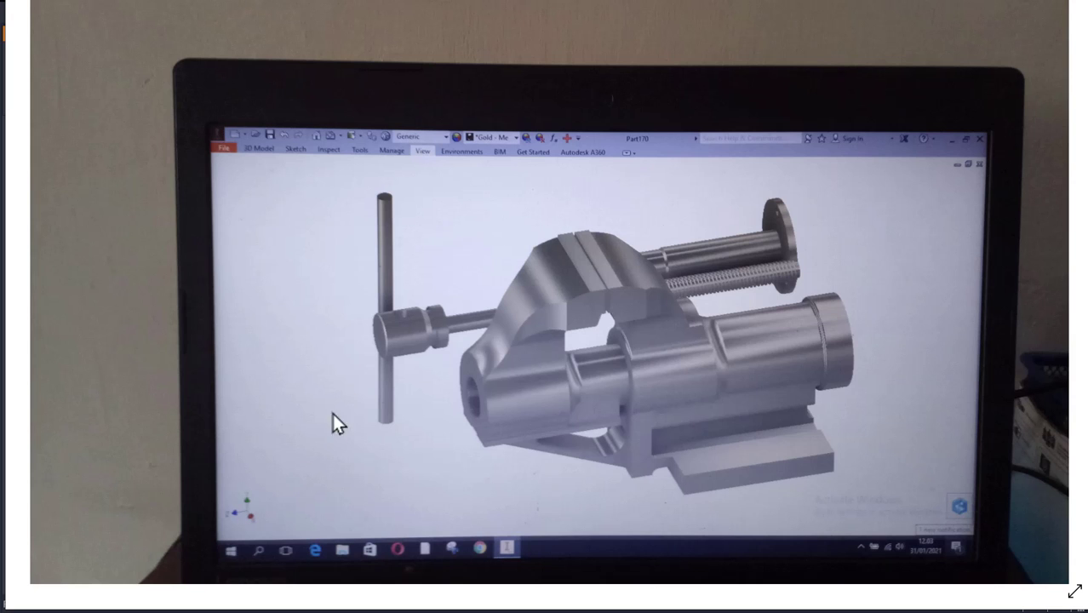
{"action": "mouse_move", "coordinate": [1052, 311]}
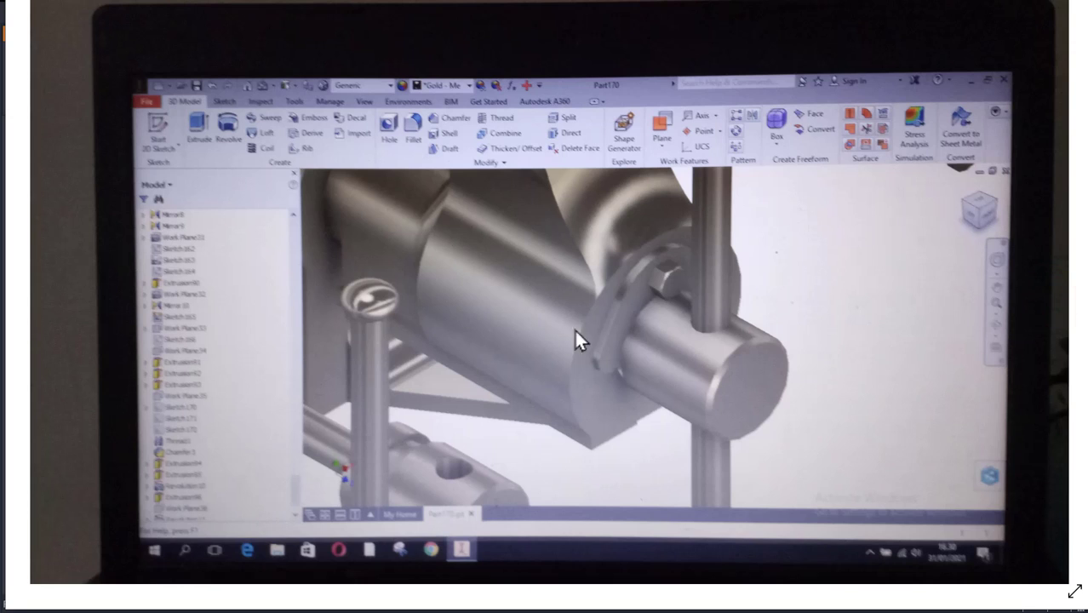
{"action": "mouse_move", "coordinate": [566, 294]}
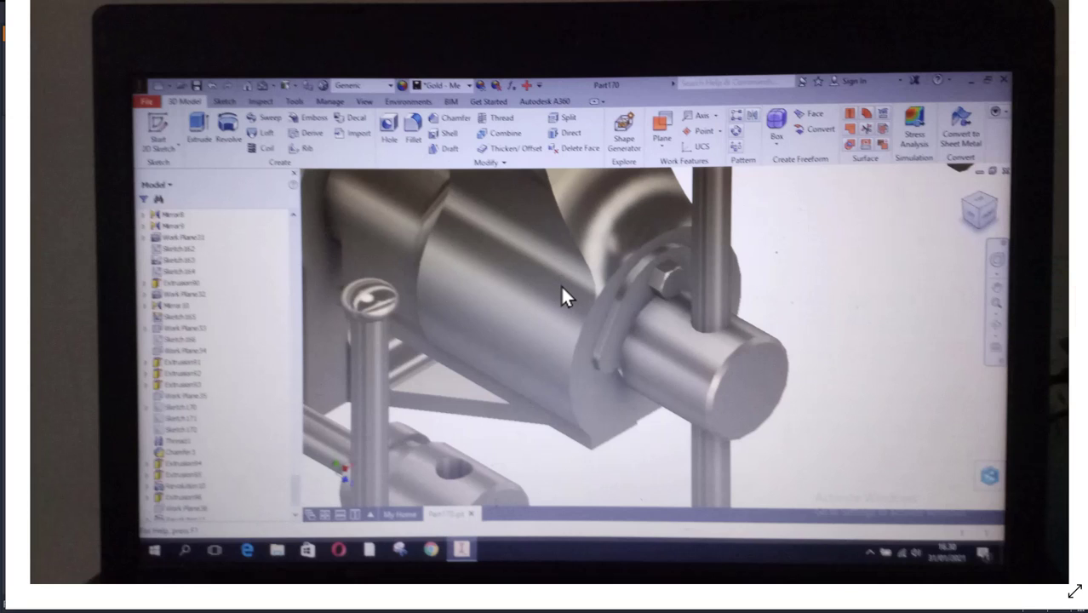
{"action": "mouse_move", "coordinate": [524, 310]}
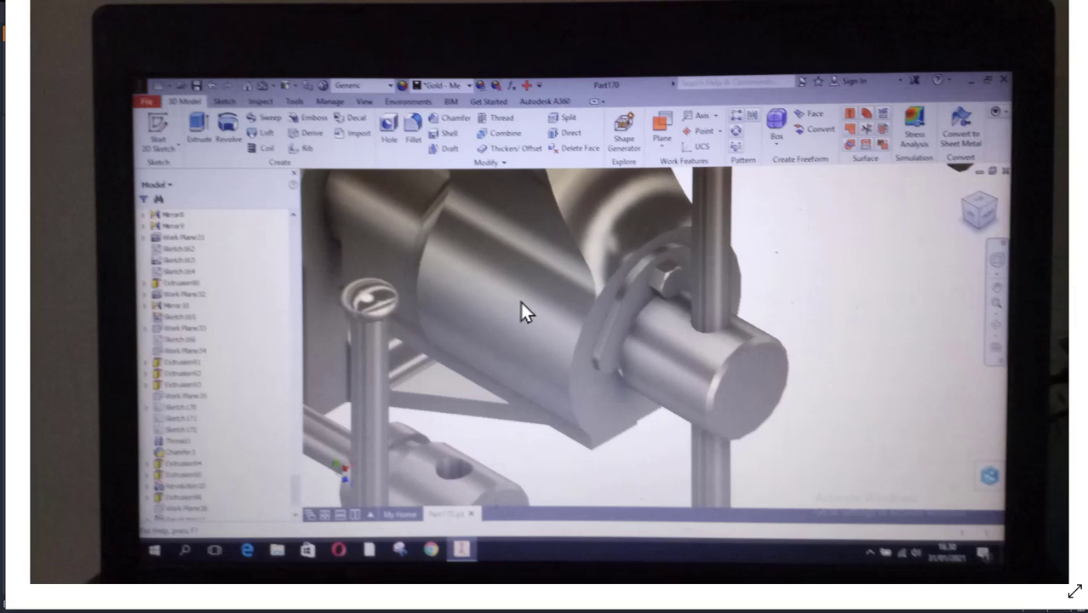
{"action": "mouse_move", "coordinate": [549, 316]}
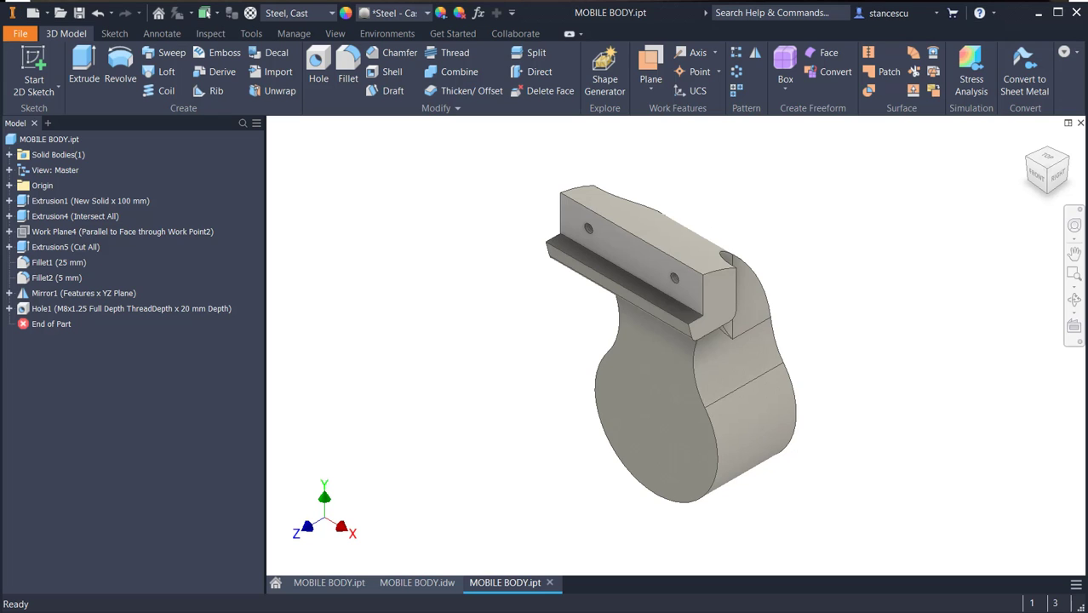
{"action": "mouse_move", "coordinate": [859, 288]}
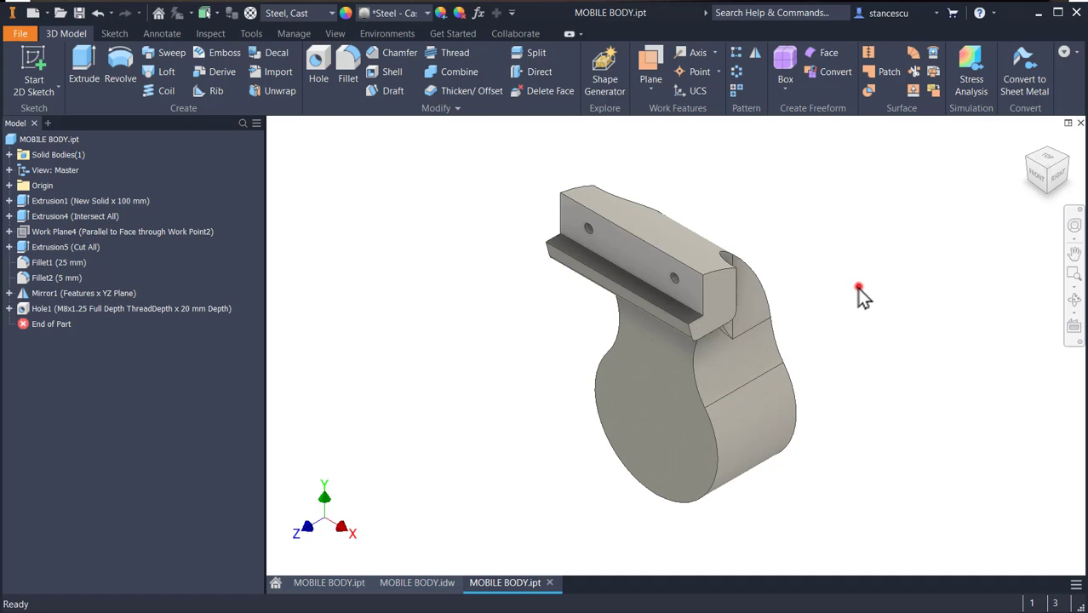
{"action": "mouse_move", "coordinate": [1010, 160]}
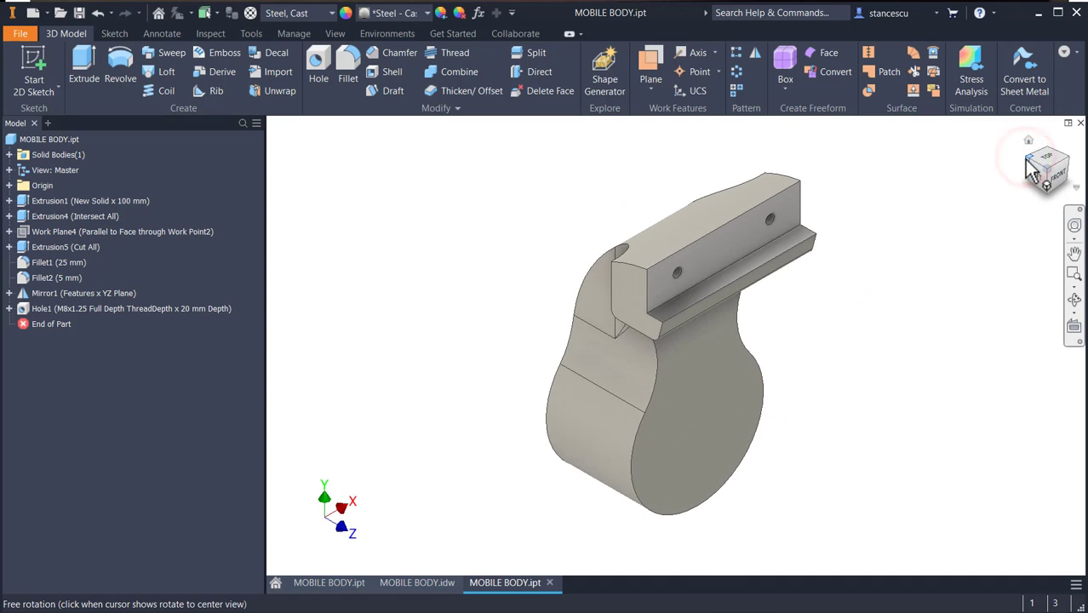
{"action": "mouse_move", "coordinate": [992, 262]}
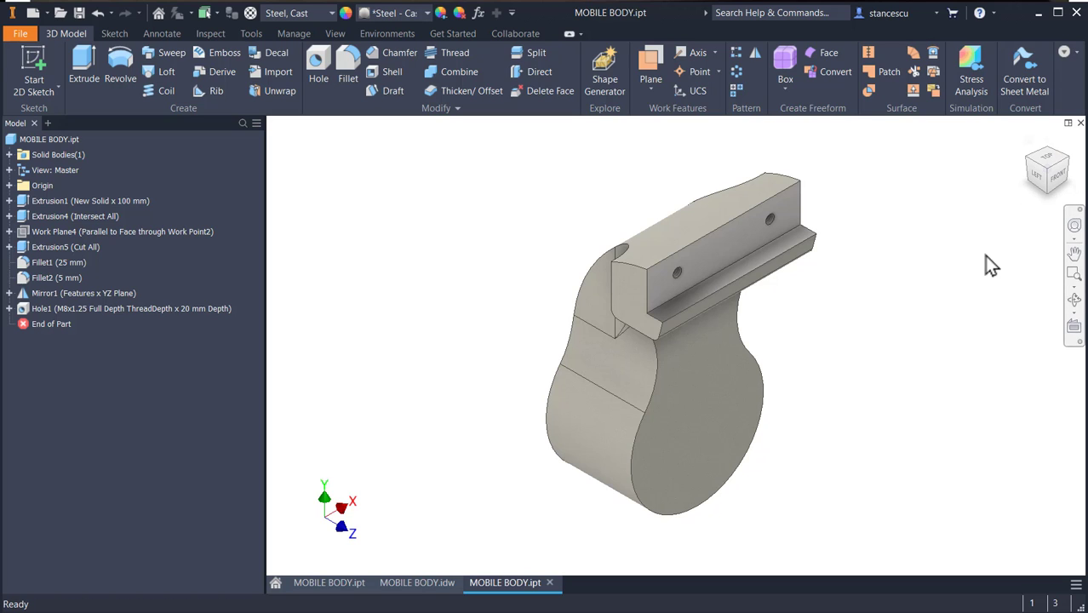
- Set the turned-around view of the mobile body as the Home view and verify it with F6
{"action": "left_click", "coordinate": [948, 326]}
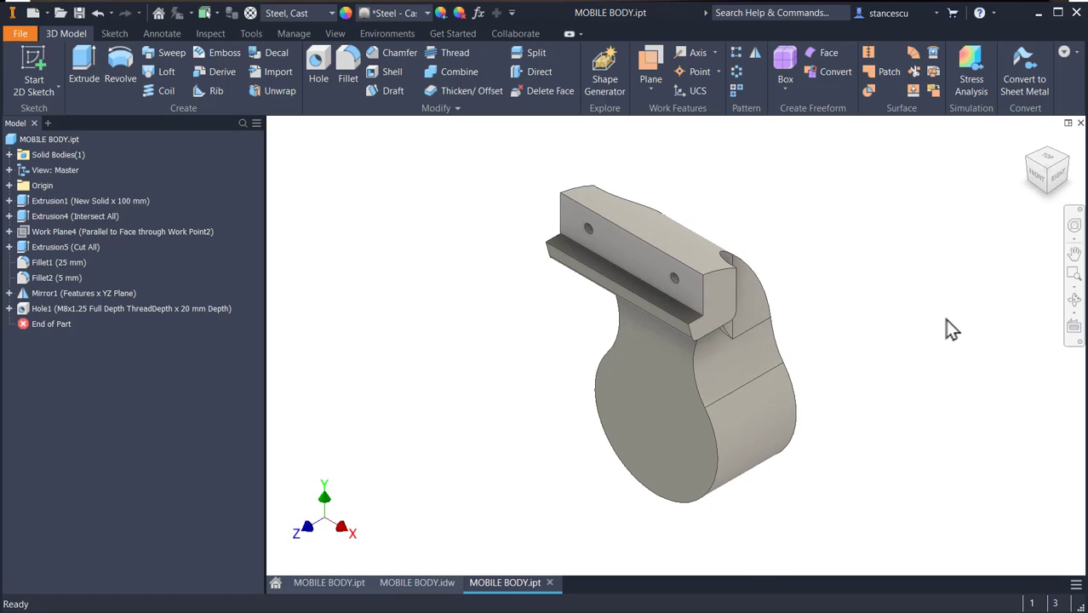
{"action": "mouse_move", "coordinate": [848, 279]}
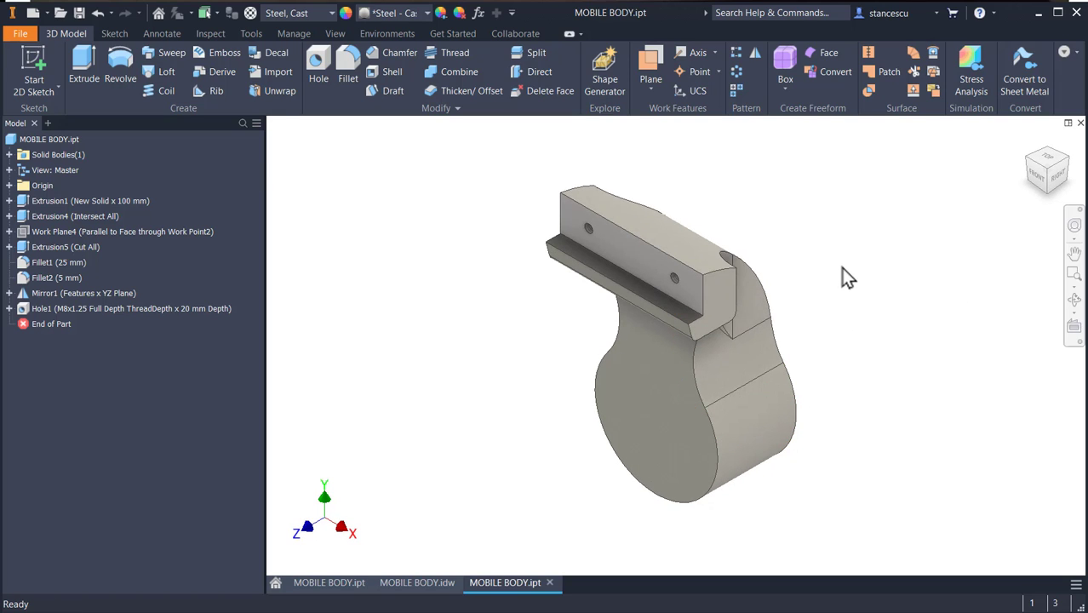
{"action": "mouse_move", "coordinate": [1025, 166]}
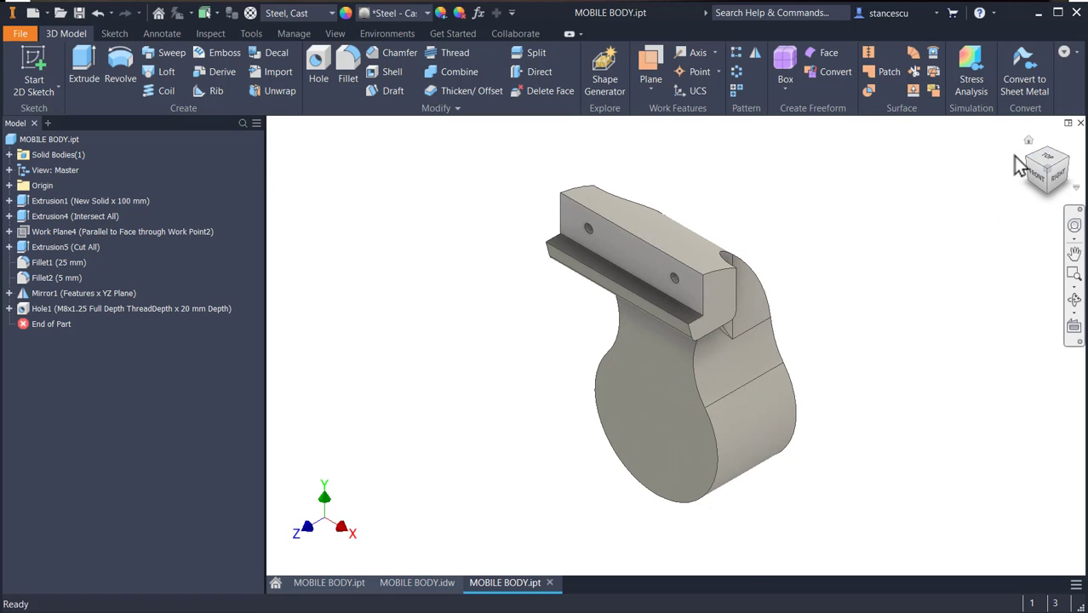
{"action": "left_click", "coordinate": [1056, 175]}
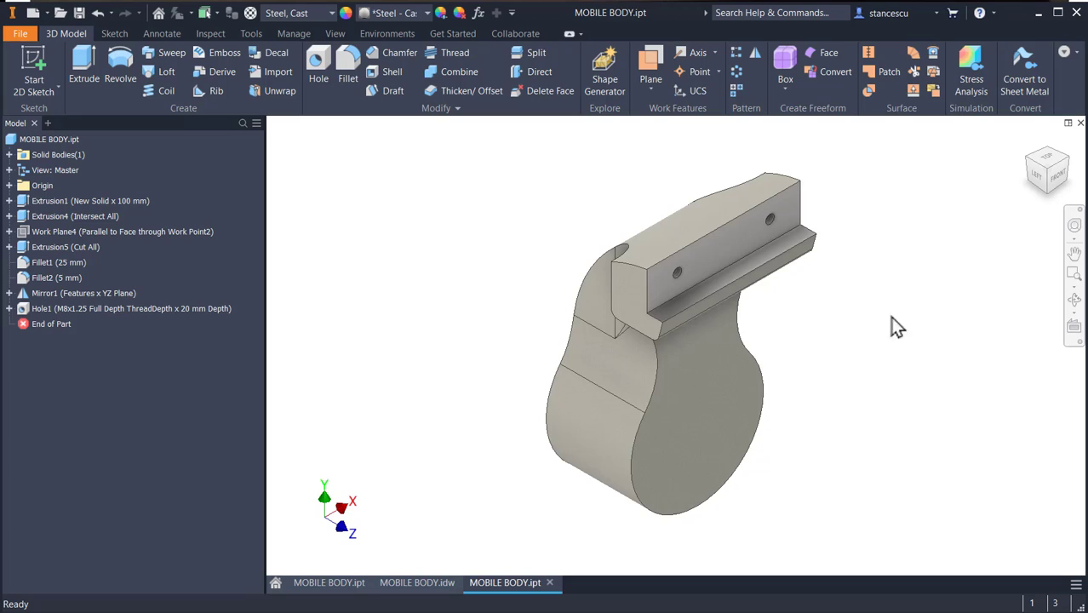
{"action": "mouse_move", "coordinate": [881, 299]}
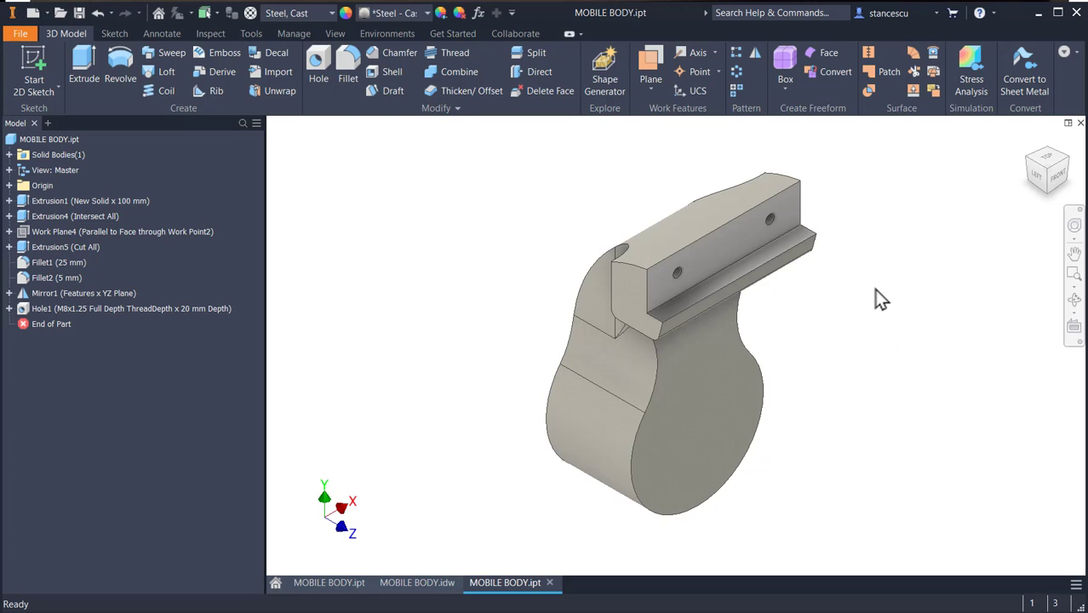
{"action": "mouse_move", "coordinate": [886, 282]}
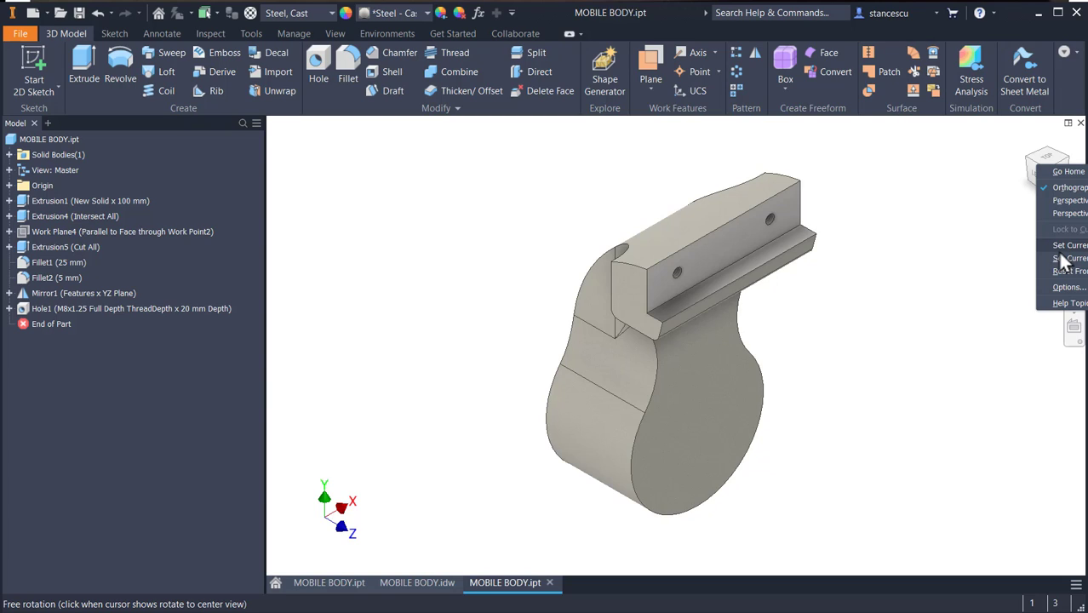
{"action": "mouse_move", "coordinate": [1062, 262]}
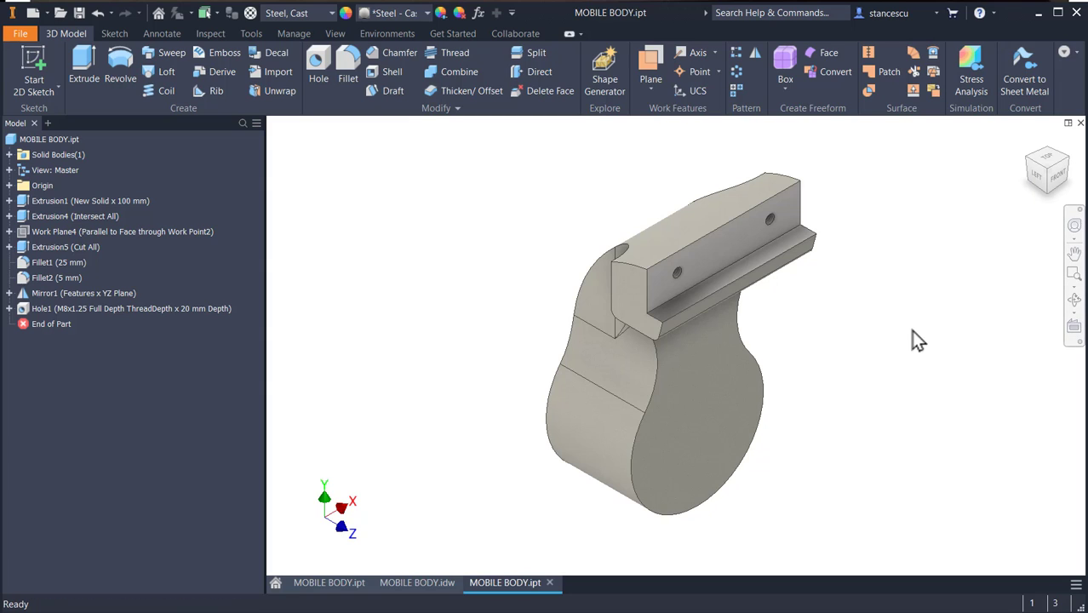
{"action": "left_click", "coordinate": [612, 366]}
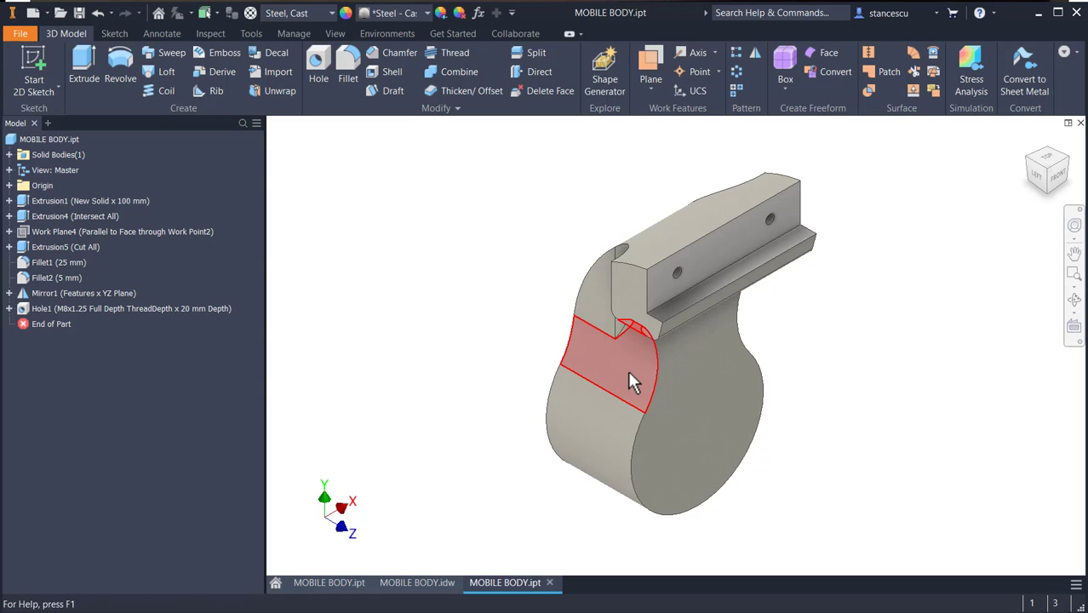
{"action": "key", "text": "f6"}
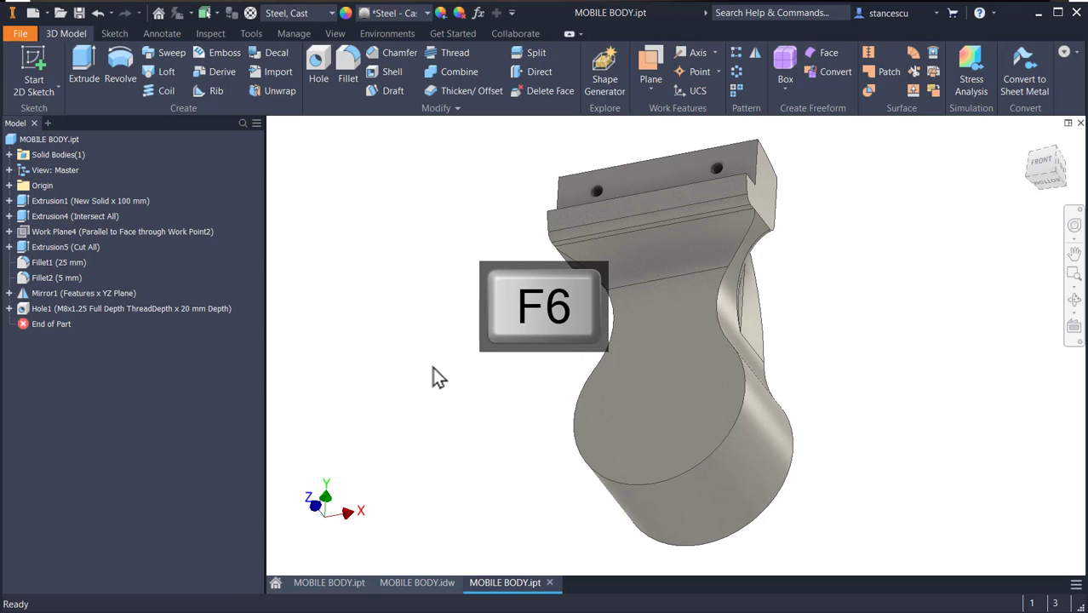
{"action": "key", "text": "f6"}
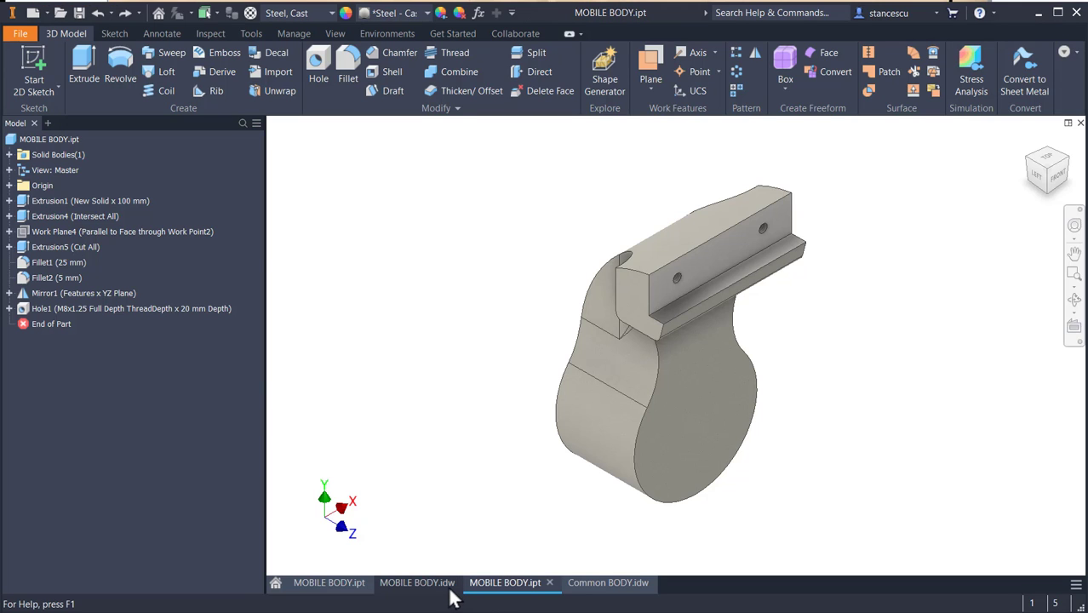
- Check the R60 front-view arc in MOBILE BODY.idw, then display Common BODY.idw
{"action": "left_click", "coordinate": [416, 582]}
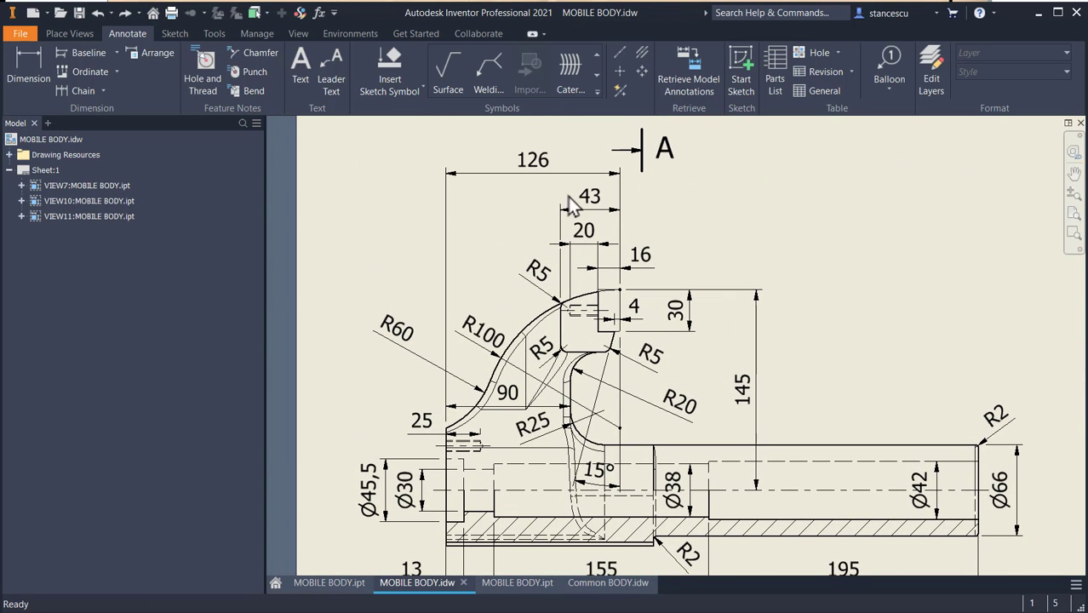
{"action": "left_click", "coordinate": [511, 350]}
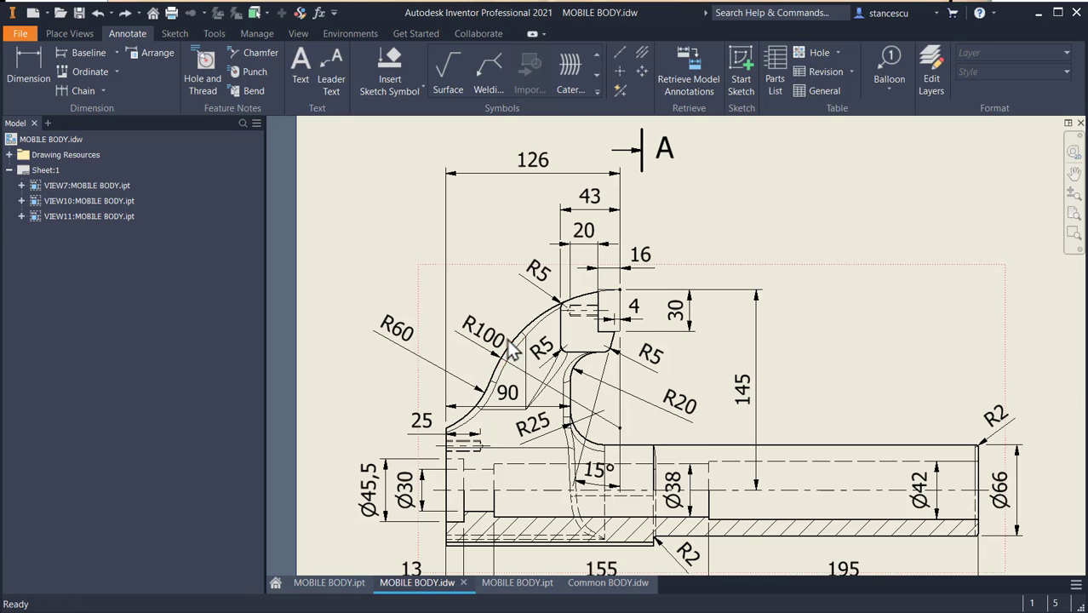
{"action": "left_click", "coordinate": [532, 161]}
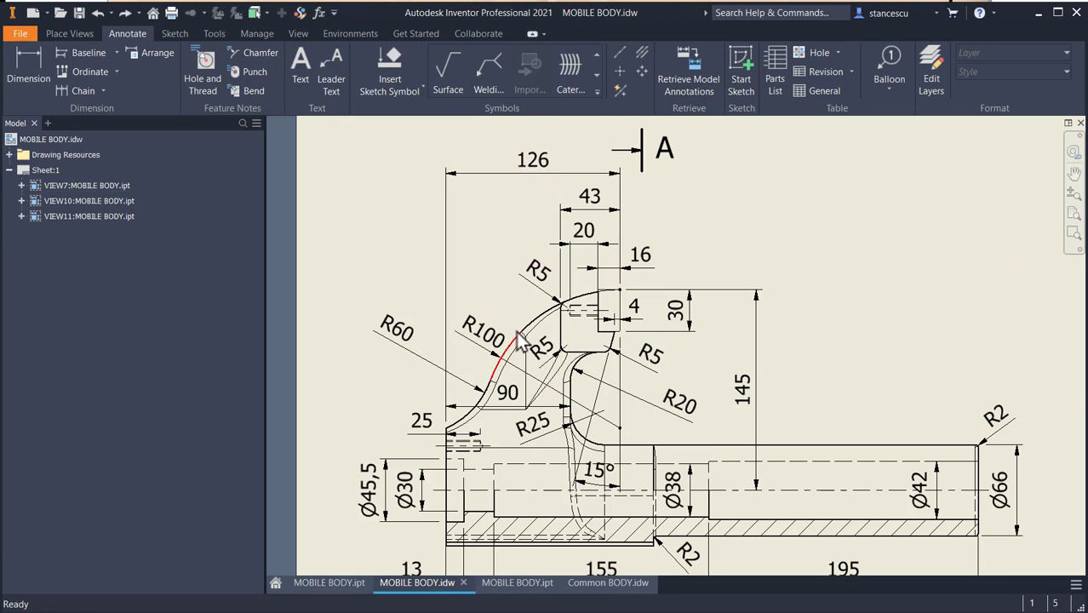
{"action": "left_click", "coordinate": [595, 582]}
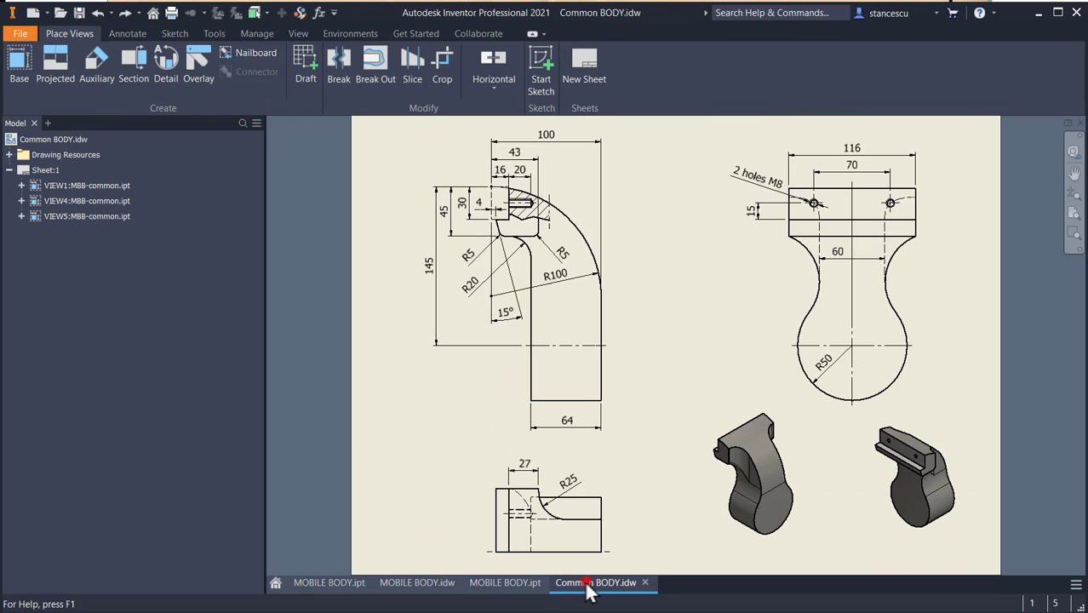
{"action": "mouse_move", "coordinate": [626, 204]}
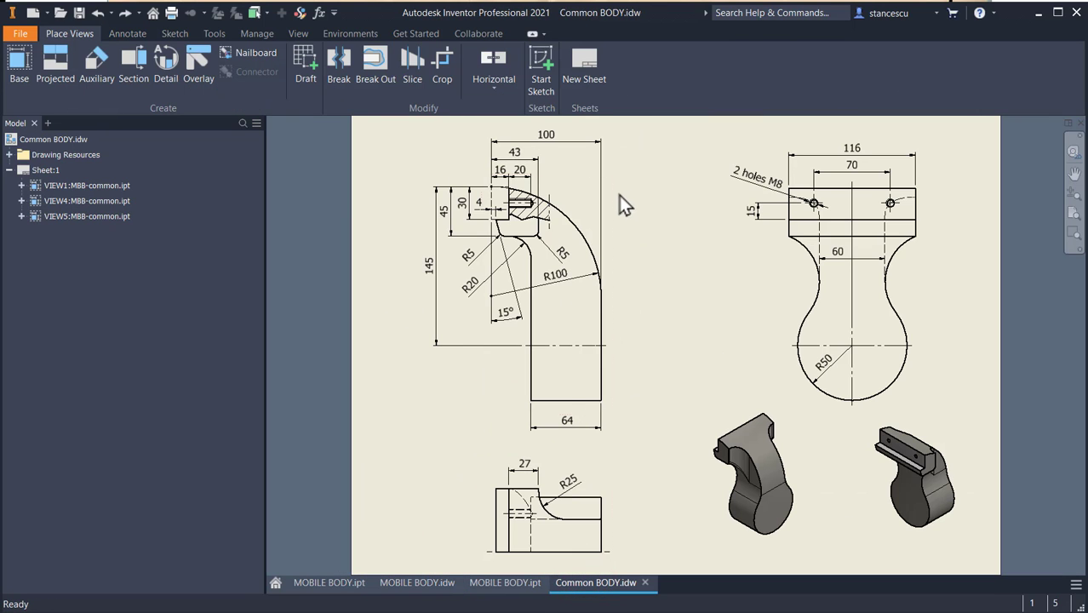
{"action": "mouse_move", "coordinate": [664, 210]}
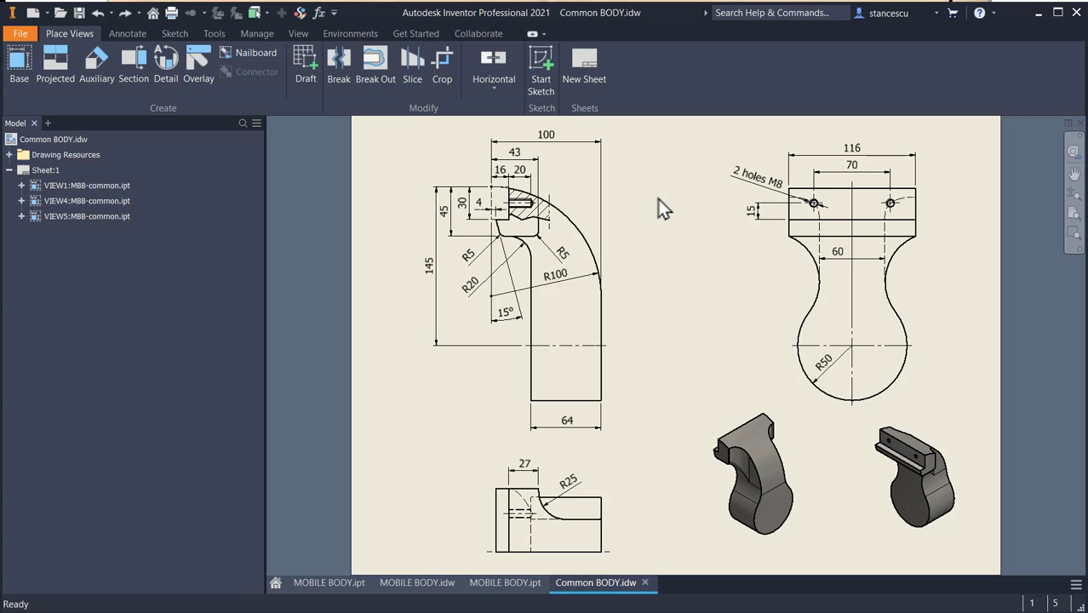
{"action": "left_click", "coordinate": [752, 472]}
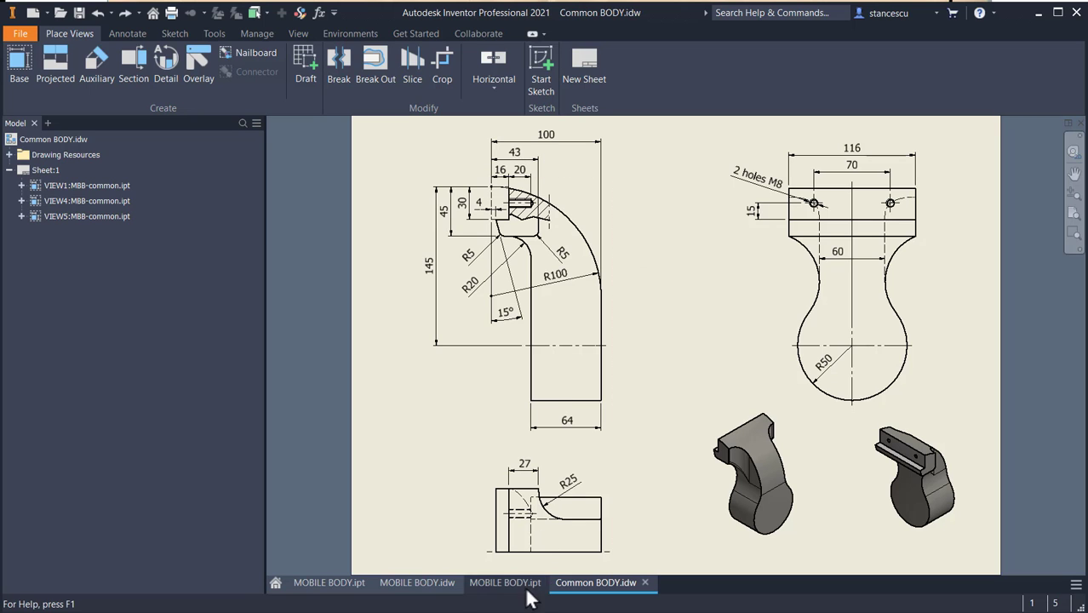
- Finish the end-profile sketch and join-extrude it by 126-100 mm
{"action": "left_click", "coordinate": [505, 582]}
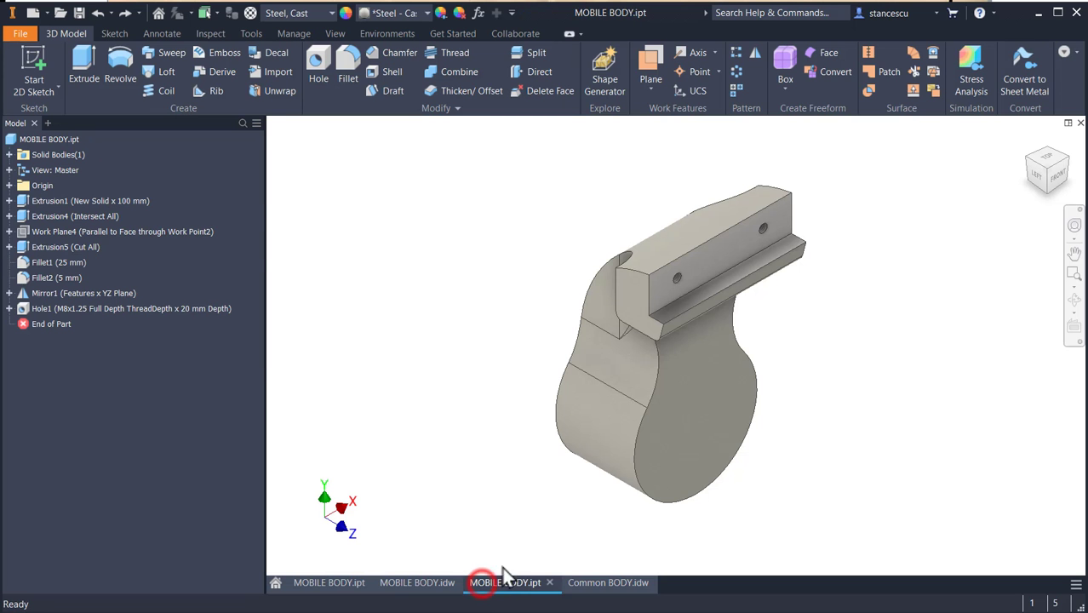
{"action": "mouse_move", "coordinate": [1047, 170]}
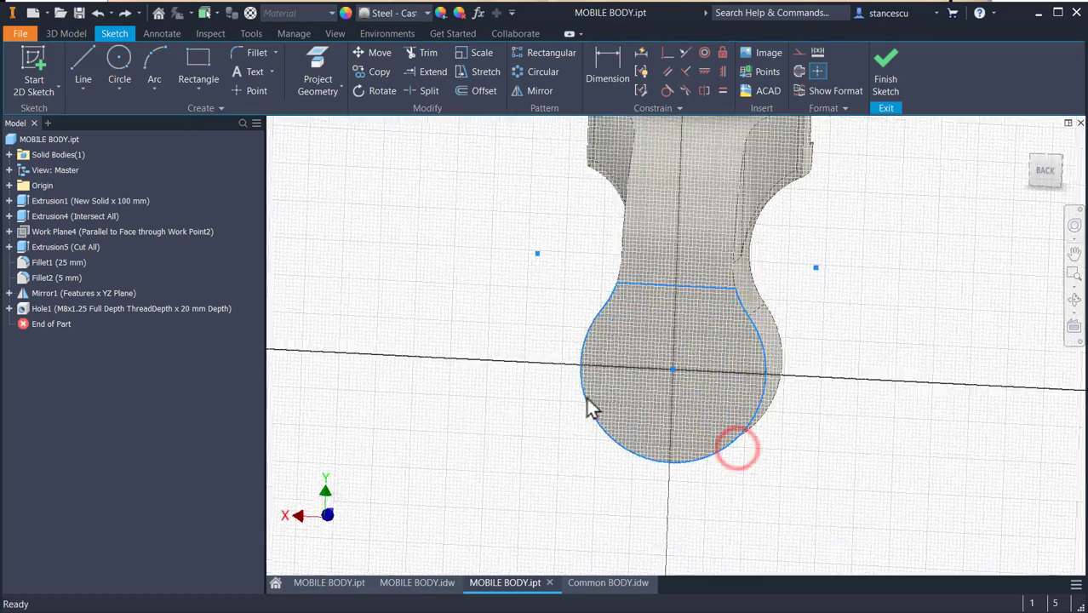
{"action": "left_click", "coordinate": [886, 72]}
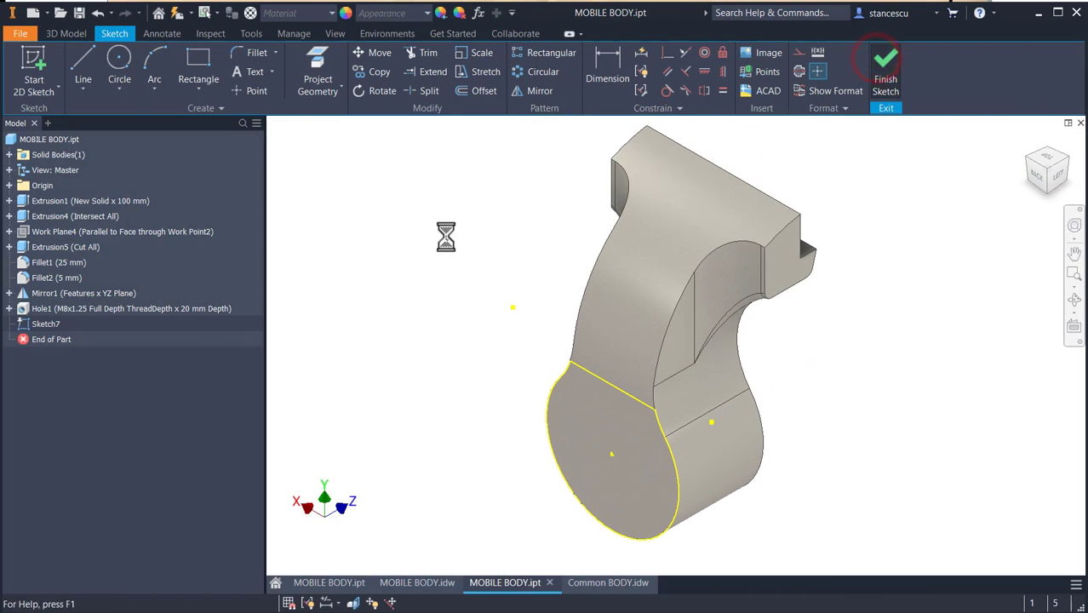
{"action": "left_click", "coordinate": [885, 64]}
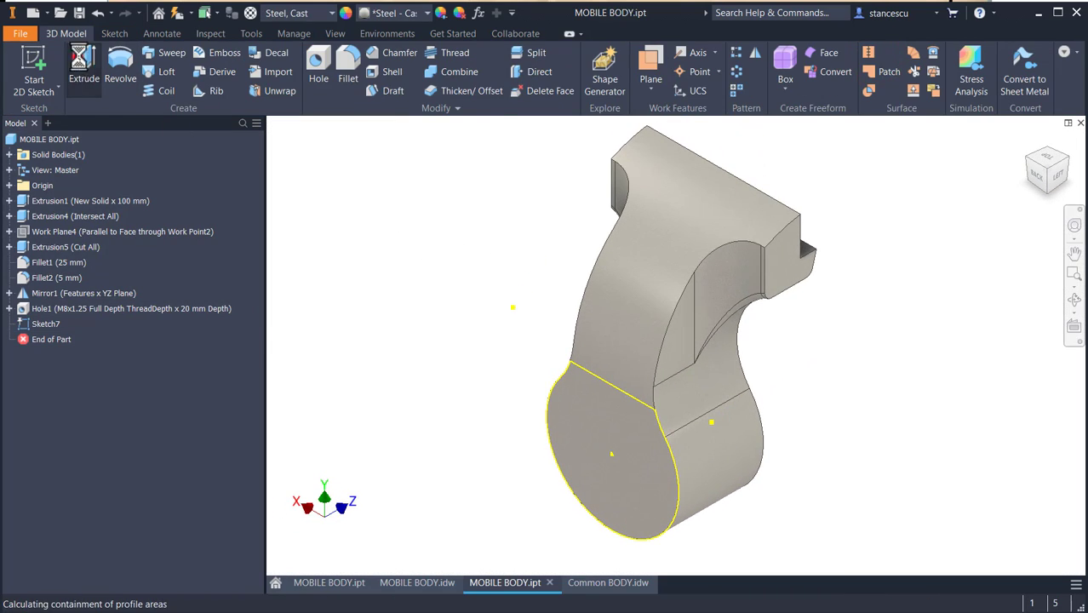
{"action": "left_click", "coordinate": [83, 64]}
{"action": "type", "text": "126-100"}
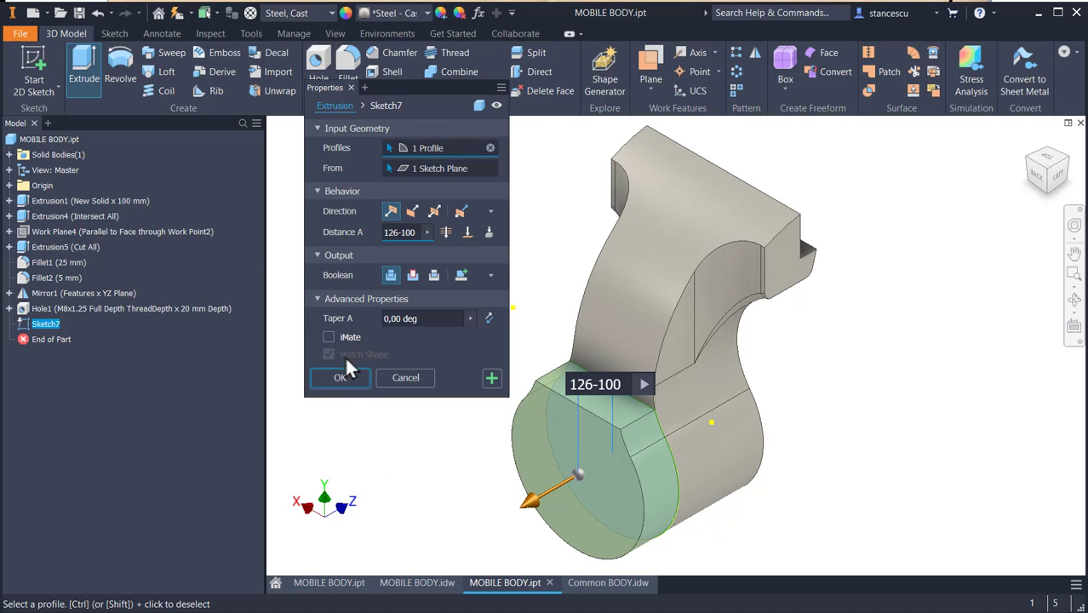
{"action": "left_click", "coordinate": [341, 378]}
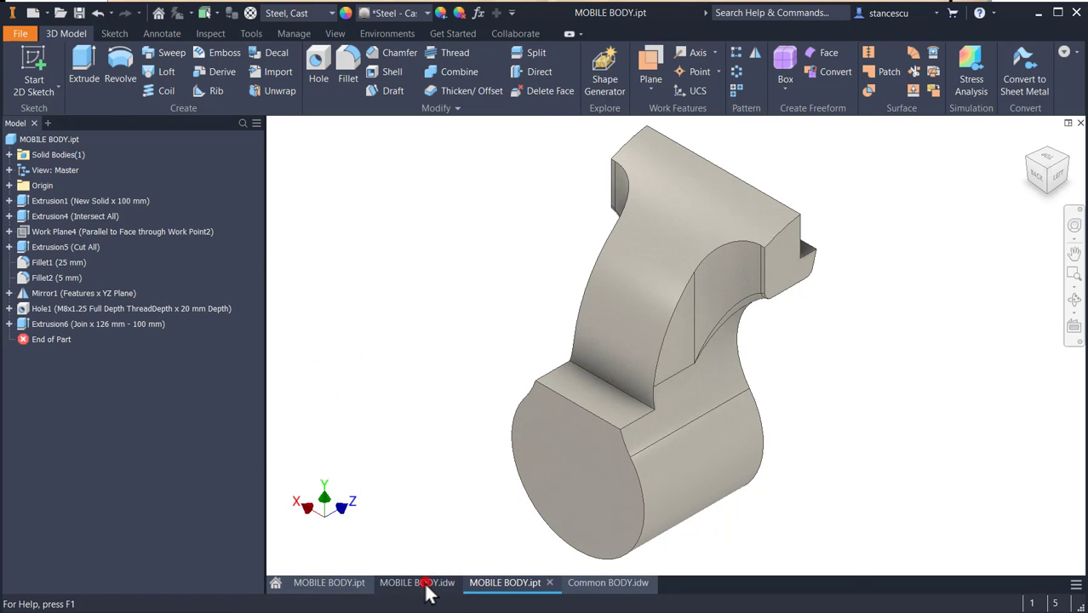
- Check R60 on the drawing, then fillet the extension-to-body edge with radius 60
{"action": "left_click", "coordinate": [416, 583]}
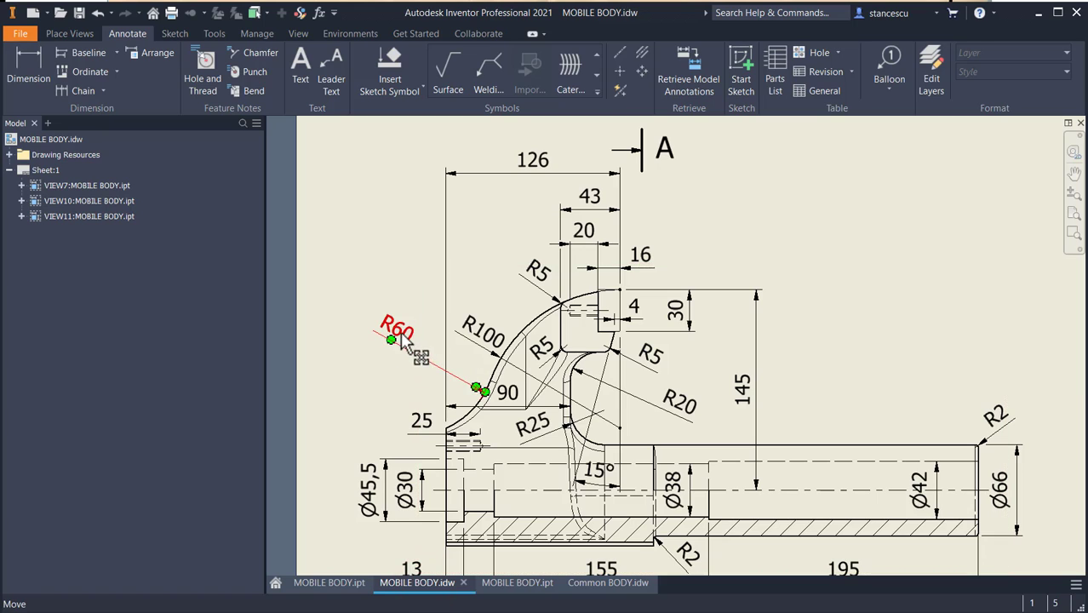
{"action": "mouse_move", "coordinate": [413, 377]}
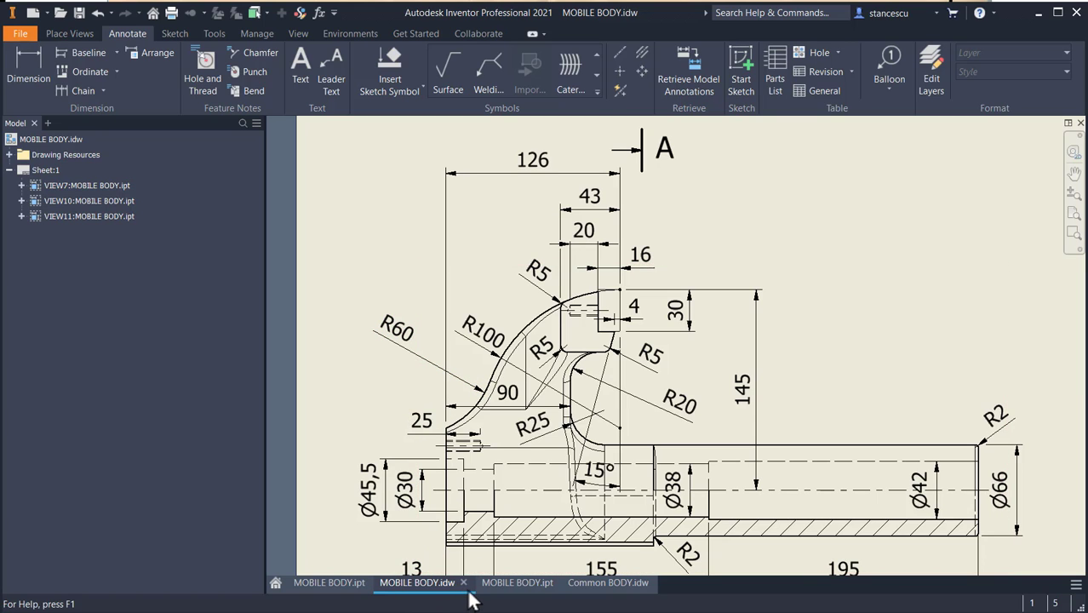
{"action": "left_click", "coordinate": [505, 583]}
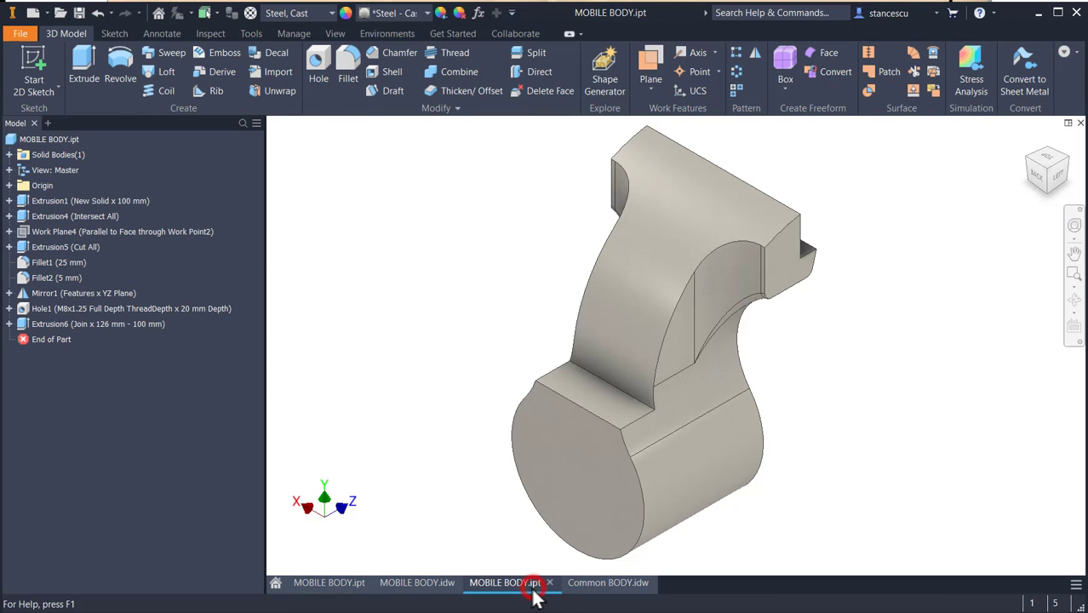
{"action": "left_click", "coordinate": [608, 391]}
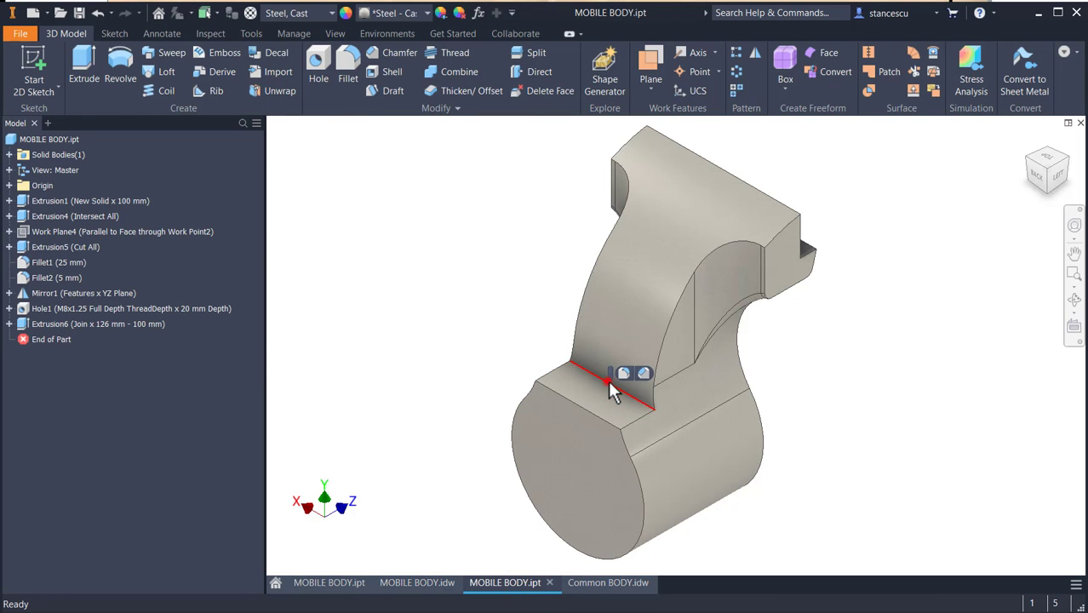
{"action": "left_click", "coordinate": [348, 71]}
{"action": "type", "text": "60"}
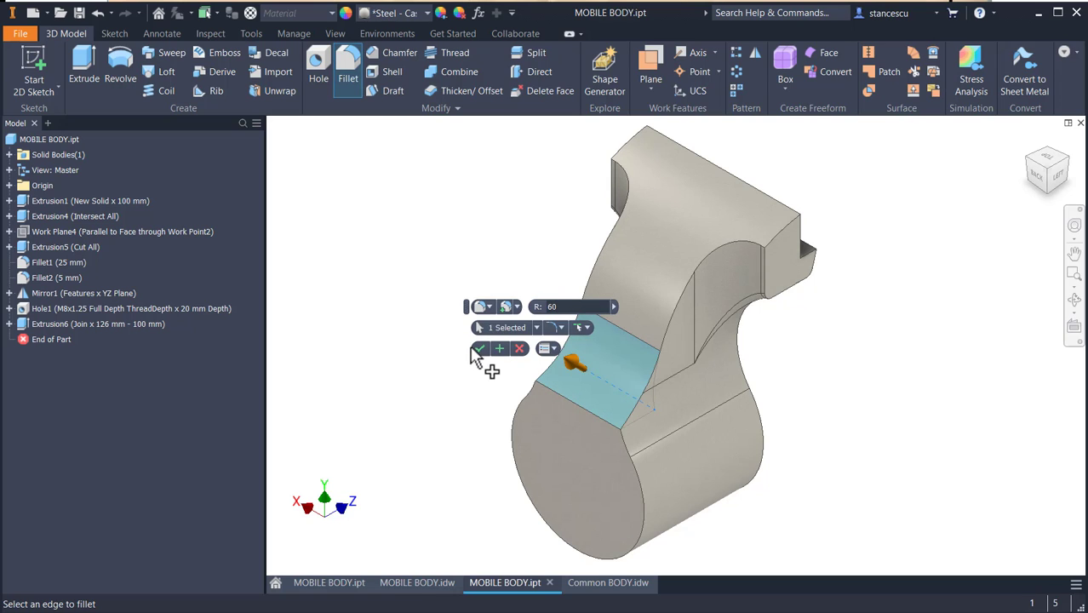
{"action": "left_click", "coordinate": [480, 349]}
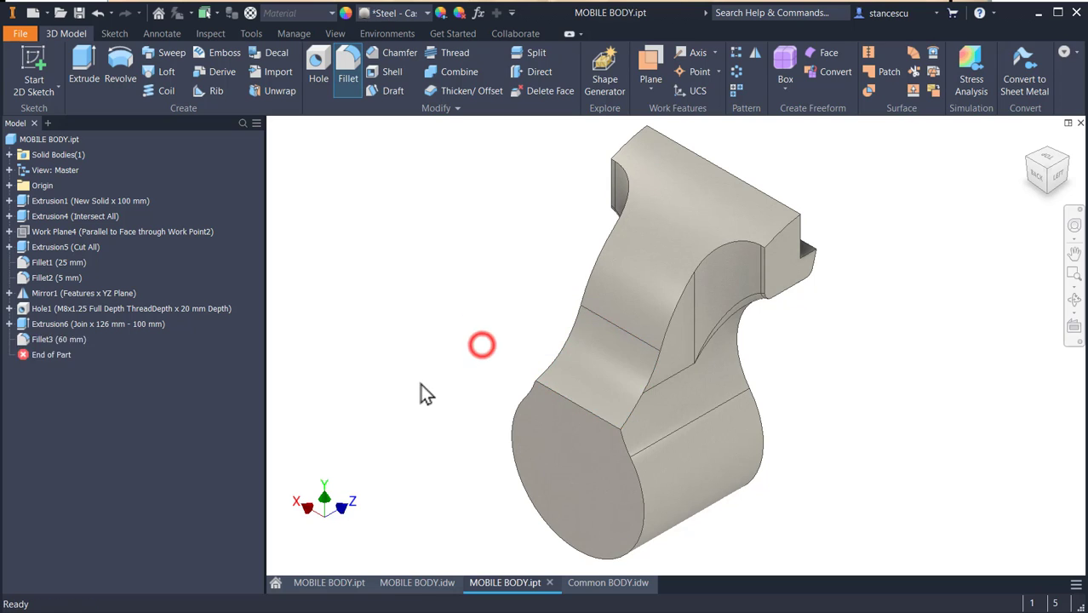
{"action": "left_click", "coordinate": [417, 582]}
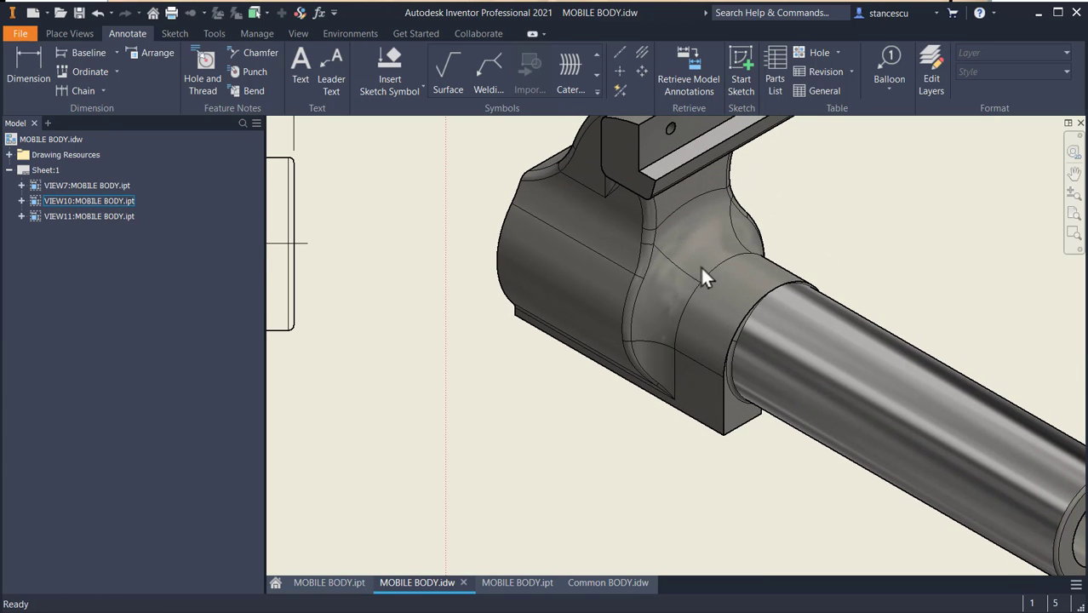
{"action": "mouse_move", "coordinate": [834, 366]}
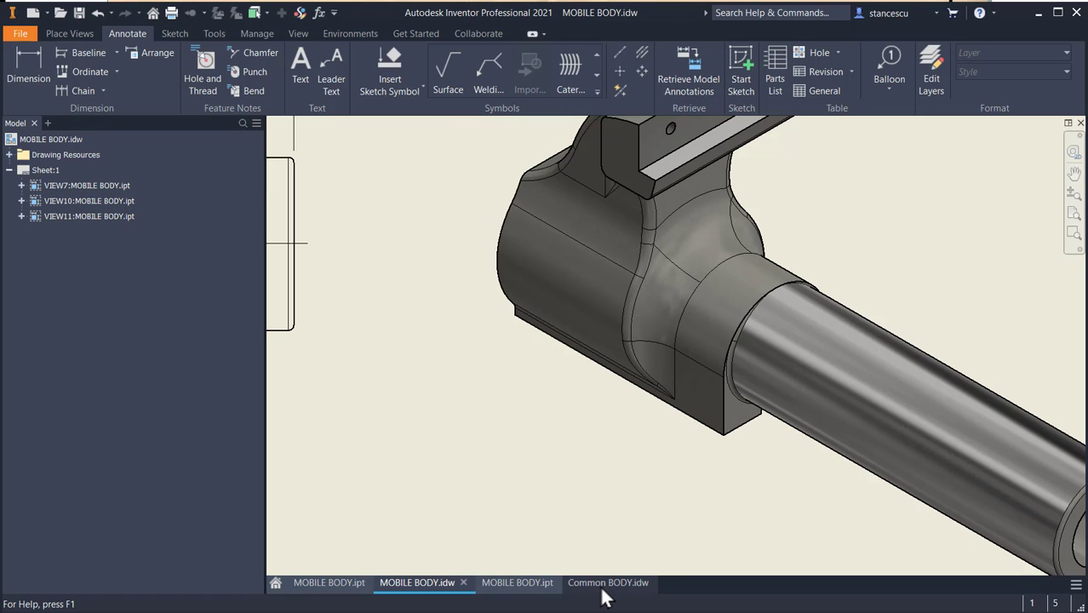
{"action": "mouse_move", "coordinate": [517, 583]}
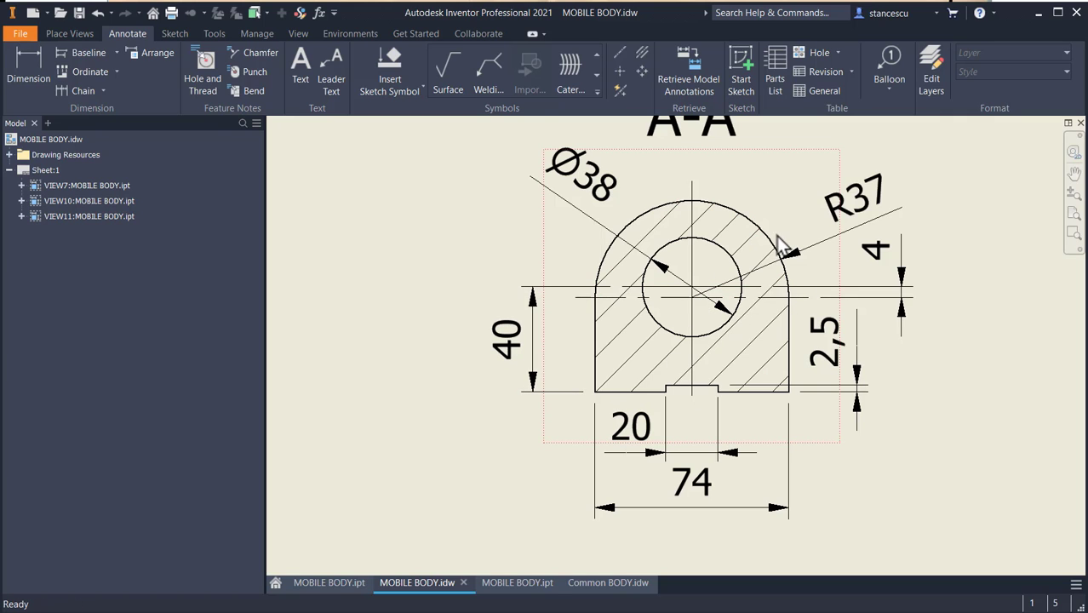
- Inspect section A-A's R37 arc and Ø38 bore circle on the drawing
{"action": "left_click", "coordinate": [856, 196]}
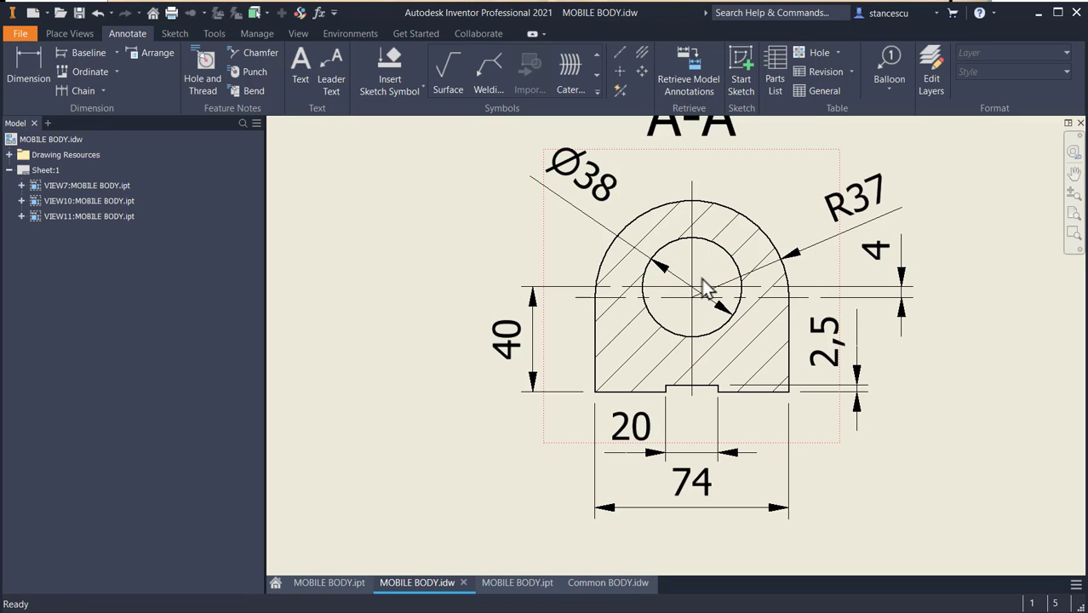
{"action": "left_click", "coordinate": [693, 286]}
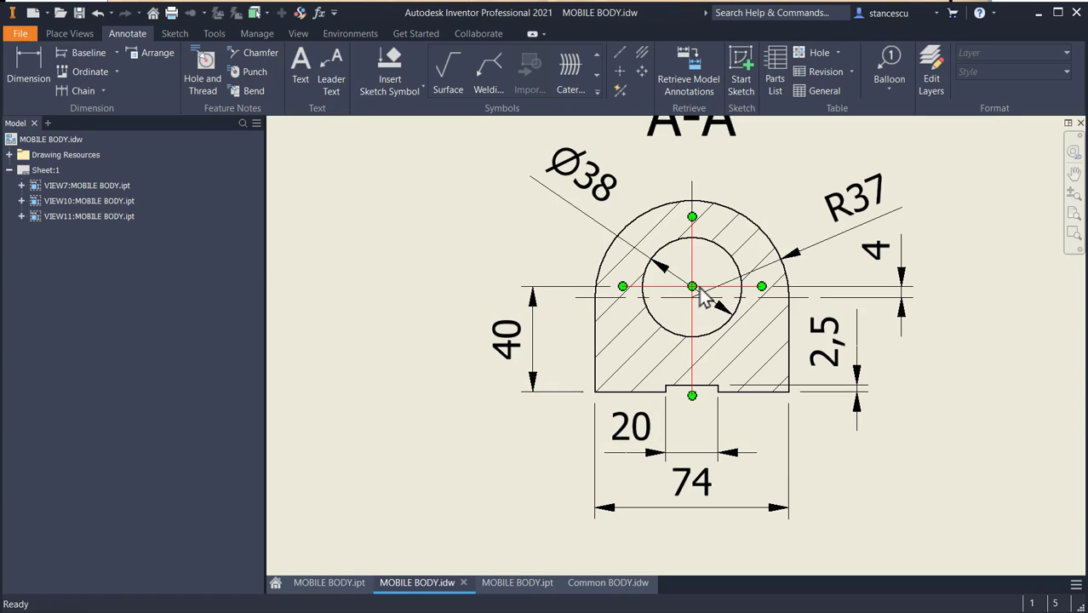
{"action": "left_click", "coordinate": [438, 270]}
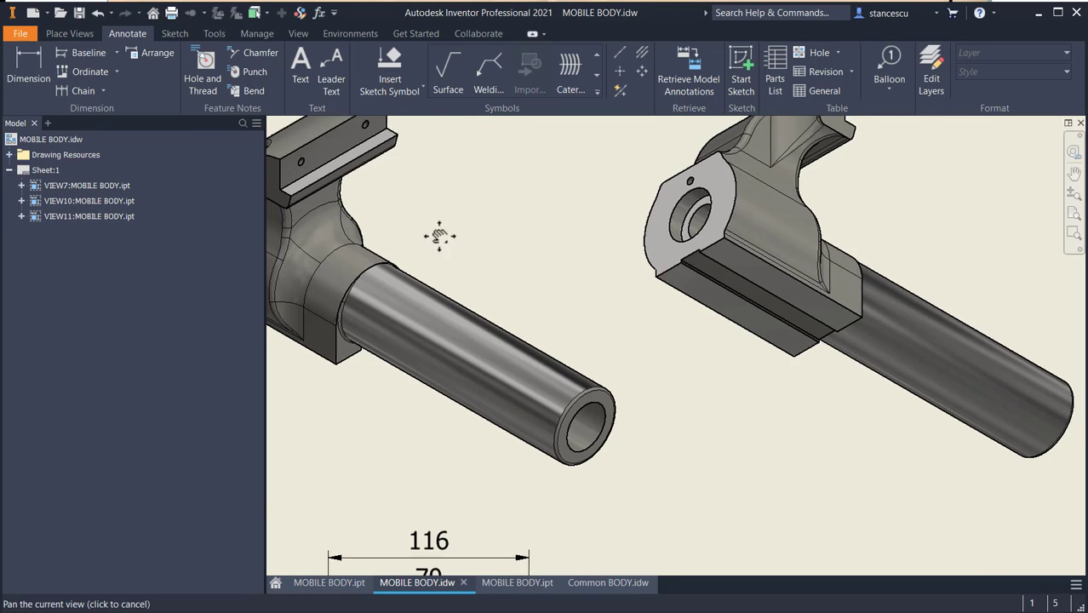
{"action": "left_click_drag", "start_coordinate": [440, 236], "coordinate": [545, 319]}
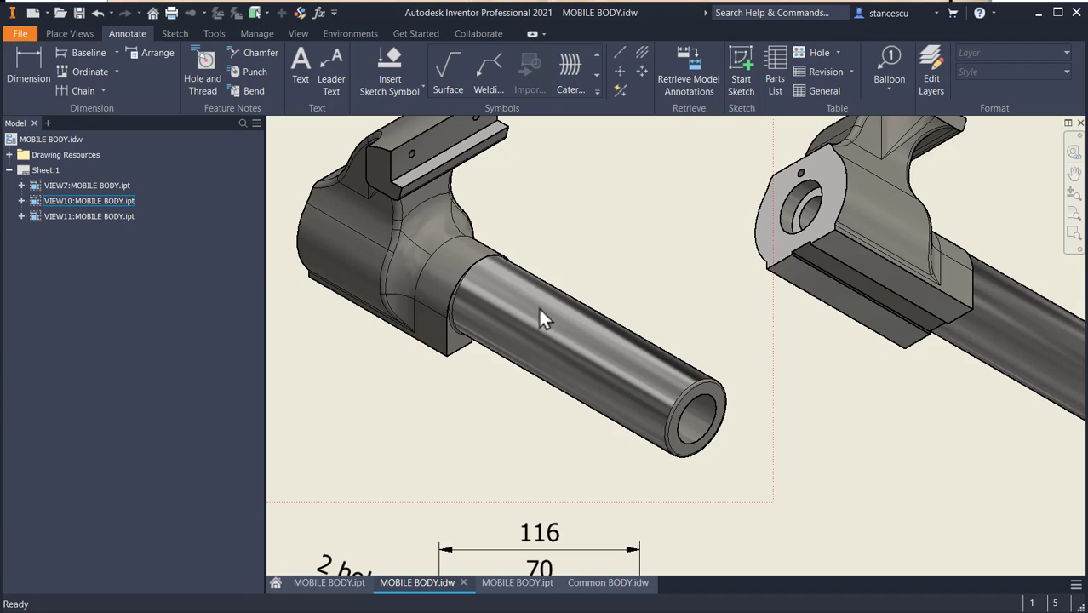
{"action": "mouse_move", "coordinate": [566, 324]}
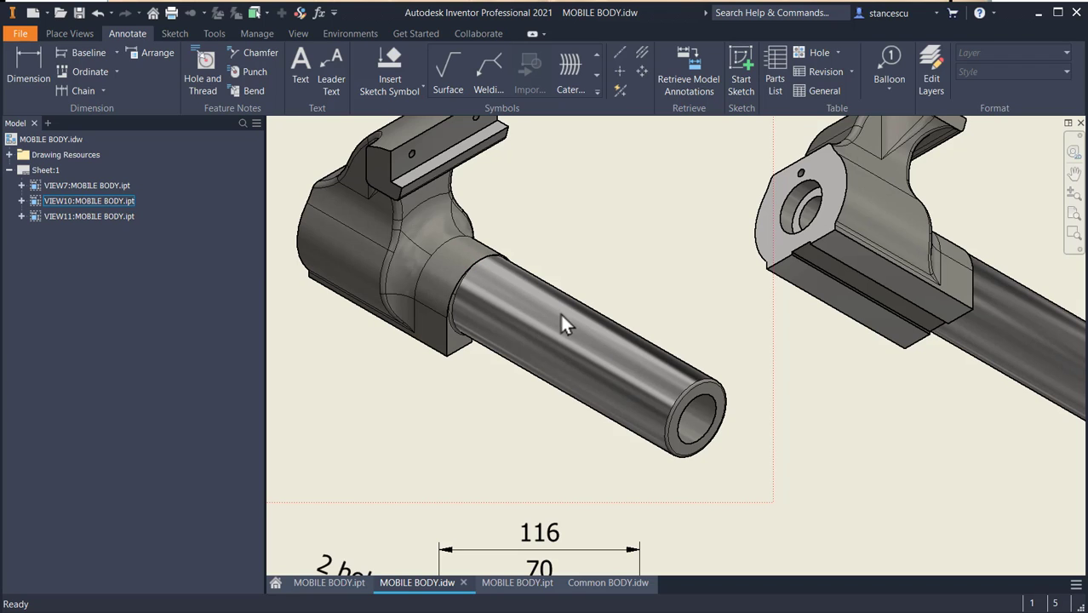
{"action": "mouse_move", "coordinate": [335, 265]}
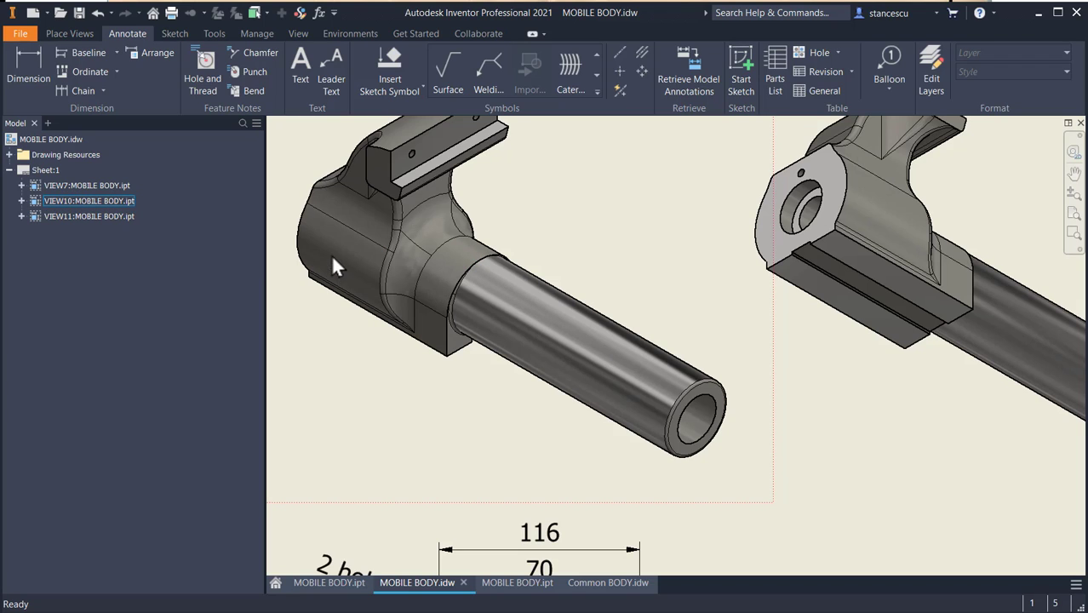
{"action": "mouse_move", "coordinate": [489, 256]}
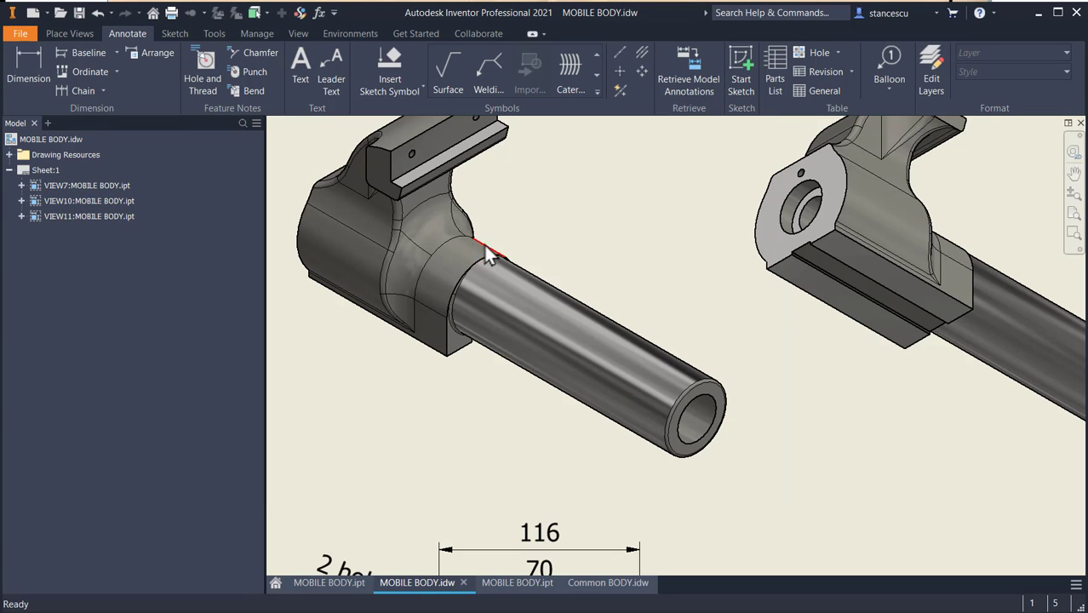
{"action": "left_click", "coordinate": [752, 477]}
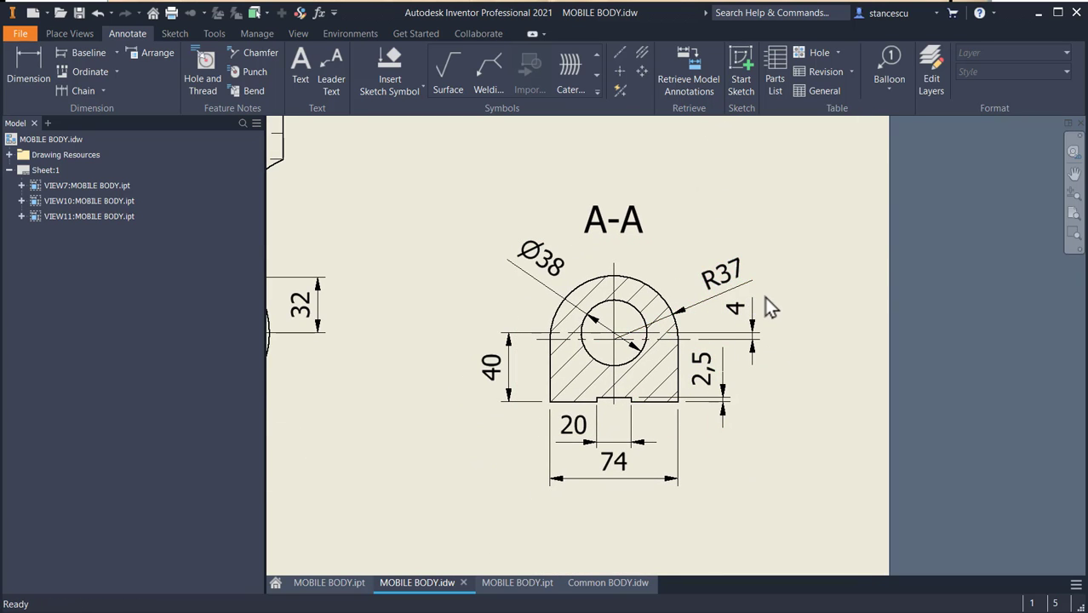
{"action": "left_click", "coordinate": [722, 272]}
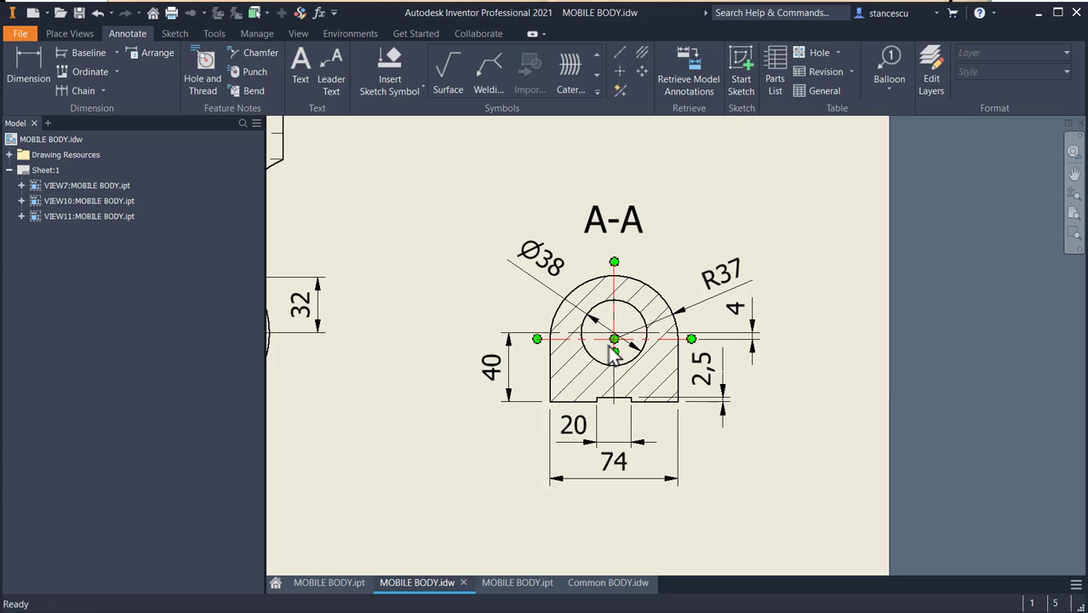
{"action": "left_click", "coordinate": [566, 300]}
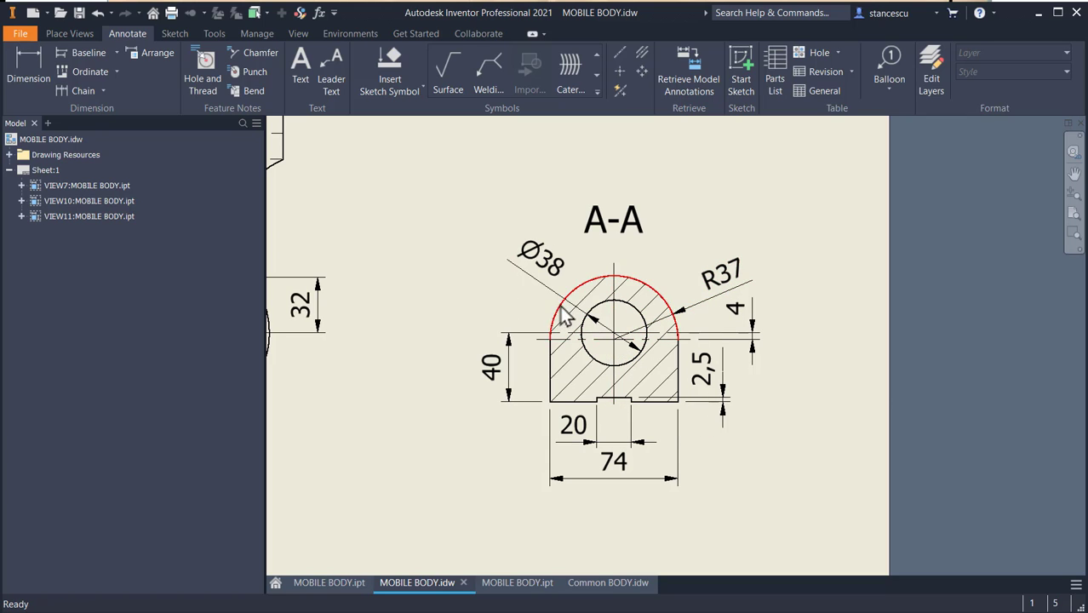
{"action": "mouse_move", "coordinate": [637, 289]}
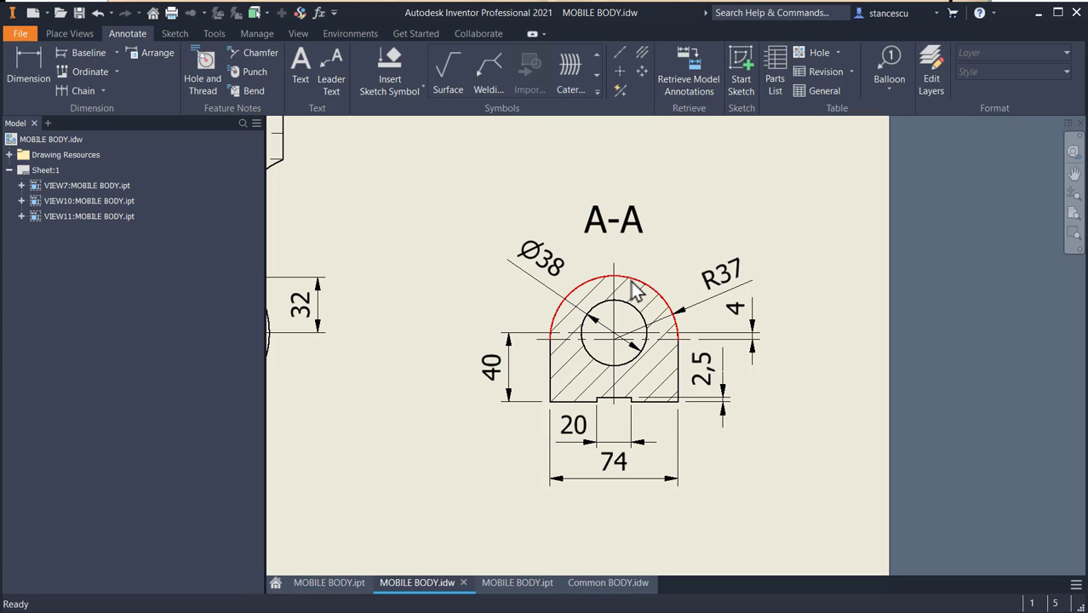
{"action": "left_click", "coordinate": [509, 383]}
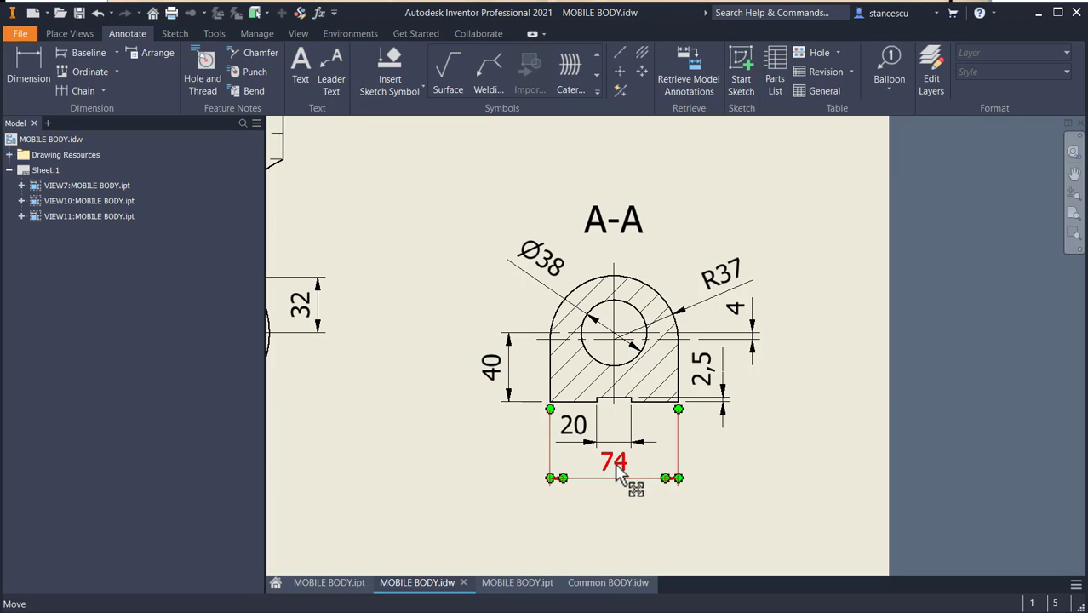
{"action": "mouse_move", "coordinate": [617, 477]}
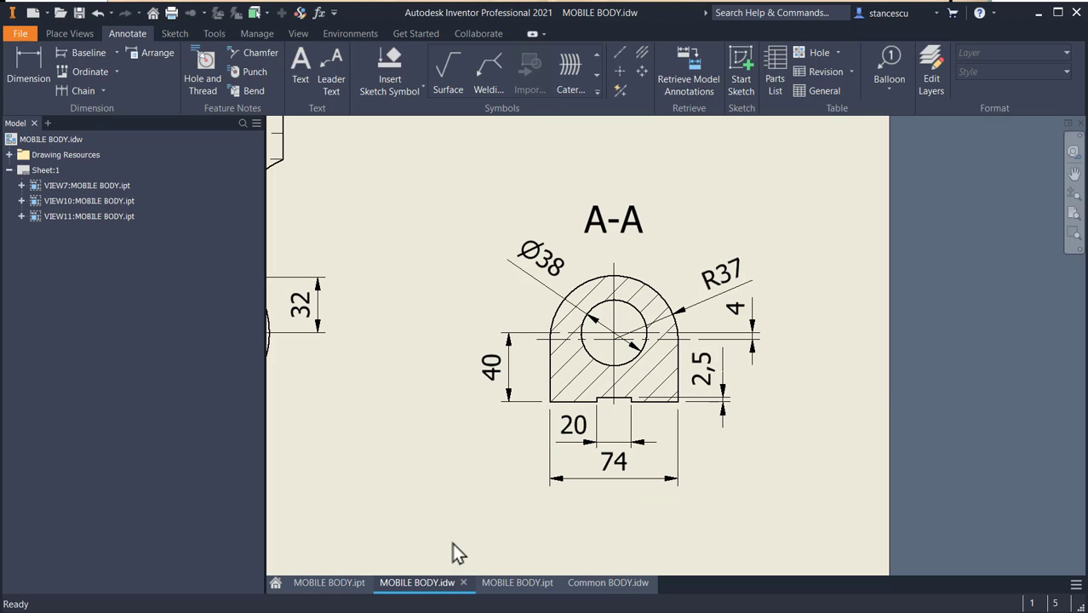
{"action": "mouse_move", "coordinate": [558, 528]}
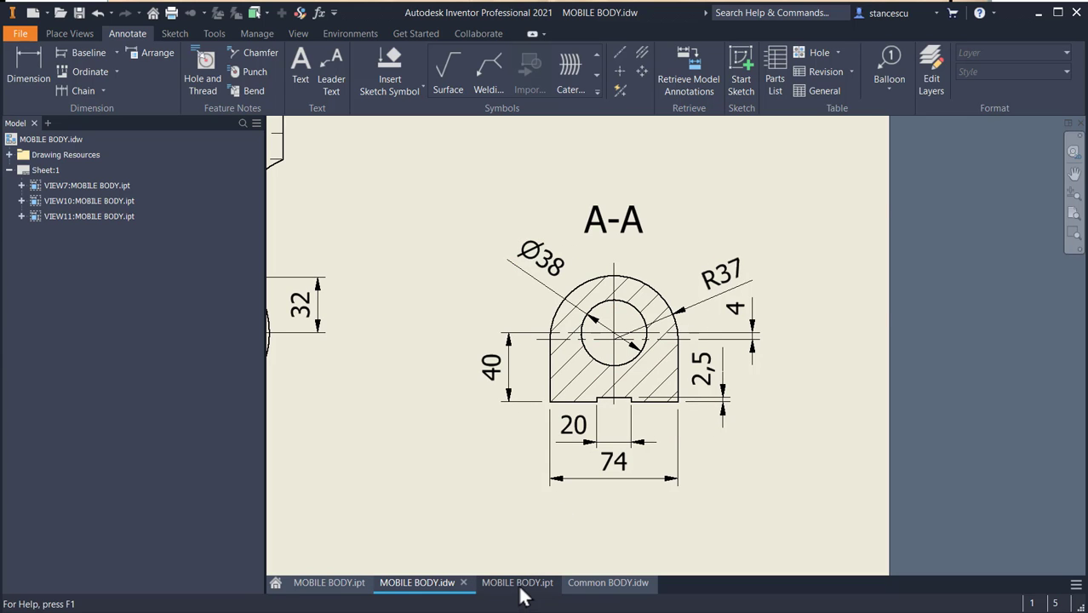
- Draw a U-shaped arched outline with a bottom notch around the round end
{"action": "left_click", "coordinate": [517, 582]}
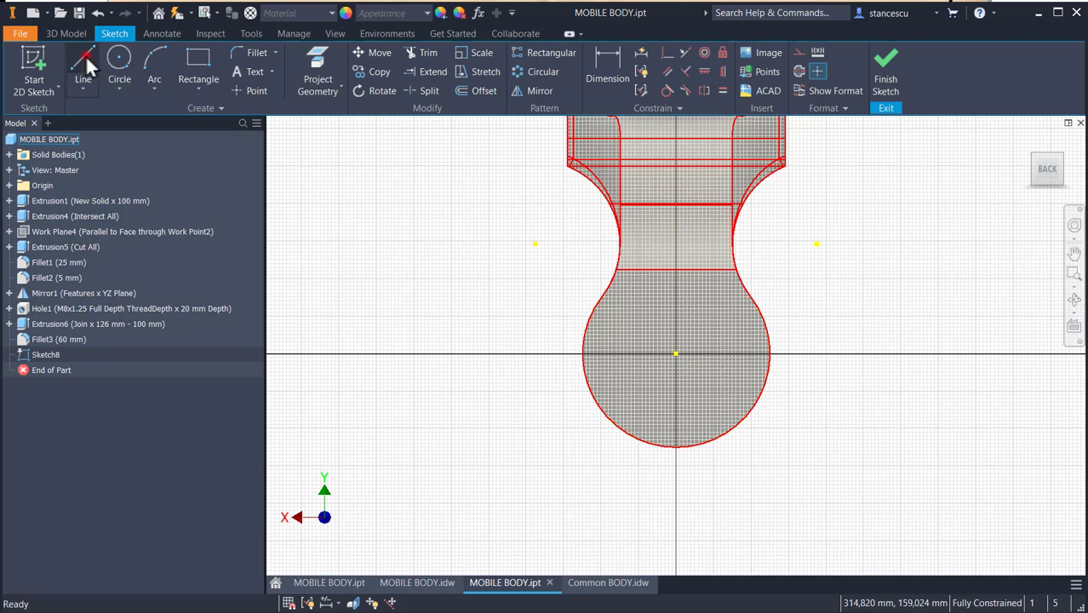
{"action": "left_click", "coordinate": [82, 68]}
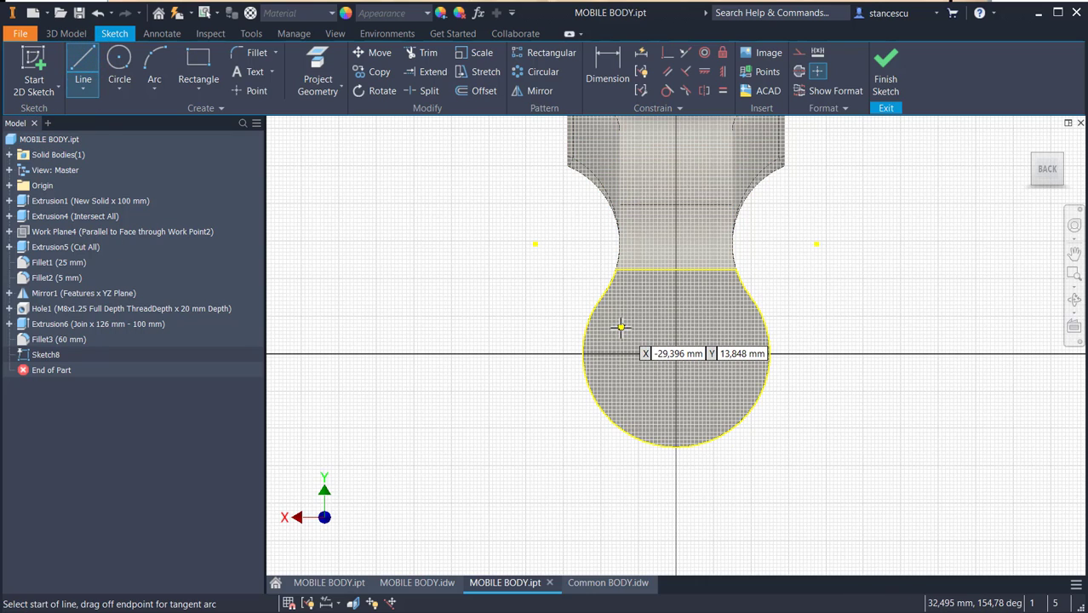
{"action": "mouse_move", "coordinate": [621, 339]}
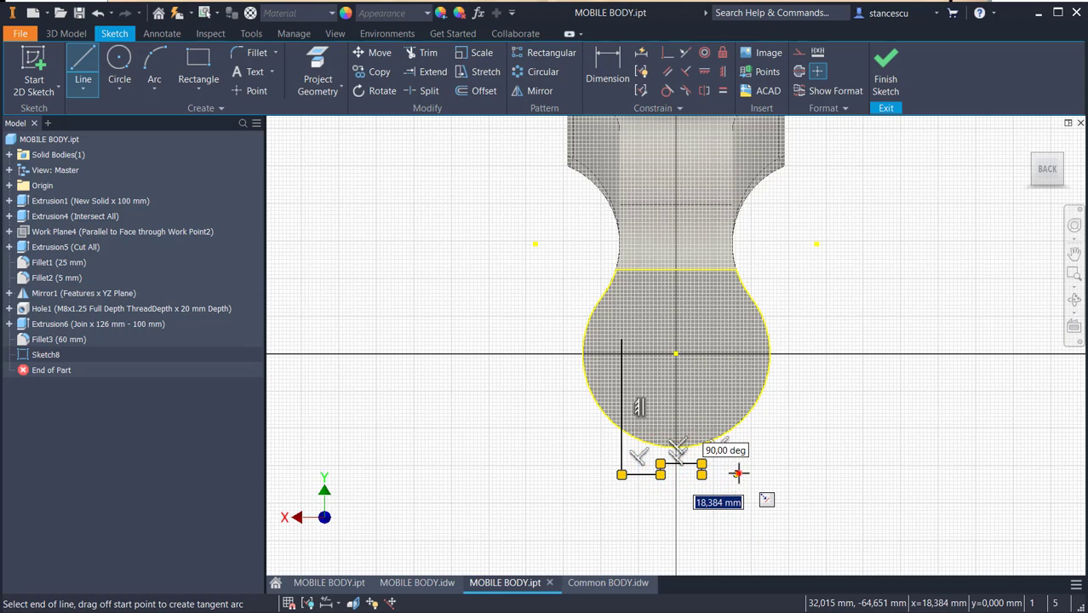
{"action": "left_click_drag", "start_coordinate": [739, 473], "coordinate": [737, 338]}
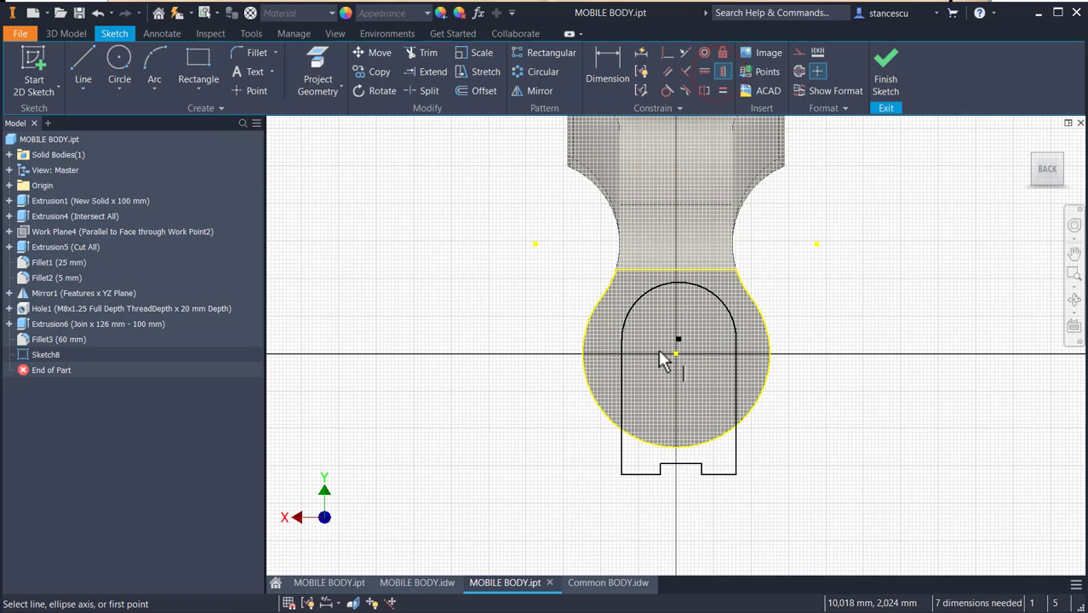
- Dimension the arc radius to 37 and the arc centre offset from the origin
{"action": "left_click", "coordinate": [677, 339]}
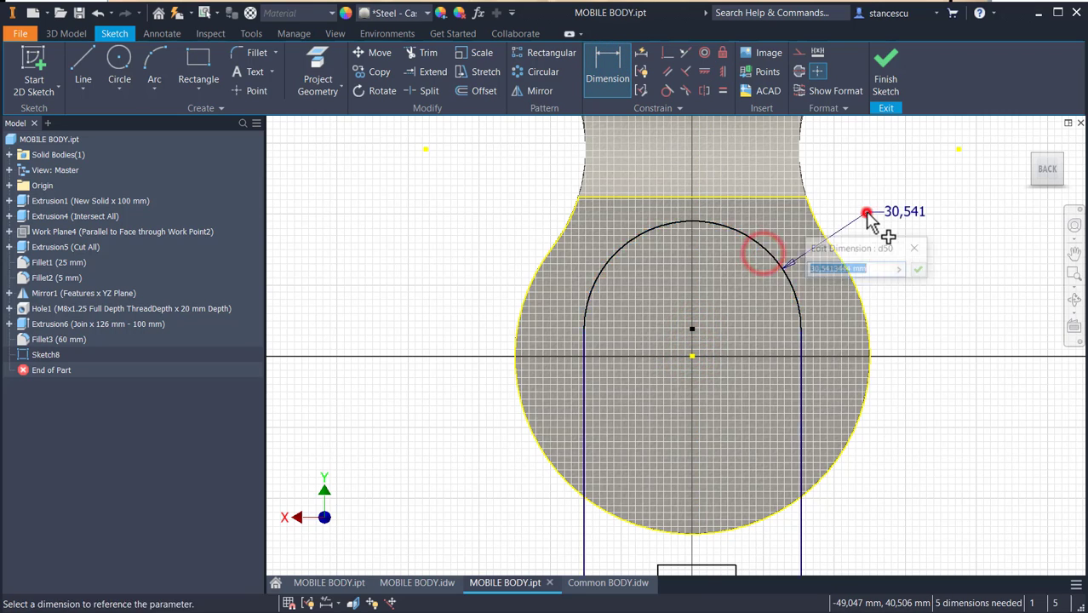
{"action": "type", "text": "3"}
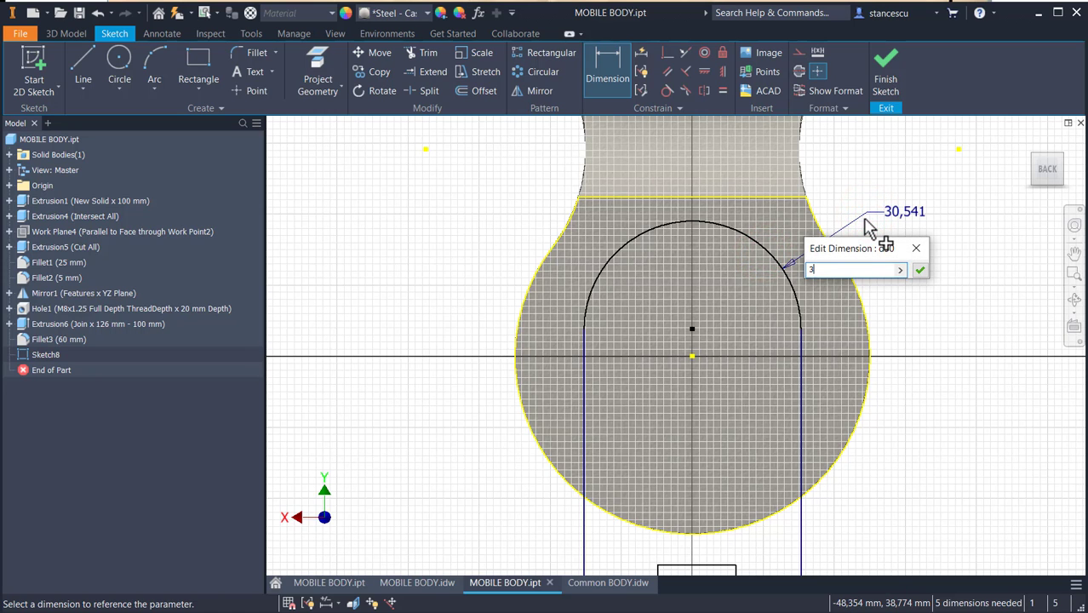
{"action": "left_click", "coordinate": [920, 270]}
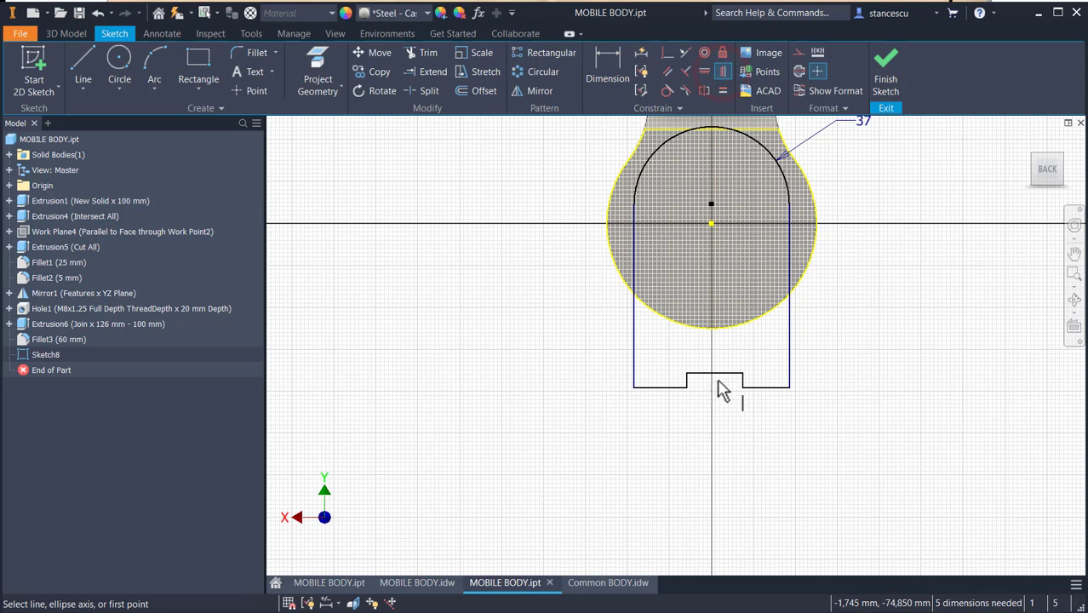
{"action": "left_click", "coordinate": [715, 372]}
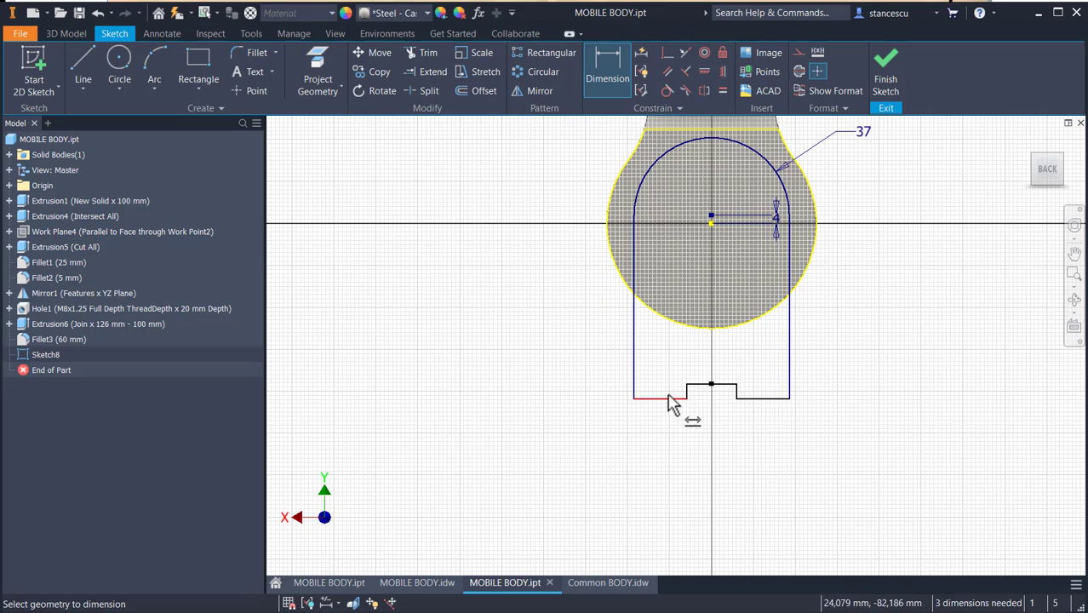
{"action": "left_click", "coordinate": [766, 398]}
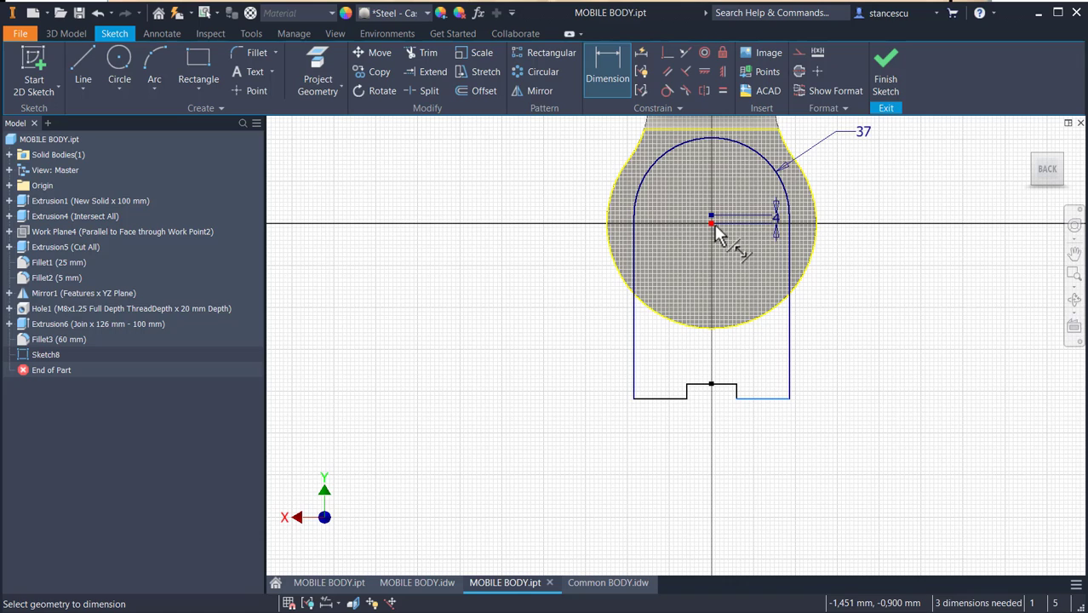
{"action": "mouse_move", "coordinate": [713, 223]}
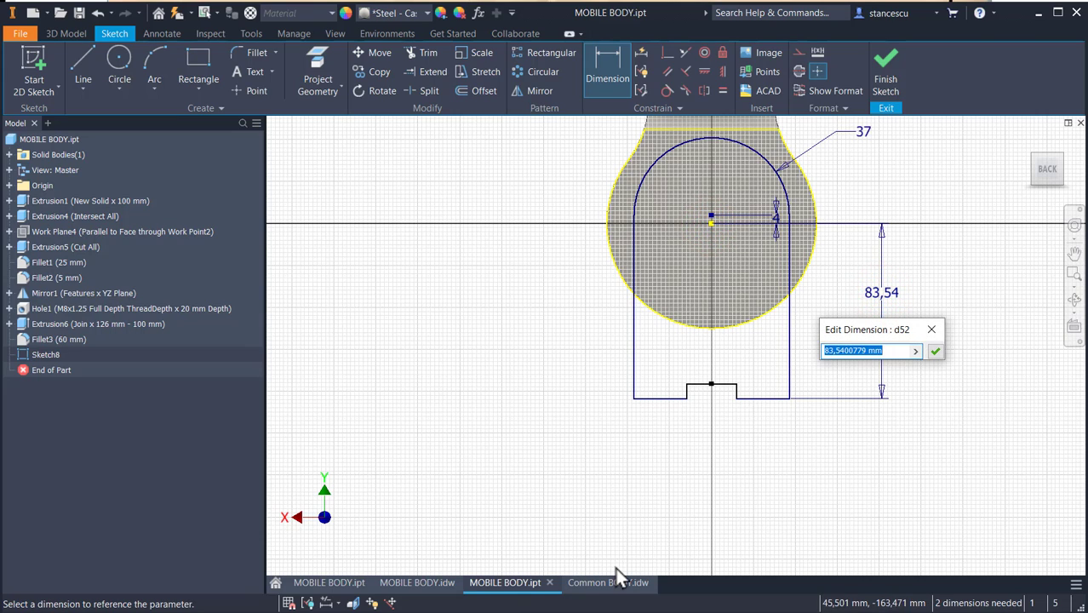
- Recheck the drawing, then undo the unwanted height and centre-offset dimensions
{"action": "left_click", "coordinate": [416, 583]}
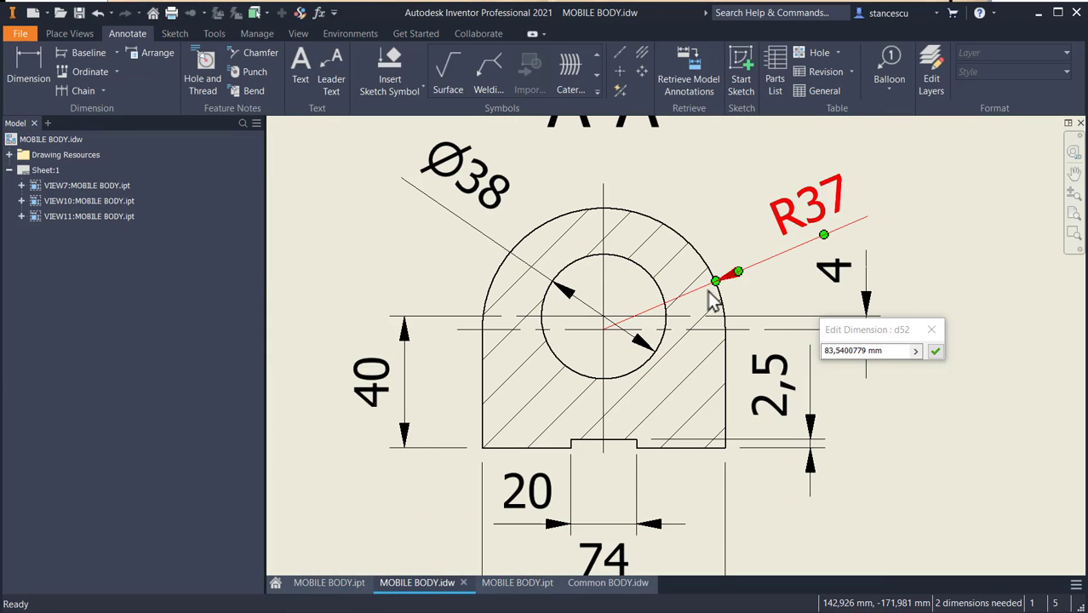
{"action": "mouse_move", "coordinate": [762, 260]}
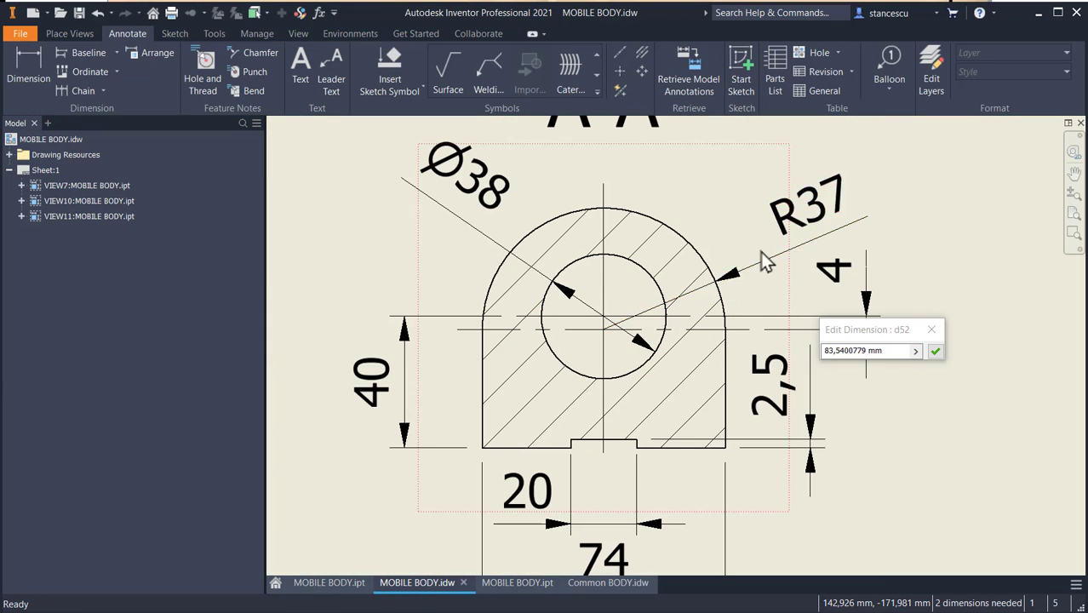
{"action": "left_click", "coordinate": [604, 316]}
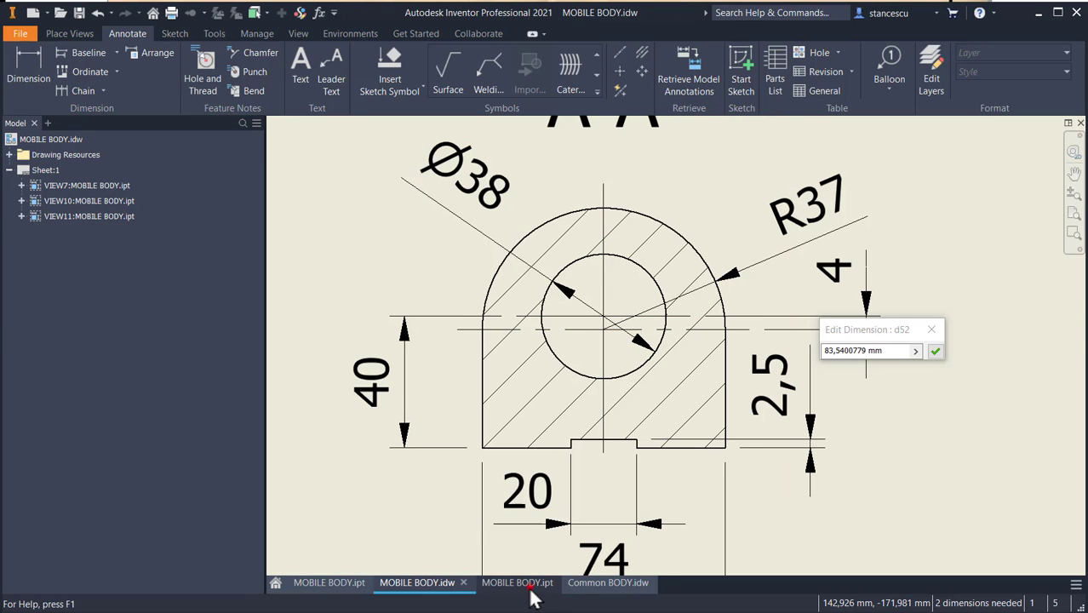
{"action": "left_click", "coordinate": [516, 582]}
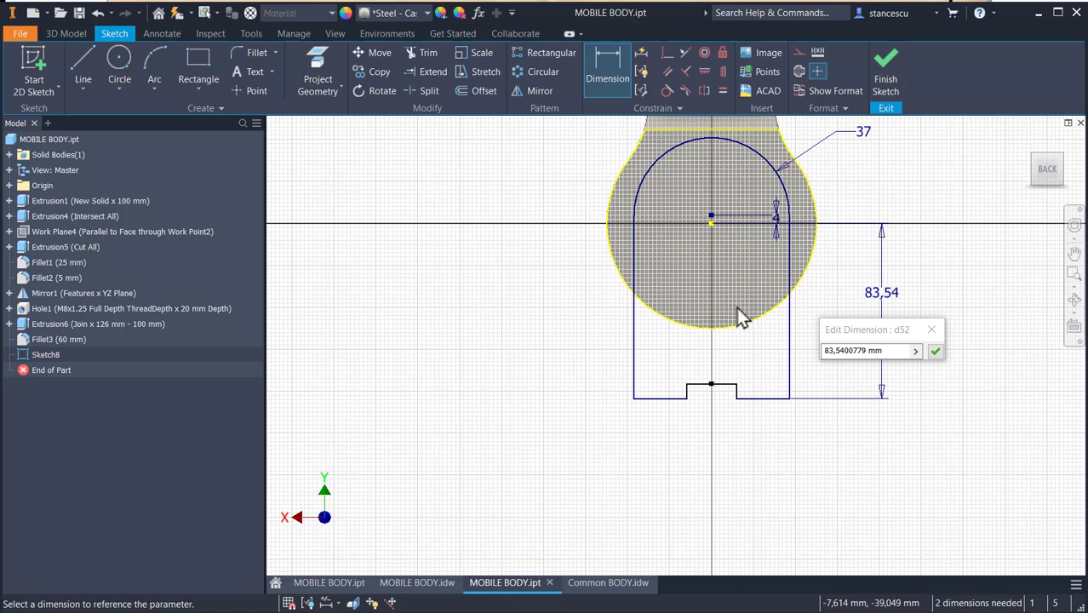
{"action": "mouse_move", "coordinate": [830, 286]}
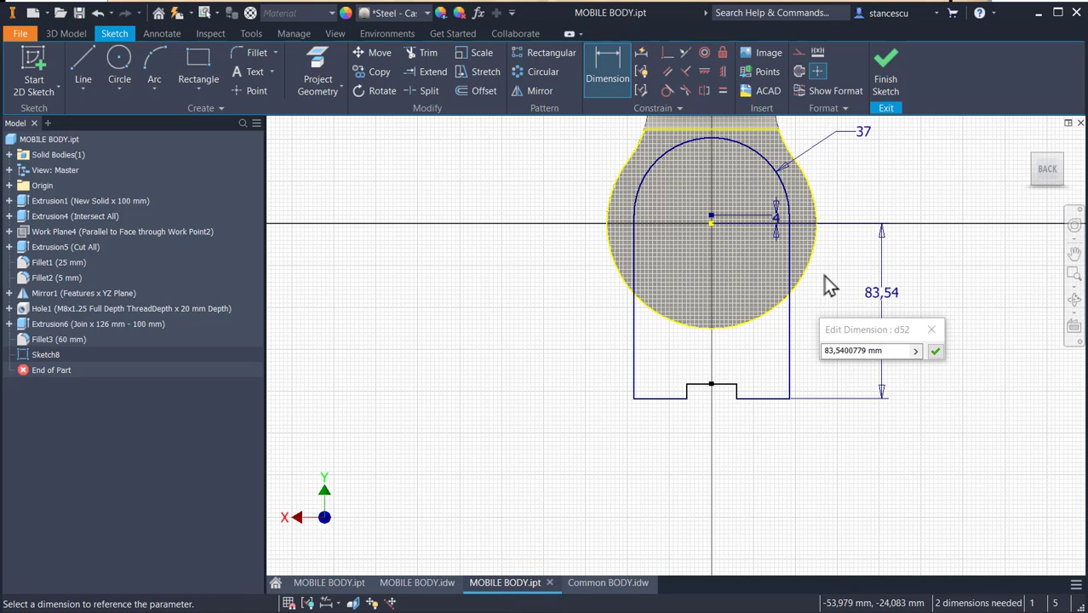
{"action": "left_click", "coordinate": [934, 350]}
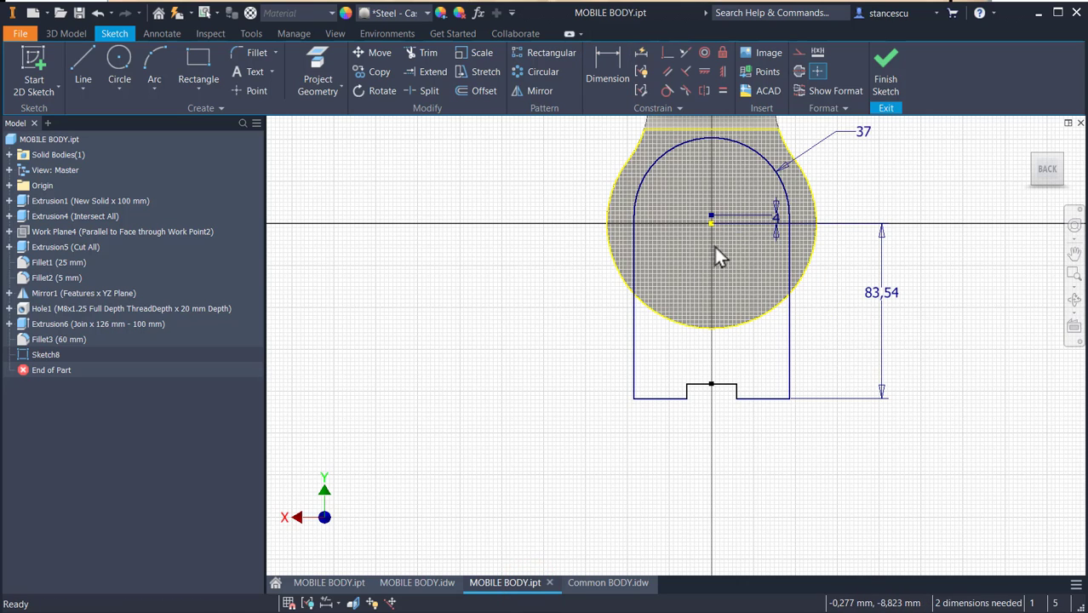
{"action": "key", "text": "ctrl+z"}
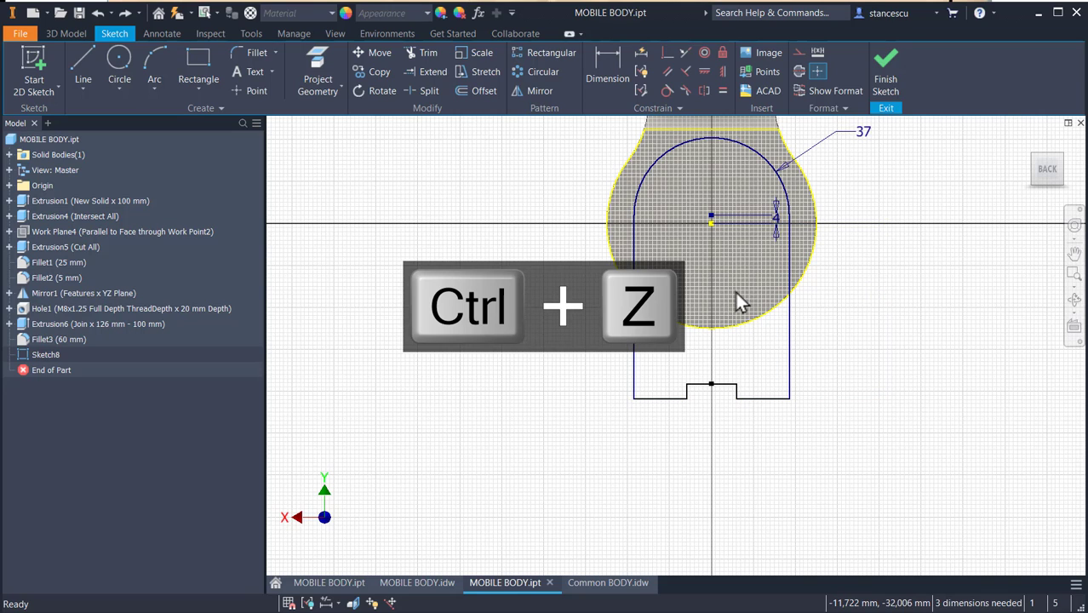
{"action": "key", "text": "ctrl+z"}
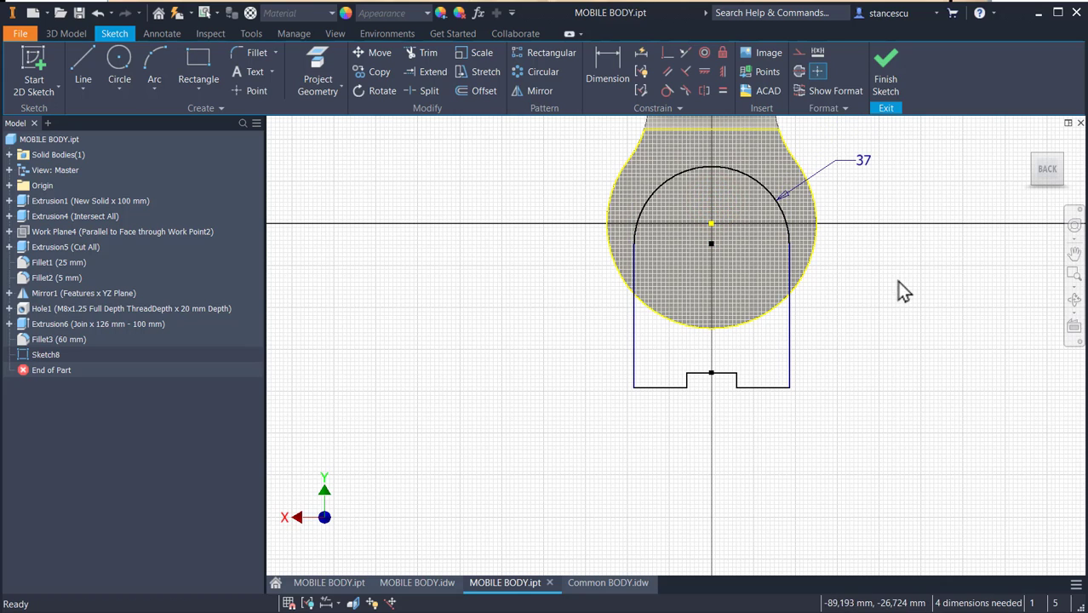
{"action": "mouse_move", "coordinate": [607, 68]}
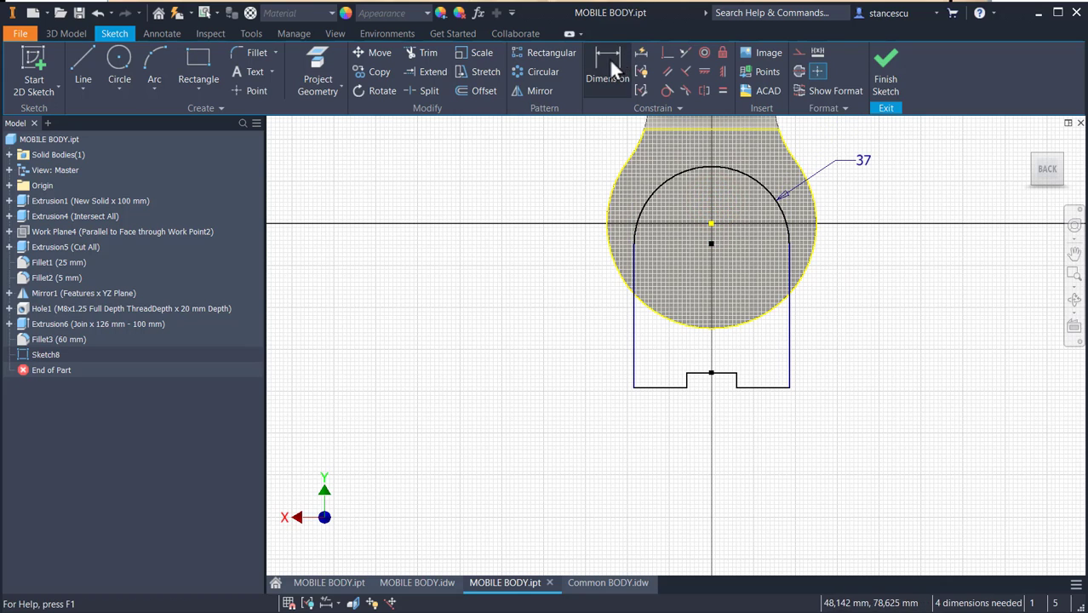
- Re-dimension: 4 centre offset, 40 height, 2.5-deep 20-wide notch; finish the sketch
{"action": "left_click", "coordinate": [607, 68]}
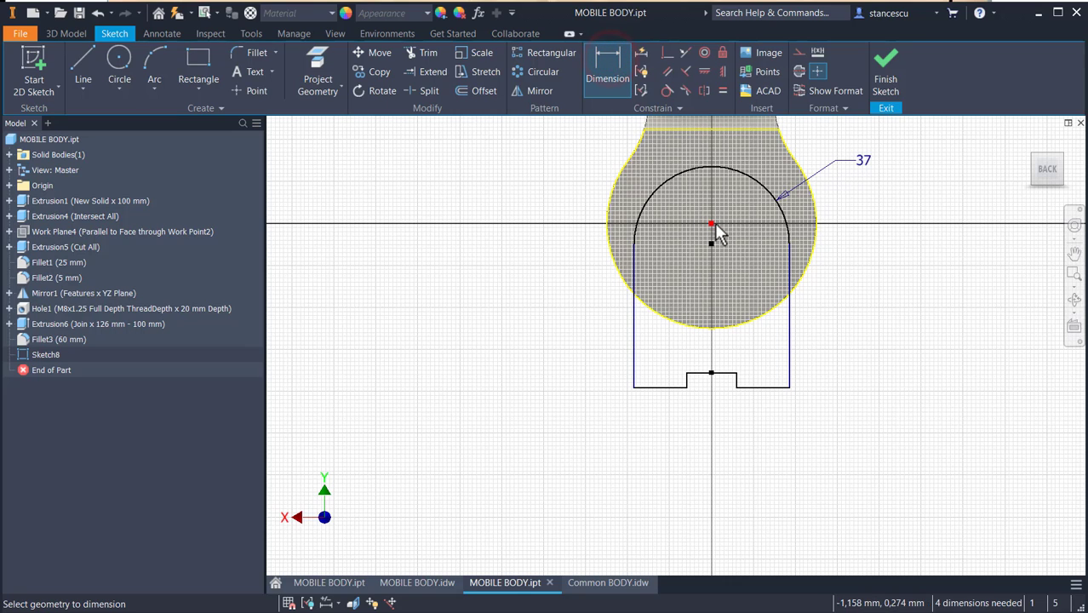
{"action": "left_click", "coordinate": [711, 224]}
{"action": "type", "text": "4"}
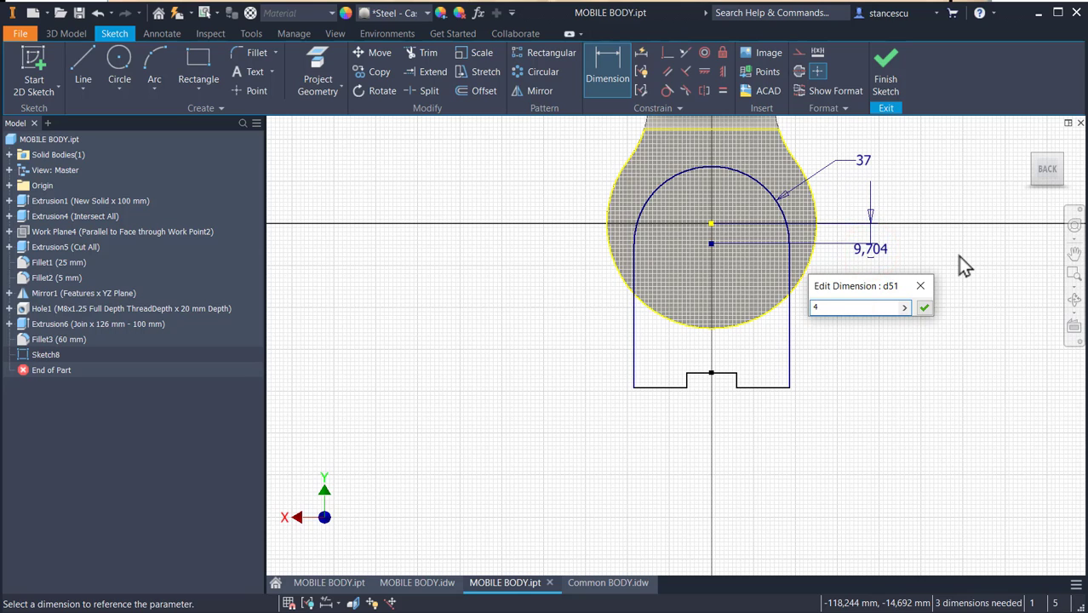
{"action": "left_click", "coordinate": [924, 308]}
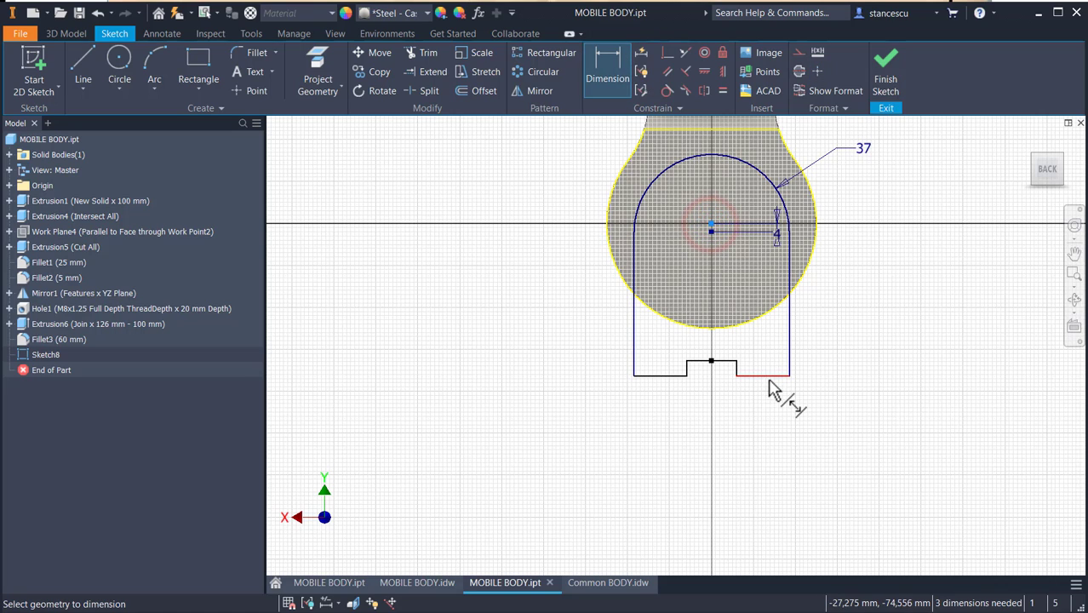
{"action": "left_click", "coordinate": [890, 303]}
{"action": "type", "text": "40"}
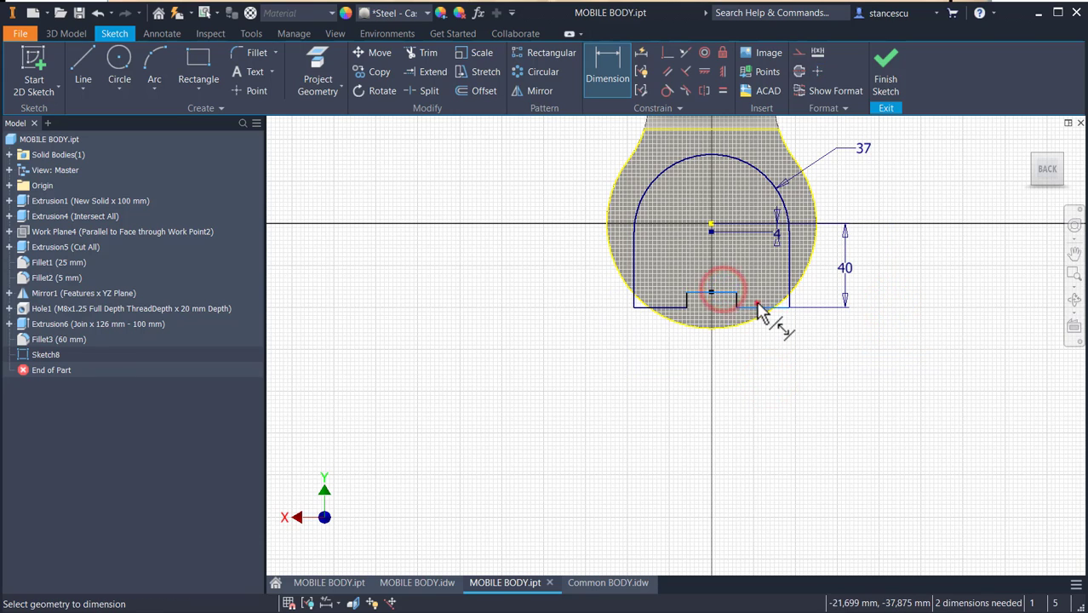
{"action": "left_click", "coordinate": [817, 298]}
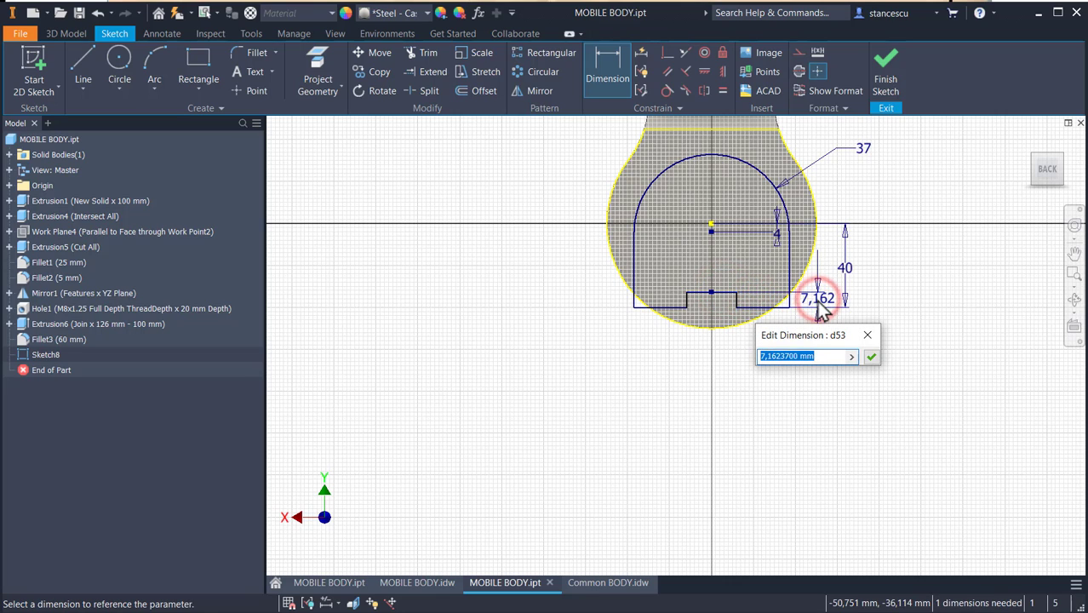
{"action": "type", "text": "2,5"}
{"action": "key", "text": "Return"}
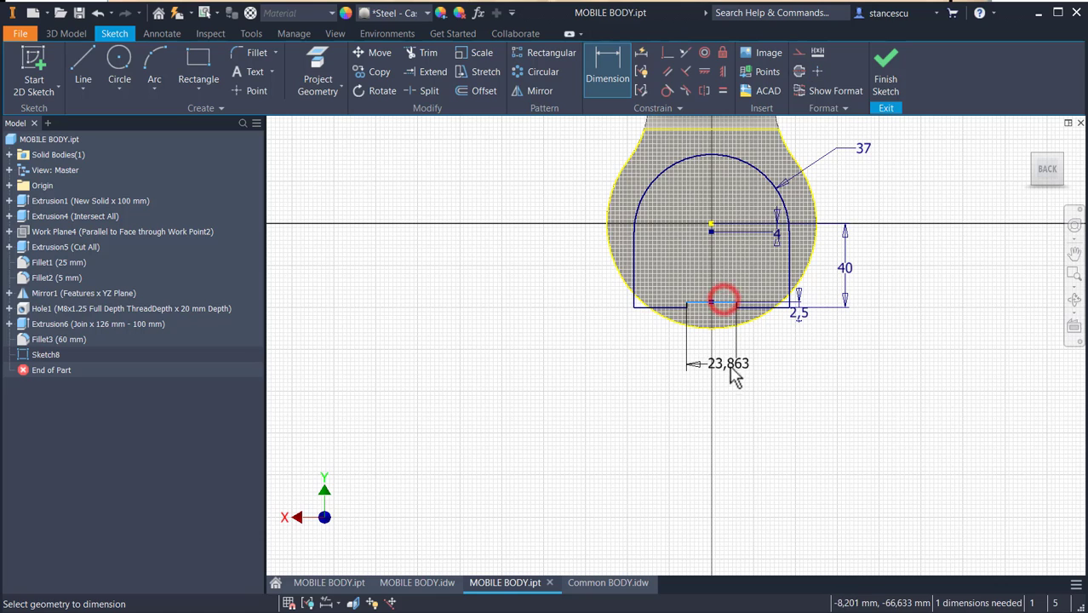
{"action": "left_click", "coordinate": [728, 364]}
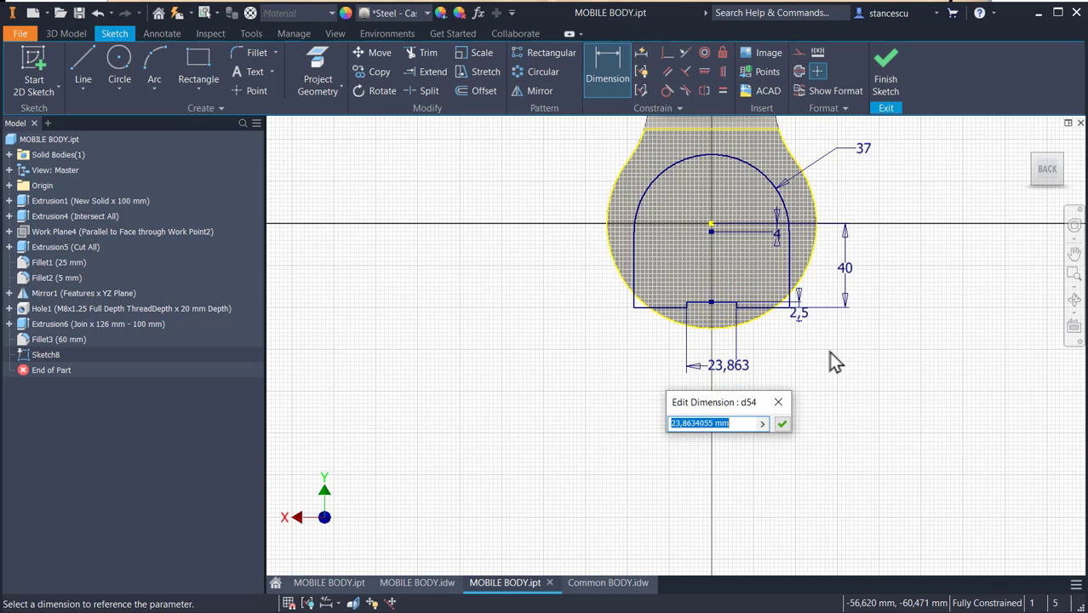
{"action": "type", "text": "20"}
{"action": "key", "text": "Return"}
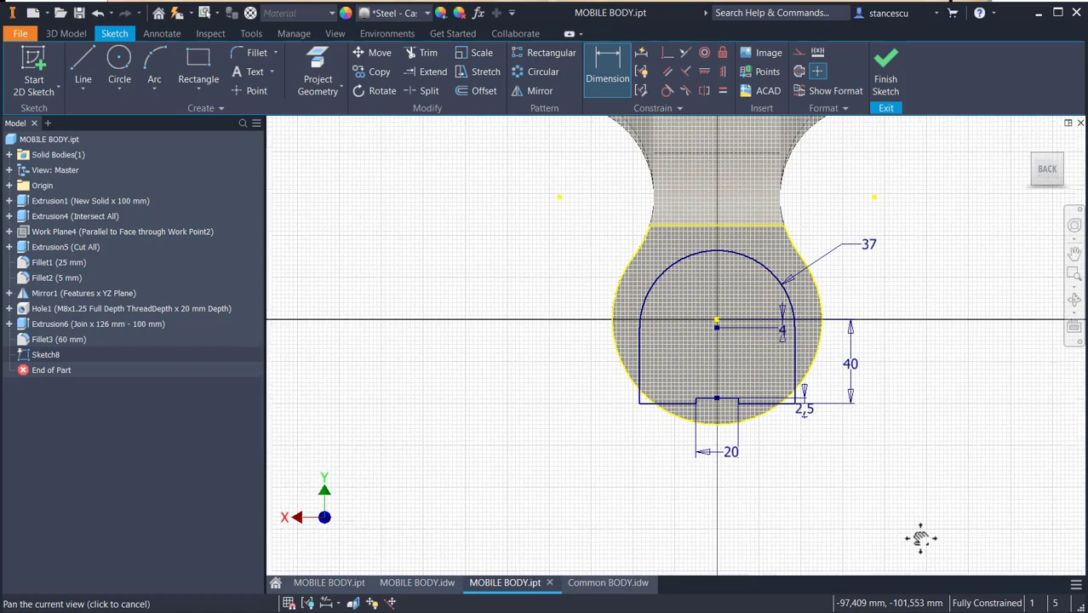
{"action": "left_click", "coordinate": [885, 73]}
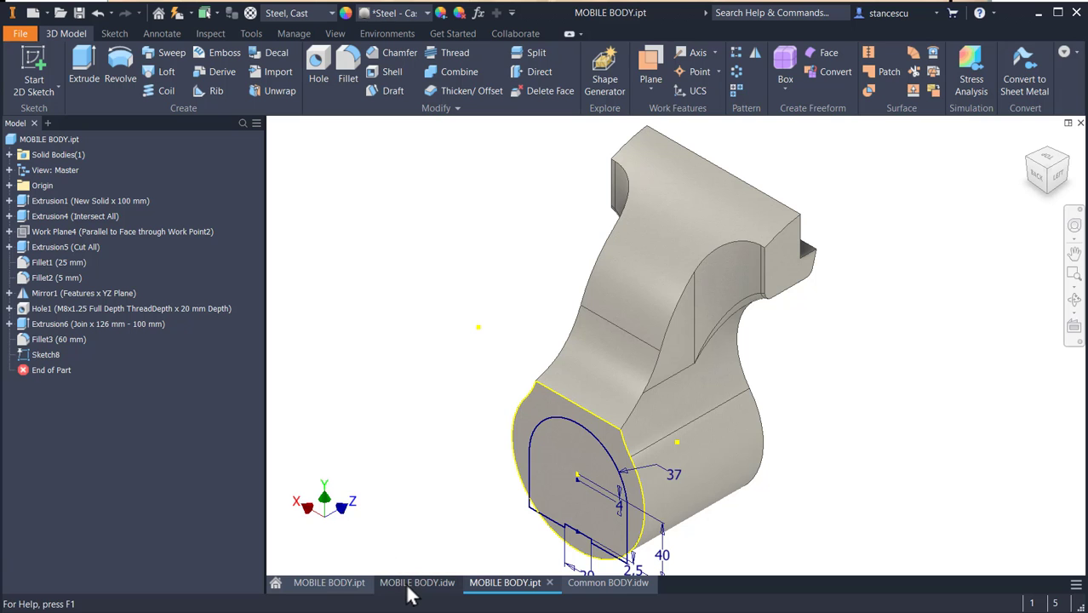
- Adjust the Ø45,5 dimension on the drawing and return to MOBILE BODY.ipt
{"action": "left_click", "coordinate": [416, 582]}
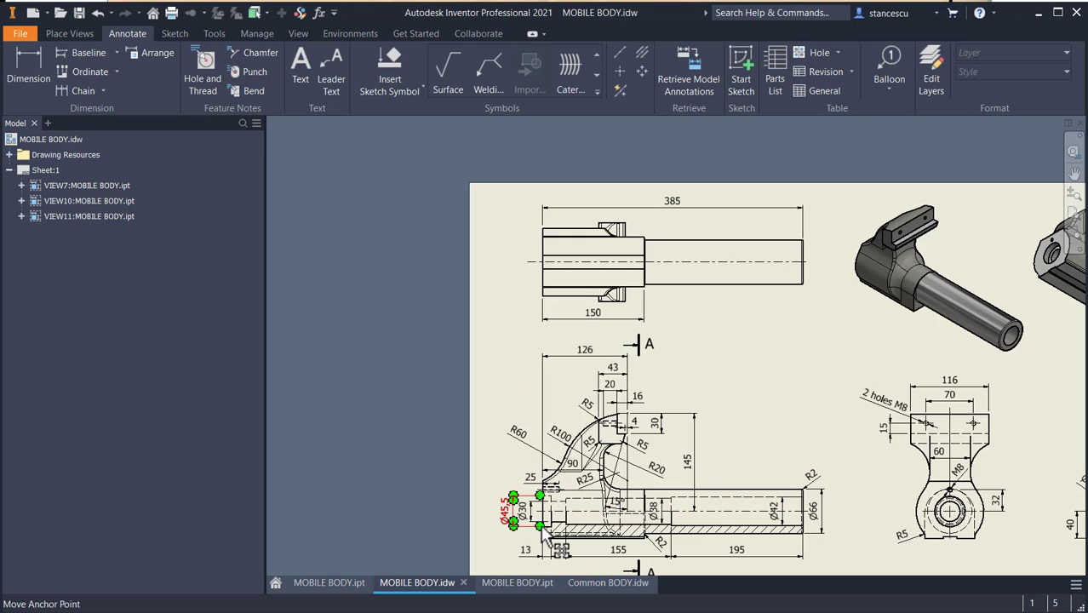
{"action": "left_click", "coordinate": [724, 281]}
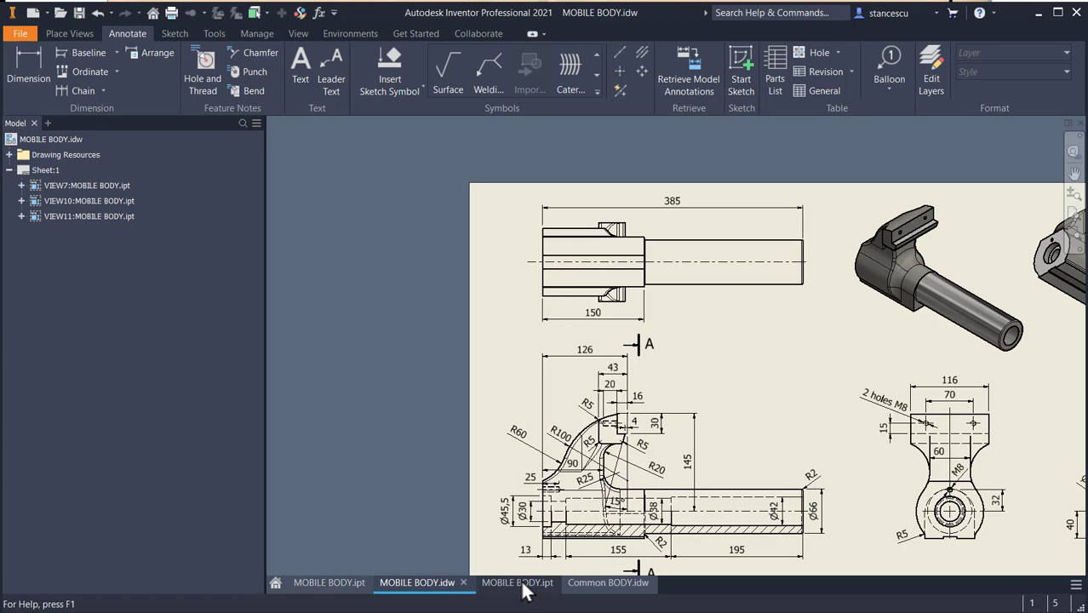
{"action": "left_click", "coordinate": [505, 582]}
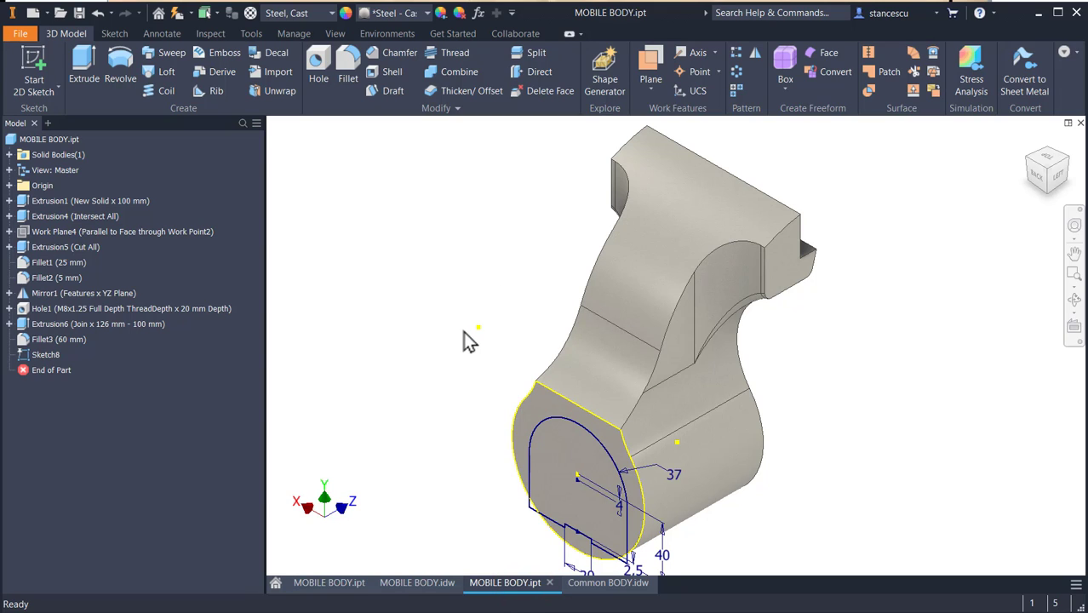
{"action": "mouse_move", "coordinate": [481, 346]}
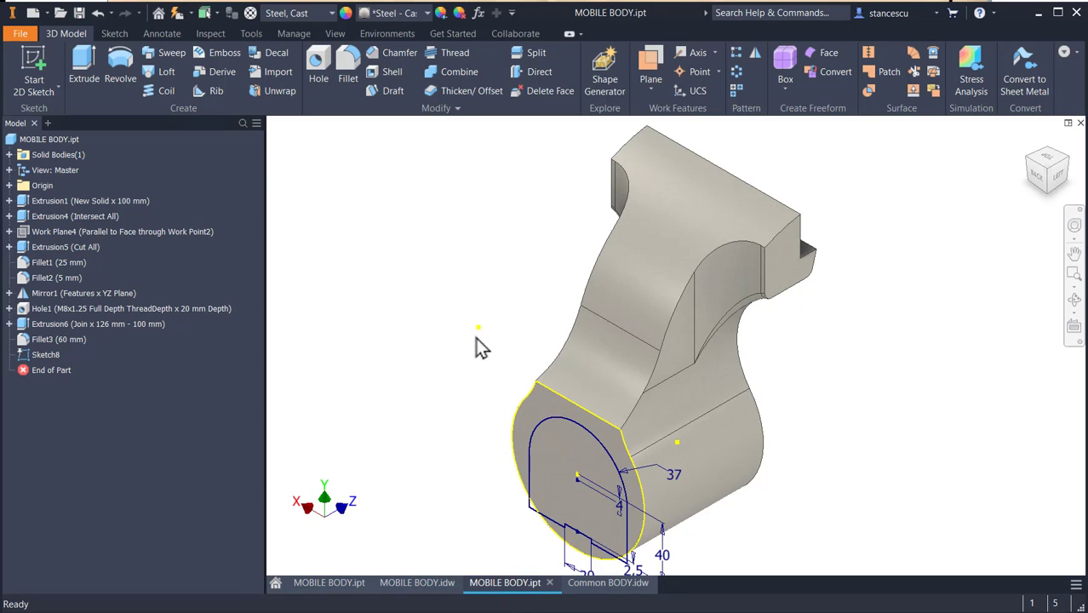
- Join-extrude the Sketch8 profiles 150 mm in the reversed direction
{"action": "left_click", "coordinate": [83, 64]}
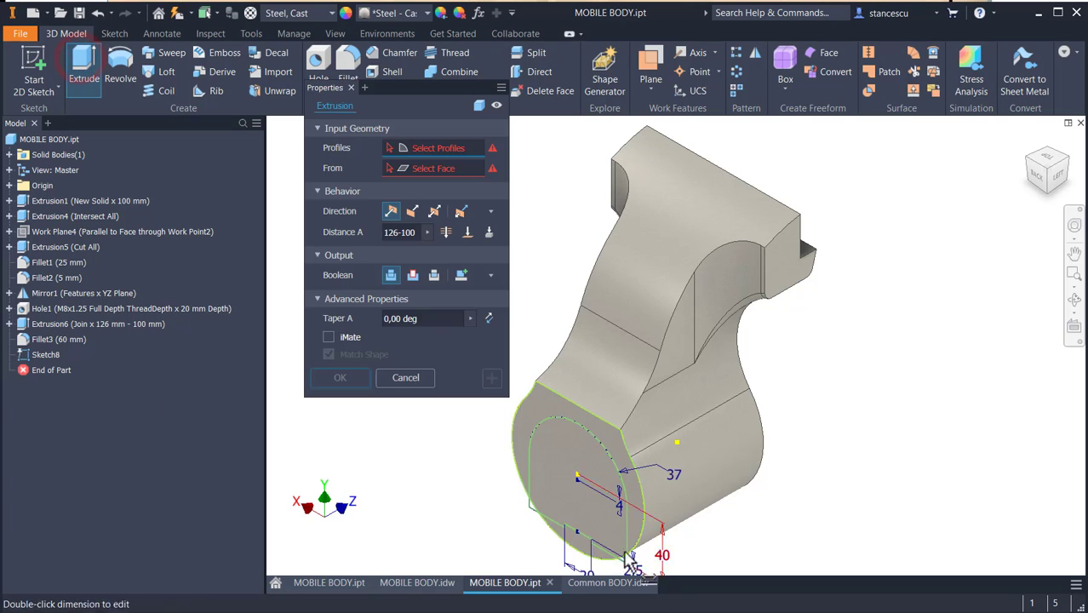
{"action": "left_click", "coordinate": [579, 476]}
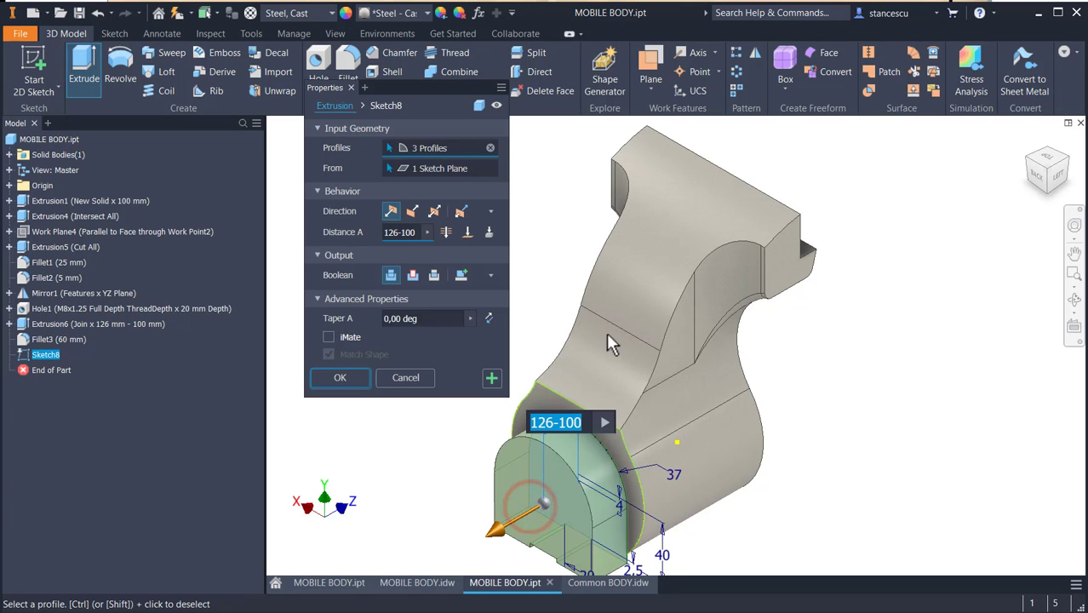
{"action": "left_click", "coordinate": [414, 210]}
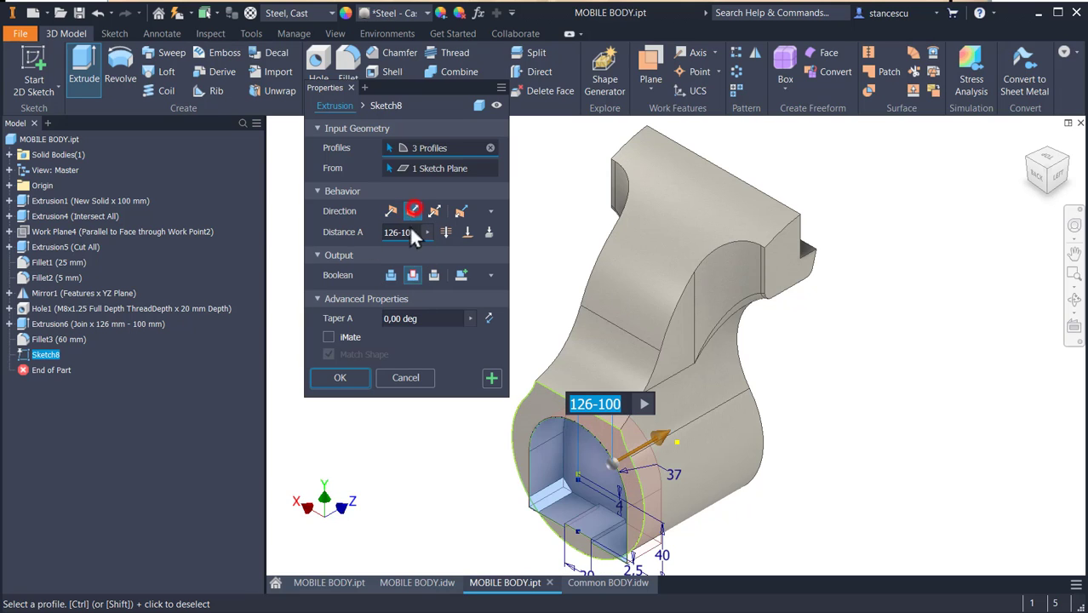
{"action": "left_click", "coordinate": [389, 274]}
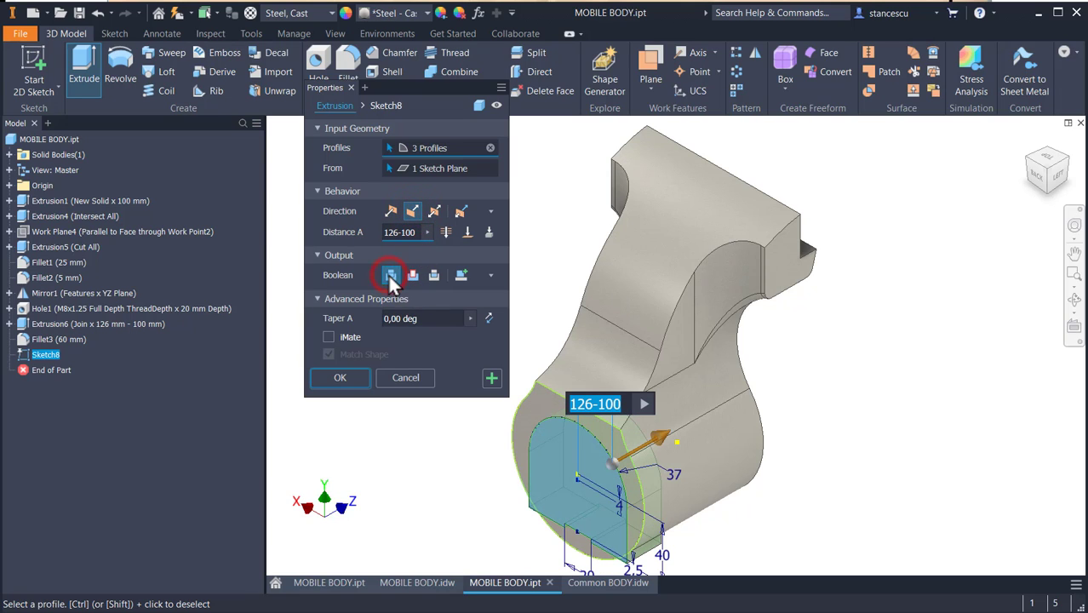
{"action": "left_click", "coordinate": [390, 274]}
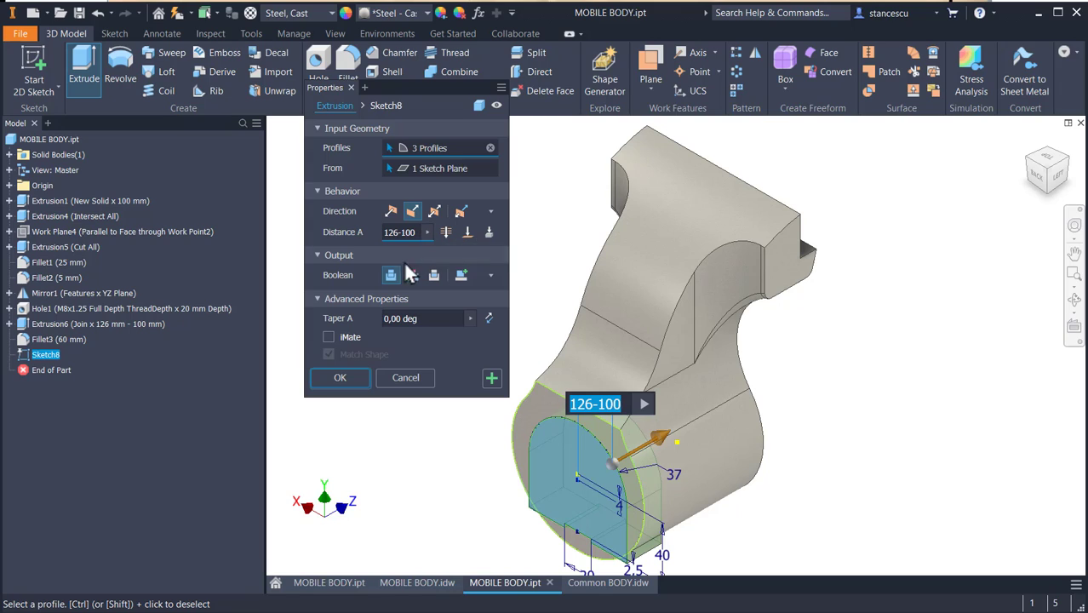
{"action": "left_click", "coordinate": [400, 231]}
{"action": "type", "text": "150"}
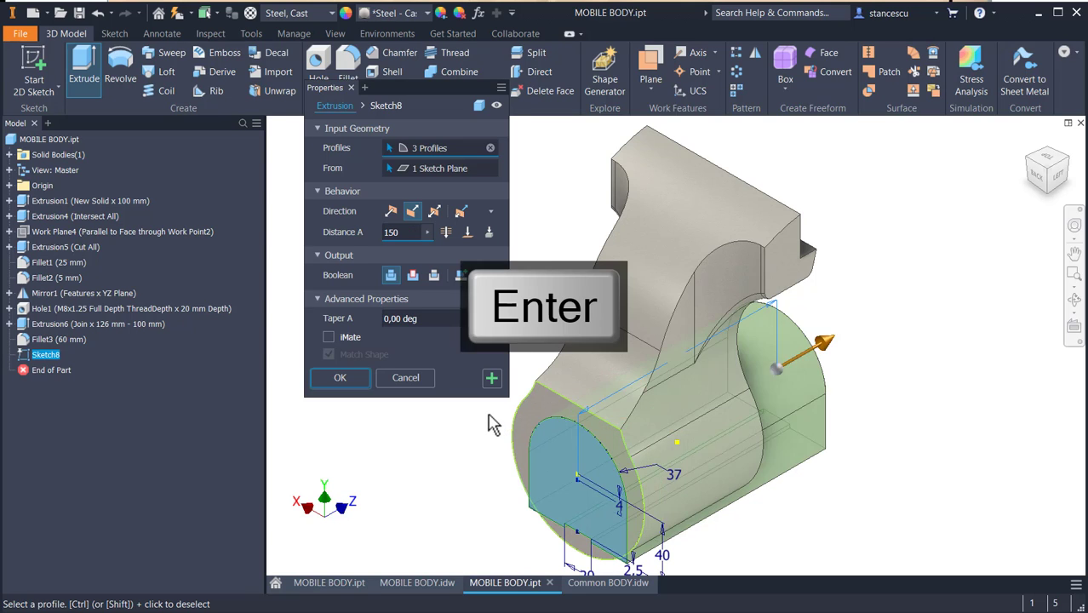
{"action": "key", "text": "Return"}
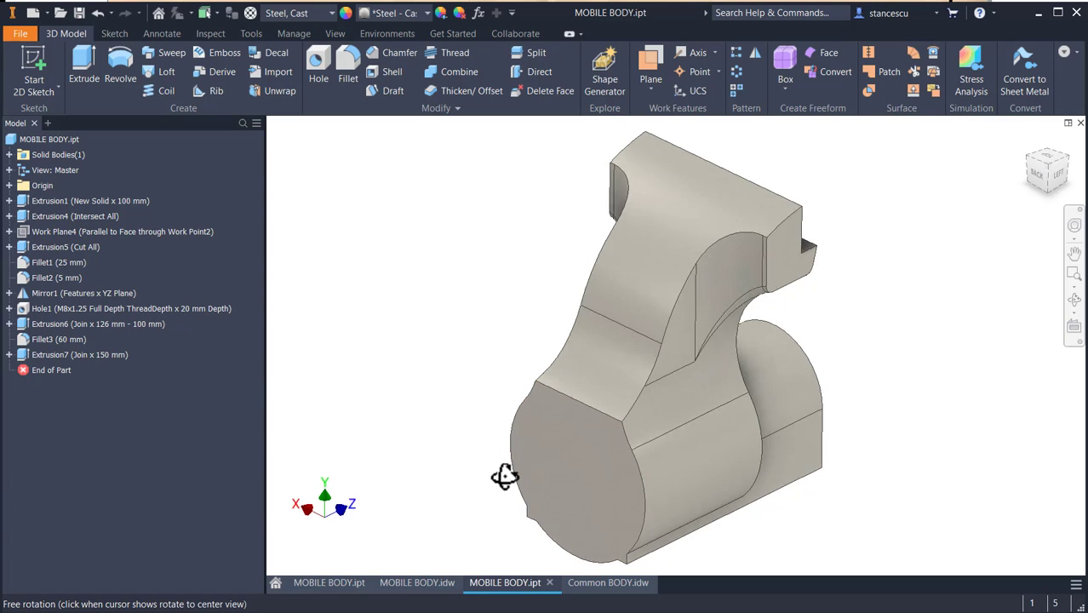
- Orbit the model behind and underneath to reach the body's flat face for Sketch9
{"action": "left_click_drag", "start_coordinate": [505, 476], "coordinate": [616, 398]}
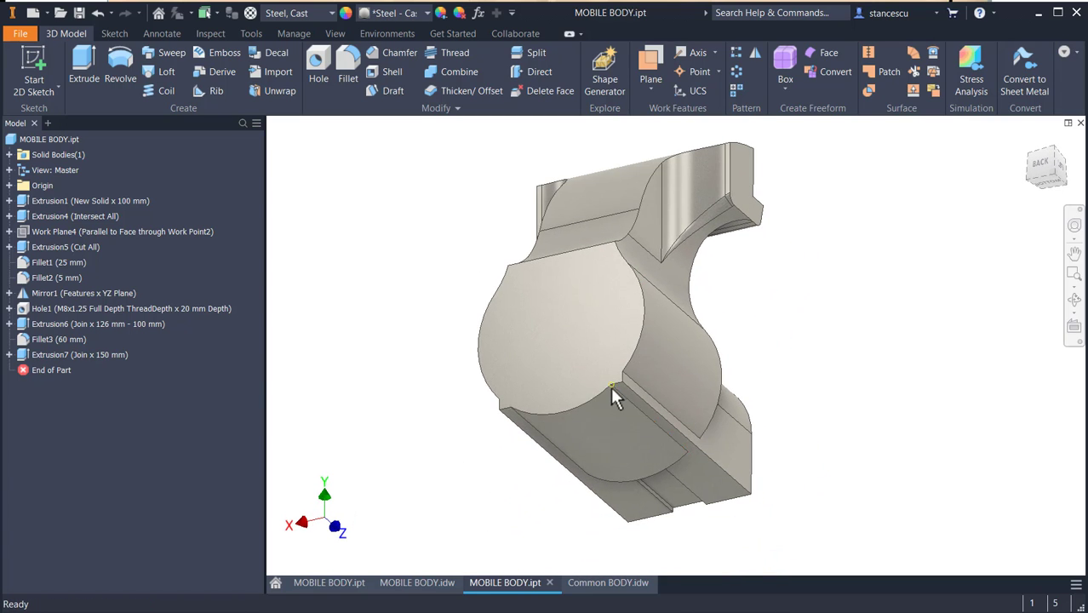
{"action": "mouse_move", "coordinate": [782, 535]}
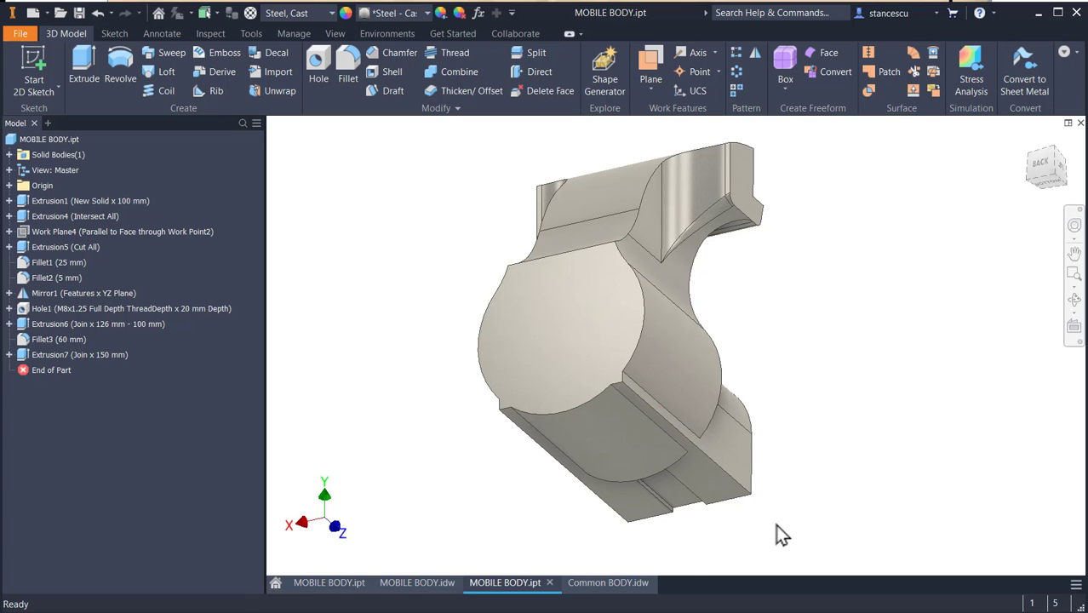
{"action": "left_click_drag", "start_coordinate": [782, 534], "coordinate": [737, 475]}
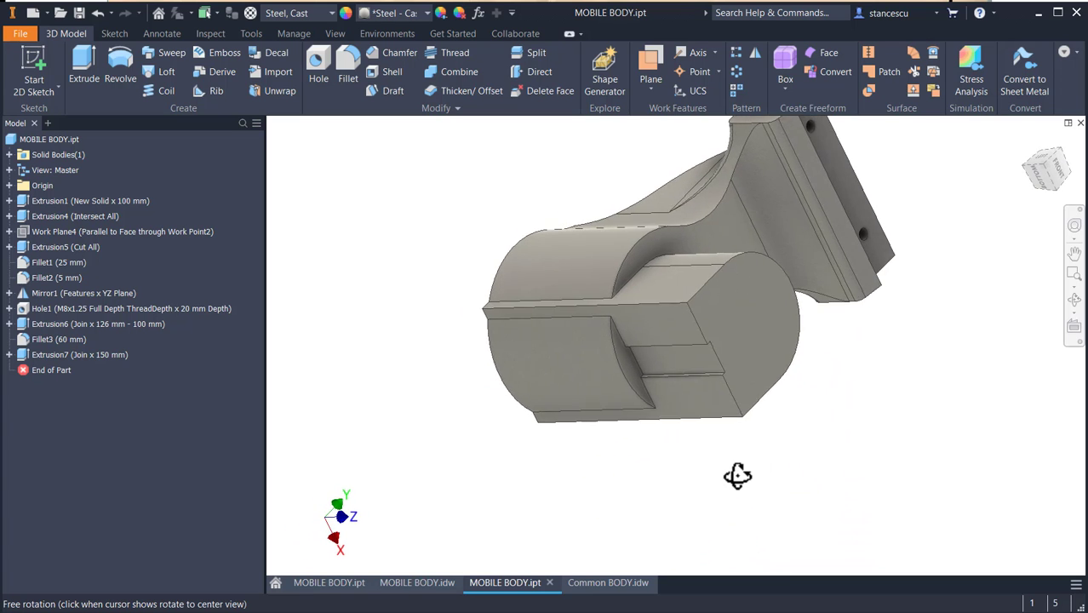
{"action": "left_click_drag", "start_coordinate": [738, 475], "coordinate": [522, 347]}
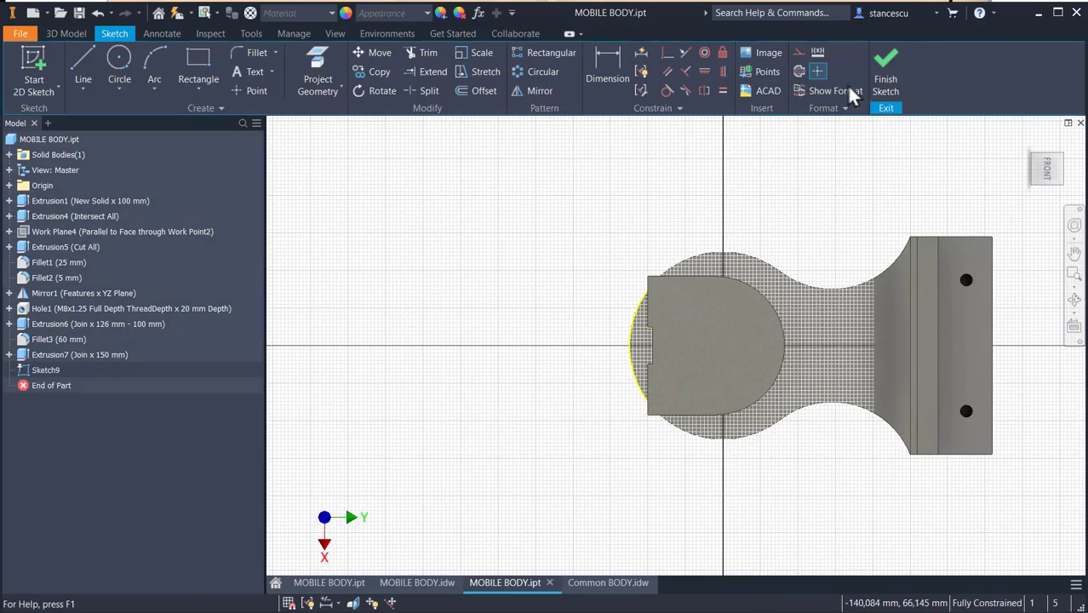
- Extrude Sketch9's crescent profile as a Through All cut (Extrusion8), then restore the home view
{"action": "left_click", "coordinate": [886, 64]}
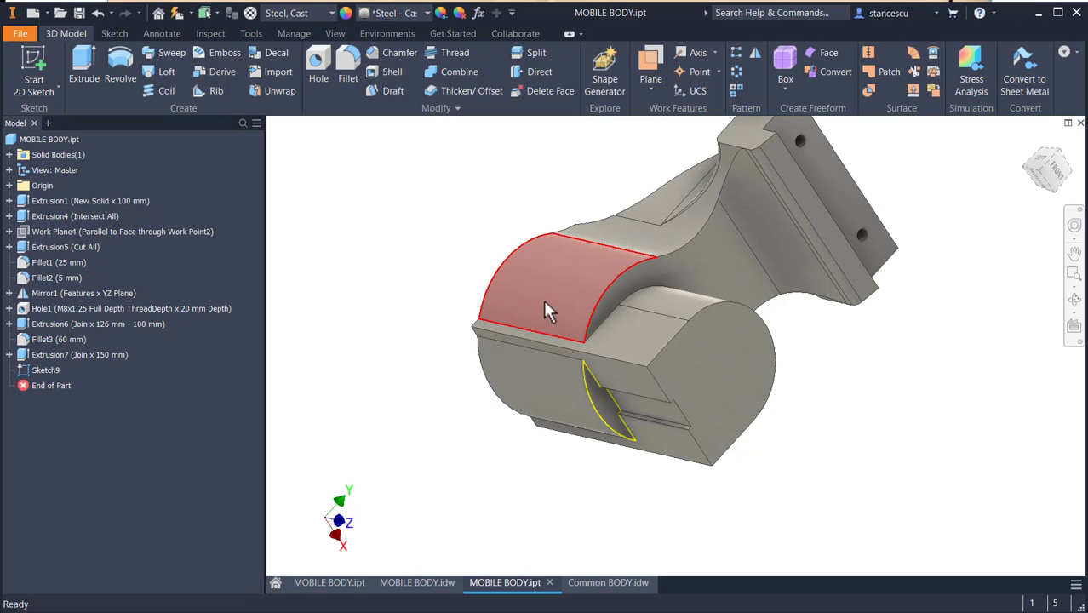
{"action": "left_click", "coordinate": [472, 157]}
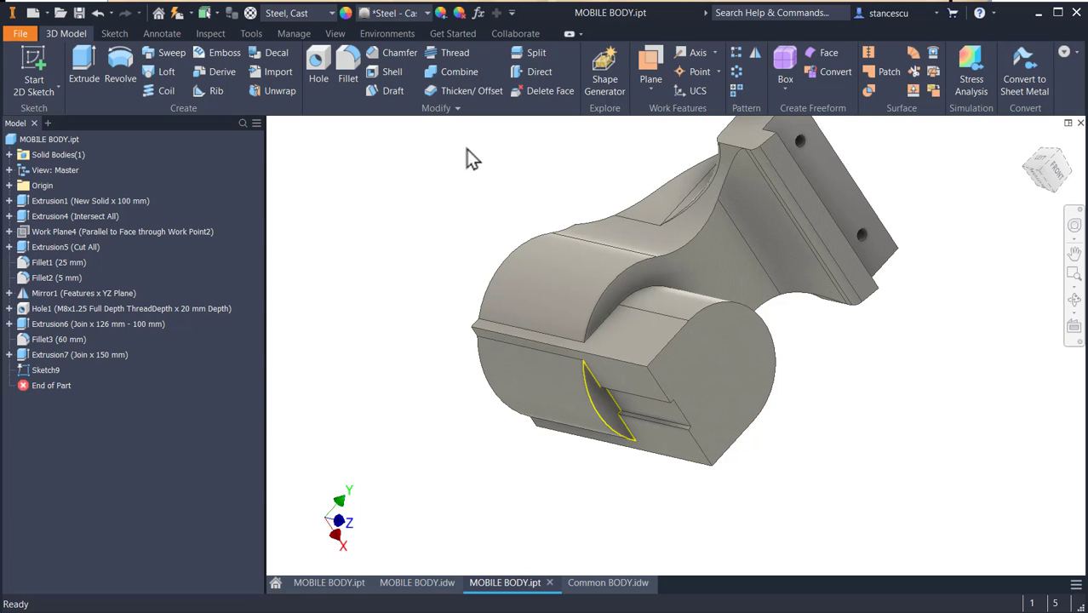
{"action": "left_click", "coordinate": [83, 62]}
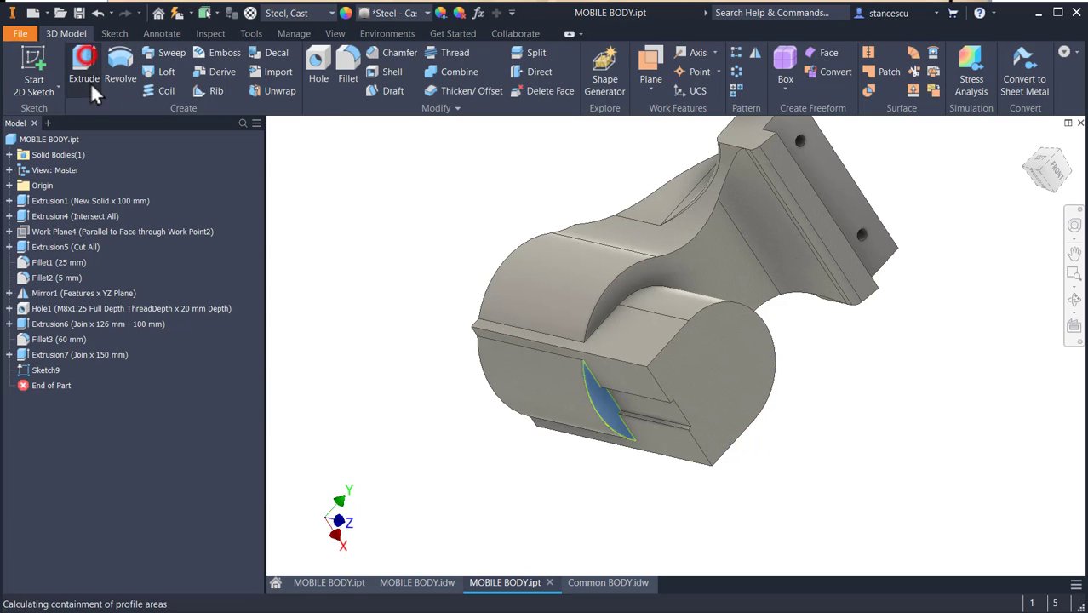
{"action": "left_click", "coordinate": [83, 64]}
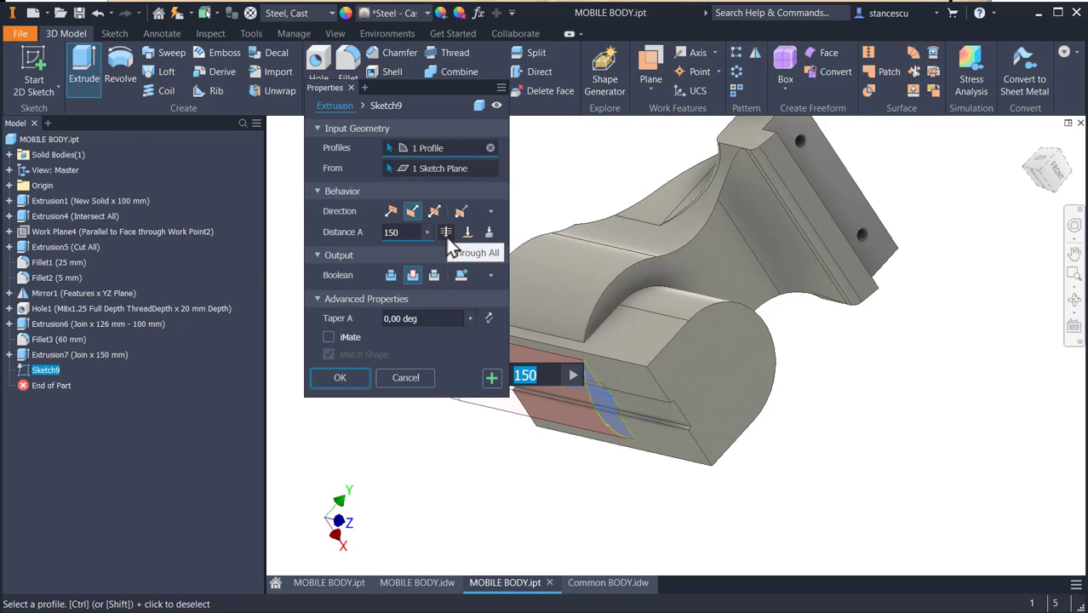
{"action": "left_click", "coordinate": [446, 232]}
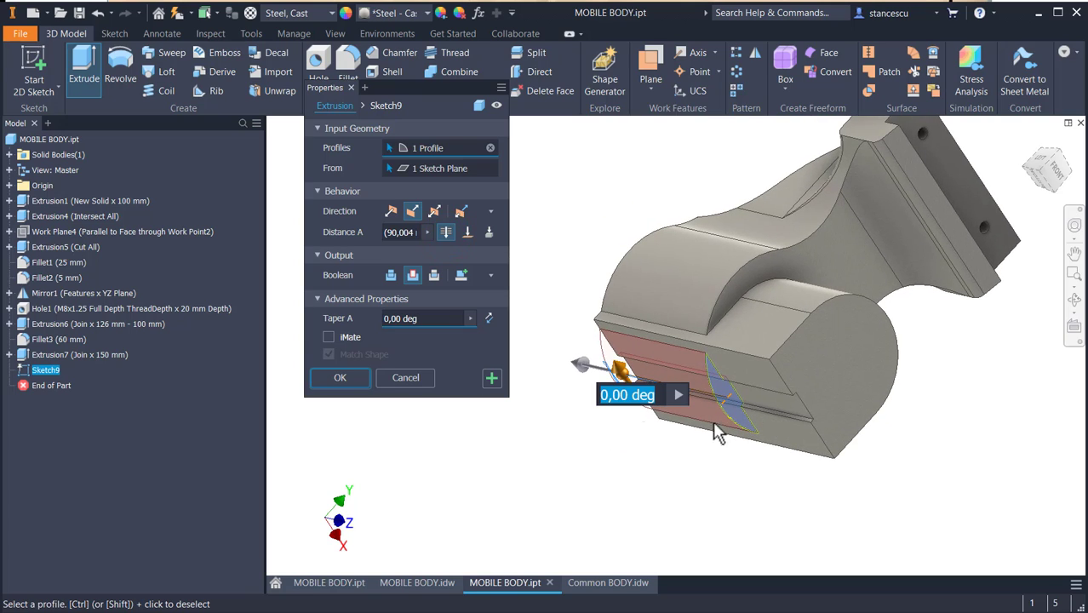
{"action": "left_click", "coordinate": [339, 377]}
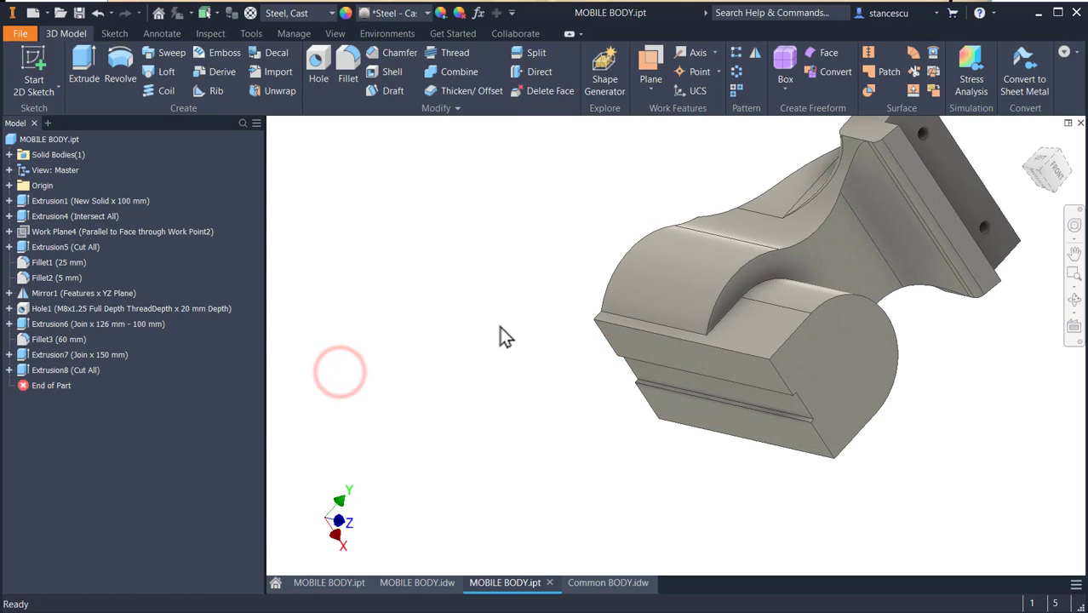
{"action": "key", "text": "f6"}
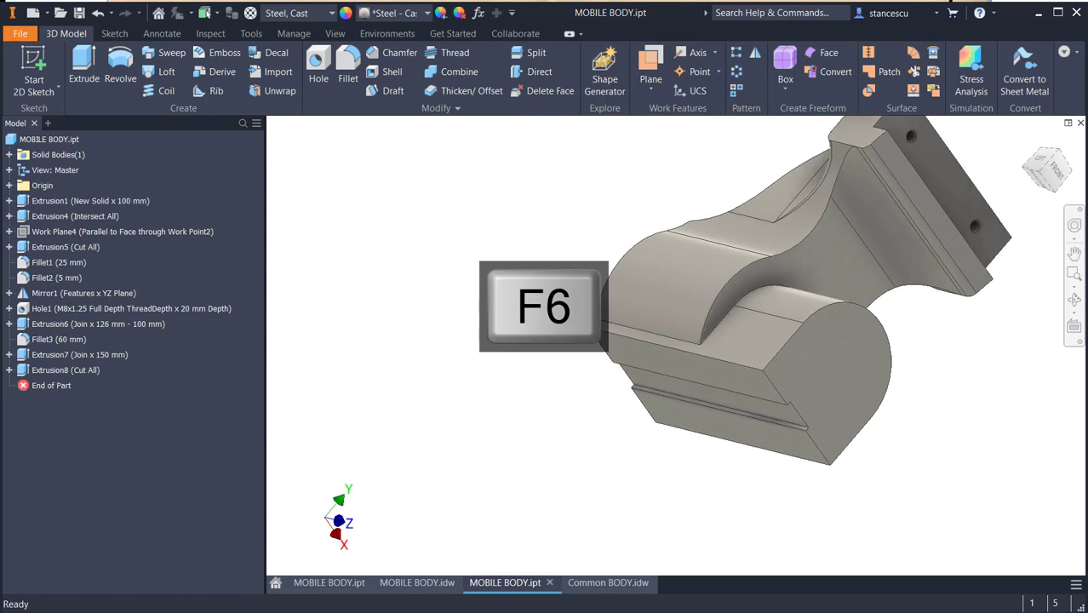
{"action": "key", "text": "f6"}
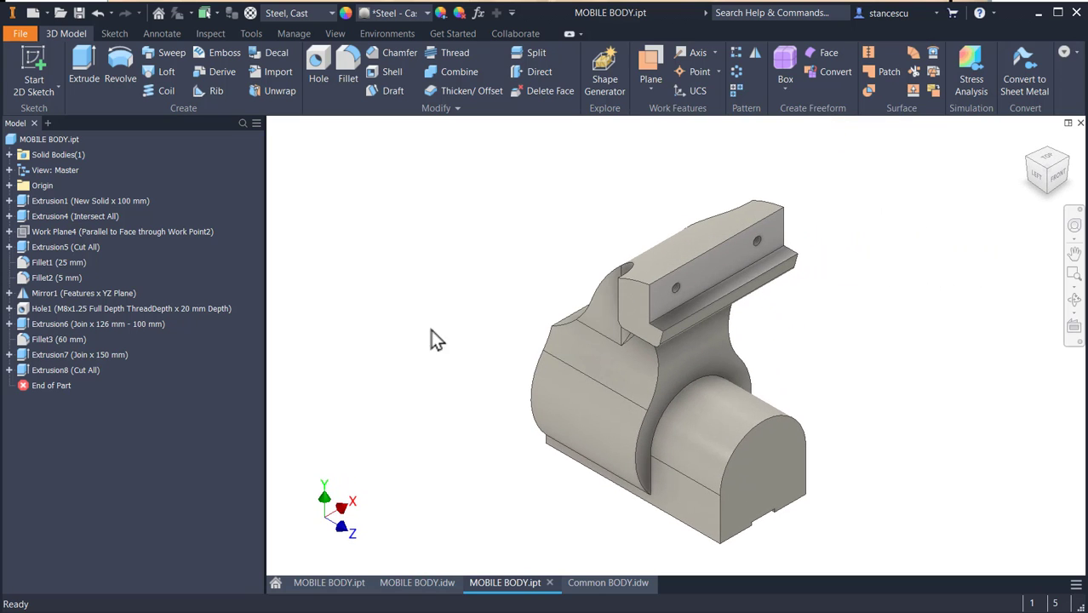
{"action": "left_click", "coordinate": [416, 582]}
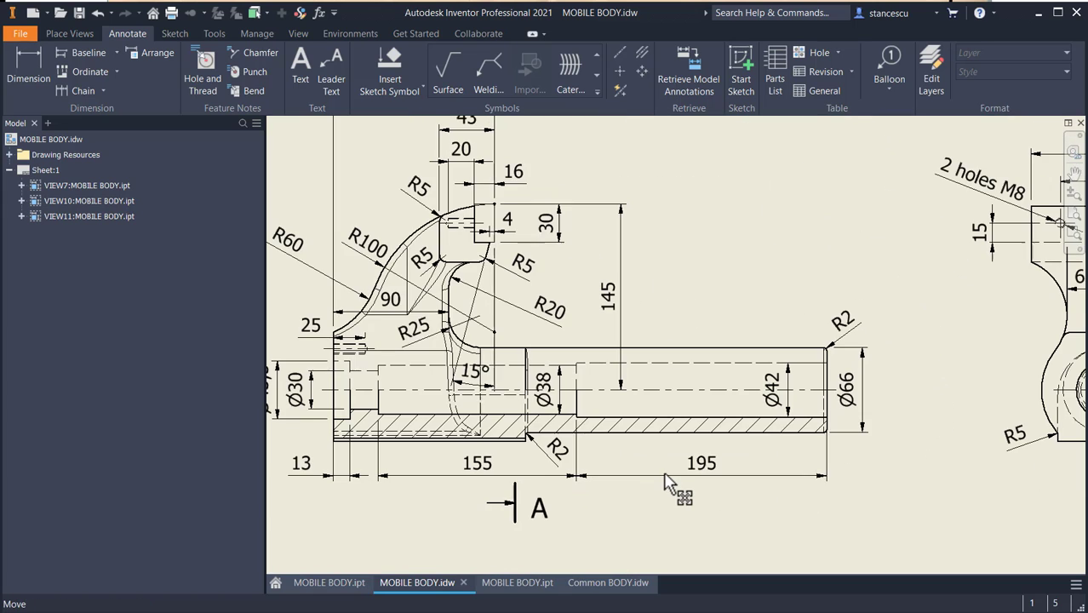
{"action": "left_click", "coordinate": [706, 447]}
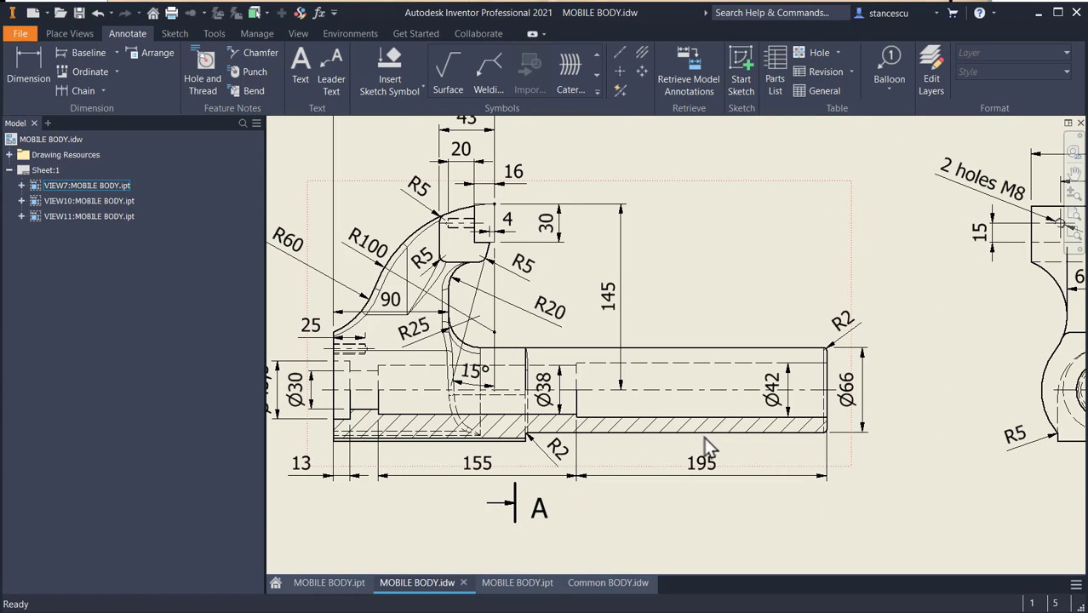
{"action": "left_click", "coordinate": [835, 392]}
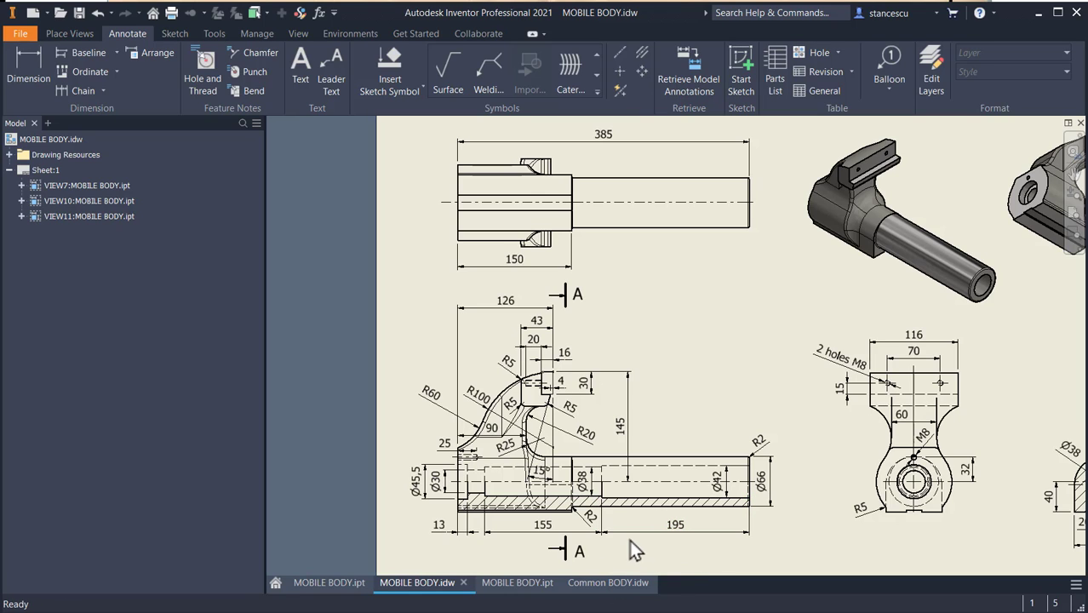
{"action": "left_click", "coordinate": [514, 259]}
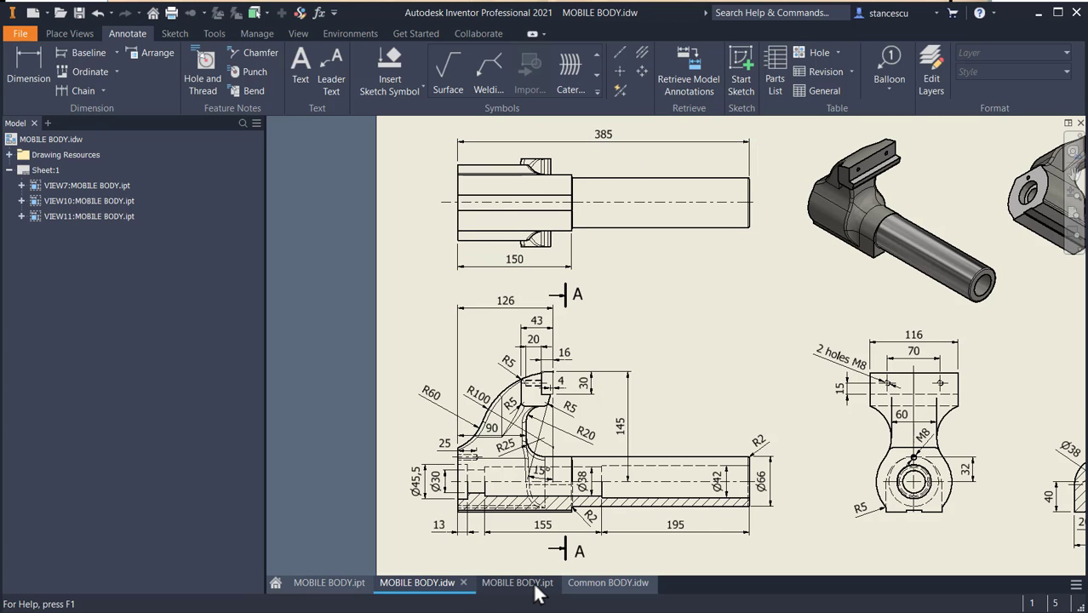
{"action": "left_click", "coordinate": [497, 582]}
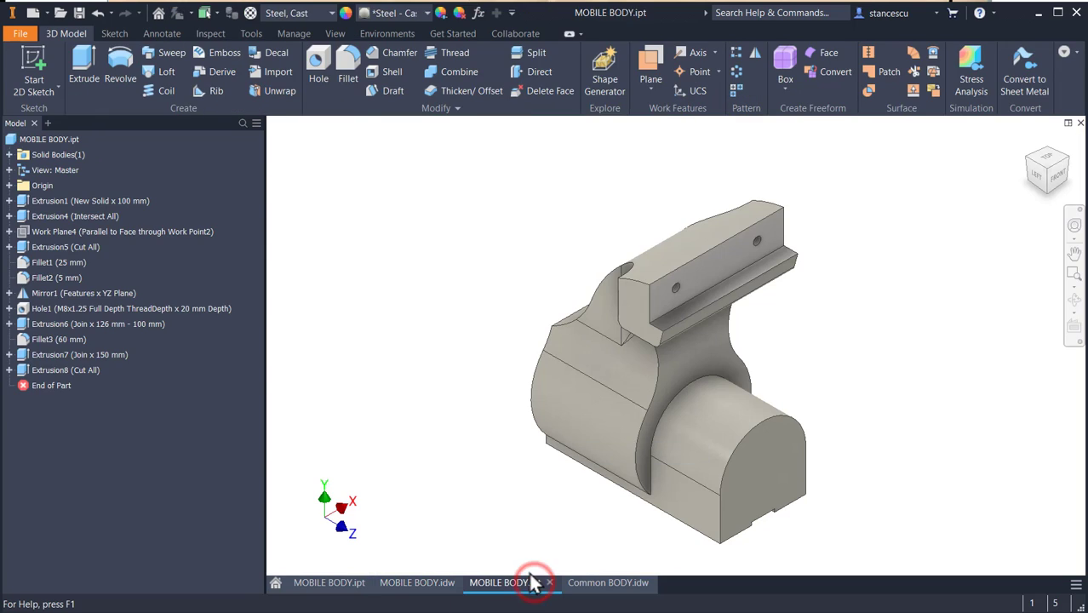
- Start Sketch10 on the shaft's end face and switch to the Circle tool
{"action": "left_click", "coordinate": [774, 455]}
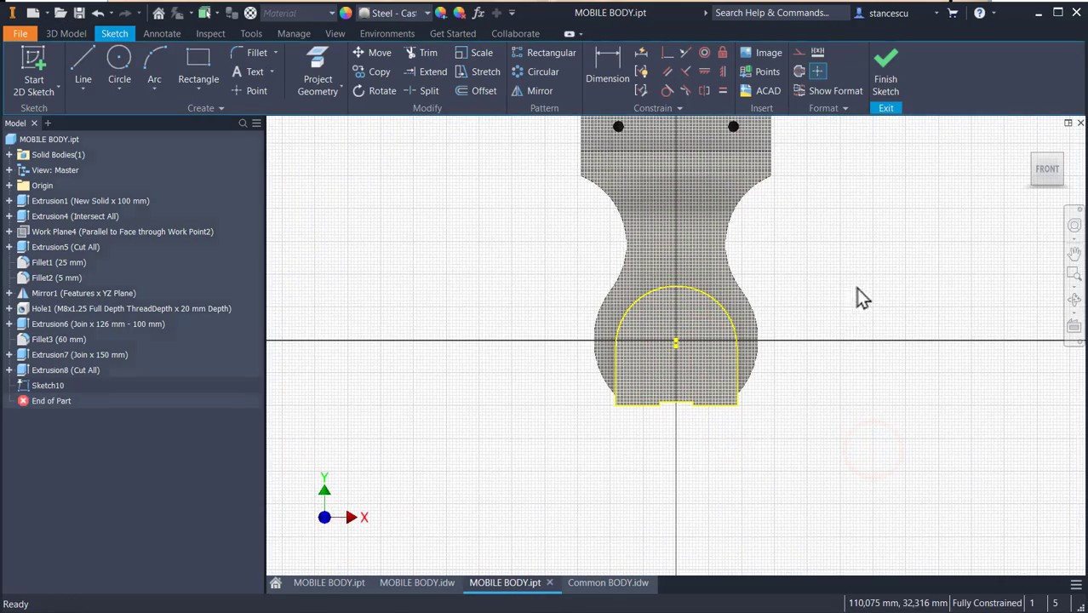
{"action": "left_click", "coordinate": [119, 64]}
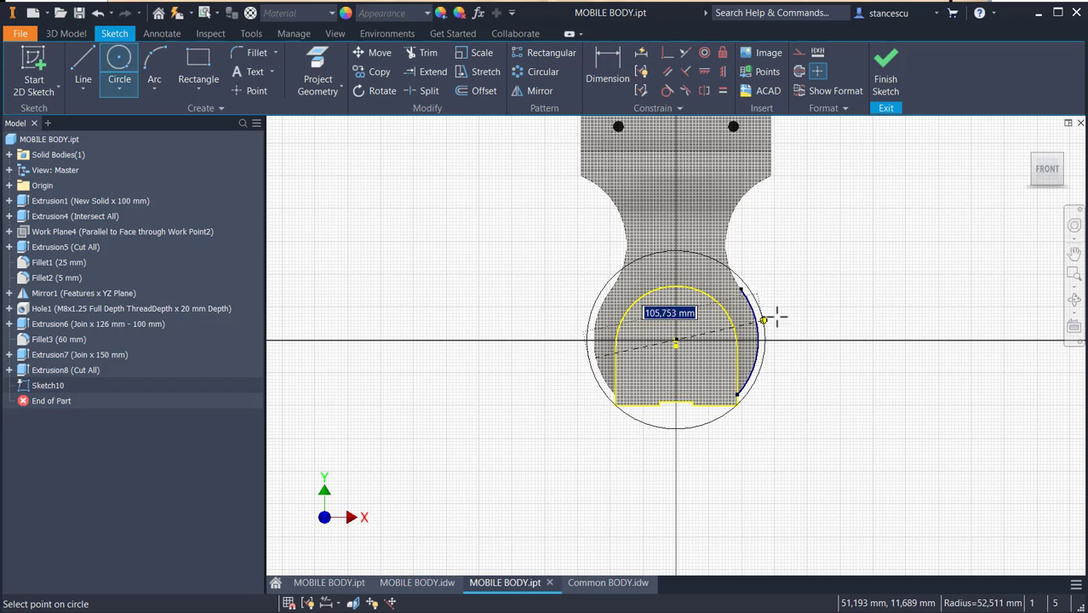
{"action": "mouse_move", "coordinate": [847, 297]}
{"action": "type", "text": "66"}
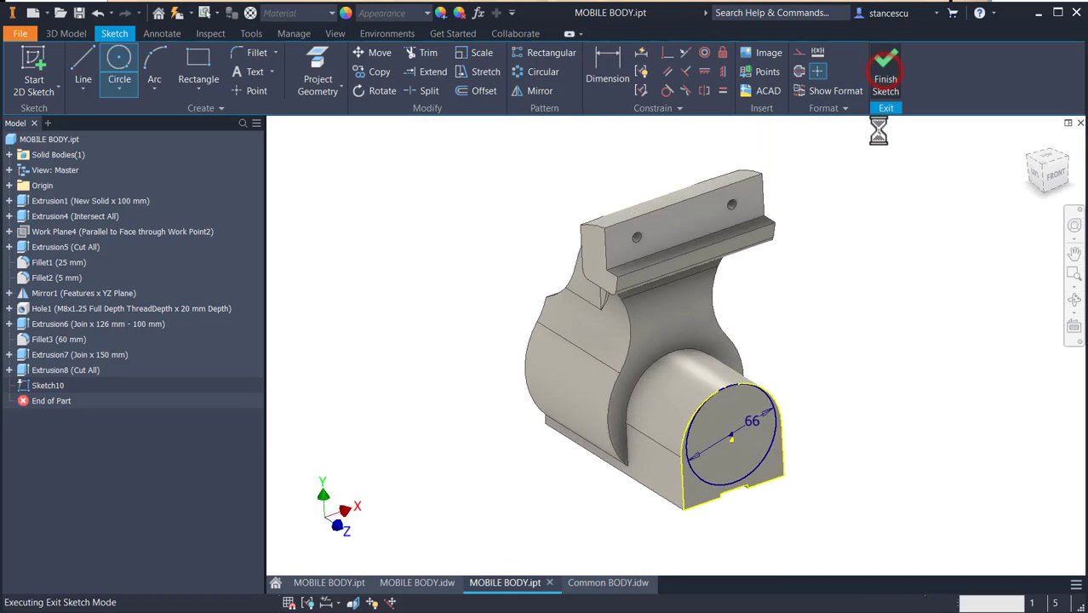
- Extrude Sketch10's circular end-face profile by 385-150 mm as a join (Extrusion9)
{"action": "left_click", "coordinate": [886, 73]}
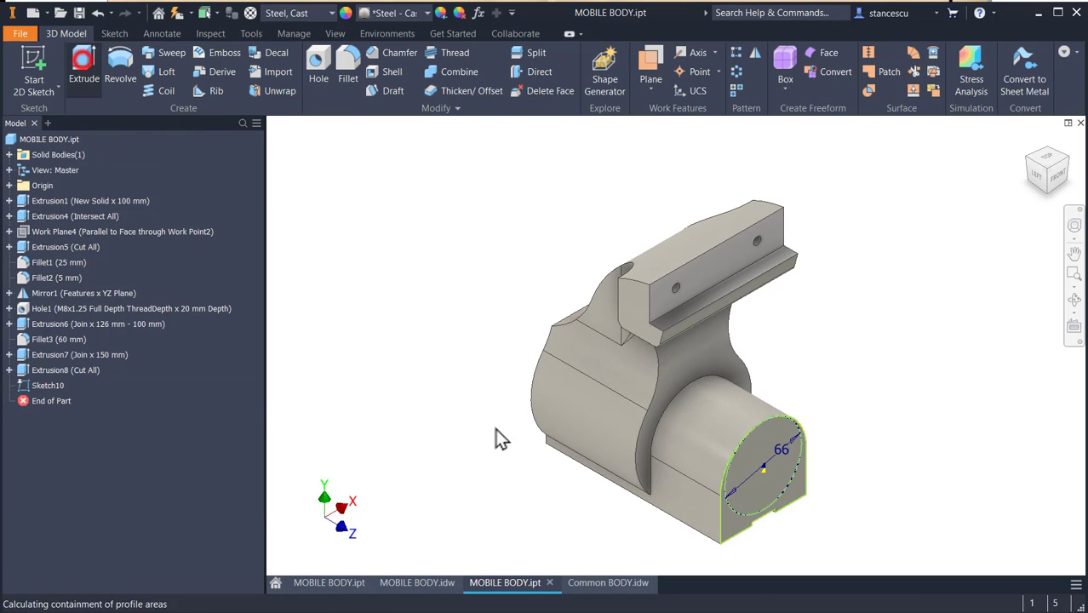
{"action": "left_click", "coordinate": [84, 64]}
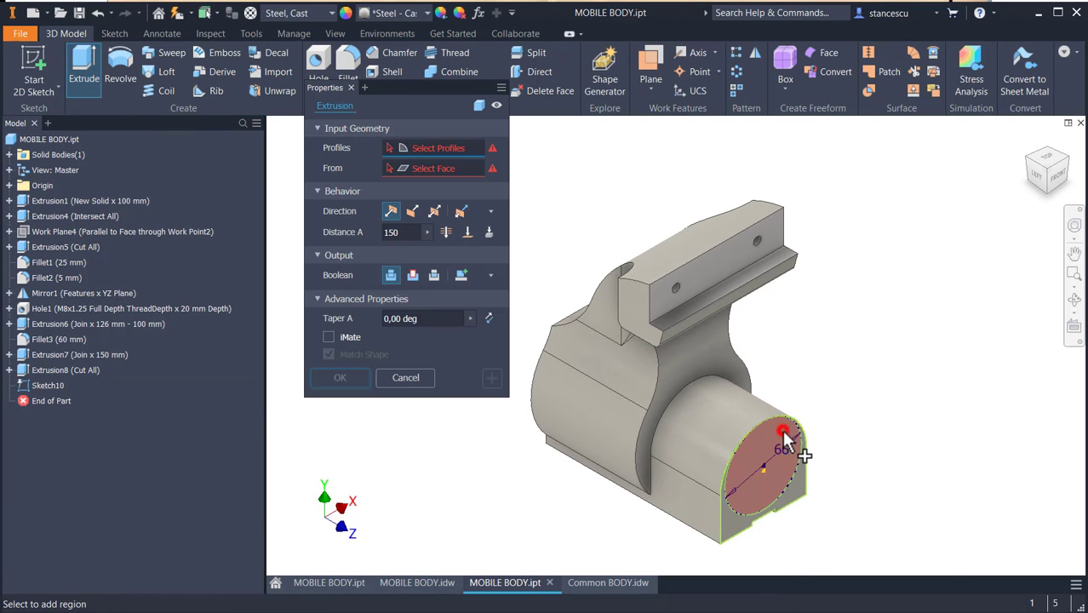
{"action": "left_click", "coordinate": [757, 468]}
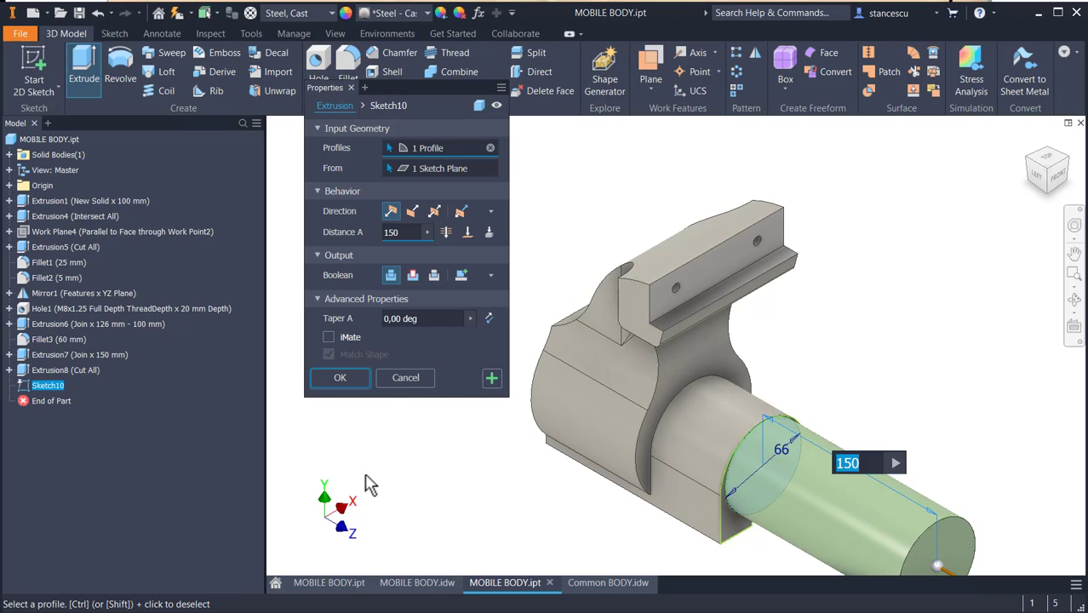
{"action": "type", "text": "38"}
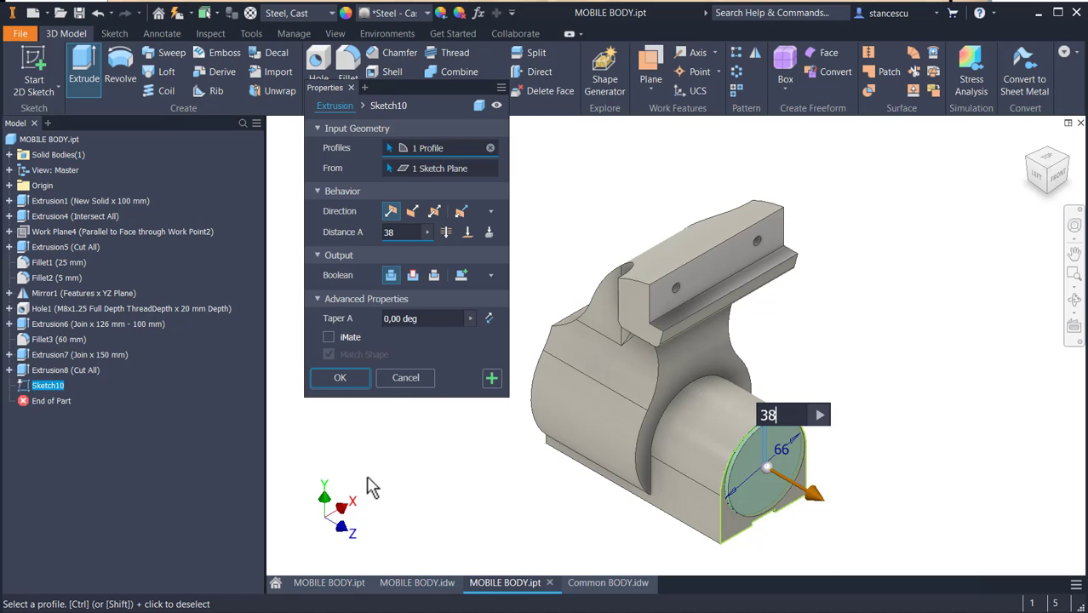
{"action": "type", "text": "385-"}
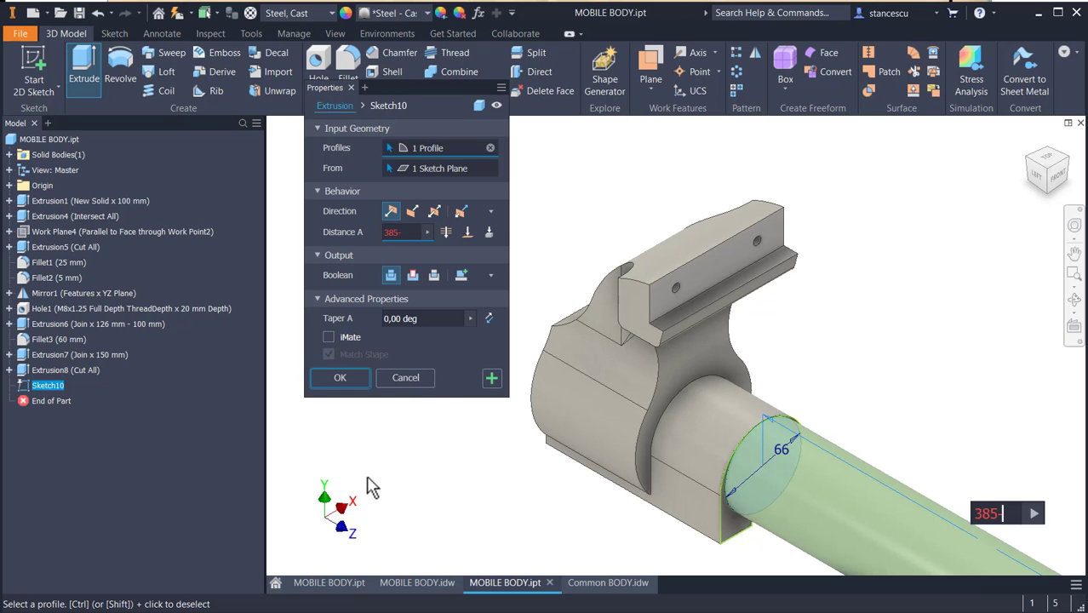
{"action": "type", "text": "150"}
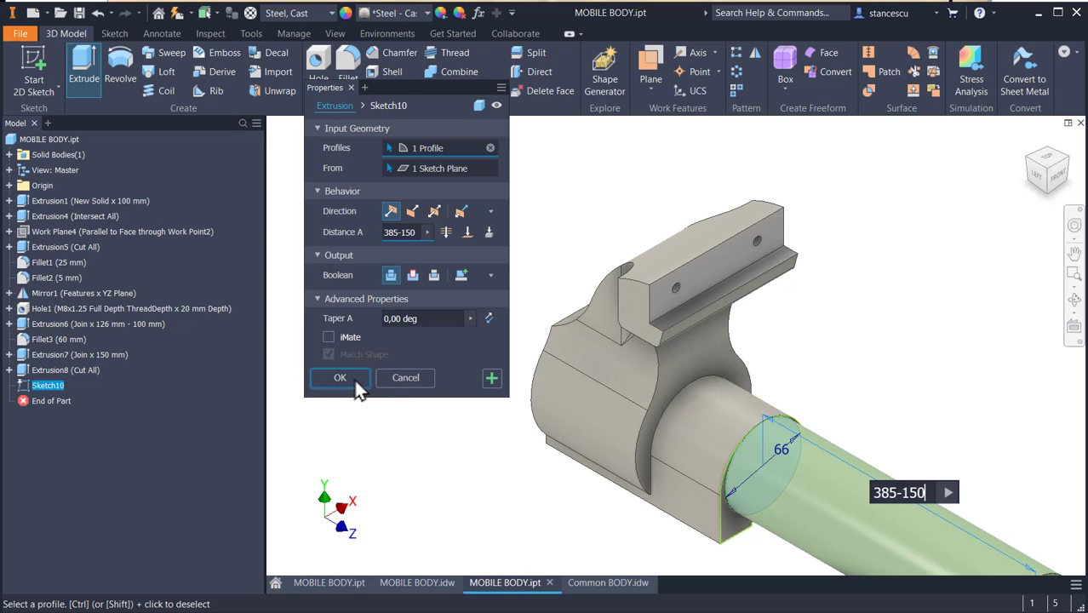
{"action": "left_click", "coordinate": [339, 378]}
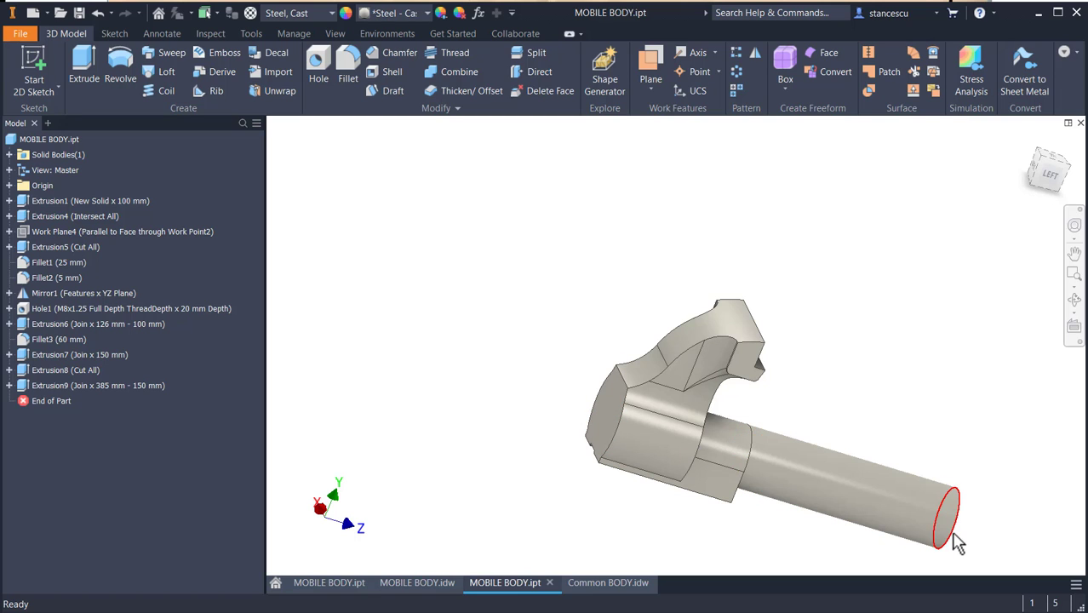
- Inspect the lengthened shaft, then switch to the finished reference part and its drawing
{"action": "left_click_drag", "start_coordinate": [953, 528], "coordinate": [849, 420]}
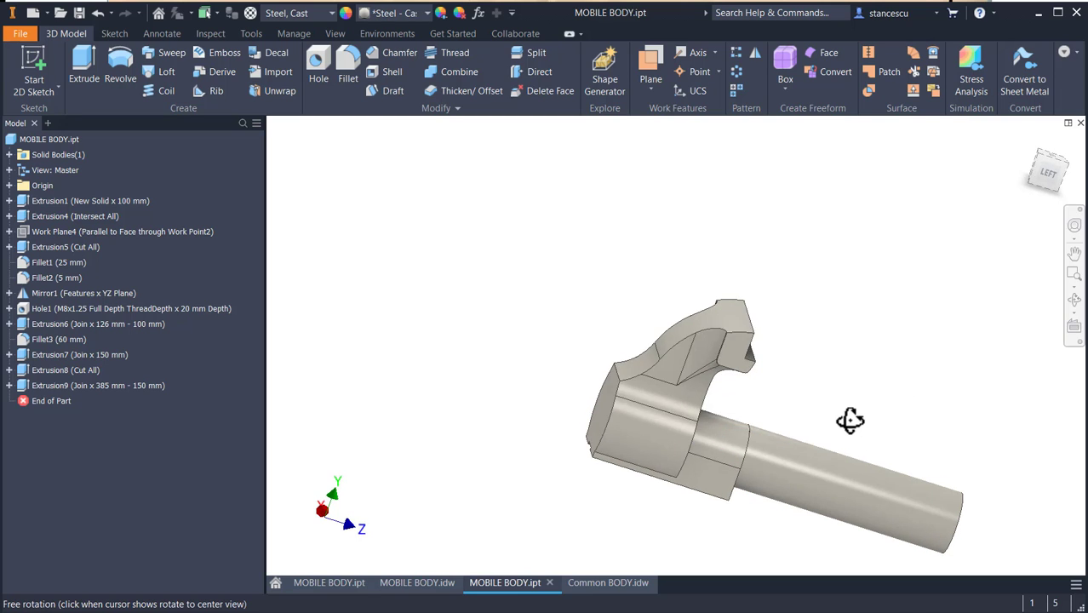
{"action": "left_click_drag", "start_coordinate": [849, 420], "coordinate": [804, 340]}
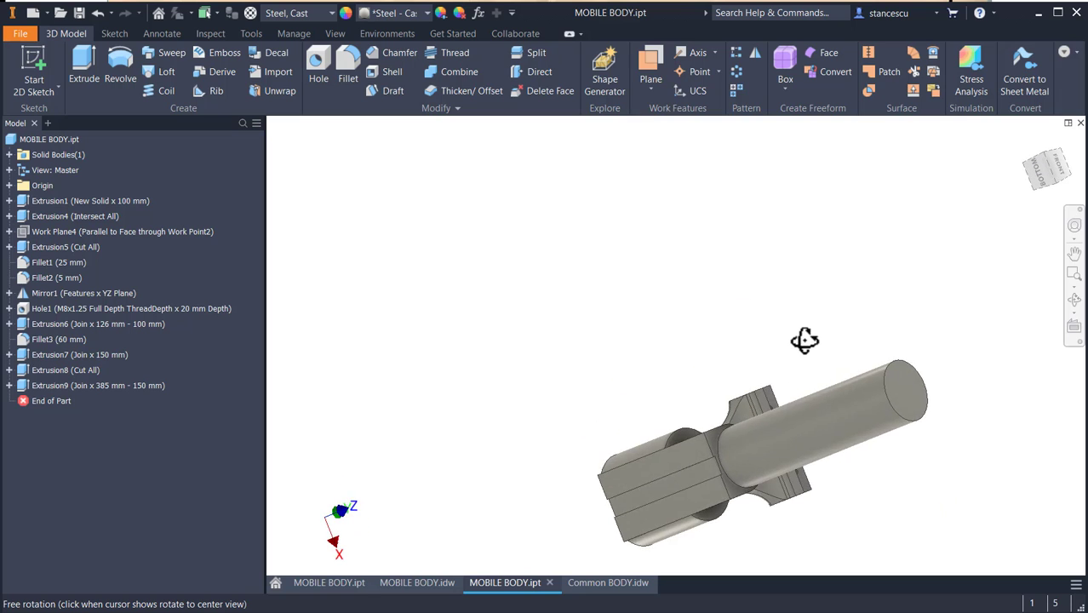
{"action": "left_click_drag", "start_coordinate": [804, 340], "coordinate": [830, 425]}
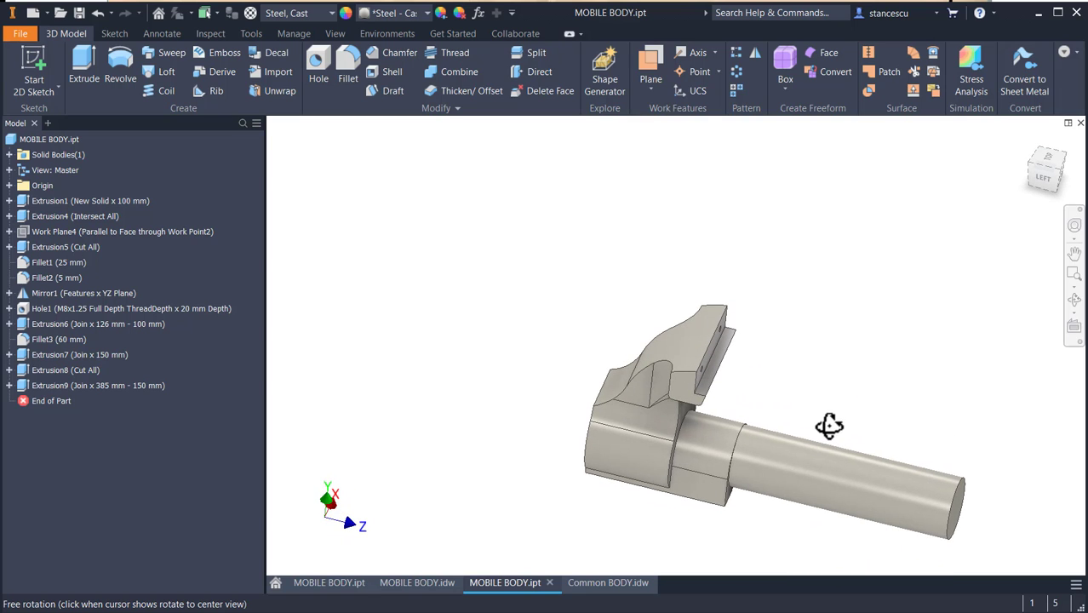
{"action": "key", "text": "f6"}
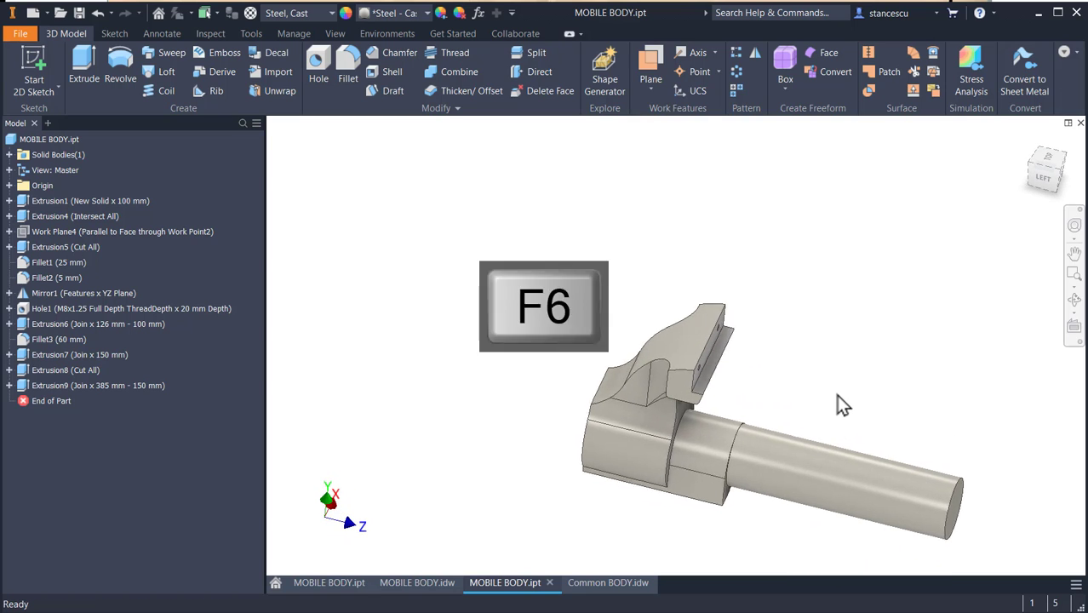
{"action": "key", "text": "f6"}
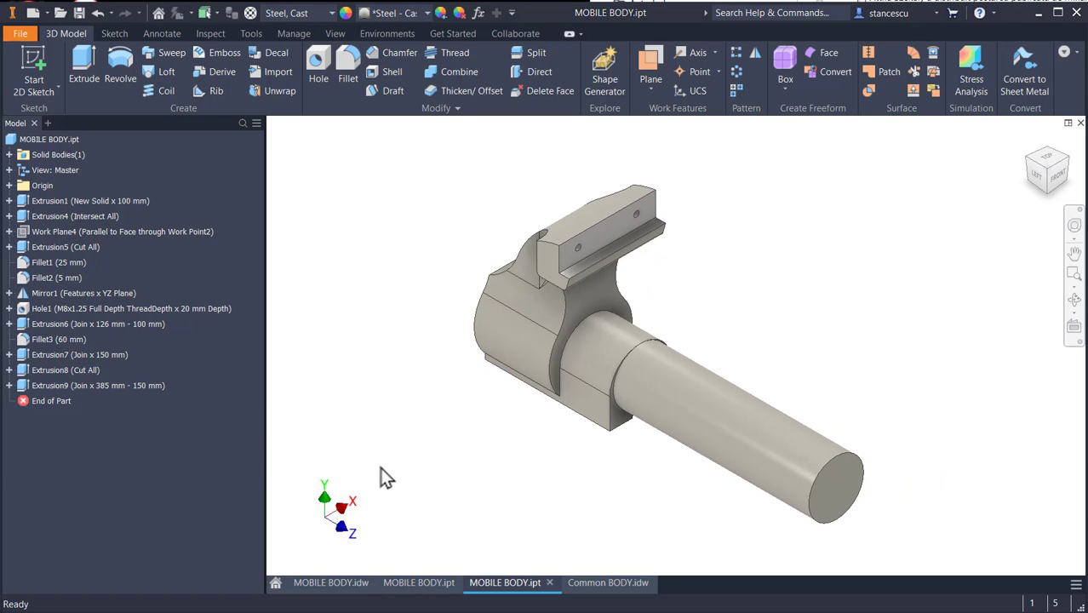
{"action": "left_click", "coordinate": [418, 582]}
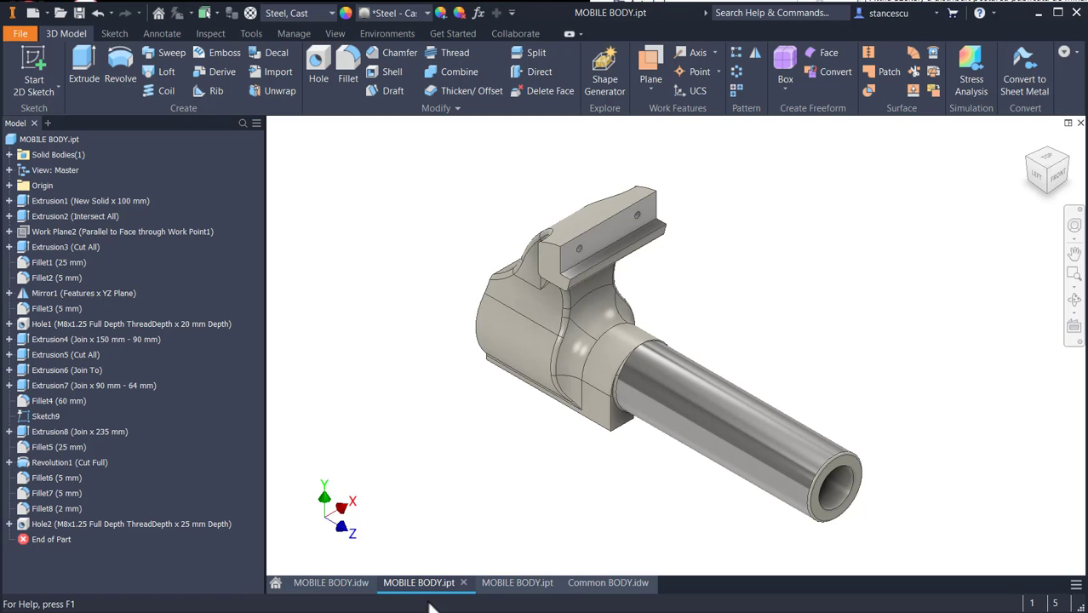
{"action": "left_click", "coordinate": [332, 583]}
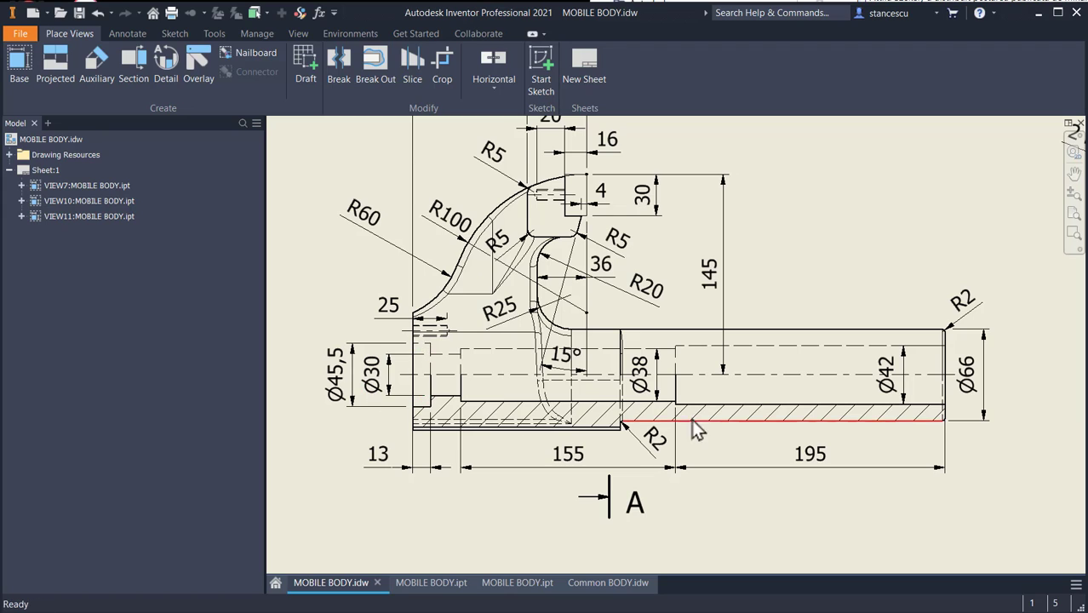
- Review the shaft dimensions on the MOBILE BODY drawing, then return to the working part tab
{"action": "left_click", "coordinate": [885, 375]}
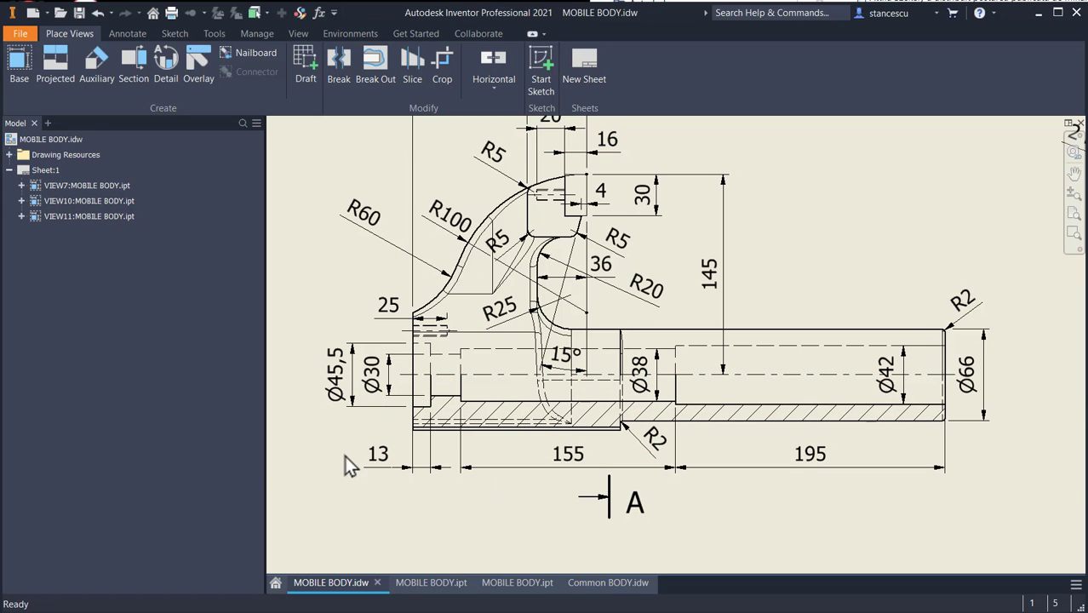
{"action": "left_click", "coordinate": [808, 453]}
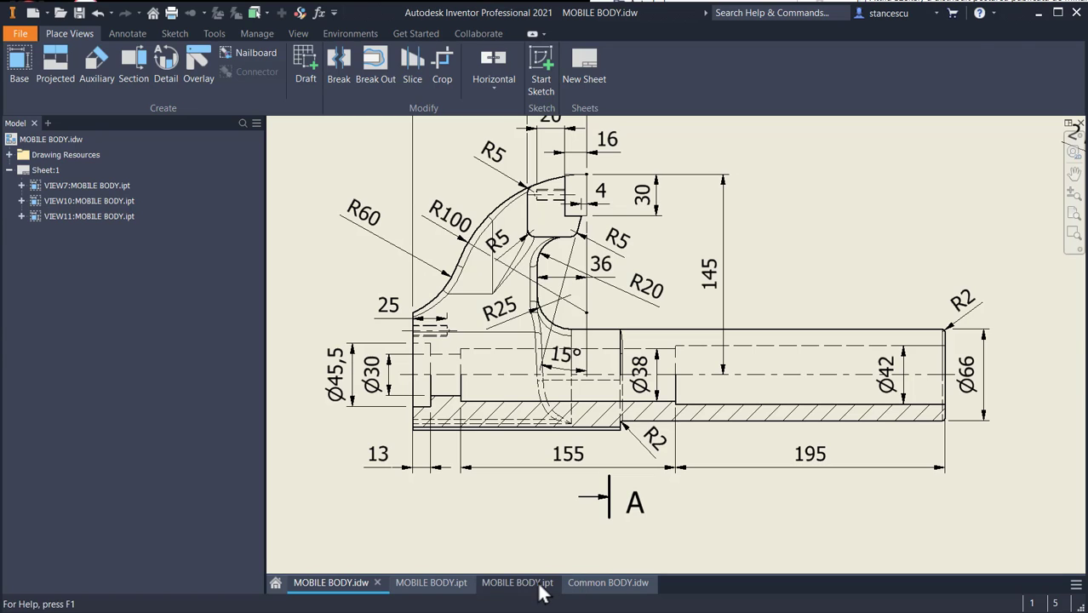
{"action": "left_click", "coordinate": [516, 582]}
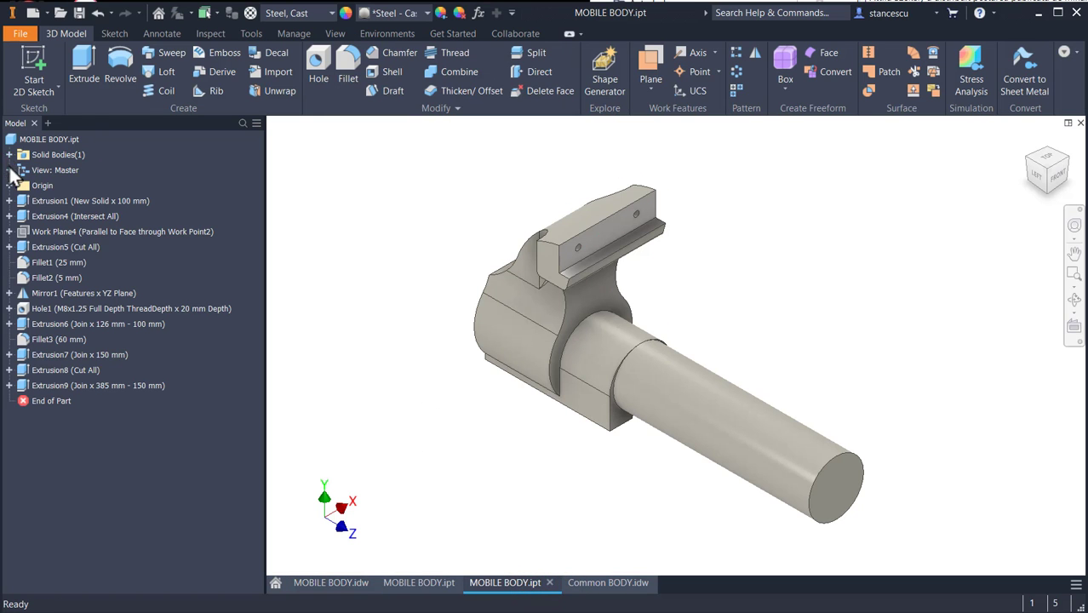
- Open Sketch11 on the YZ origin plane, slice the graphics, and enable Construction mode
{"action": "left_click", "coordinate": [43, 185]}
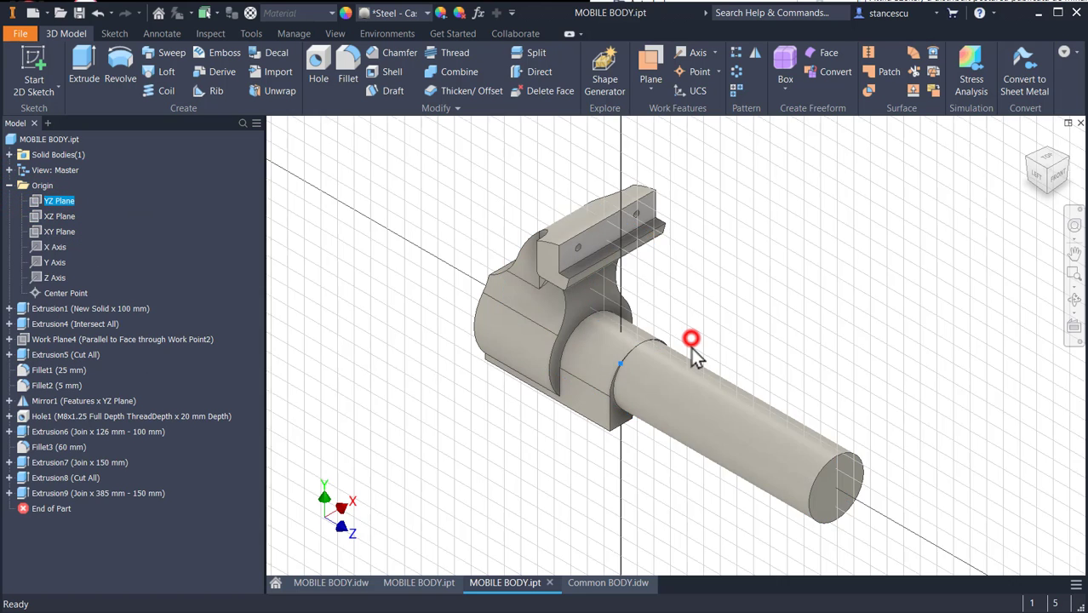
{"action": "key", "text": "f7"}
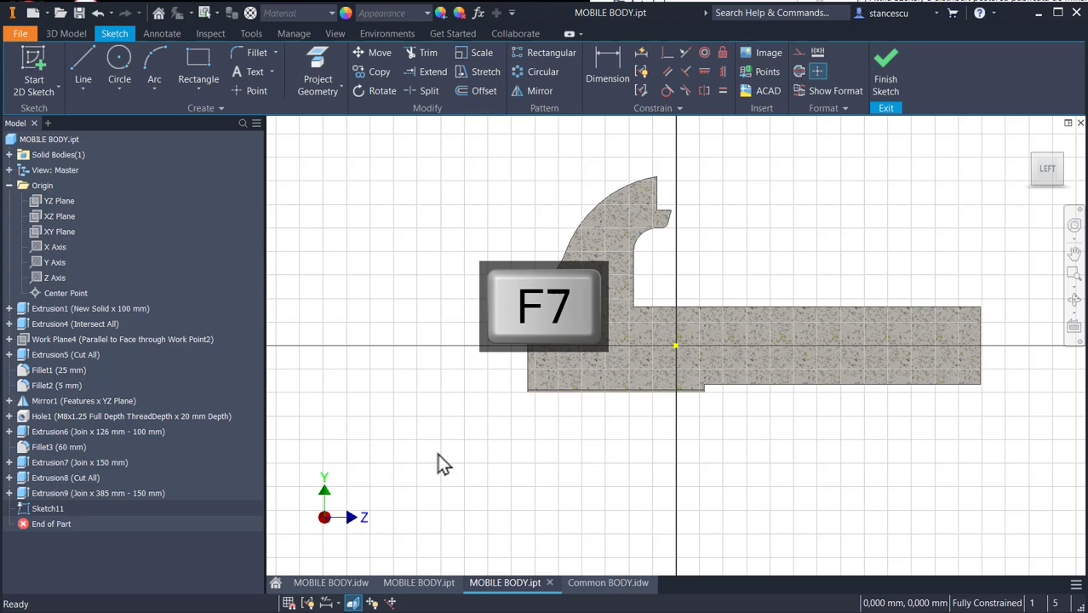
{"action": "key", "text": "f7"}
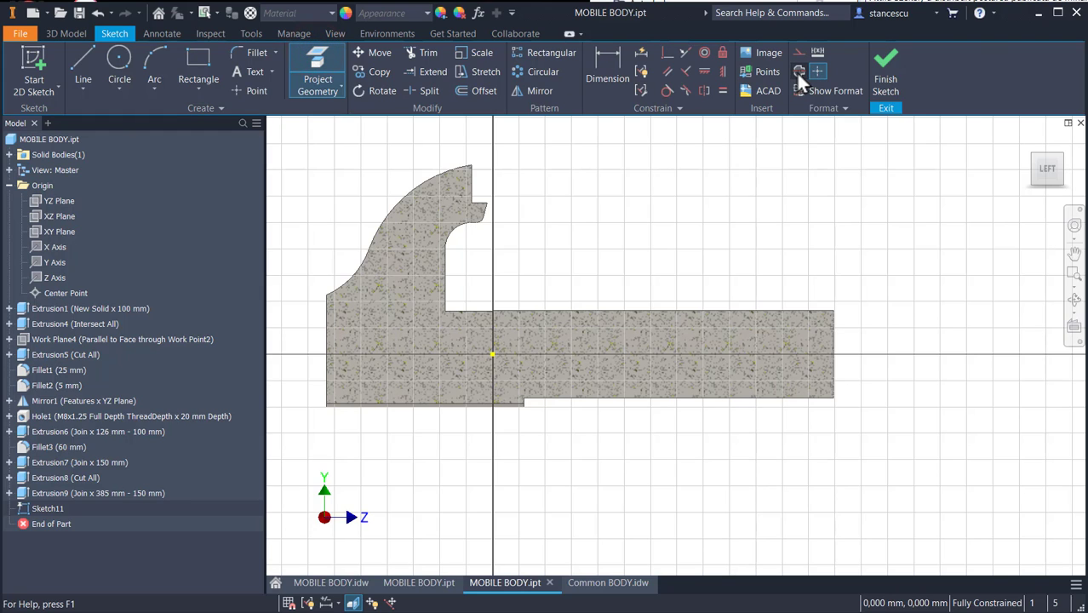
{"action": "left_click", "coordinate": [317, 78]}
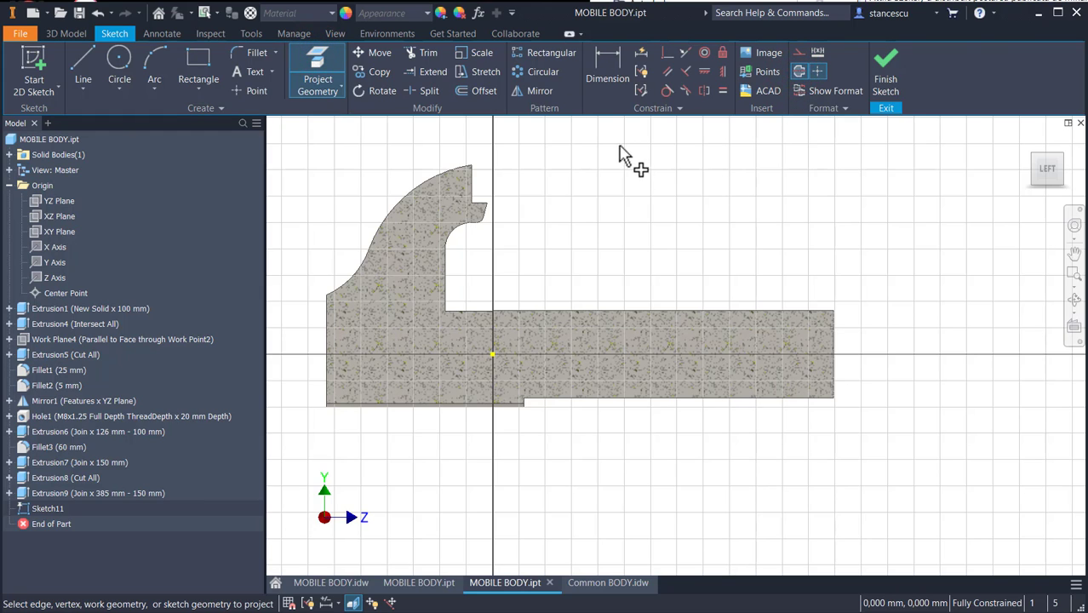
{"action": "mouse_move", "coordinate": [311, 523]}
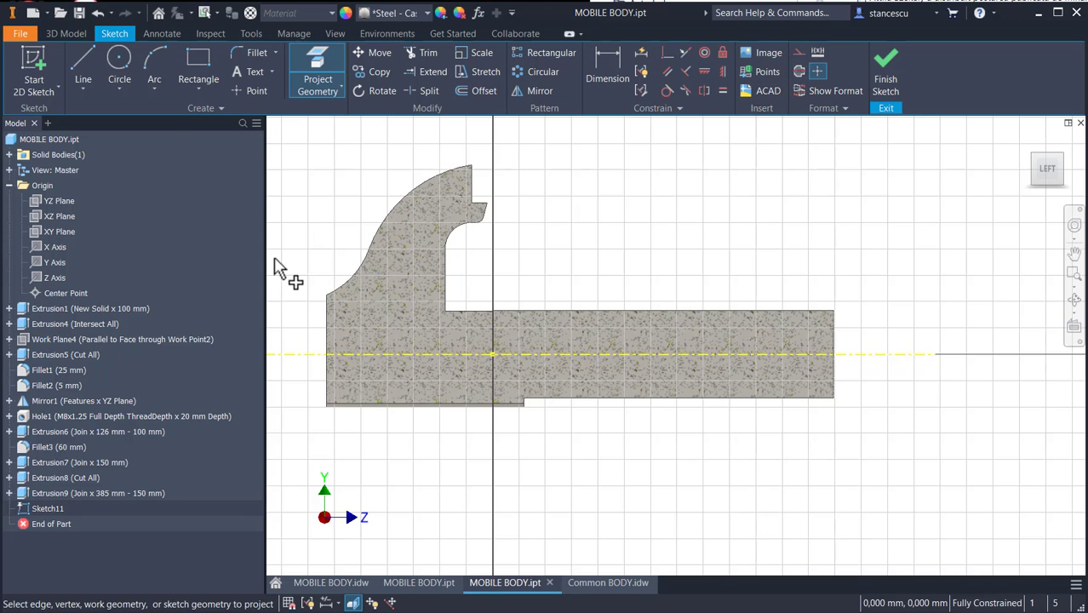
- Draw the stepped bore outline lines from the left face out to the shaft end
{"action": "left_click", "coordinate": [83, 64]}
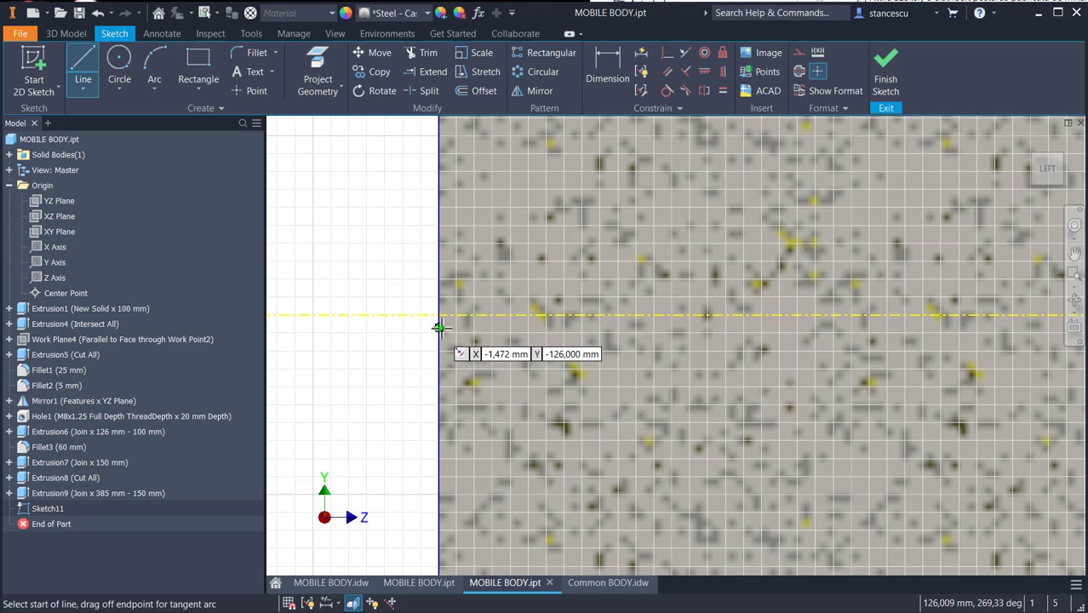
{"action": "mouse_move", "coordinate": [440, 319]}
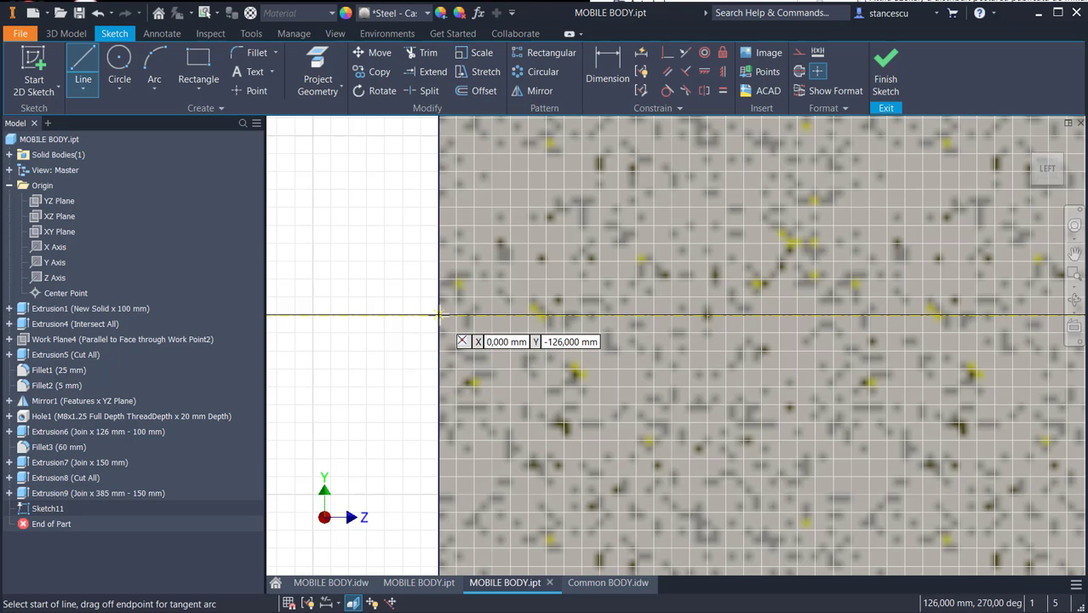
{"action": "left_click", "coordinate": [431, 498]}
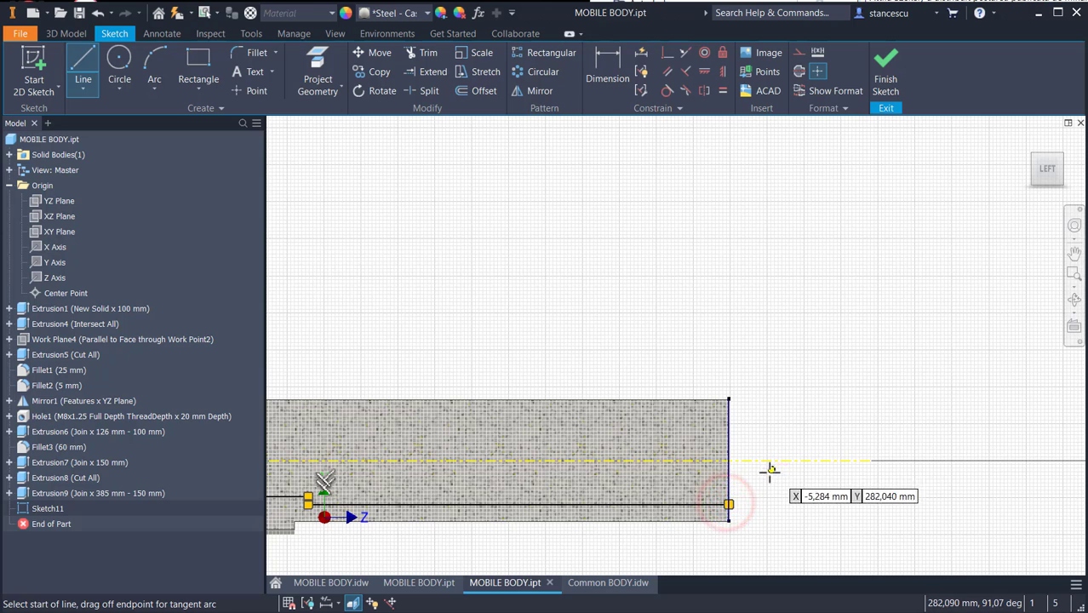
{"action": "left_click", "coordinate": [728, 504]}
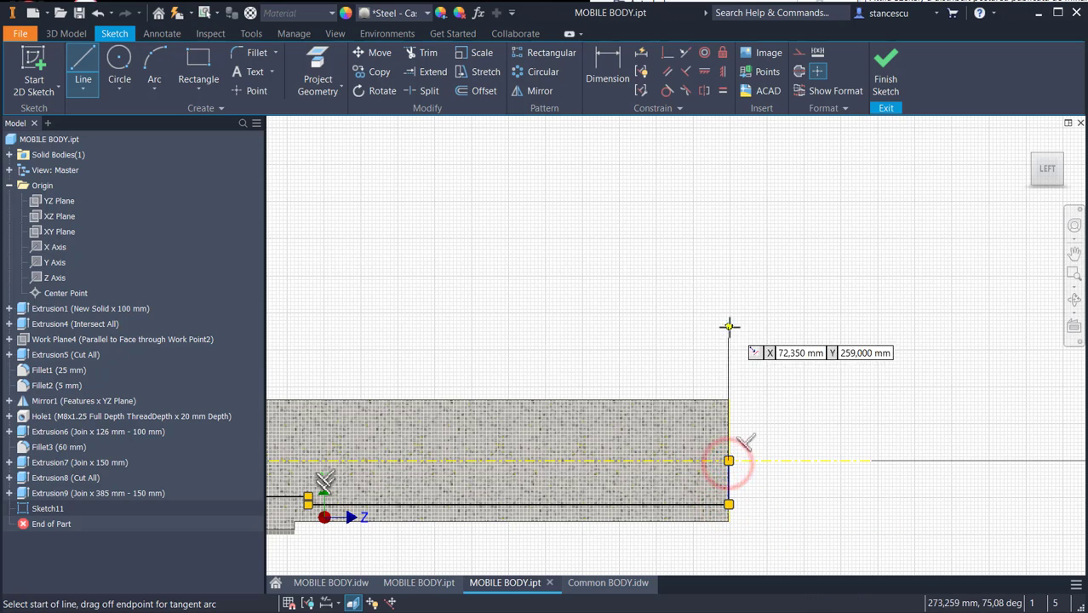
{"action": "mouse_move", "coordinate": [519, 294]}
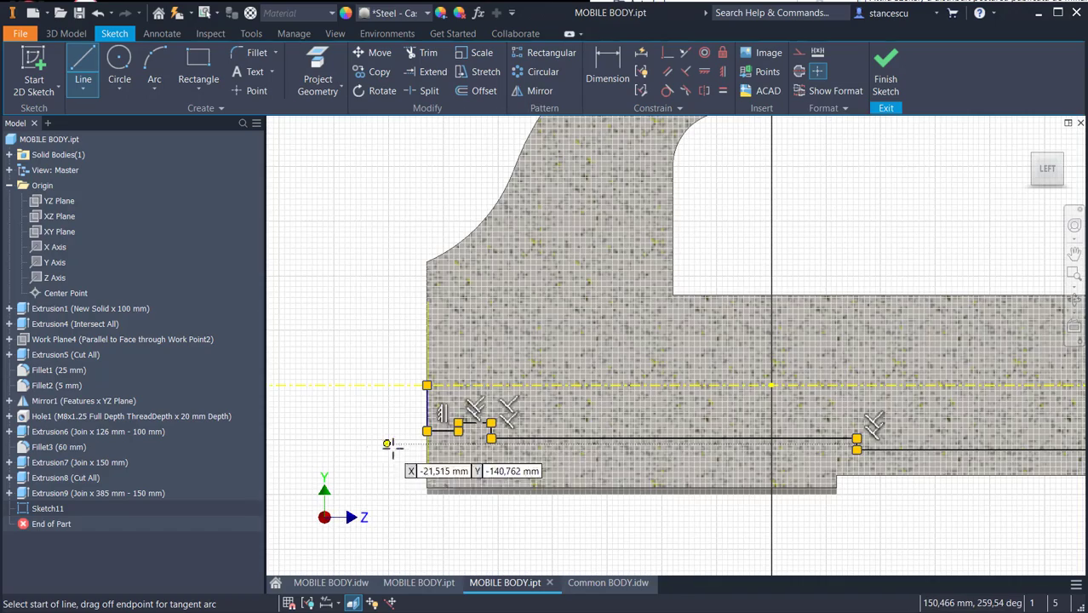
- Finish the outline and dimension the first bore step's diameter to Ø38
{"action": "left_click", "coordinate": [607, 64]}
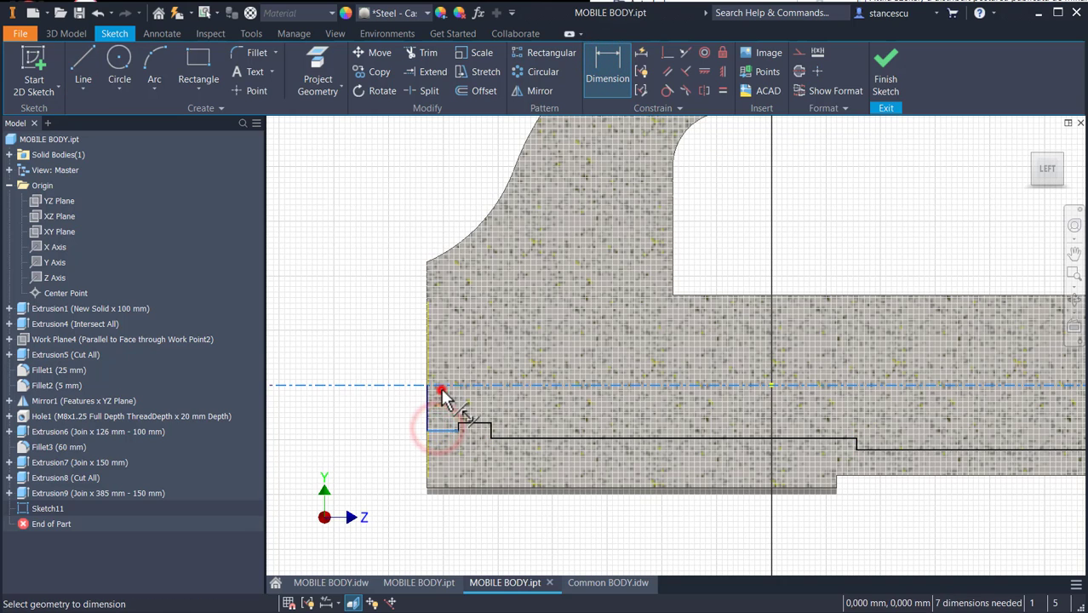
{"action": "left_click", "coordinate": [441, 391]}
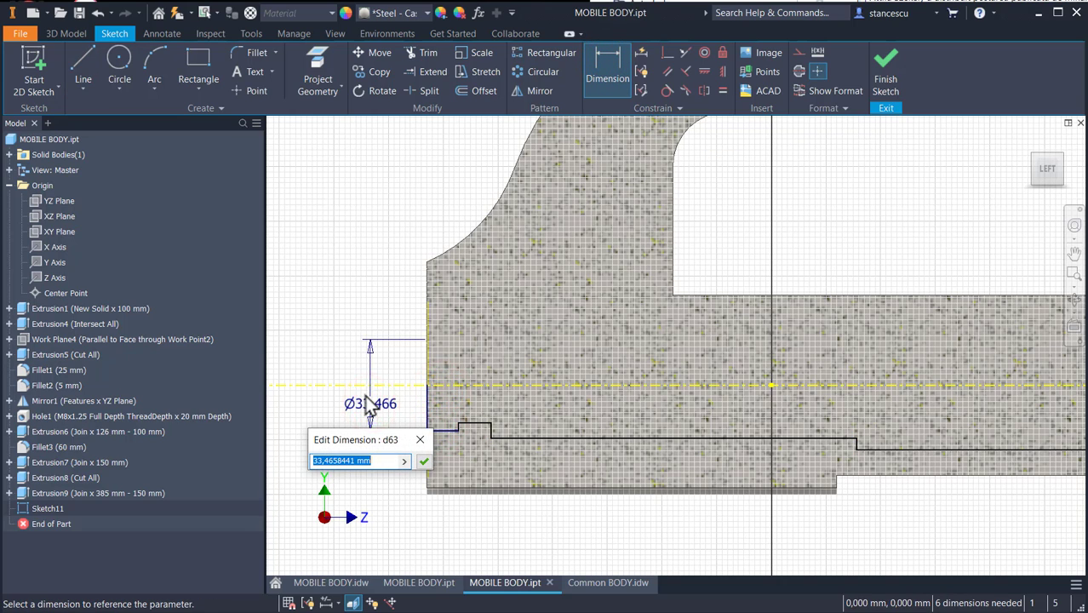
{"action": "type", "text": "45."}
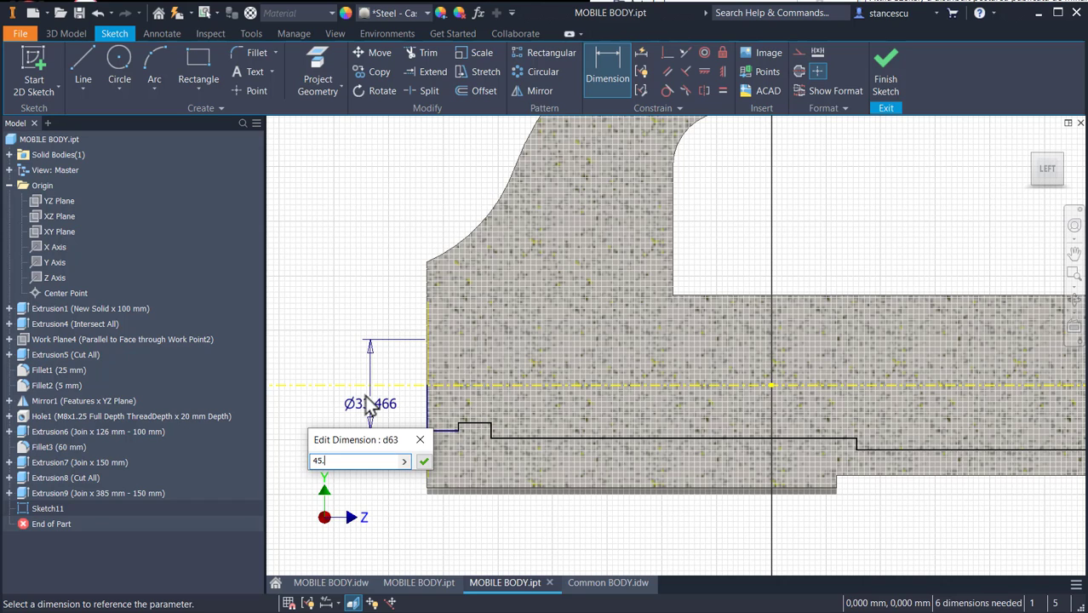
{"action": "left_click", "coordinate": [423, 460]}
{"action": "type", "text": "3"}
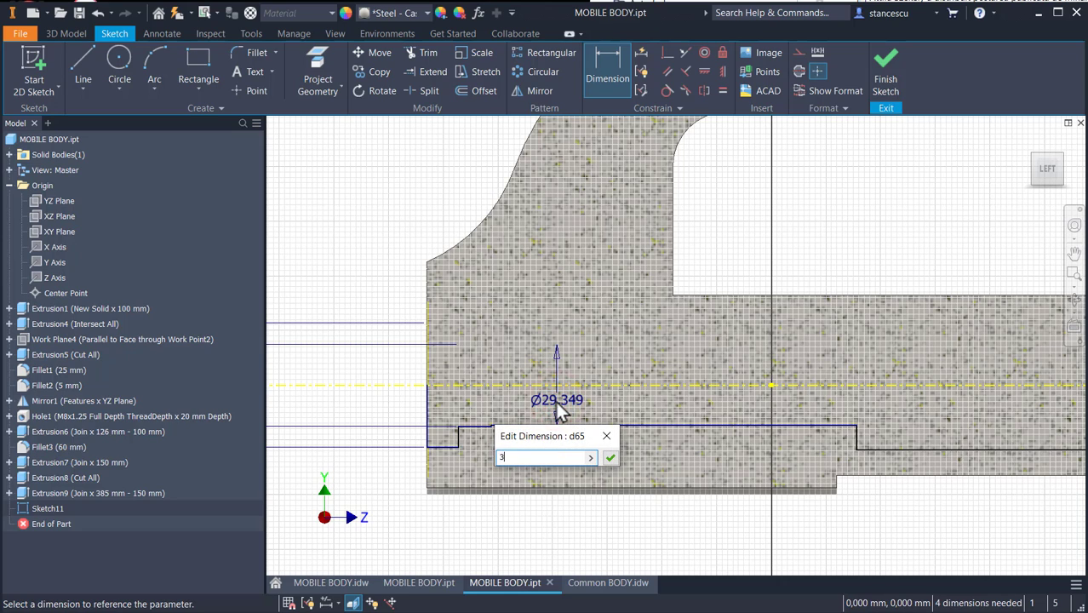
{"action": "key", "text": "Return"}
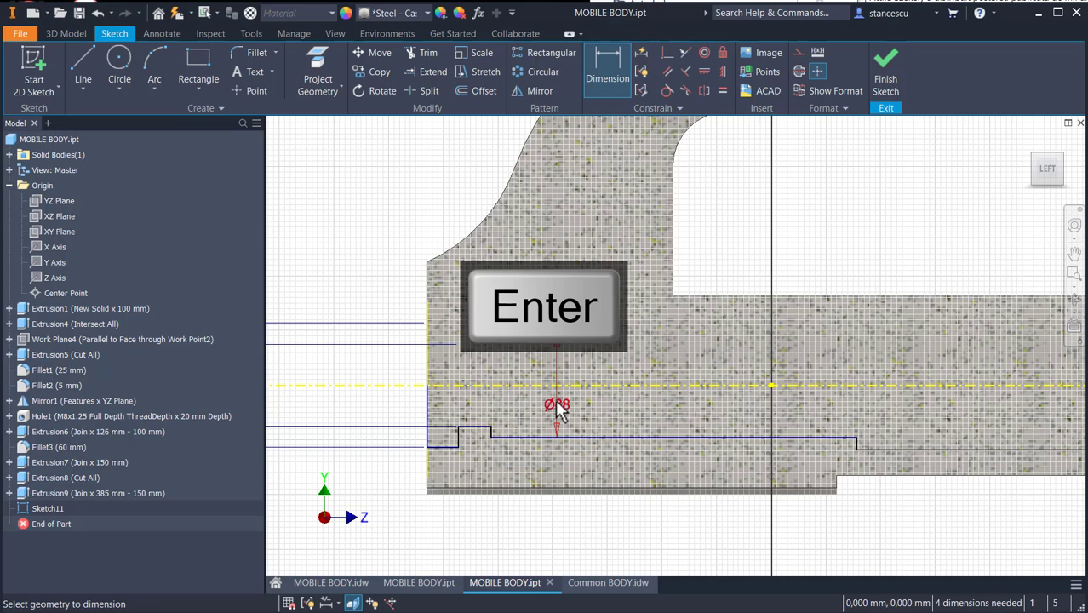
{"action": "key", "text": "Return"}
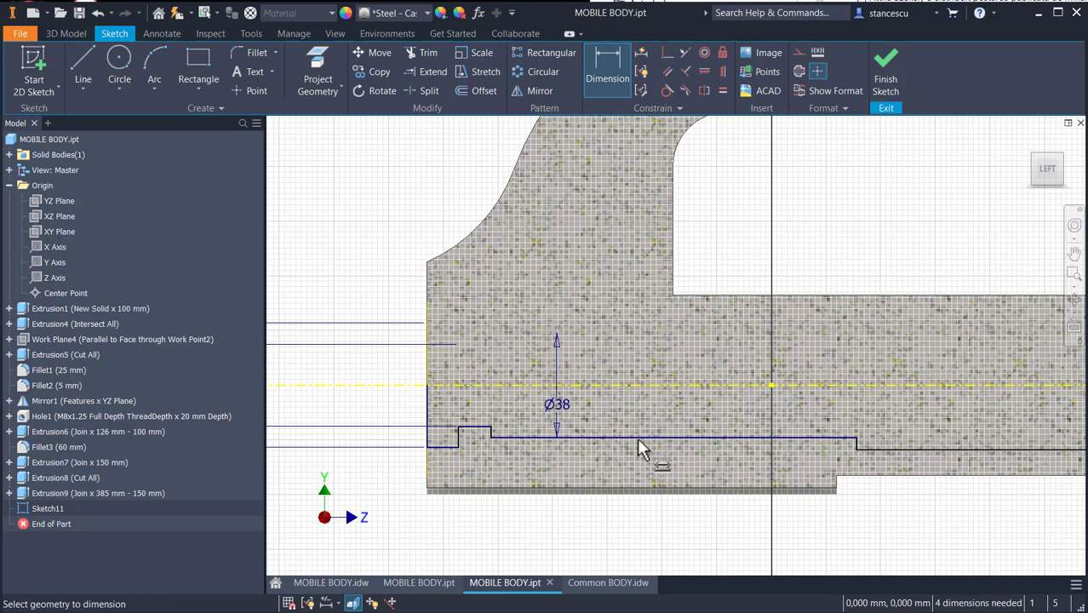
- Dimension the next shaft step's diameter to Ø42
{"action": "left_click", "coordinate": [883, 449]}
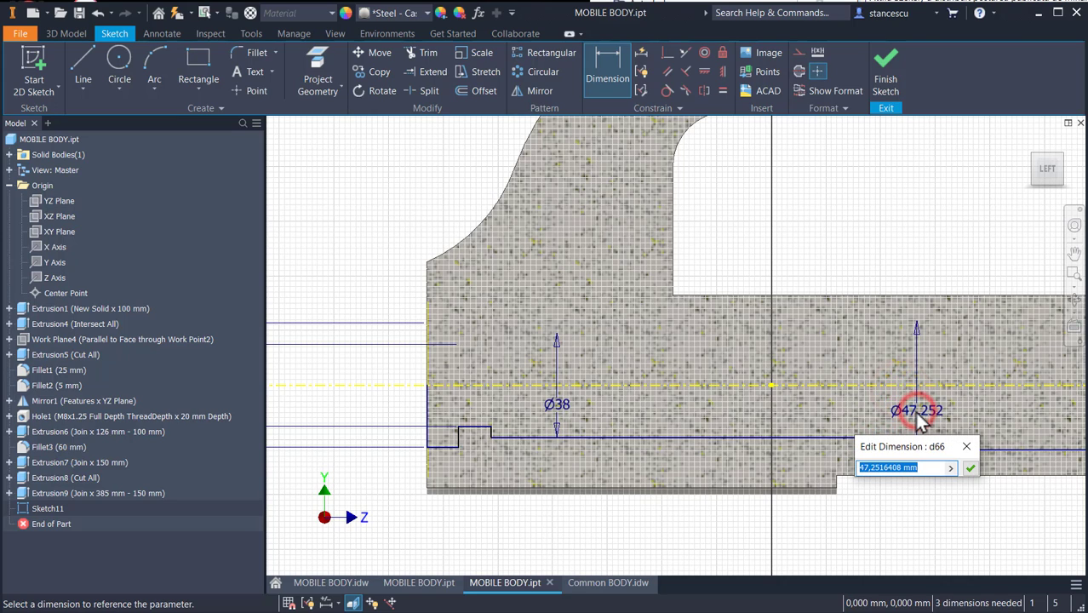
{"action": "key", "text": "Return"}
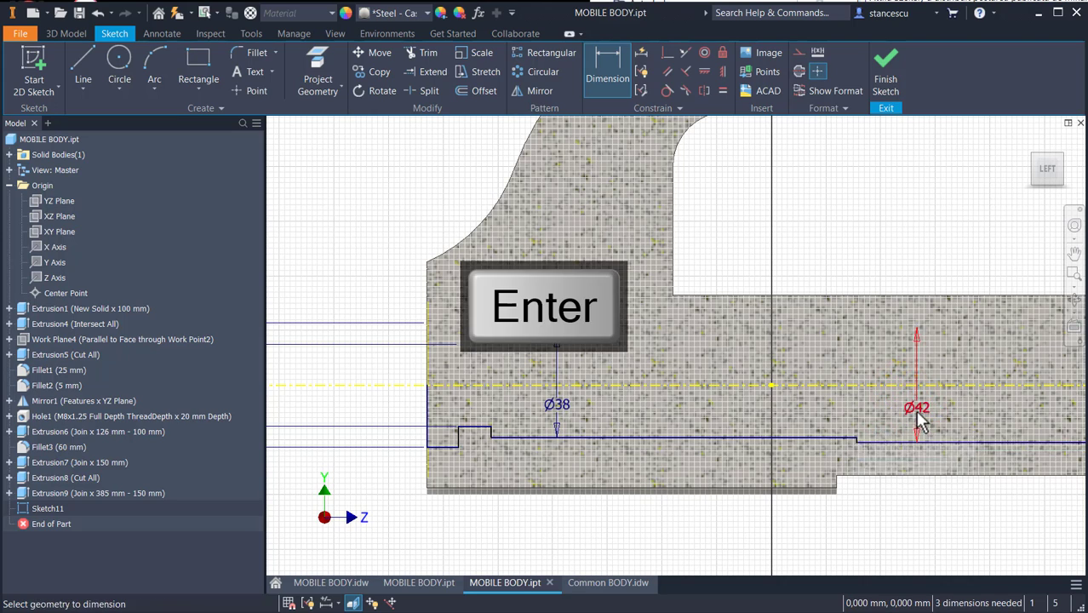
{"action": "key", "text": "Return"}
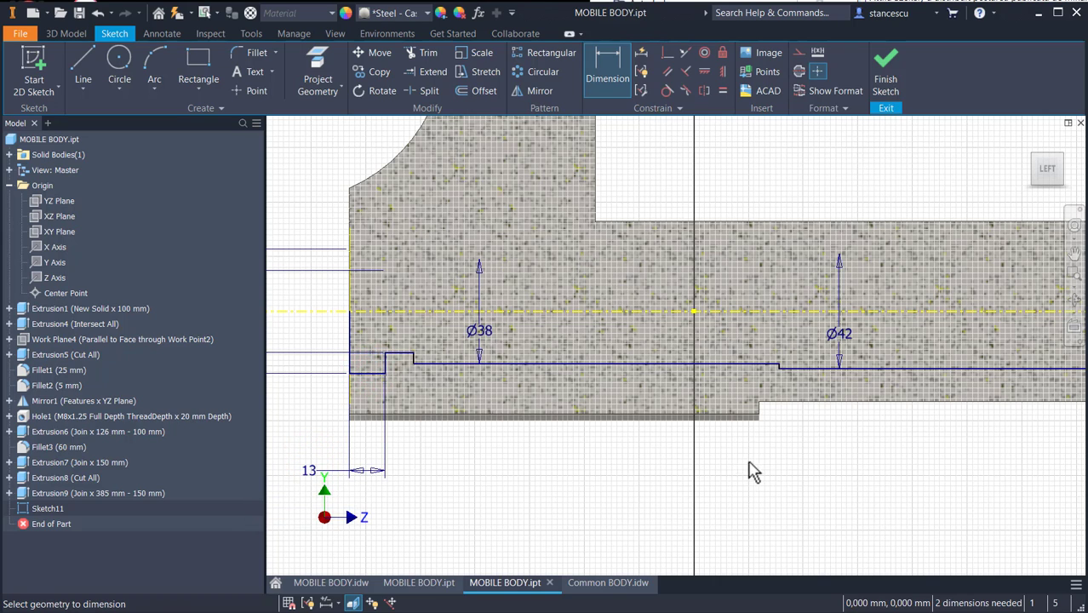
- Dimension the Ø38 section length to 155, change the remaining length to 195, and finish the sketch
{"action": "left_click", "coordinate": [559, 361]}
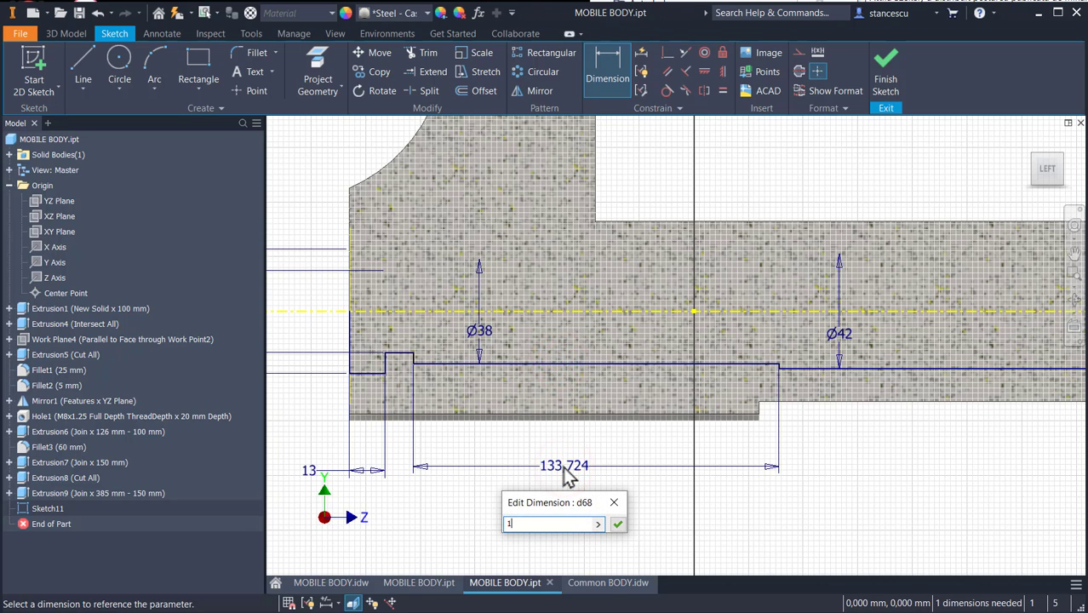
{"action": "type", "text": "155"}
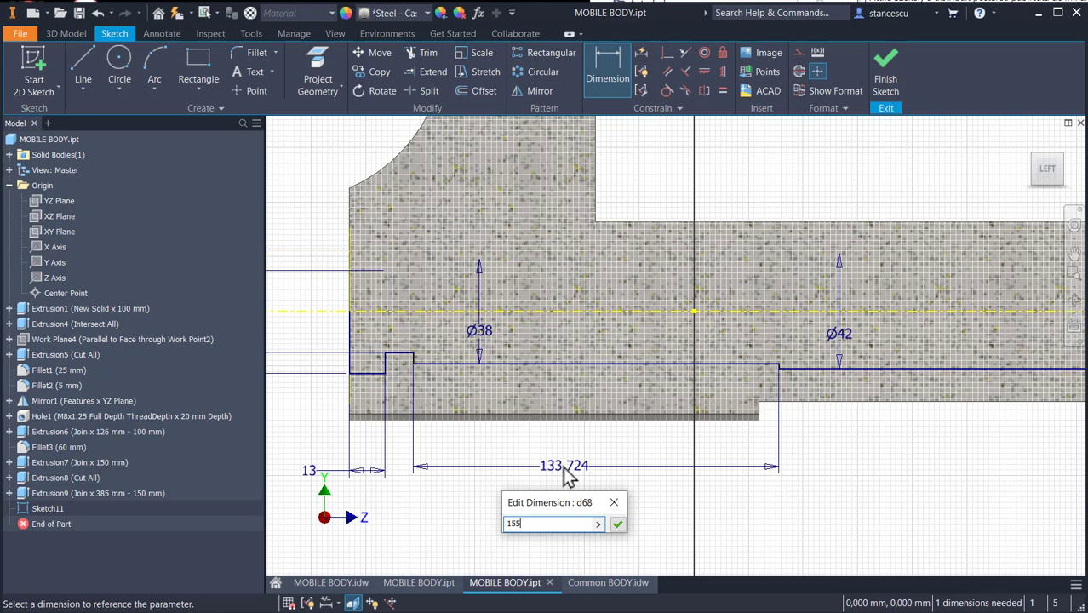
{"action": "left_click", "coordinate": [617, 524]}
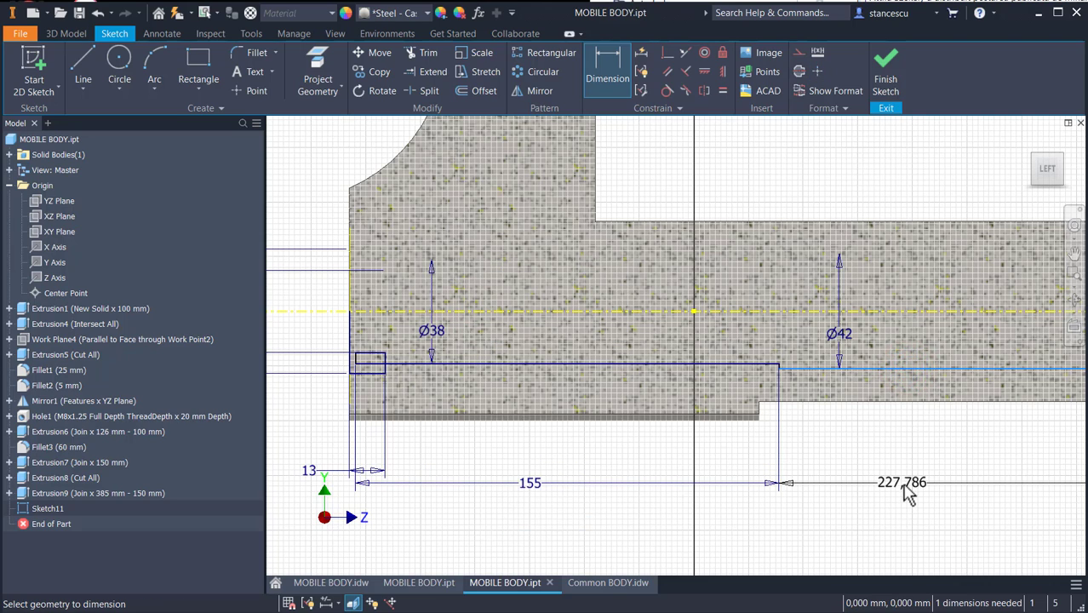
{"action": "double_click", "coordinate": [900, 482]}
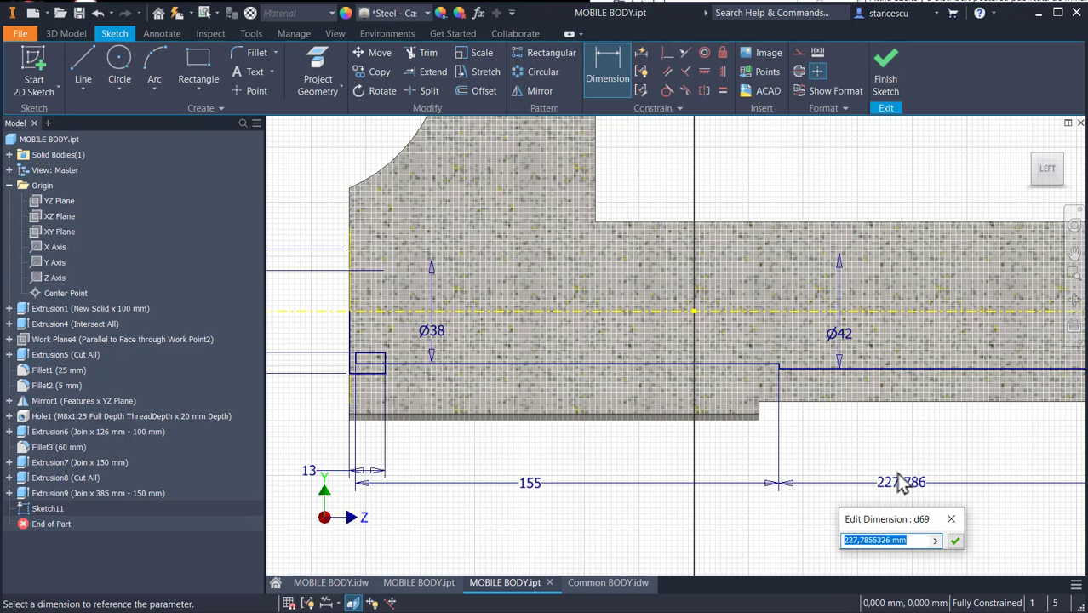
{"action": "type", "text": "195"}
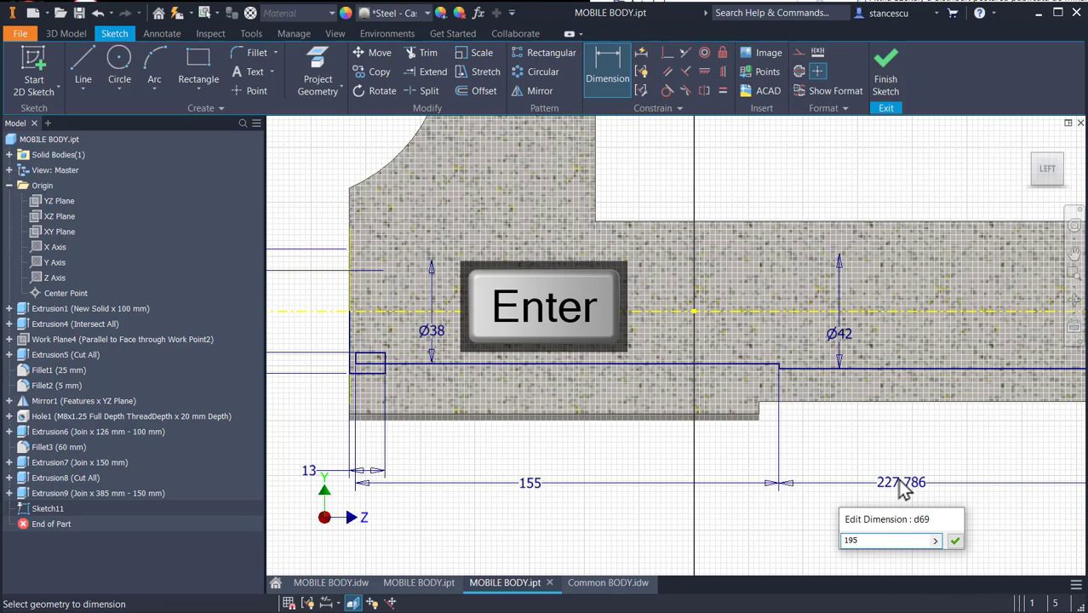
{"action": "key", "text": "Return"}
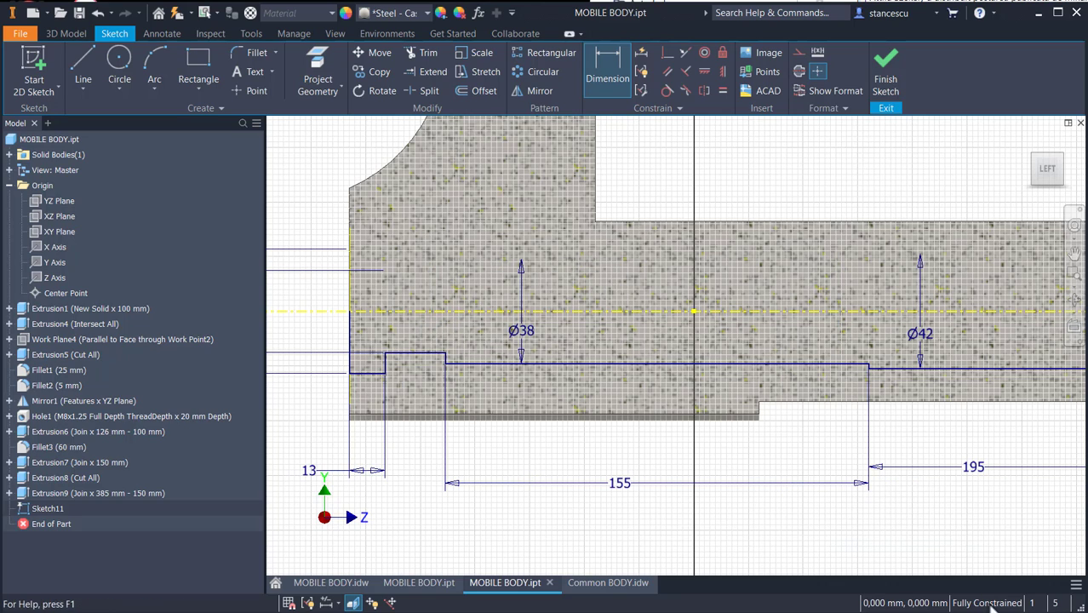
{"action": "left_click", "coordinate": [885, 77]}
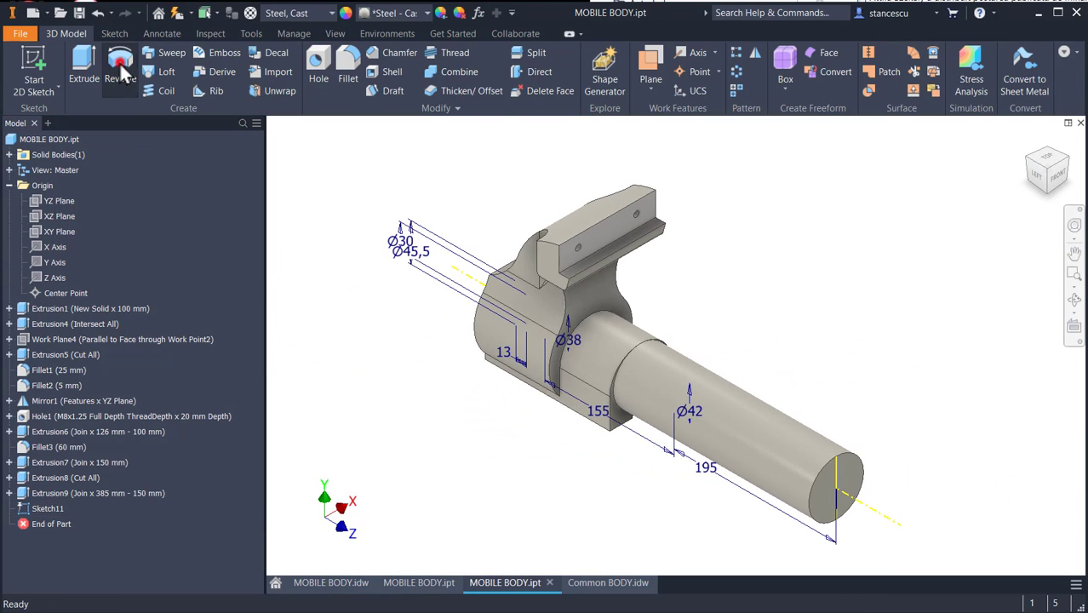
- Create Revolution1 as a cut from Sketch11's profile, then orbit to view the hollow end
{"action": "left_click", "coordinate": [120, 64]}
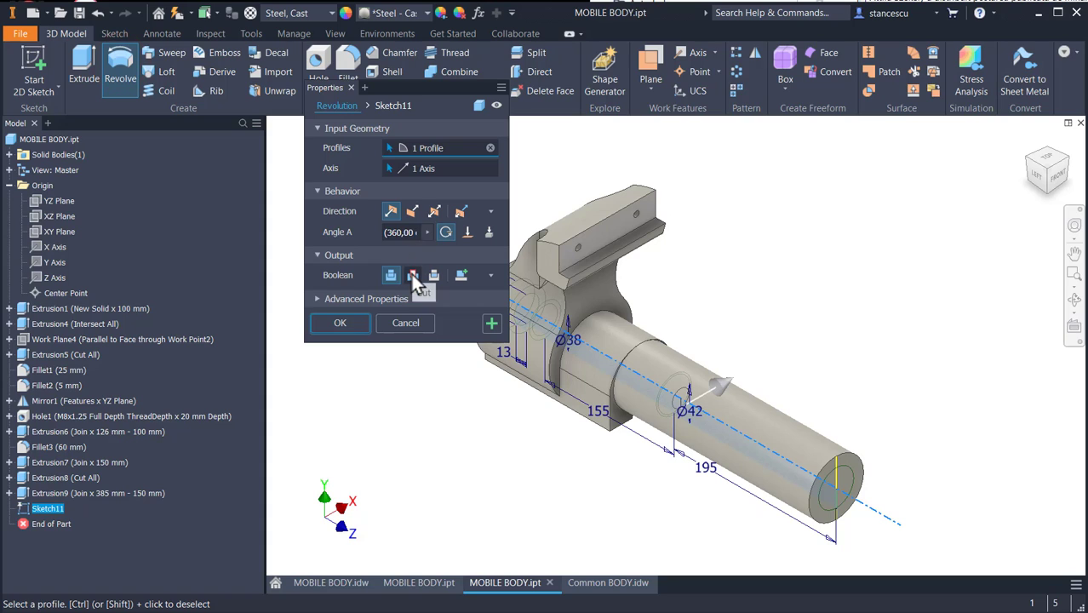
{"action": "left_click", "coordinate": [413, 274]}
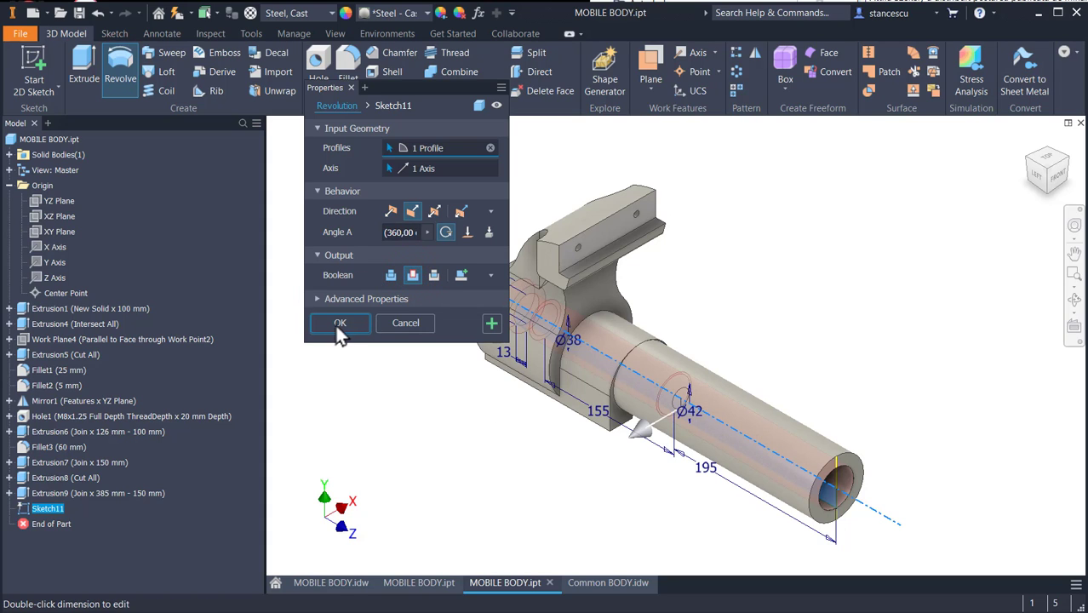
{"action": "left_click", "coordinate": [340, 323]}
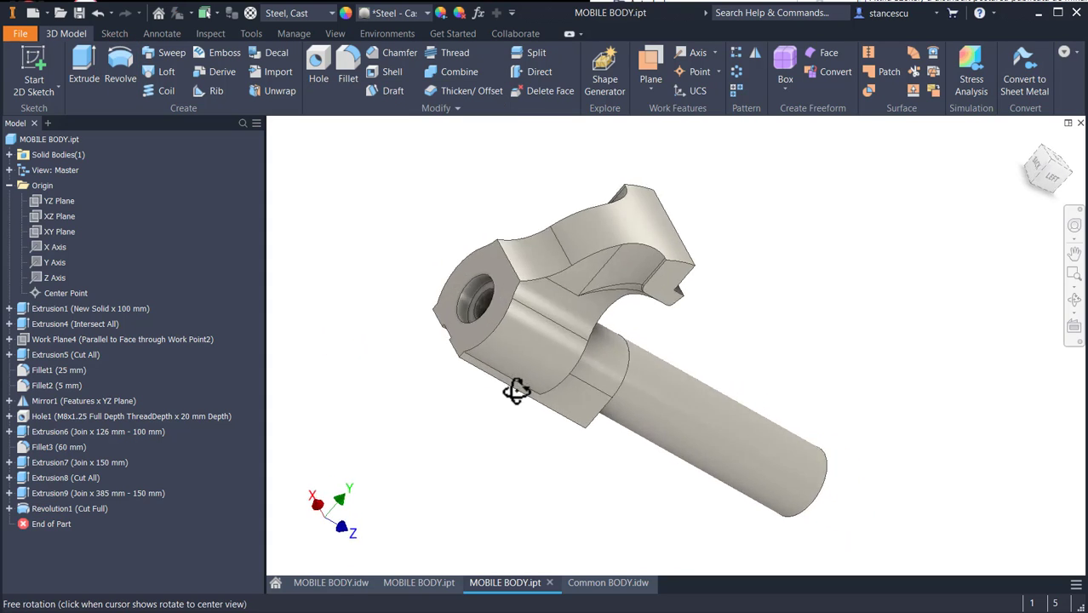
{"action": "left_click_drag", "start_coordinate": [517, 390], "coordinate": [538, 402]}
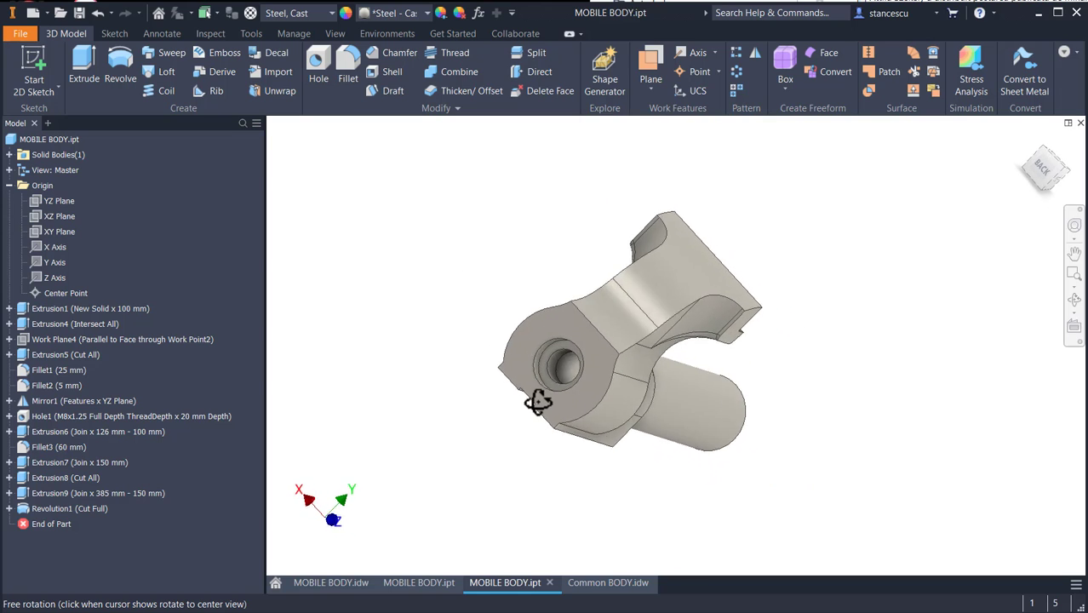
{"action": "left_click_drag", "start_coordinate": [538, 403], "coordinate": [423, 362]}
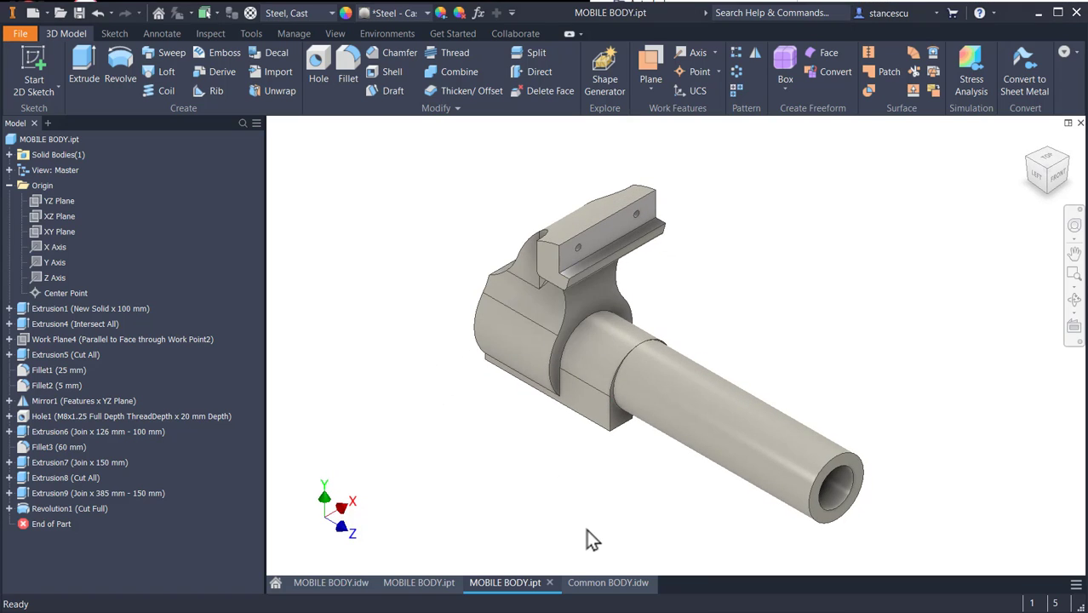
{"action": "mouse_move", "coordinate": [418, 582]}
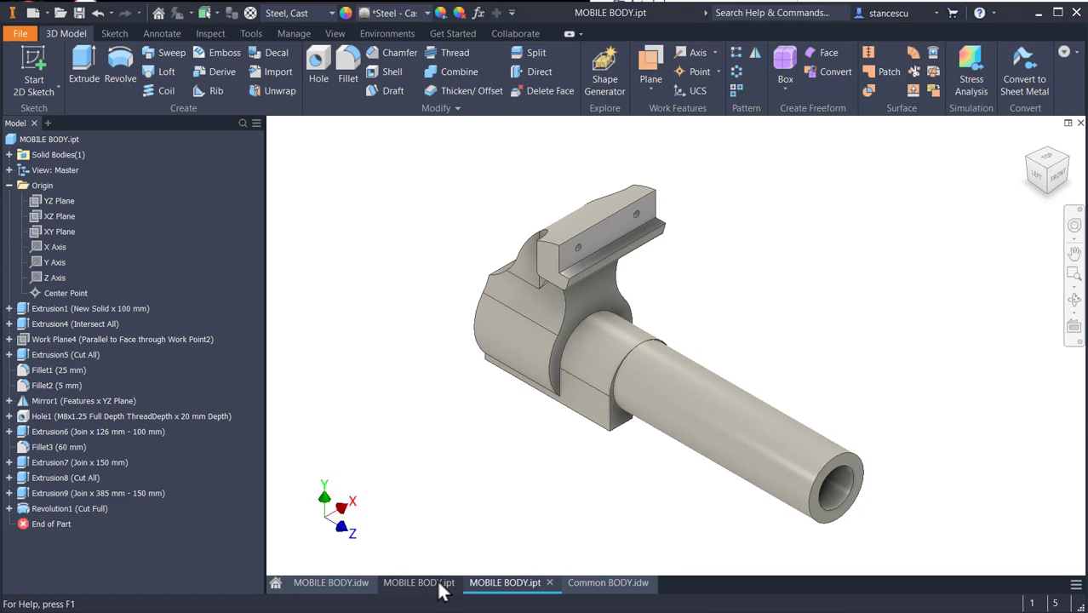
{"action": "left_click", "coordinate": [418, 582]}
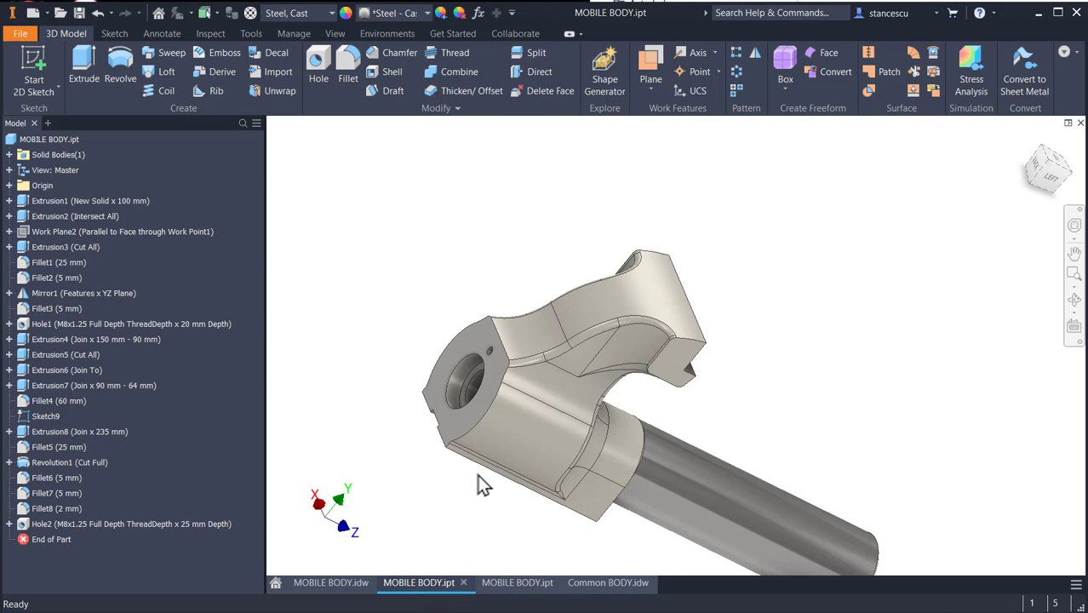
{"action": "mouse_move", "coordinate": [247, 600]}
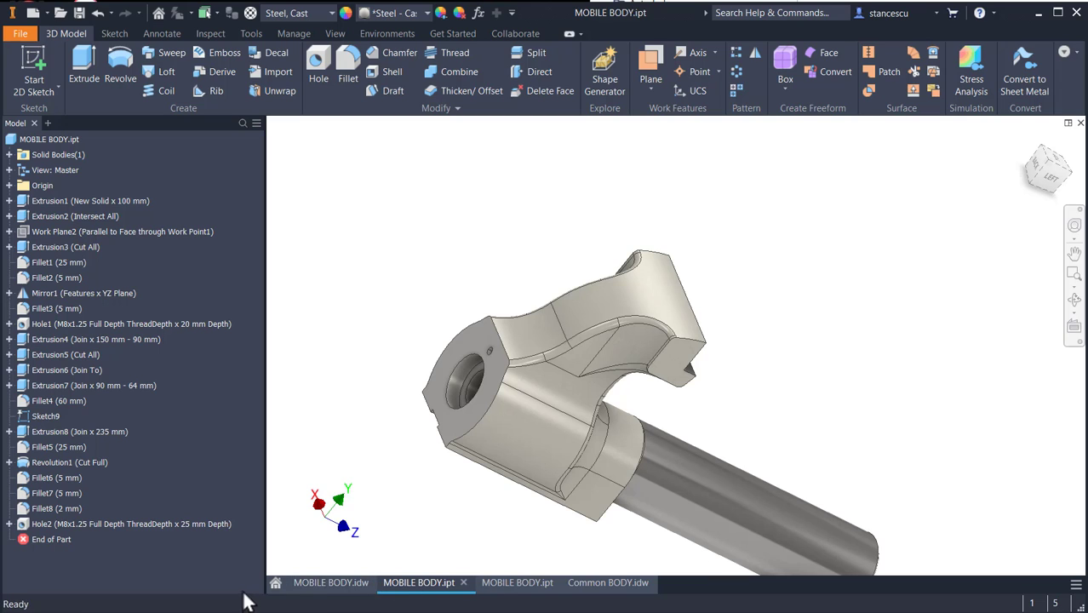
{"action": "left_click", "coordinate": [330, 582]}
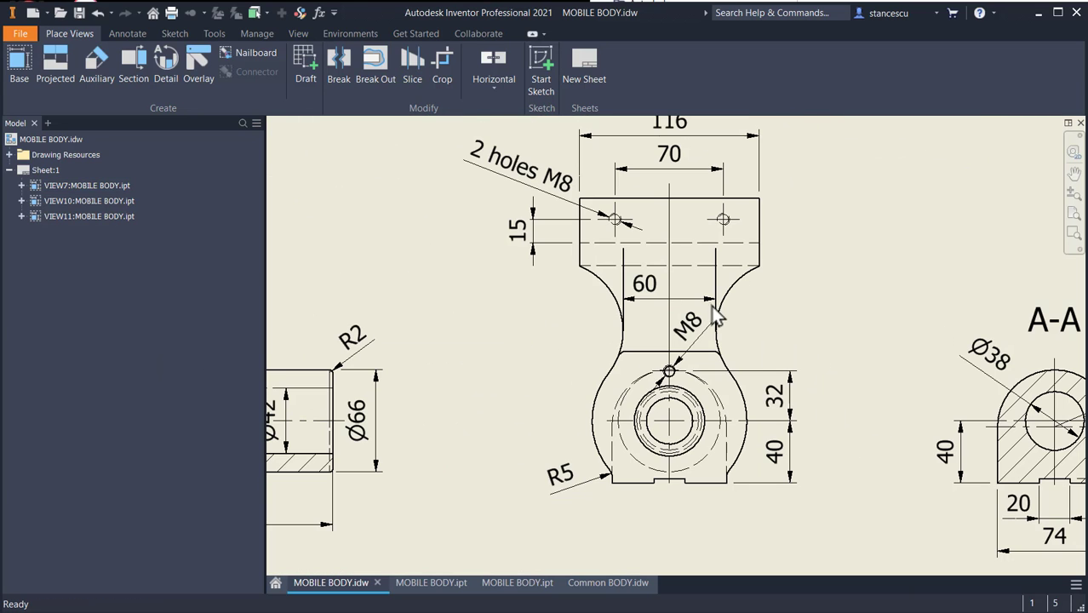
{"action": "mouse_move", "coordinate": [819, 366]}
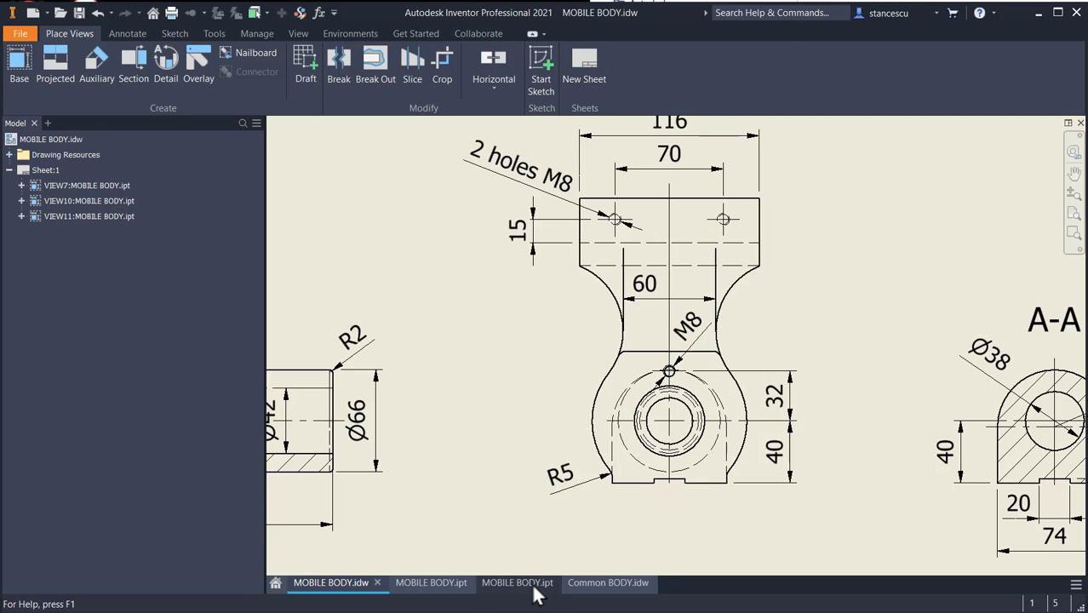
{"action": "left_click", "coordinate": [517, 582]}
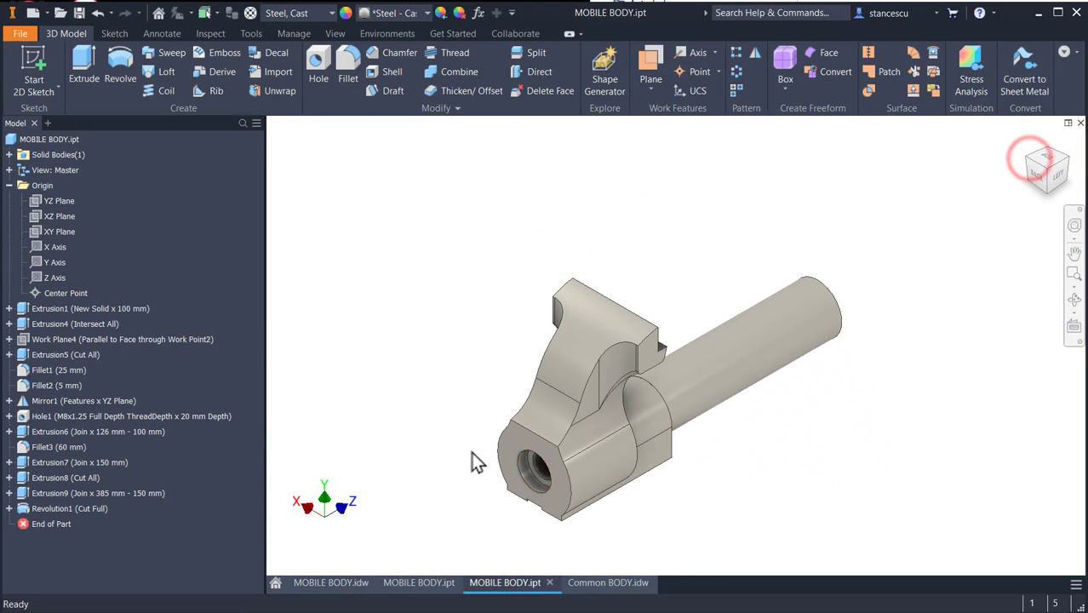
- Sketch a point on the end face, vertically aligned 32 mm above the bore centre
{"action": "left_click", "coordinate": [609, 437]}
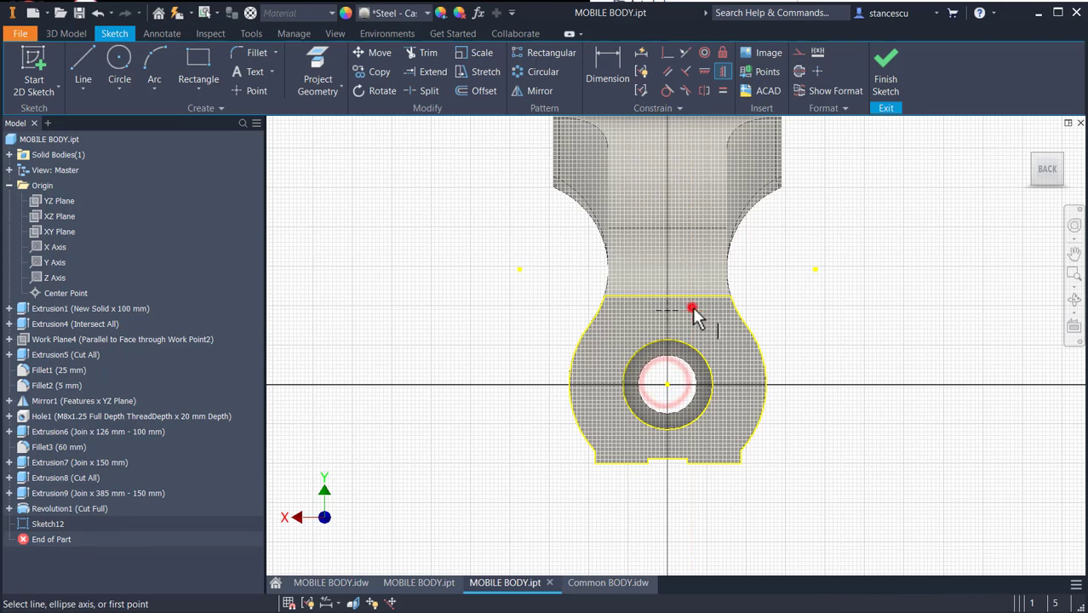
{"action": "left_click", "coordinate": [607, 64]}
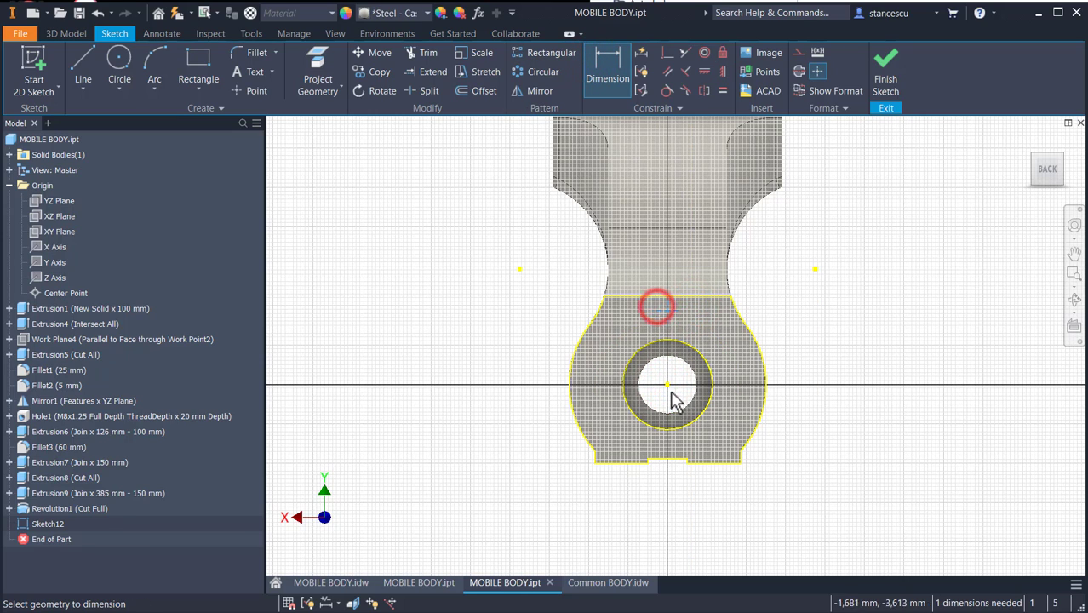
{"action": "left_click", "coordinate": [807, 357]}
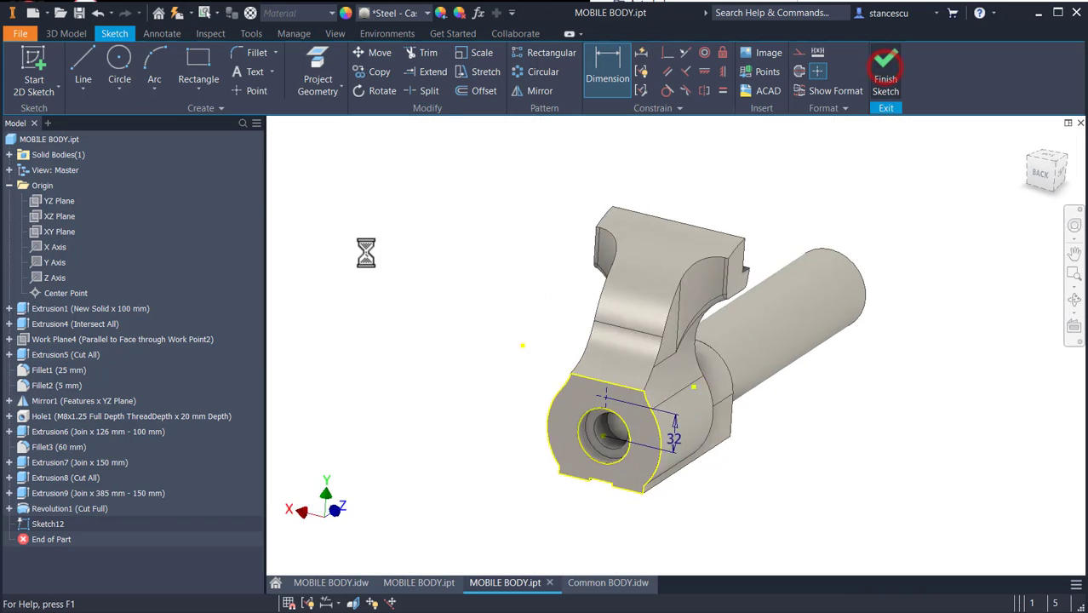
{"action": "left_click", "coordinate": [885, 76]}
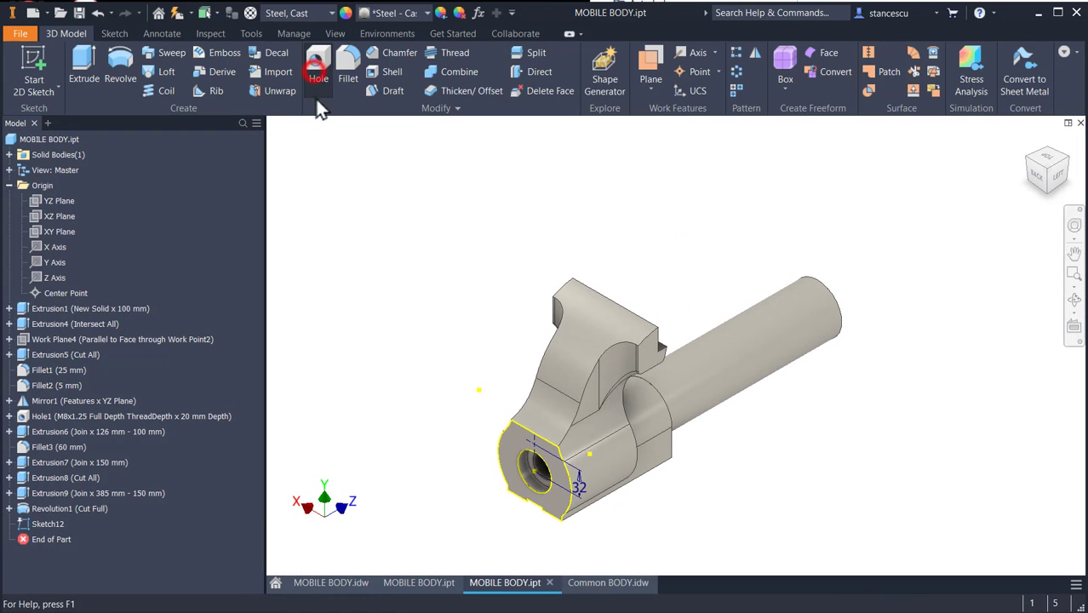
- Add an M8x1.25 tapped hole with 25 mm thread depth at the sketched point
{"action": "left_click", "coordinate": [318, 64]}
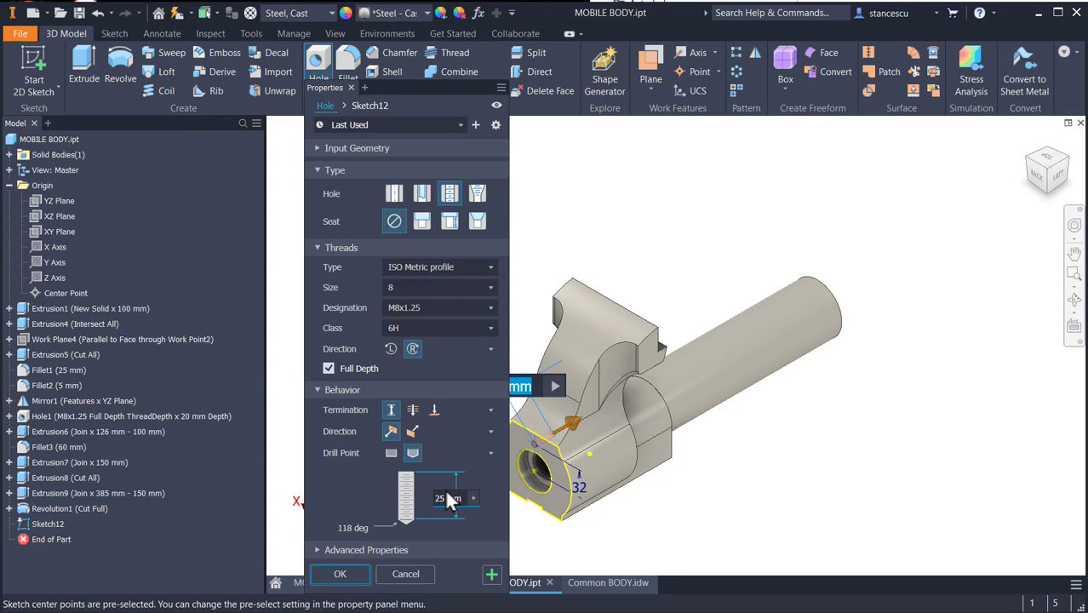
{"action": "mouse_move", "coordinate": [456, 498]}
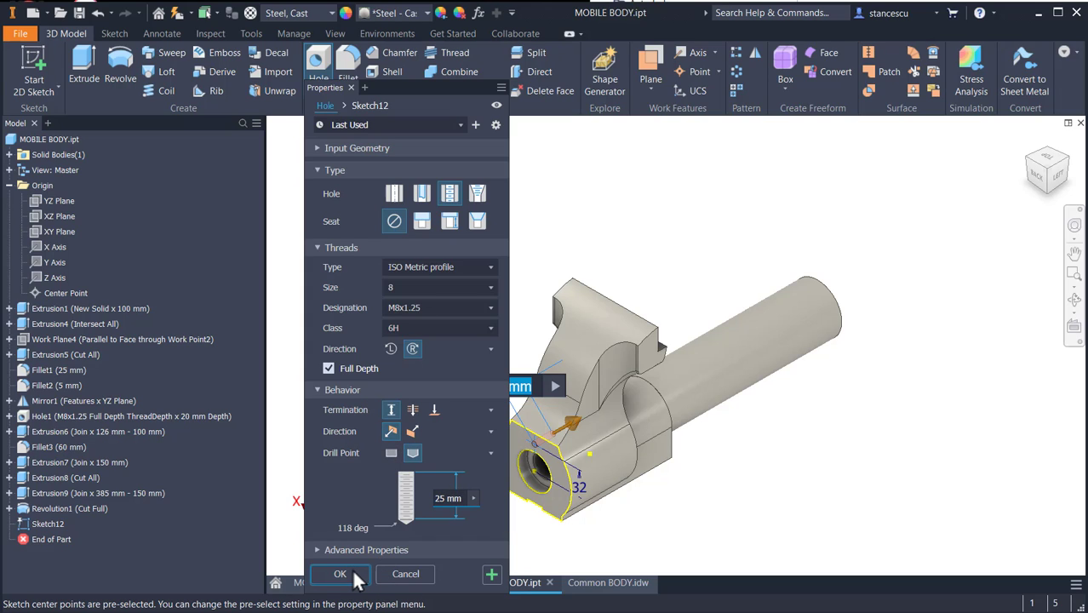
{"action": "mouse_move", "coordinate": [347, 583]}
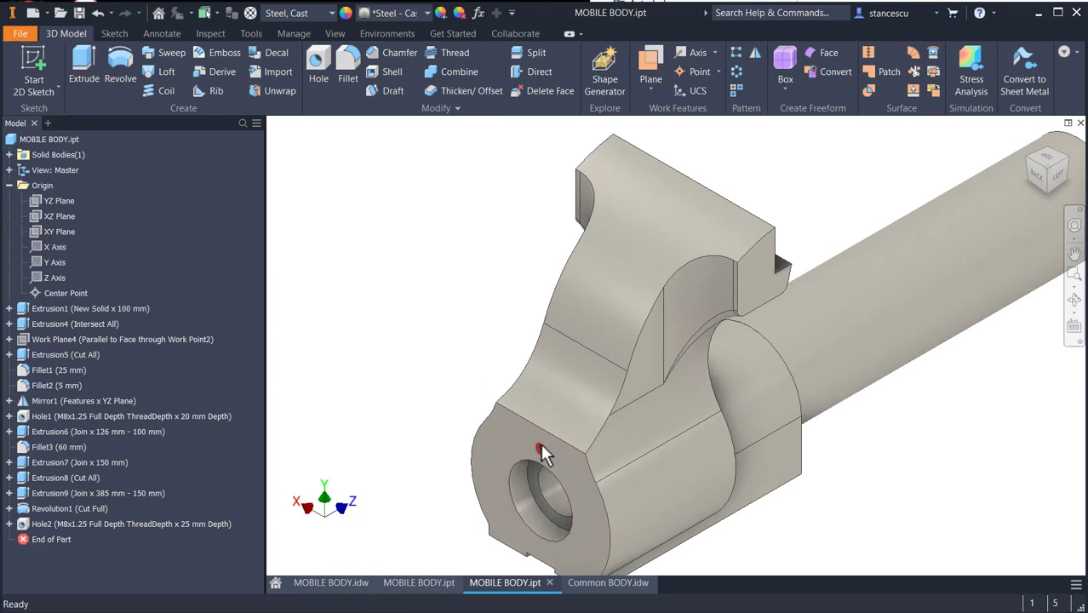
{"action": "scroll", "scroll_direction": "up", "scroll_amount": 3}
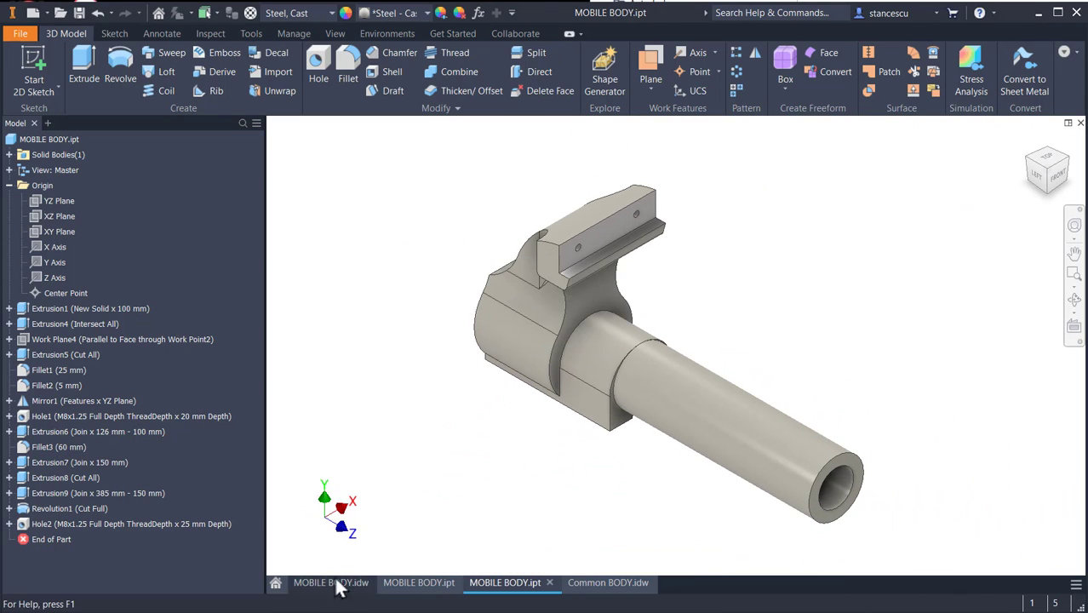
- Recheck the M8 hole and R5 round dimensions on the mobile body drawing, then return to the part
{"action": "left_click", "coordinate": [330, 582]}
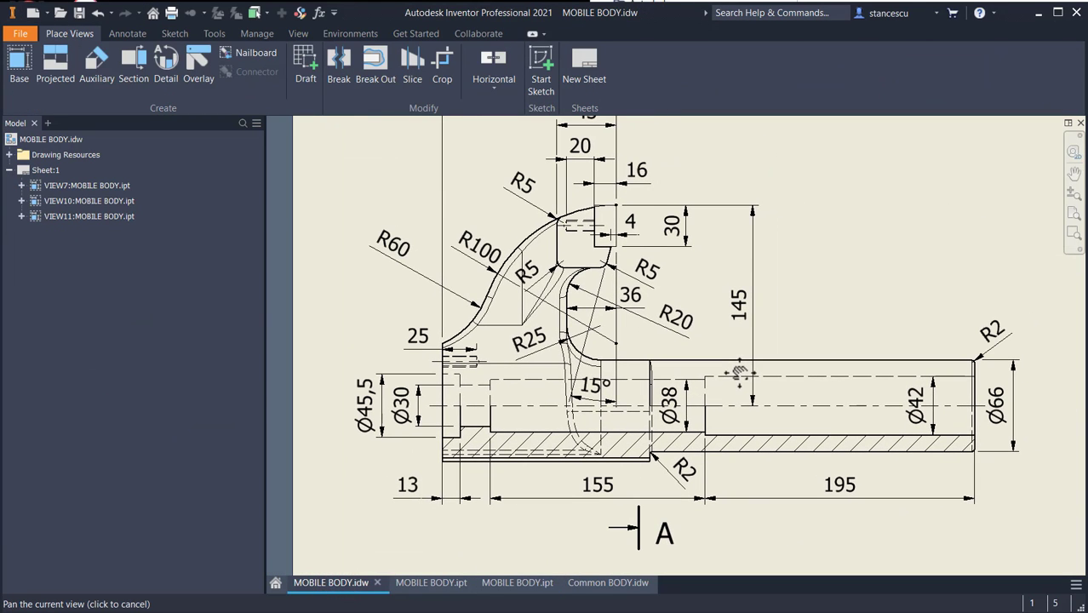
{"action": "left_click", "coordinate": [530, 338]}
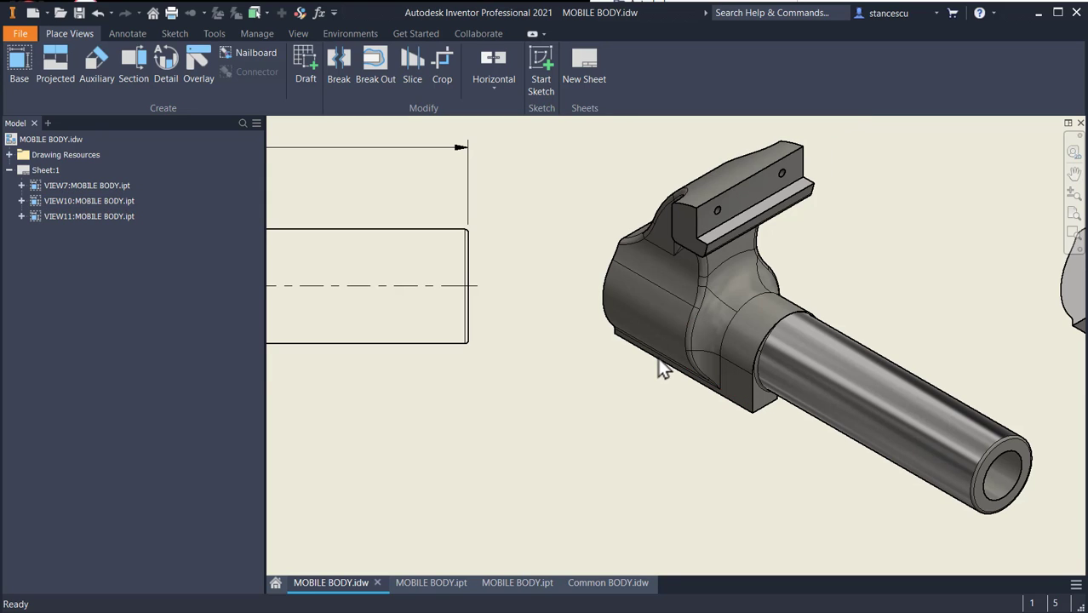
{"action": "mouse_move", "coordinate": [702, 370]}
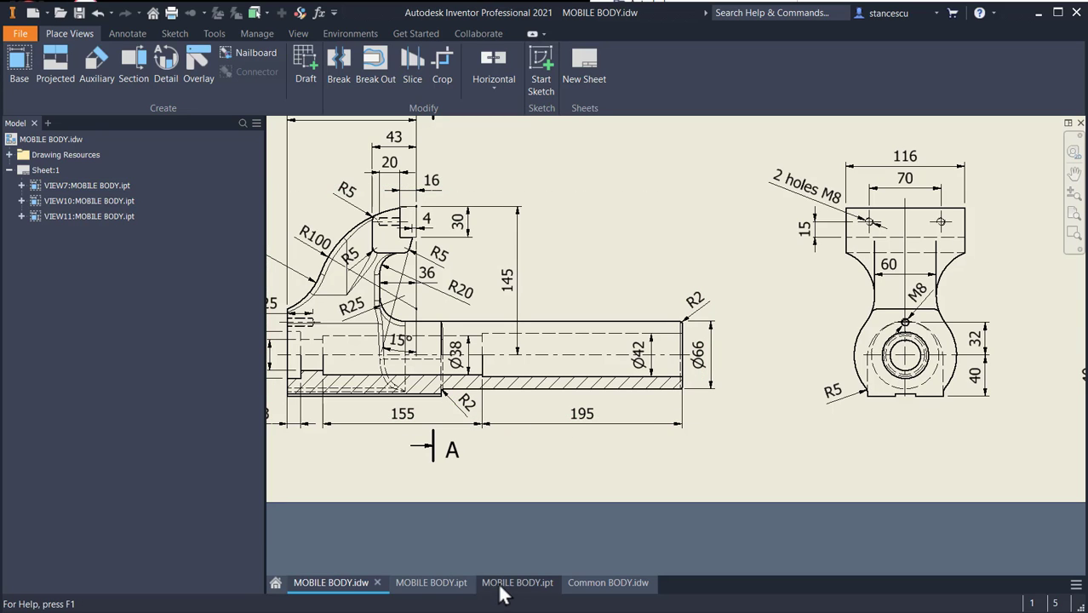
{"action": "left_click", "coordinate": [504, 582]}
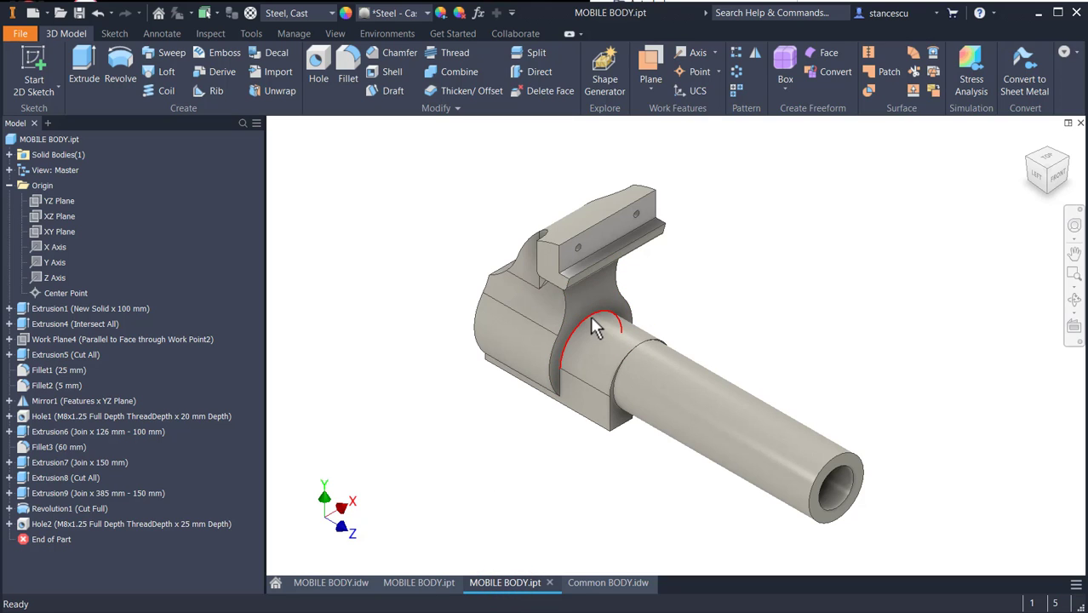
- Cancel the chamfer and start a 5 mm fillet on the shaft-side and adjacent body edges
{"action": "left_click", "coordinate": [399, 52]}
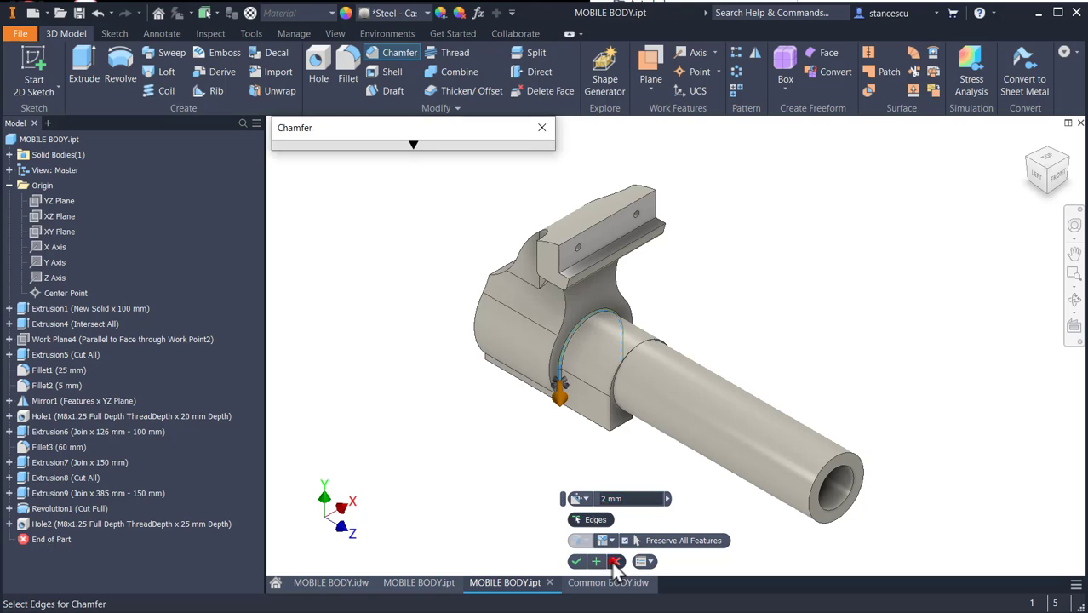
{"action": "left_click", "coordinate": [614, 561]}
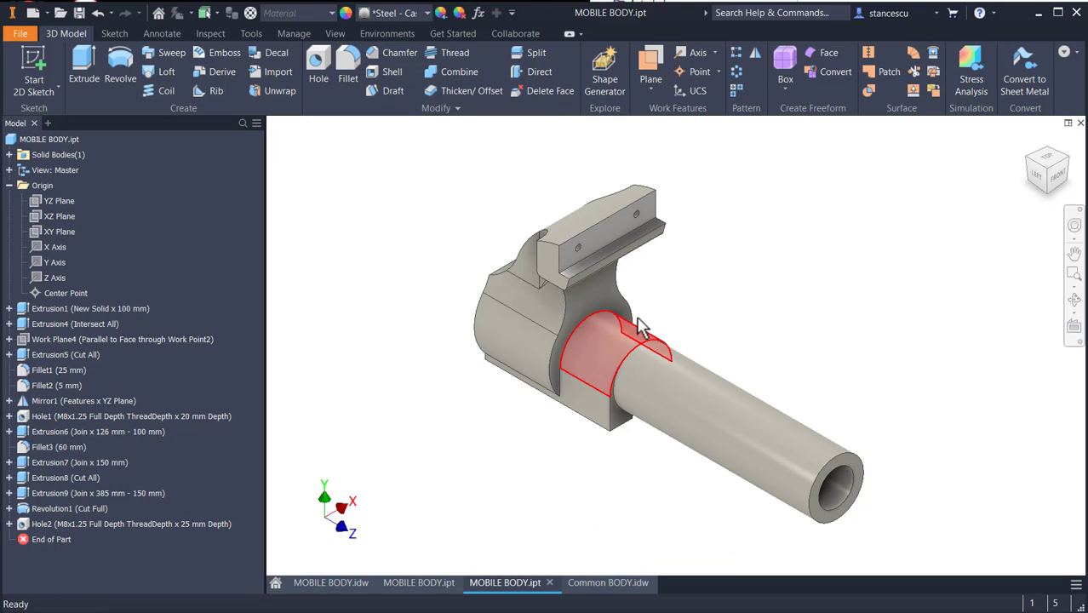
{"action": "left_click", "coordinate": [618, 310]}
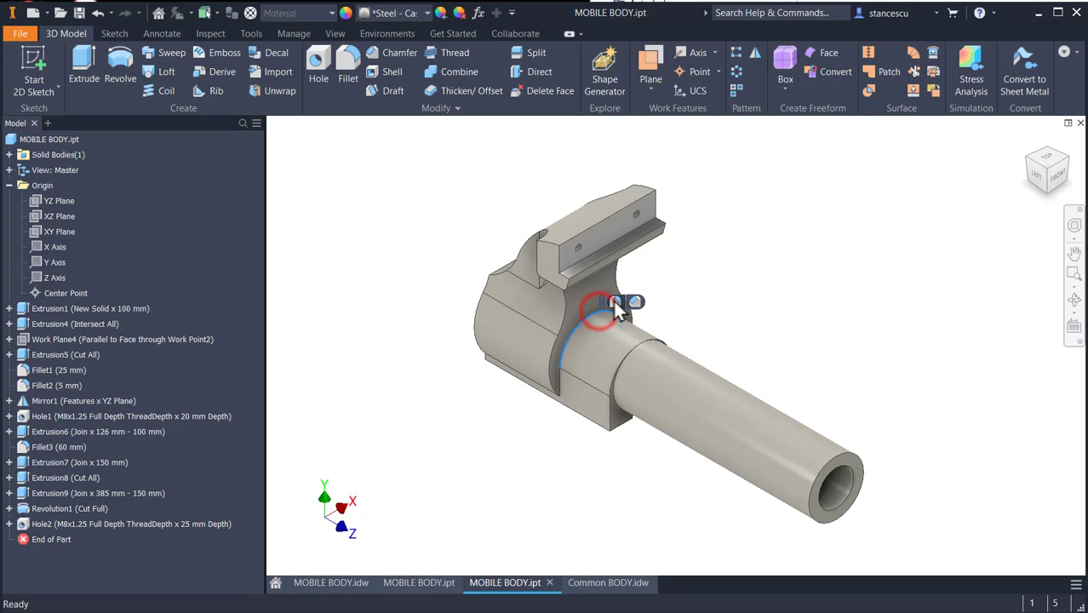
{"action": "left_click", "coordinate": [347, 71]}
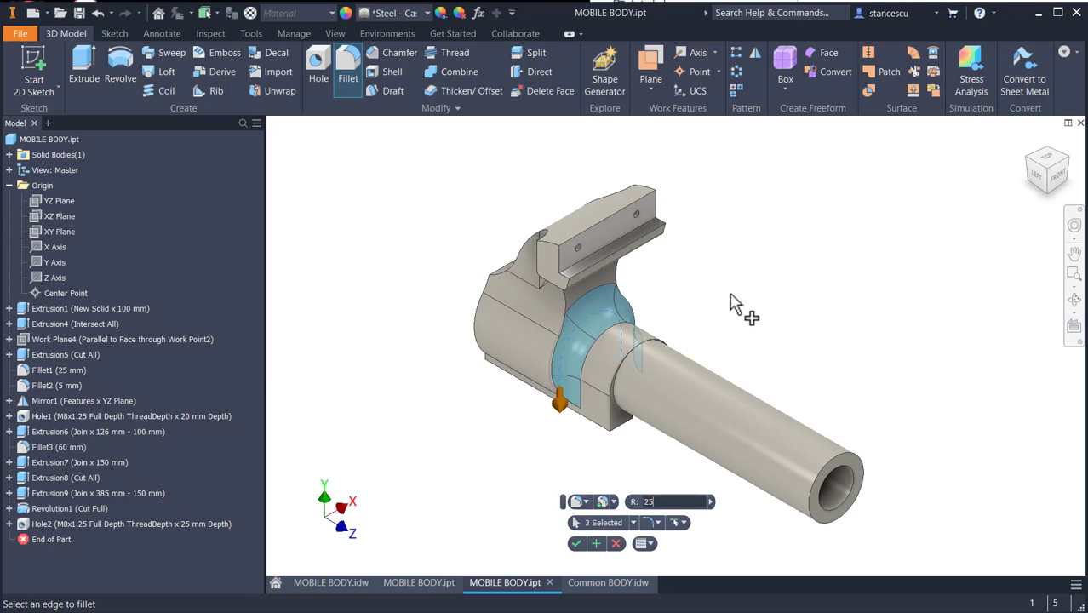
{"action": "mouse_move", "coordinate": [596, 544]}
{"action": "type", "text": "5"}
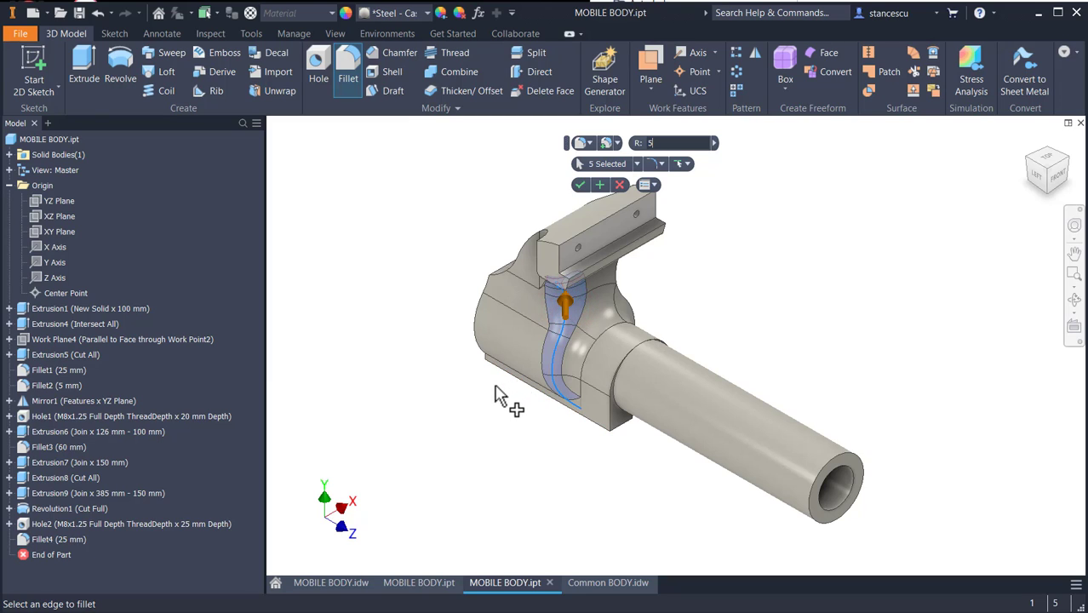
{"action": "left_click", "coordinate": [613, 287]}
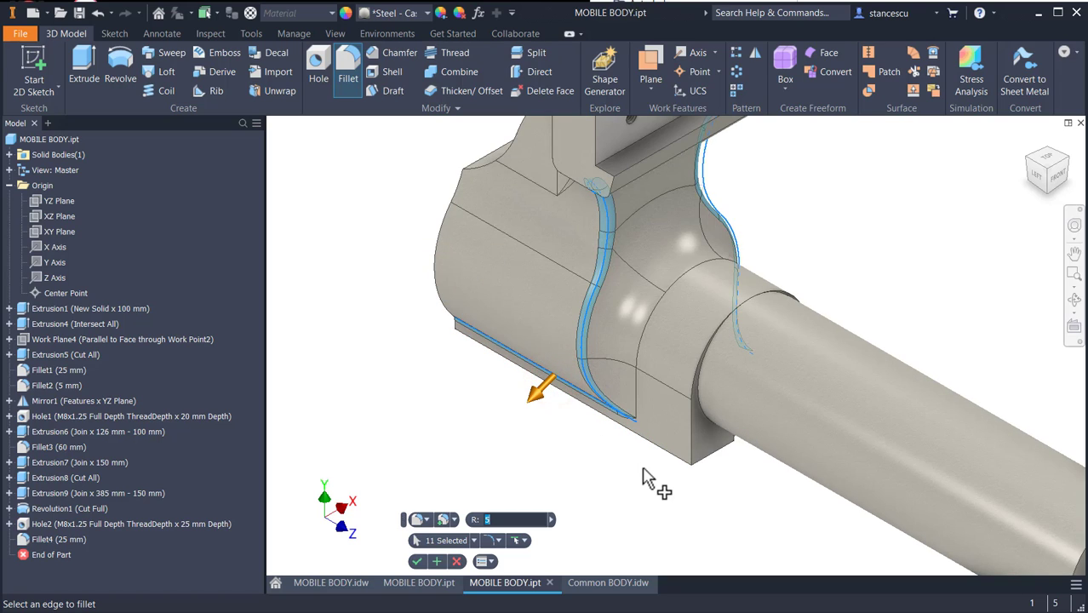
{"action": "left_click", "coordinate": [483, 166]}
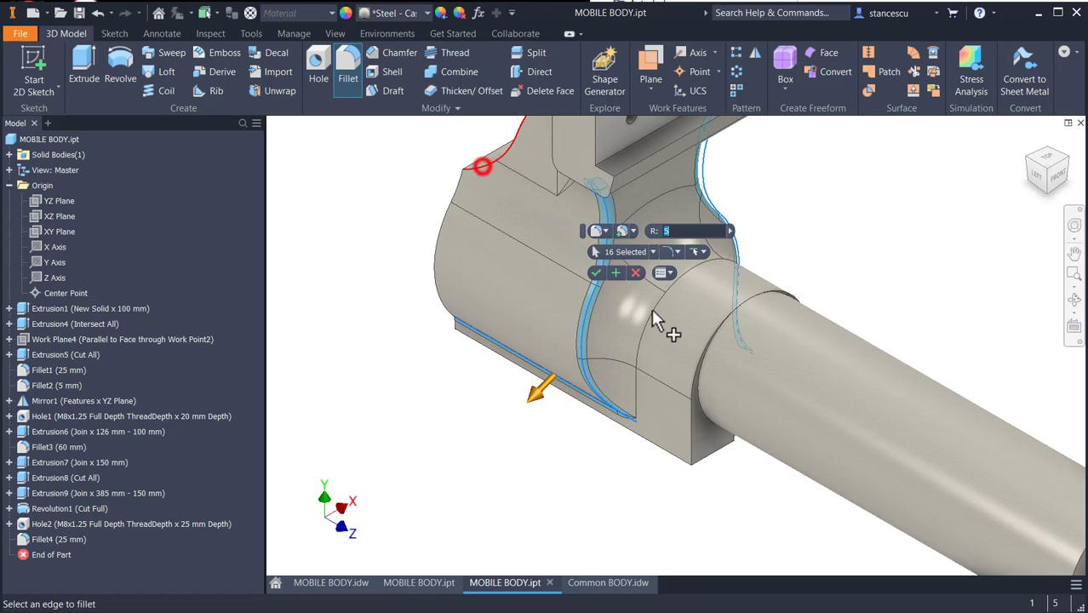
- Add the far-side edges to the 5 mm fillet, then round the shaft shoulder at 2 mm
{"action": "left_click_drag", "start_coordinate": [656, 320], "coordinate": [571, 490]}
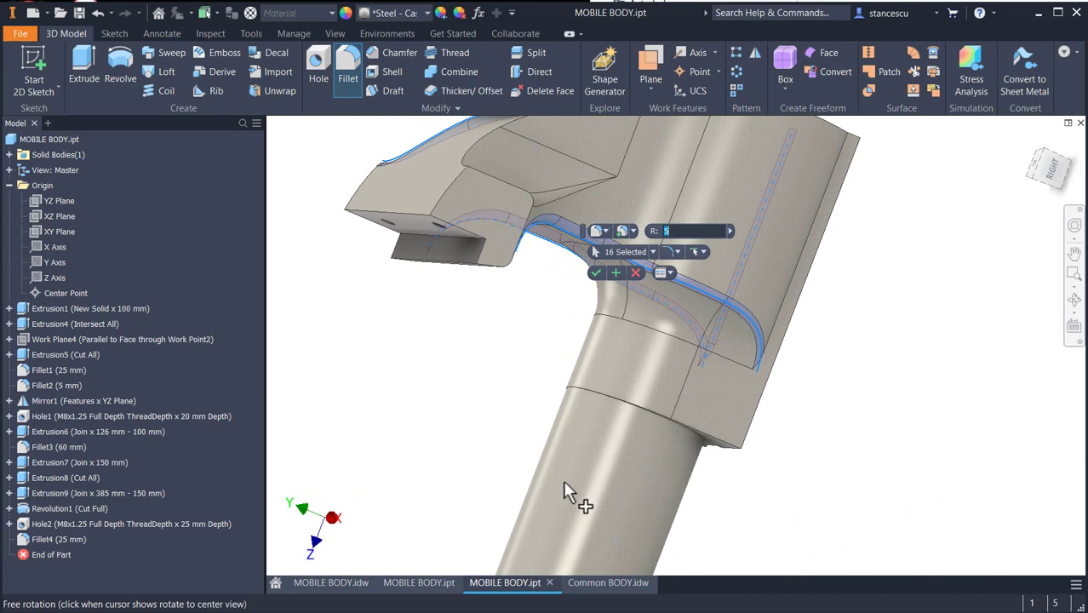
{"action": "left_click", "coordinate": [796, 274]}
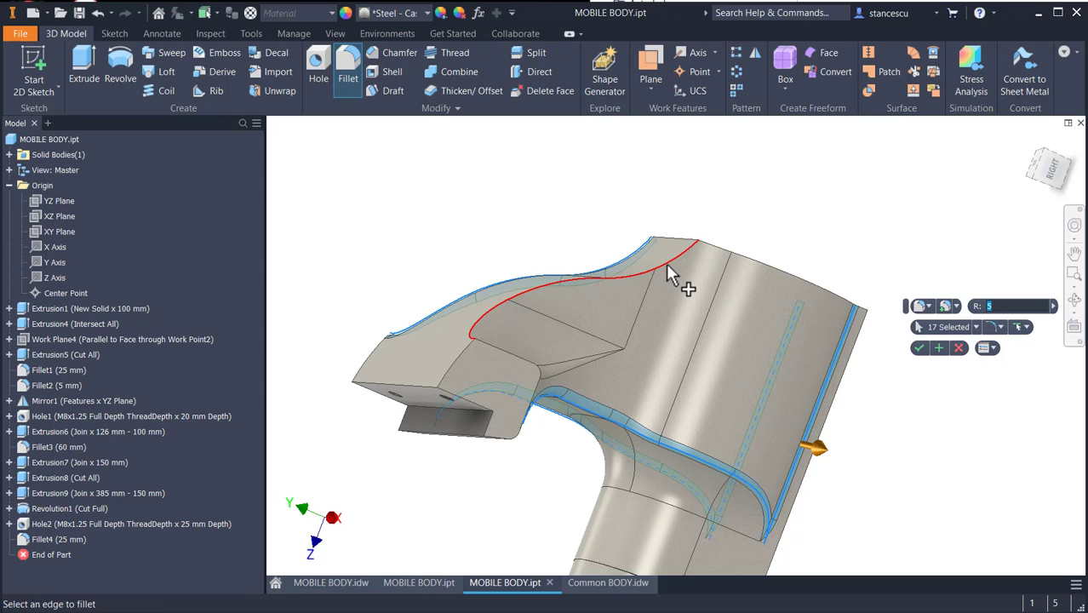
{"action": "left_click", "coordinate": [672, 273]}
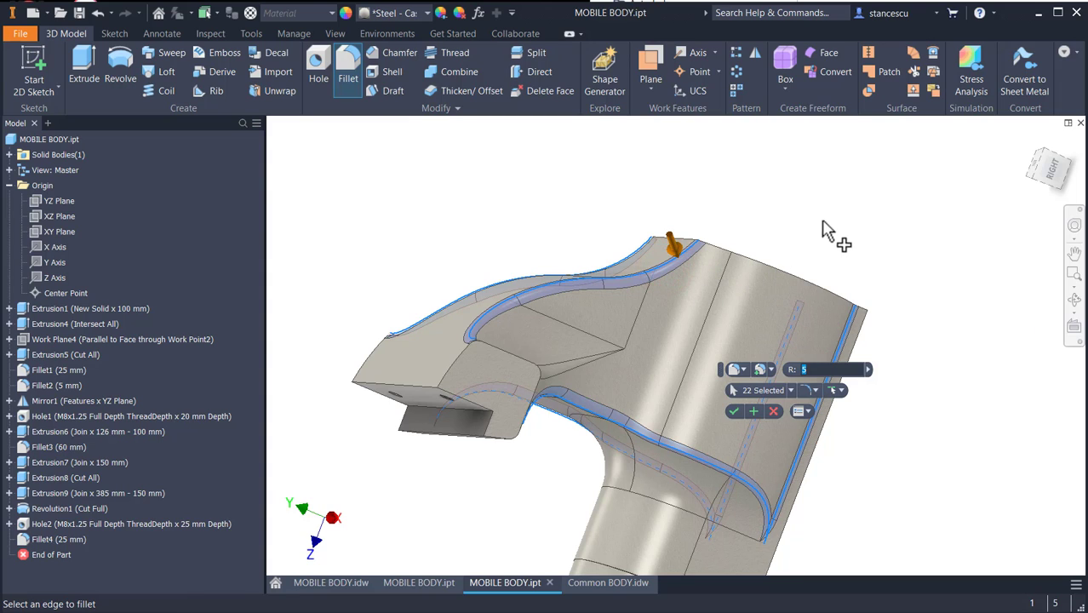
{"action": "mouse_move", "coordinate": [734, 411]}
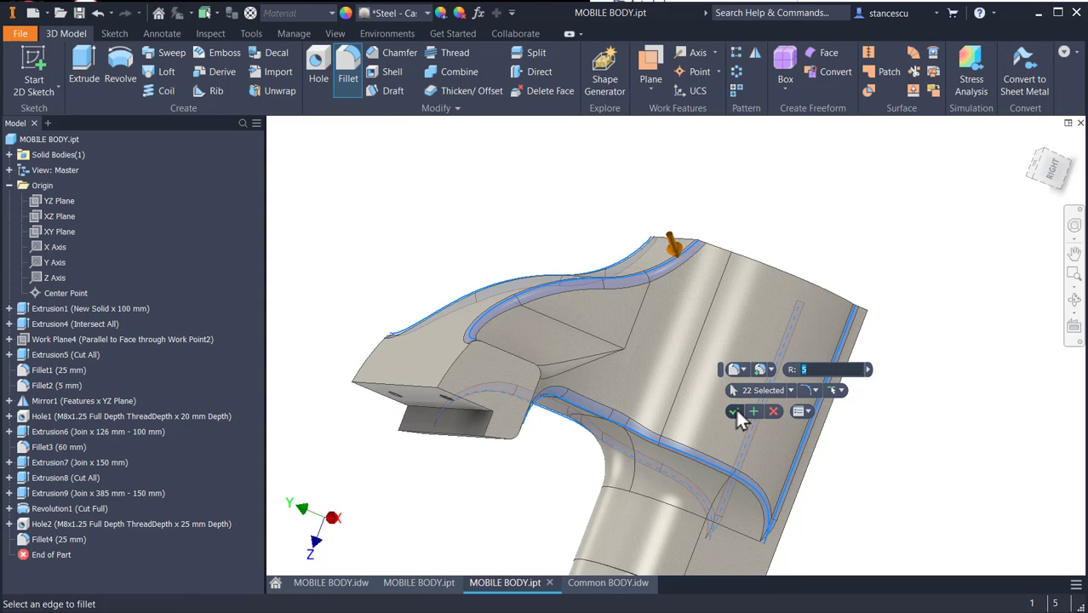
{"action": "left_click", "coordinate": [733, 411]}
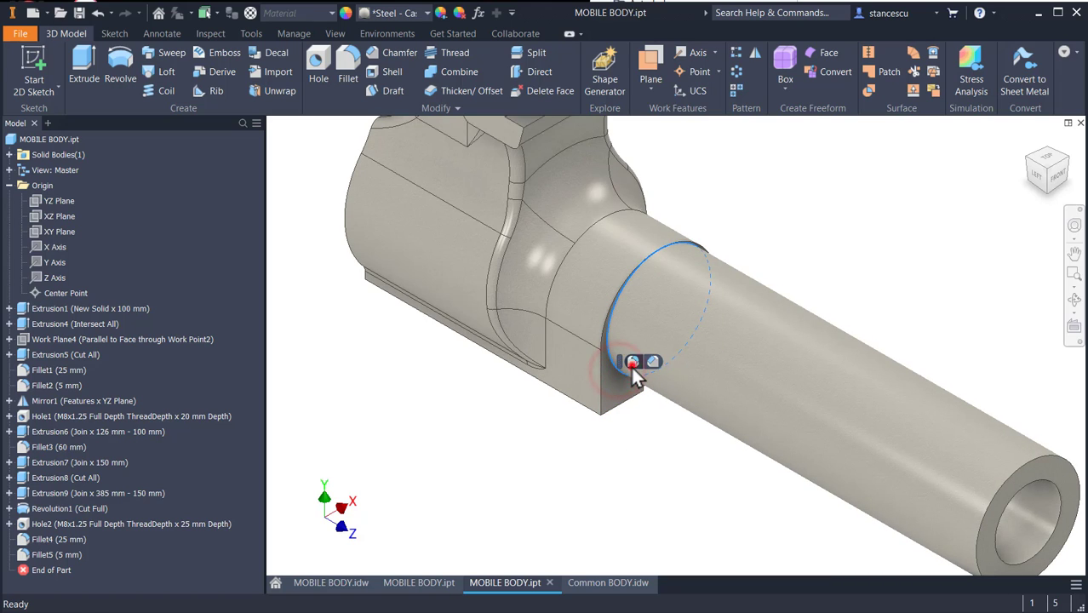
{"action": "left_click", "coordinate": [348, 71]}
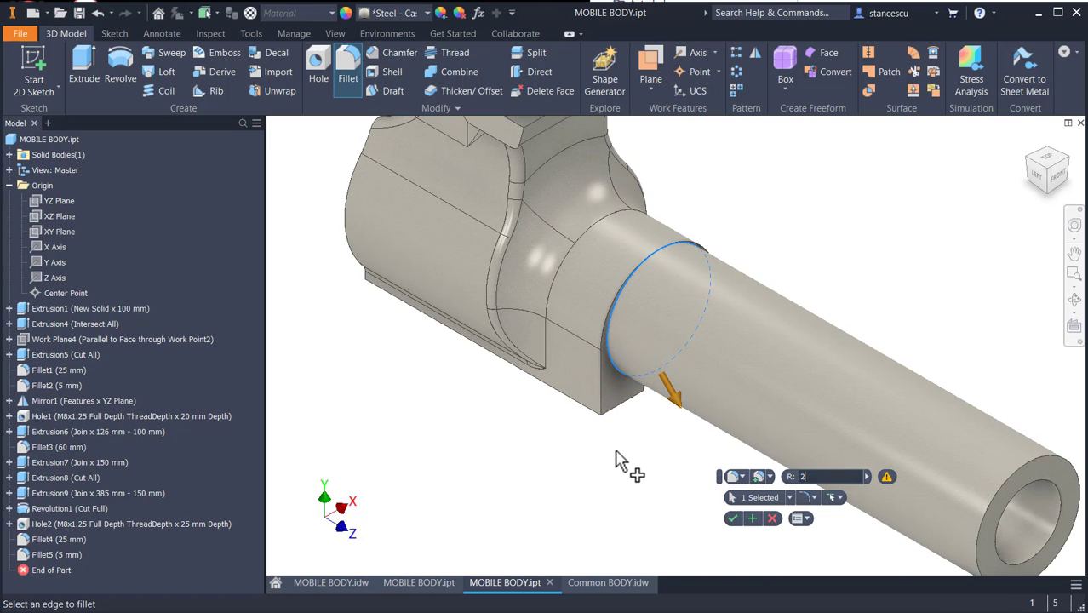
{"action": "mouse_move", "coordinate": [1047, 468]}
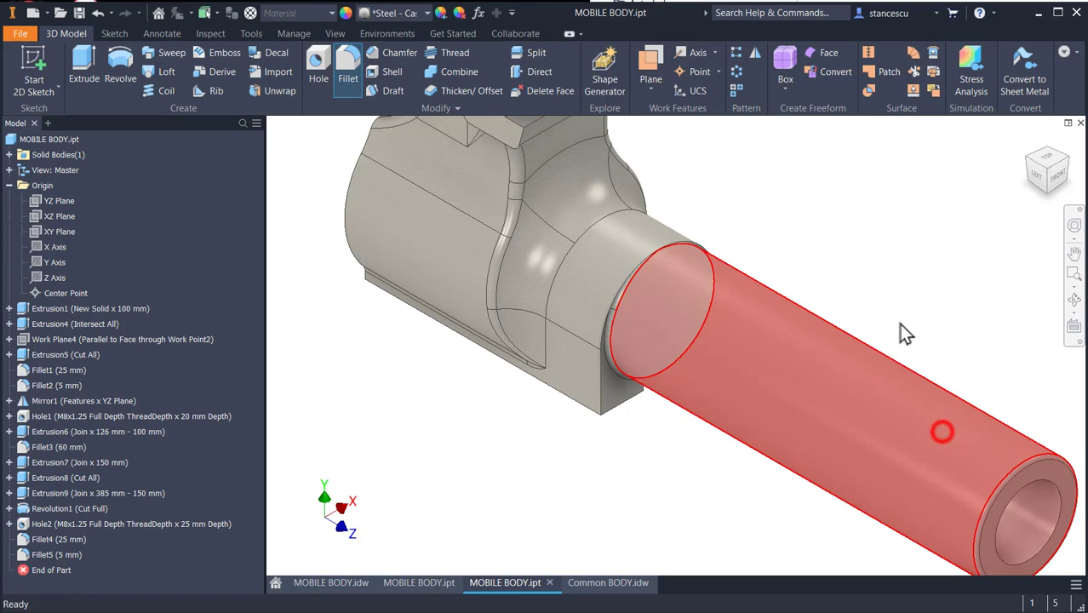
{"action": "key", "text": "f6"}
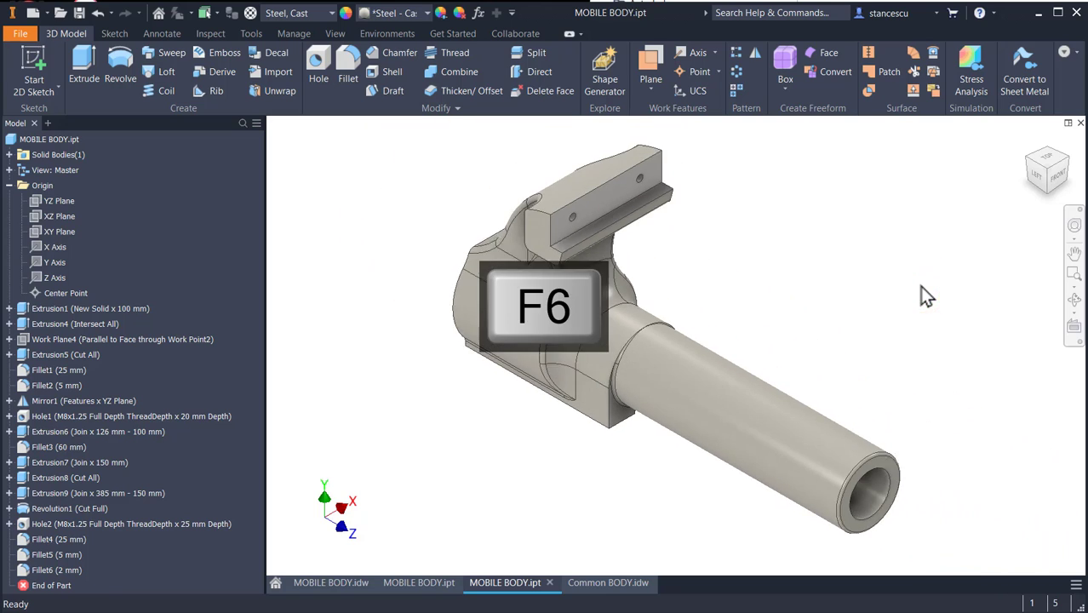
- Select the rear guide slot face and apply a polished steel appearance
{"action": "key", "text": "f6"}
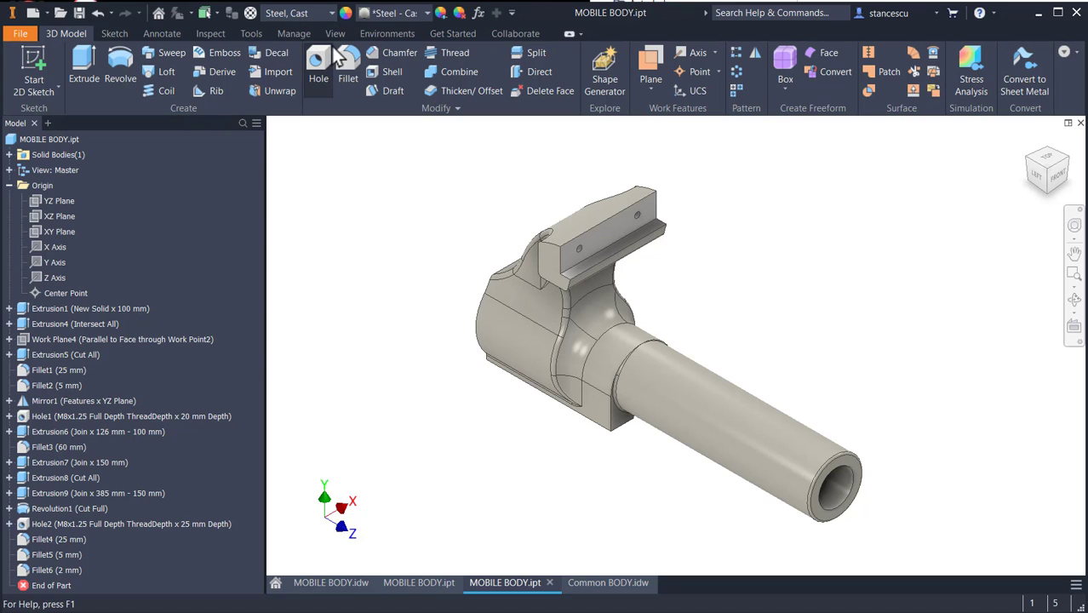
{"action": "mouse_move", "coordinate": [556, 483]}
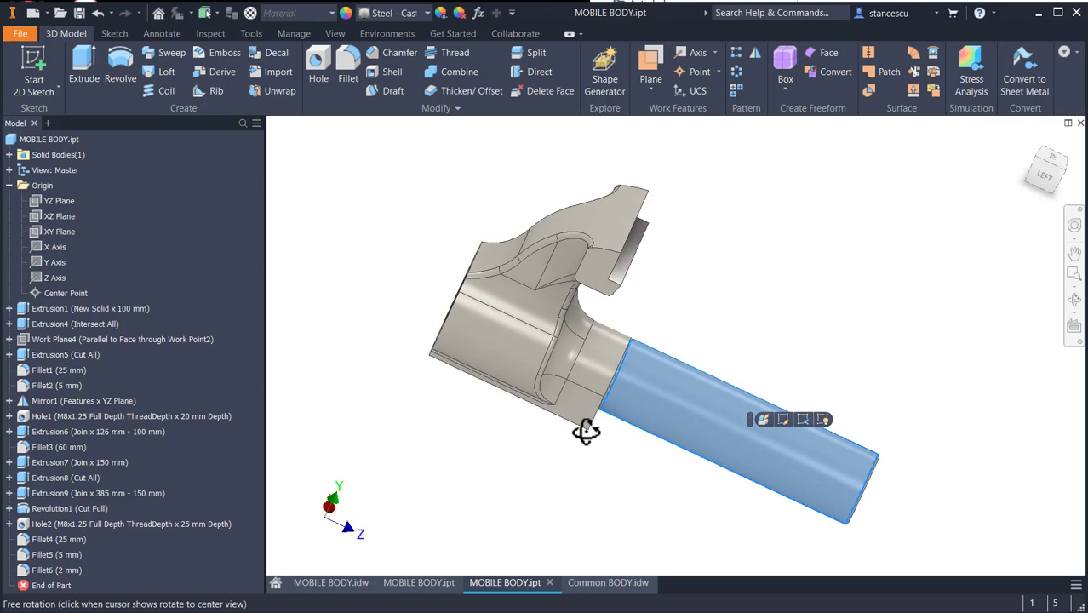
{"action": "left_click_drag", "start_coordinate": [585, 430], "coordinate": [553, 392]}
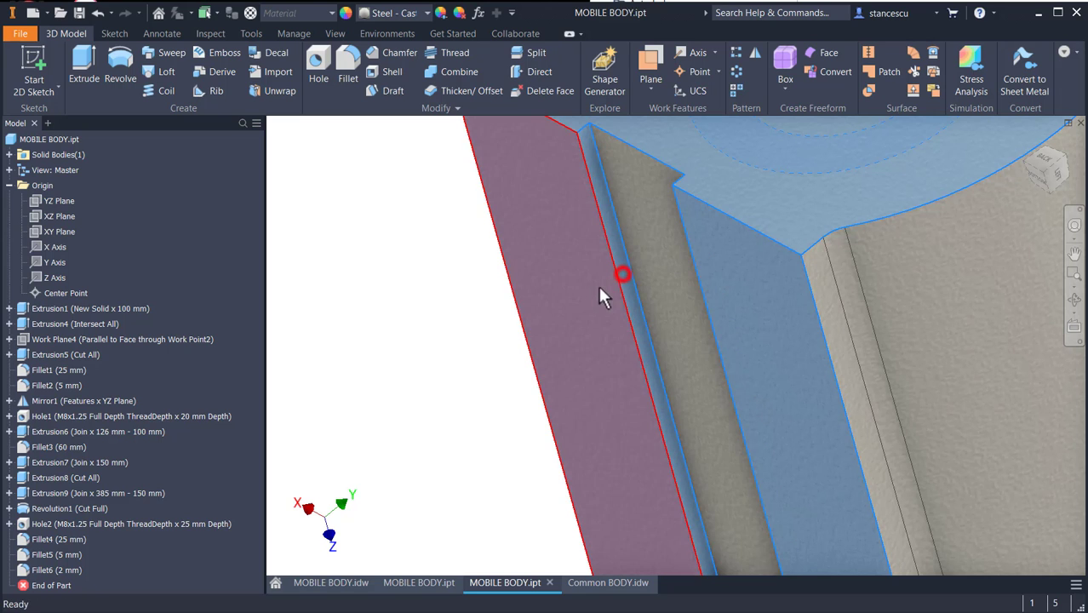
{"action": "left_click_drag", "start_coordinate": [600, 297], "coordinate": [719, 352]}
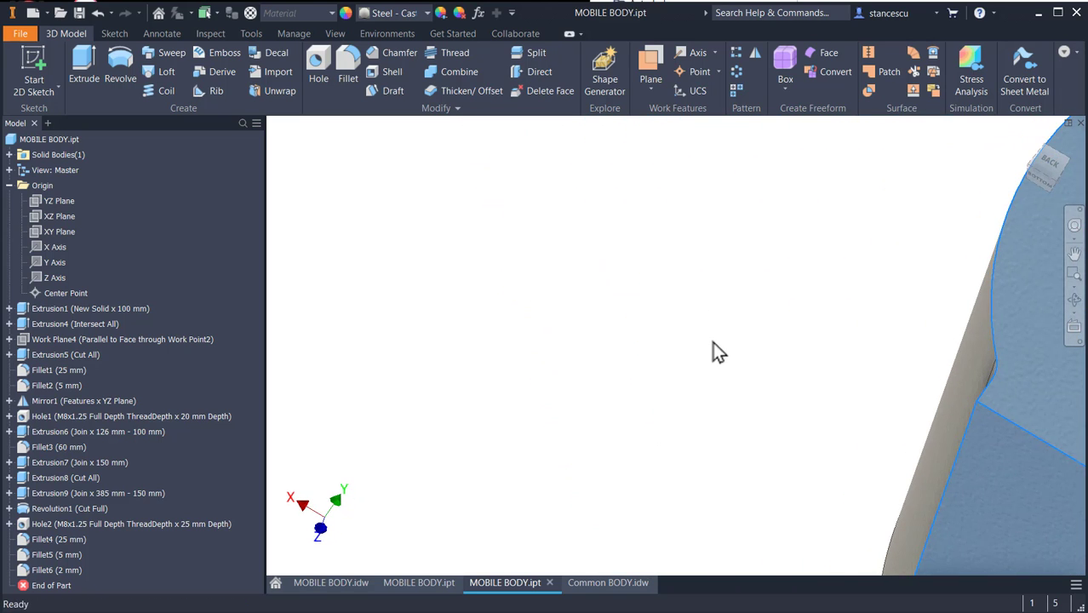
{"action": "left_click_drag", "start_coordinate": [719, 353], "coordinate": [647, 355]}
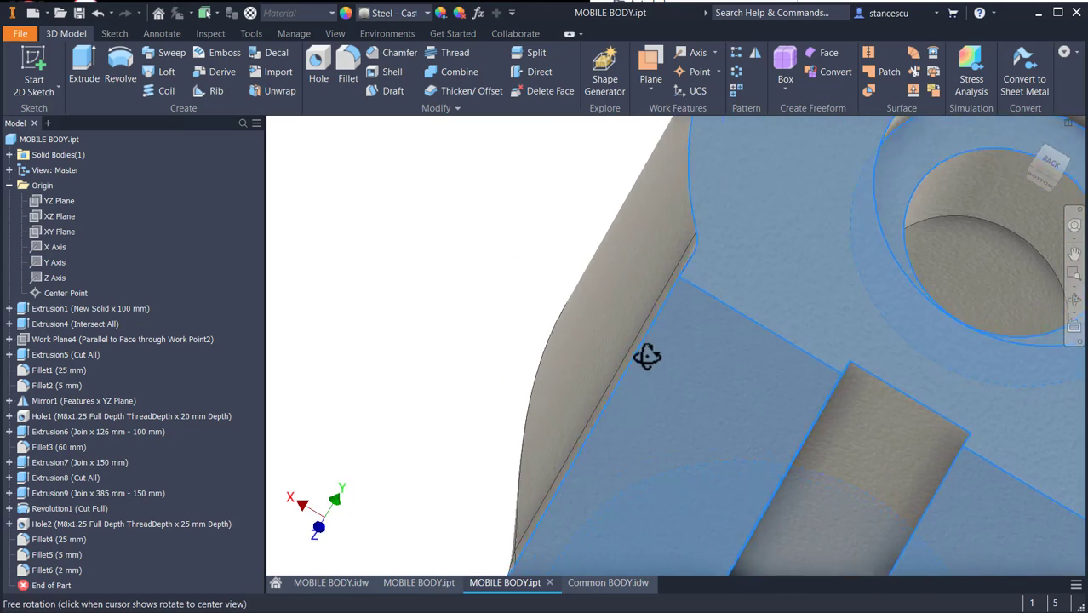
{"action": "left_click_drag", "start_coordinate": [647, 356], "coordinate": [664, 384]}
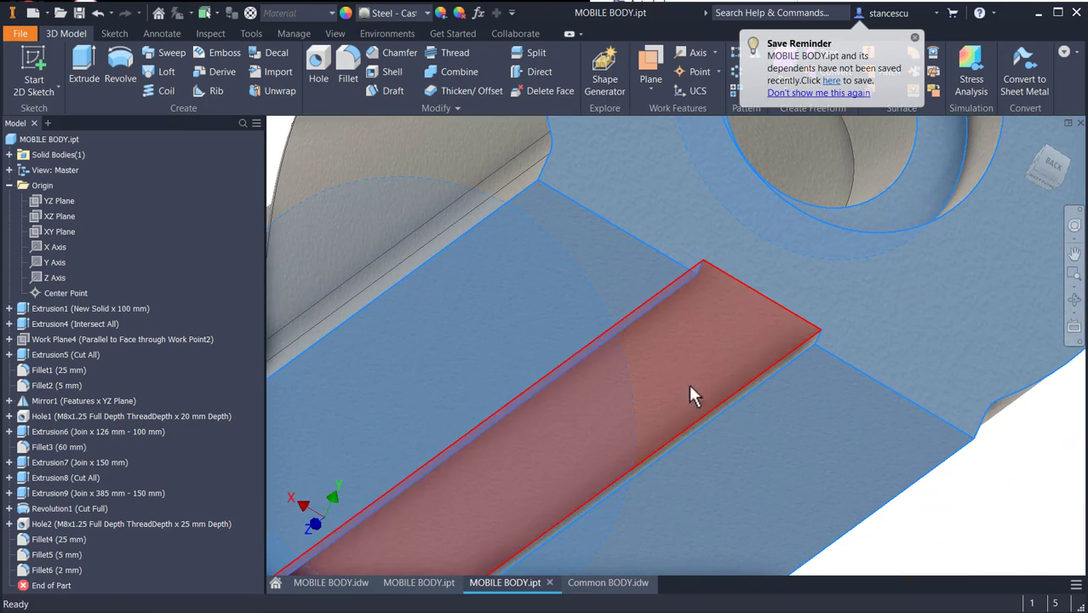
{"action": "left_click", "coordinate": [737, 411]}
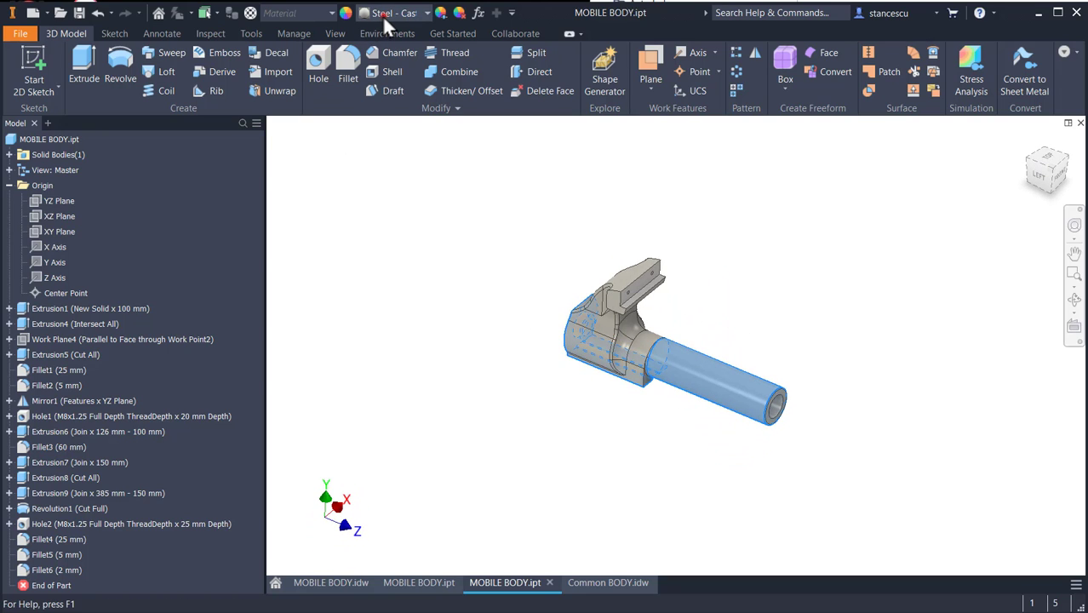
{"action": "left_click", "coordinate": [393, 12]}
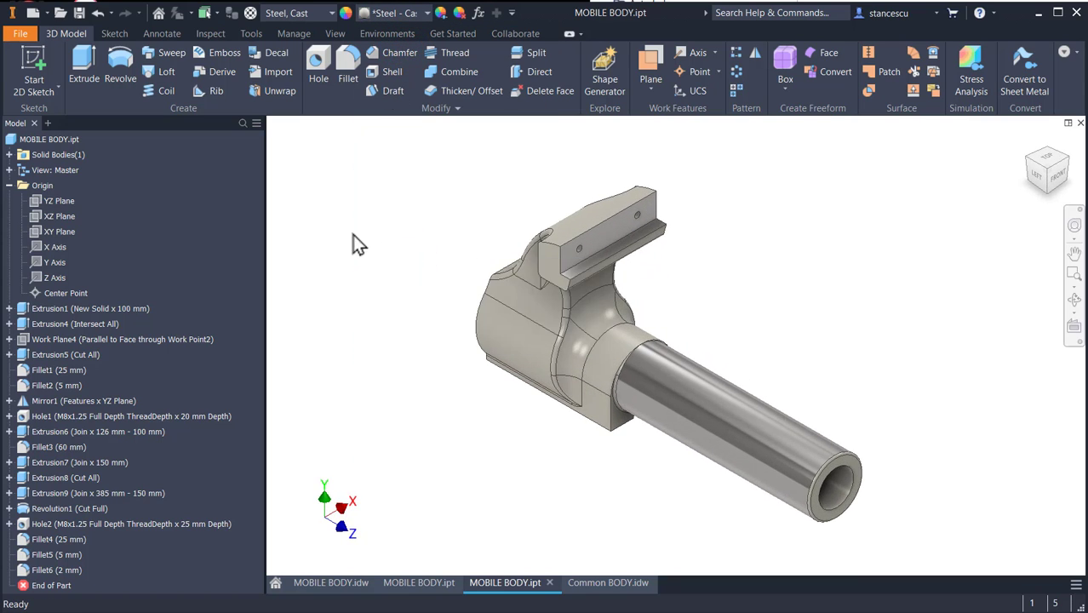
{"action": "left_click", "coordinate": [8, 184]}
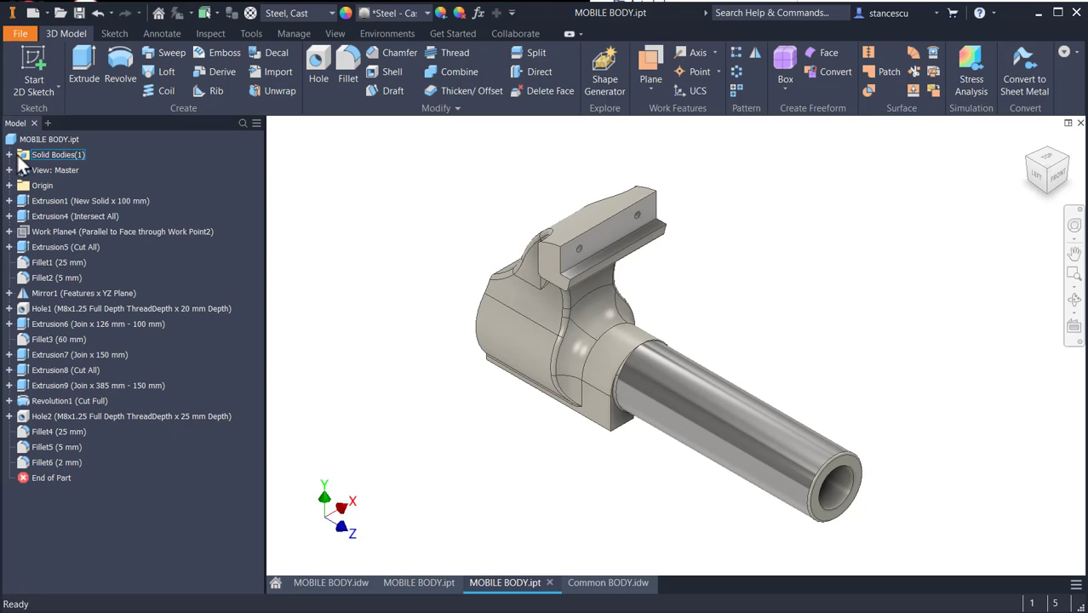
{"action": "left_click", "coordinate": [58, 154]}
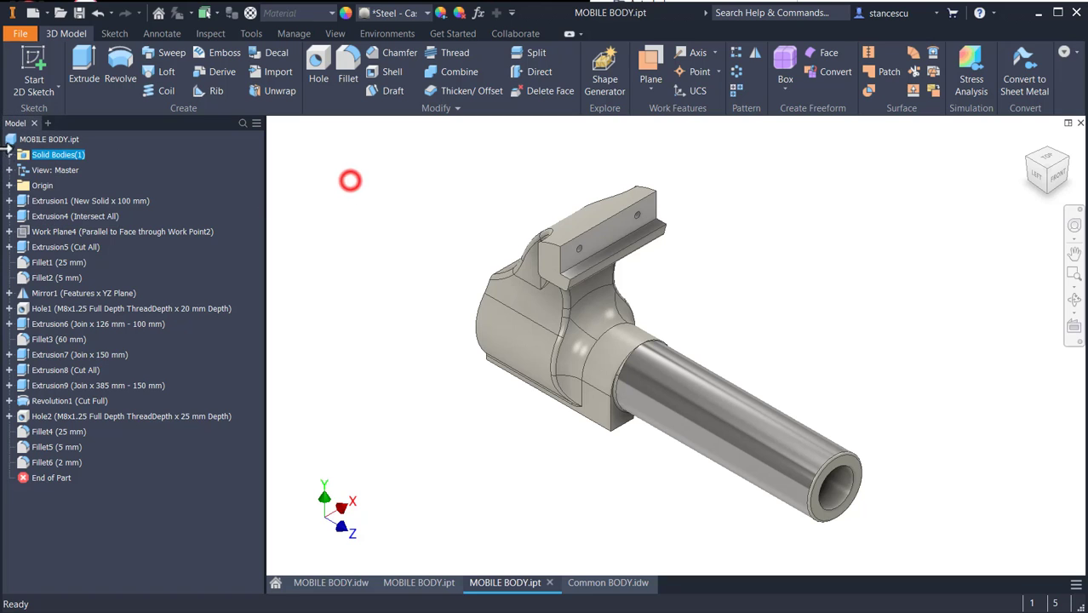
{"action": "right_click", "coordinate": [57, 155]}
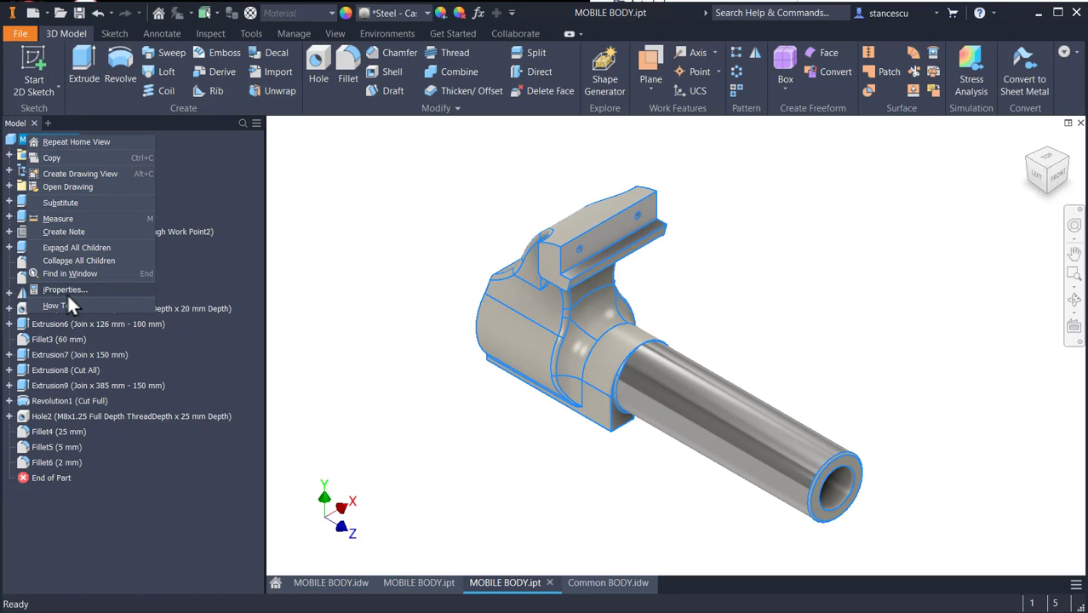
{"action": "left_click", "coordinate": [66, 289]}
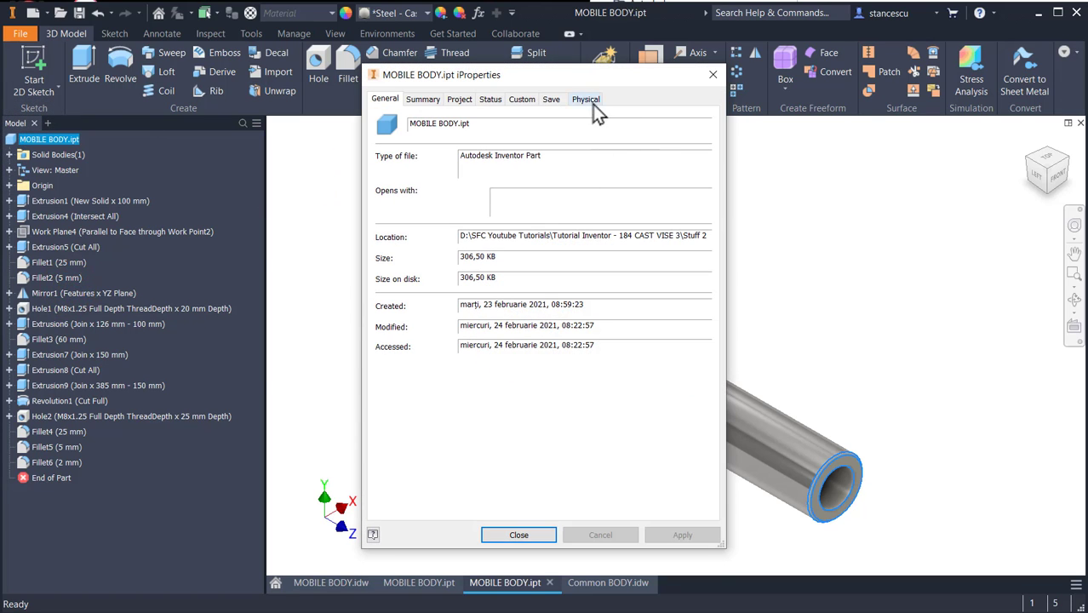
{"action": "left_click", "coordinate": [586, 99]}
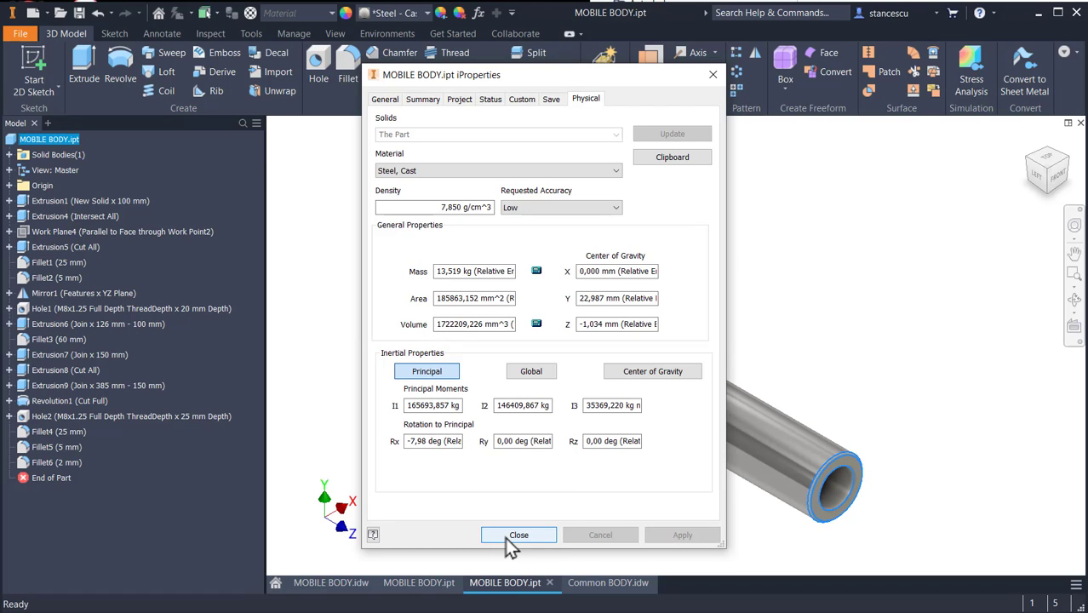
{"action": "left_click", "coordinate": [519, 534]}
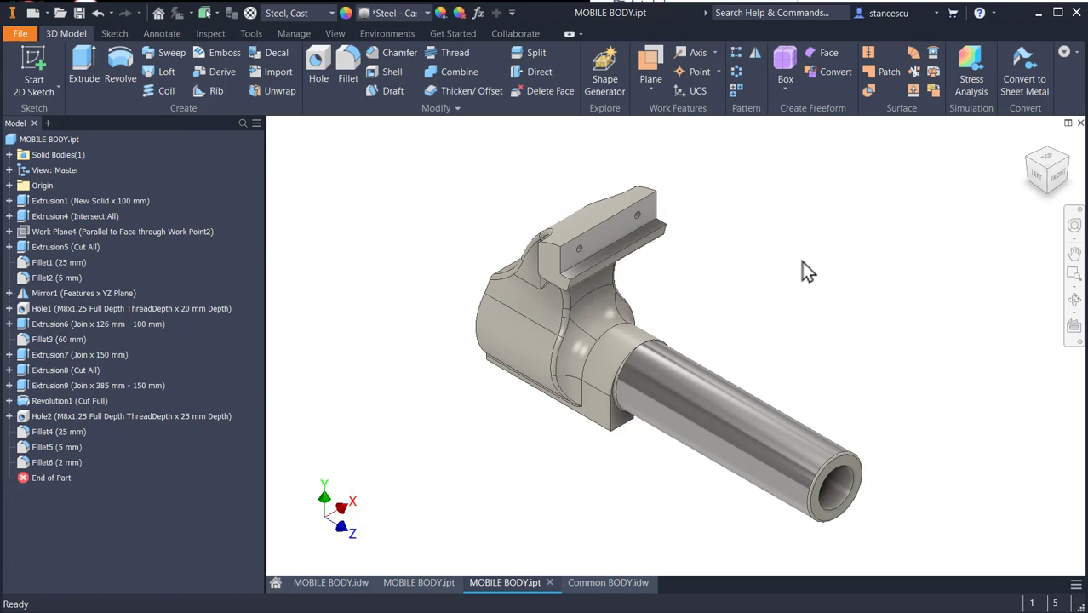
{"action": "mouse_move", "coordinate": [820, 292]}
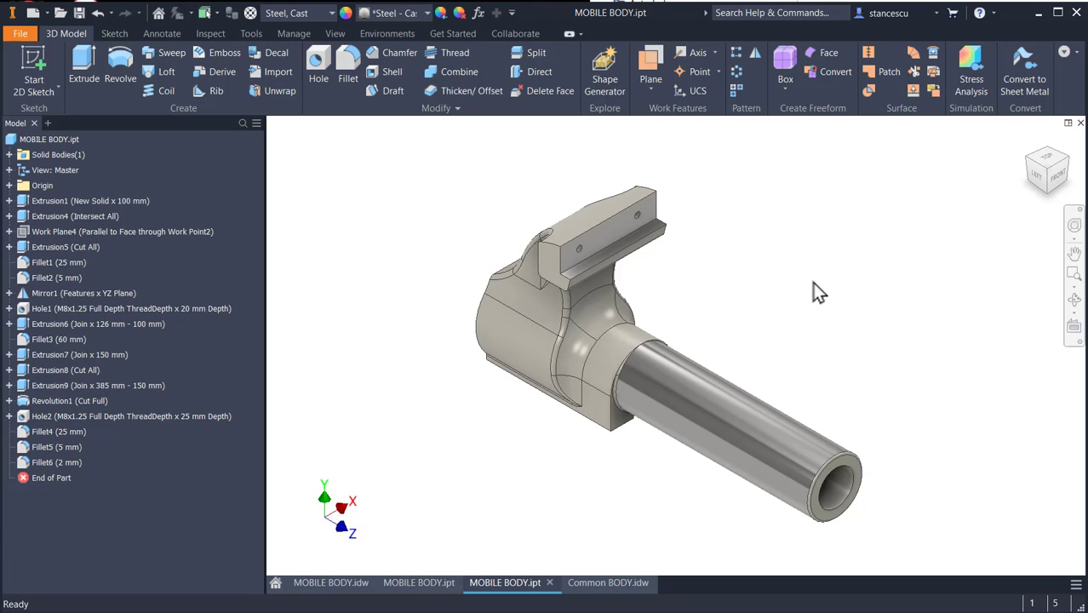